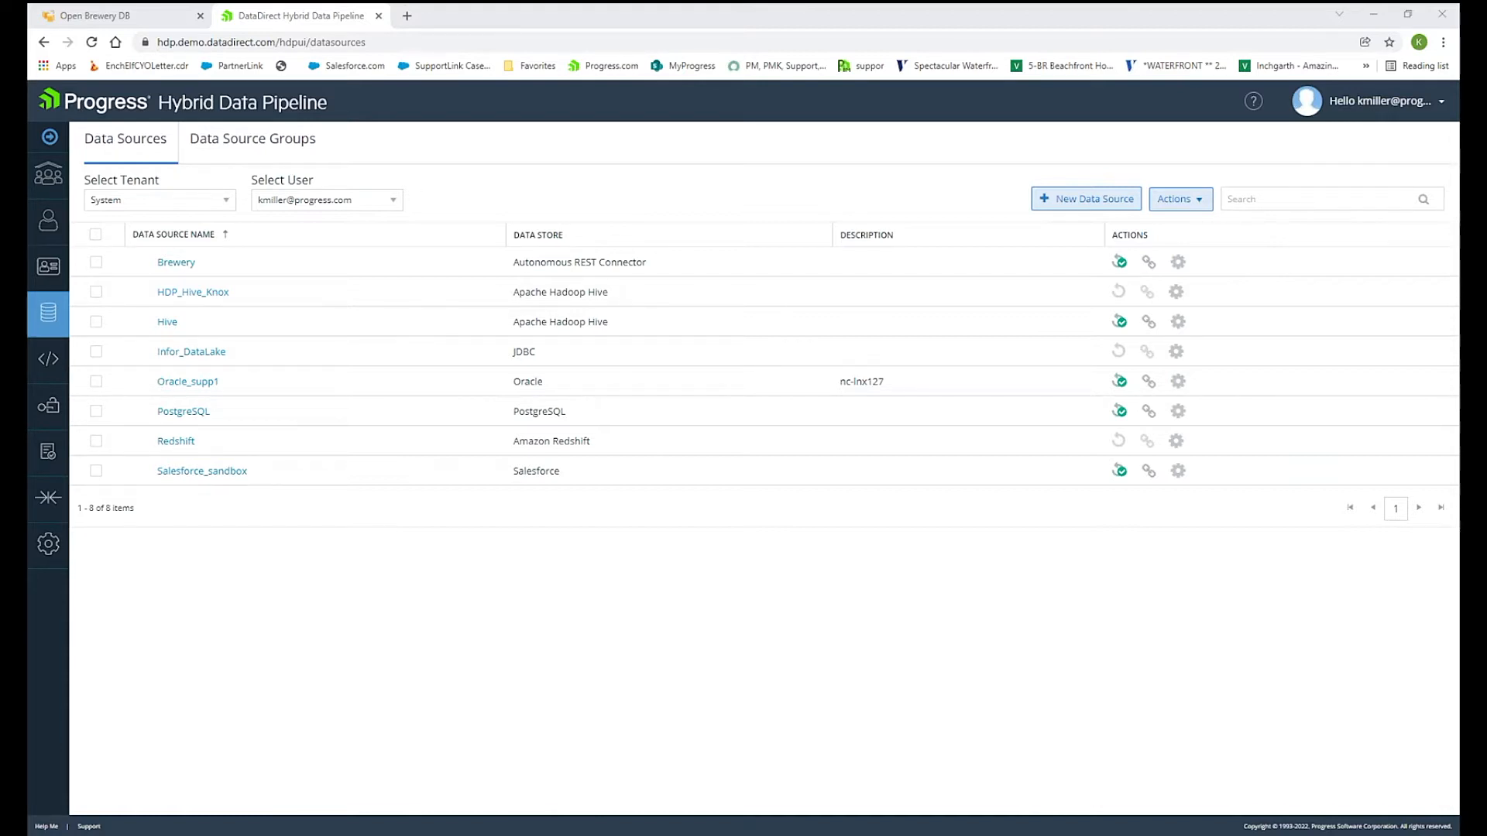
mouse_move(472, 663)
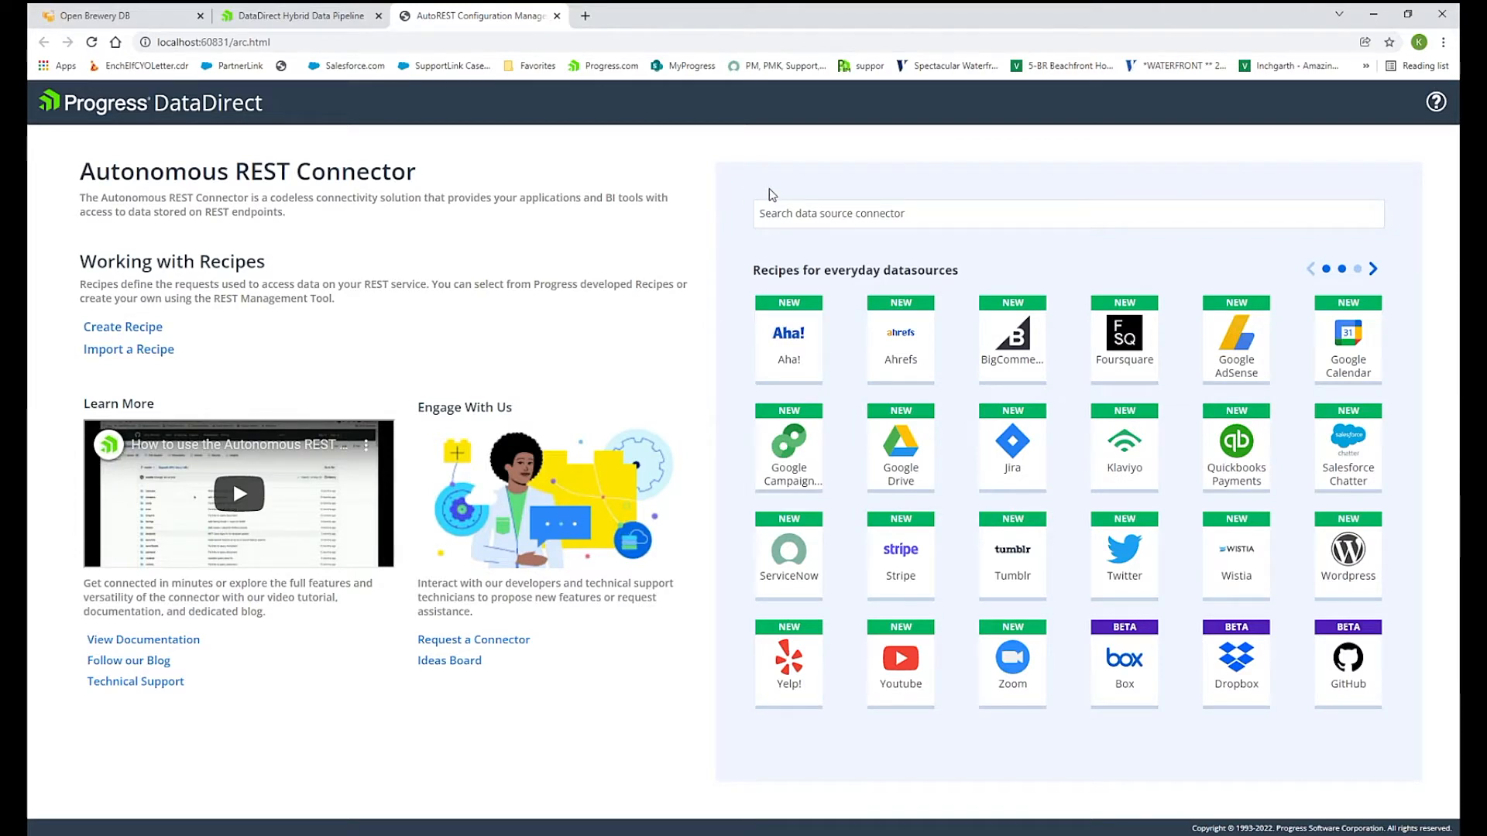
mouse_move(782, 178)
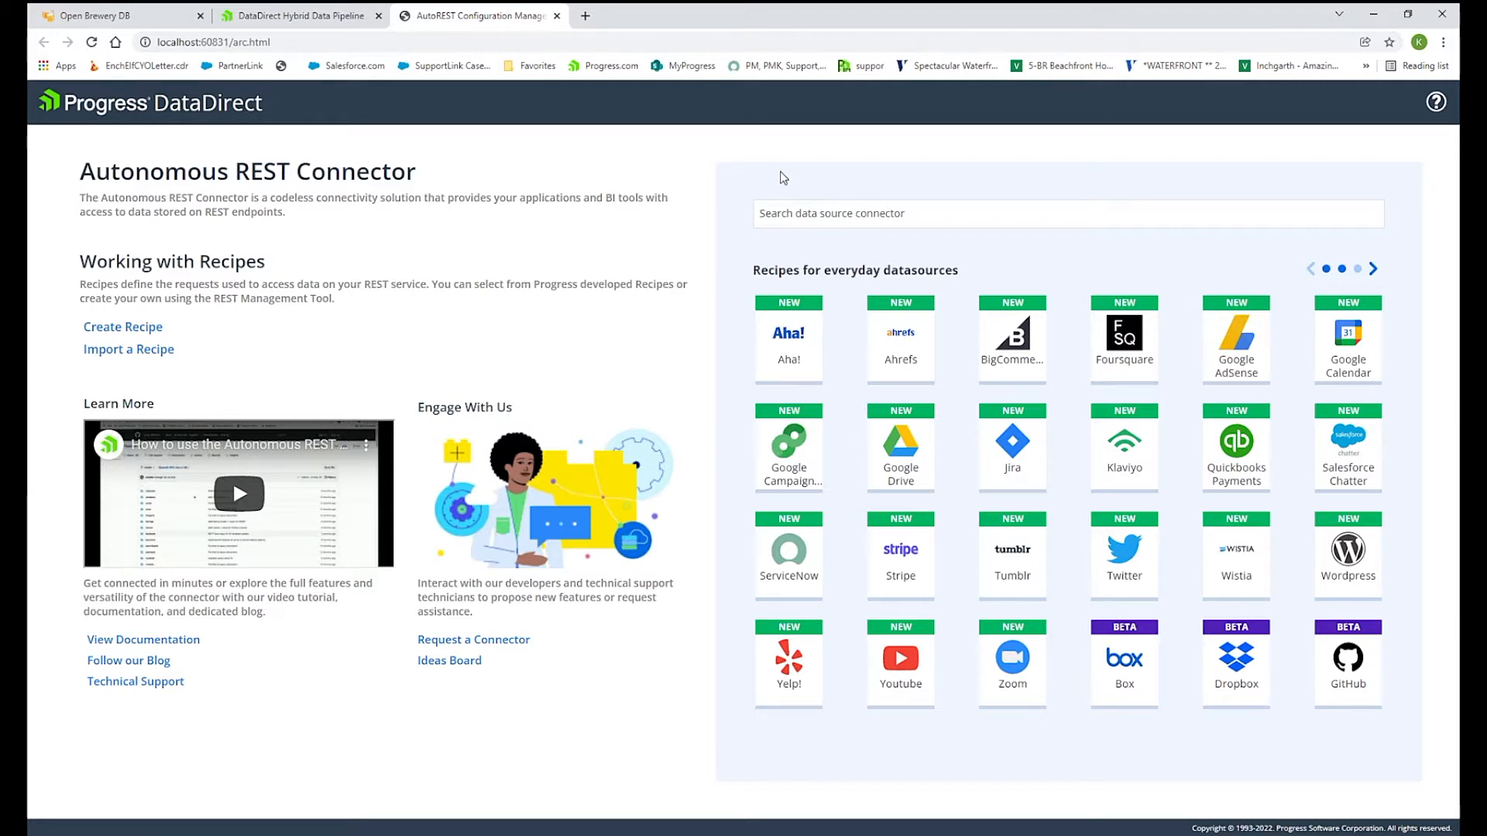
mouse_move(800, 203)
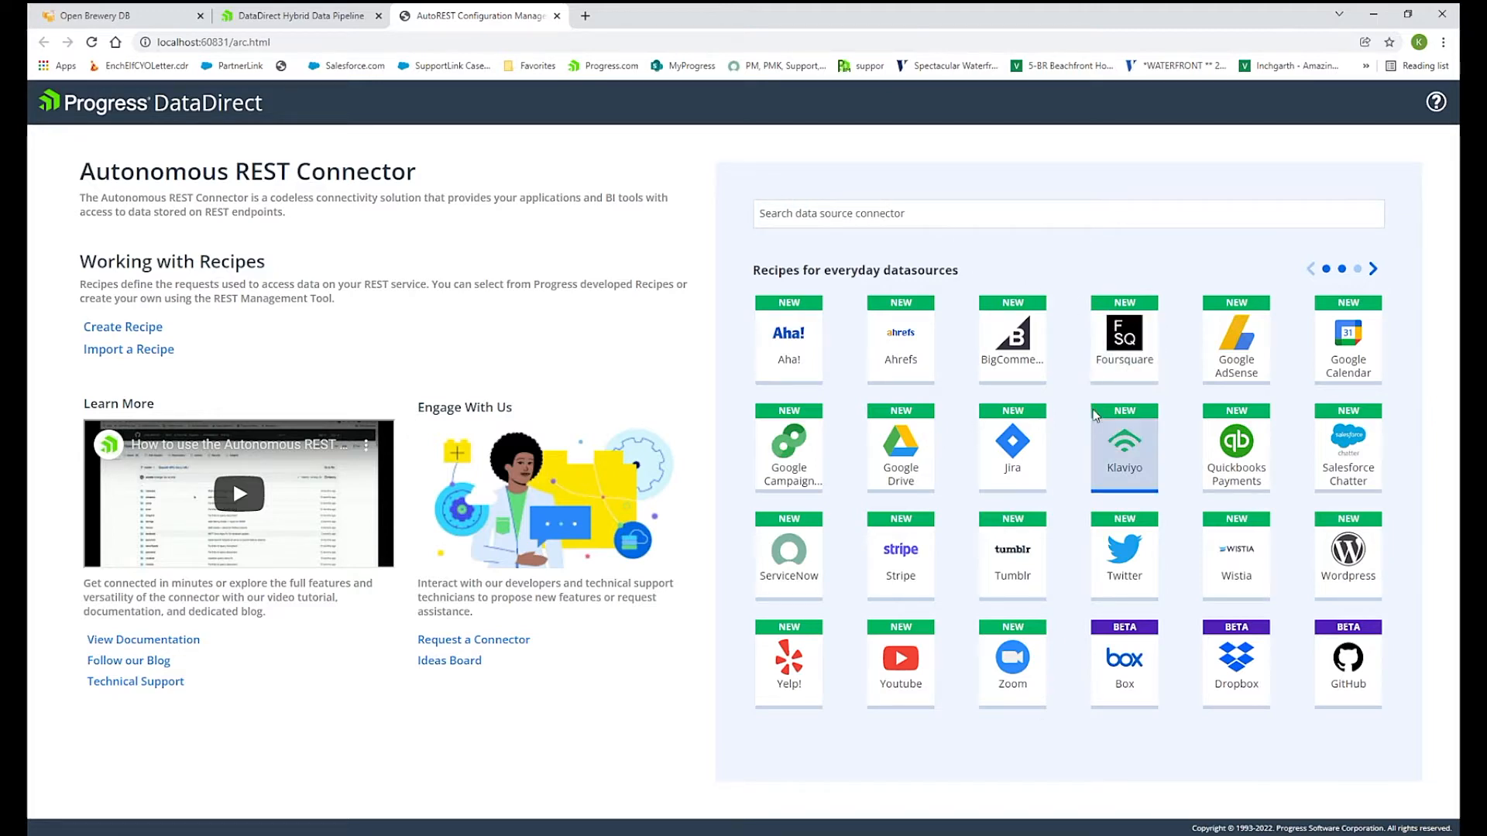
mouse_move(1068, 419)
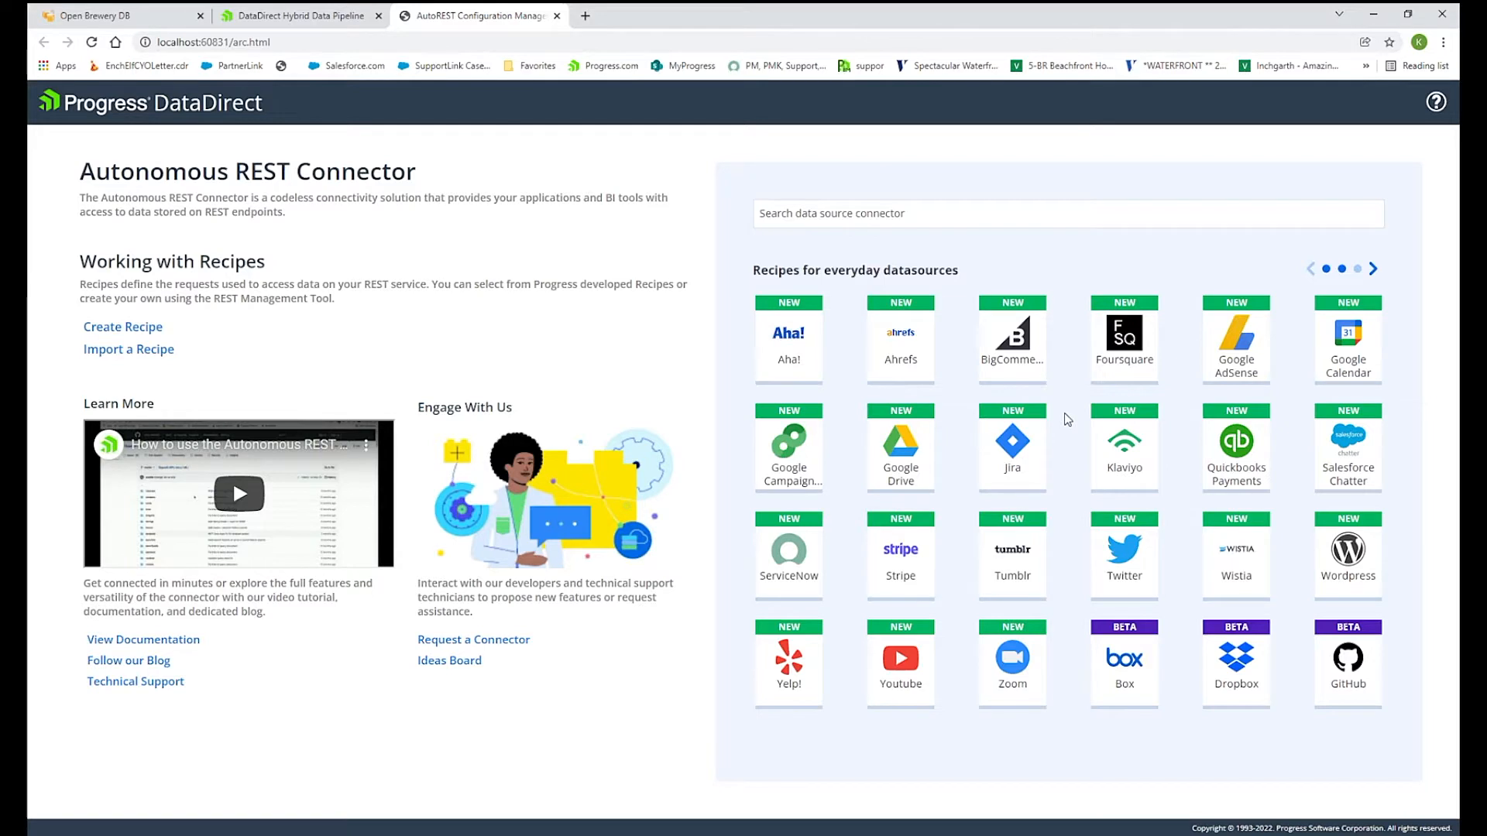
mouse_move(1067, 436)
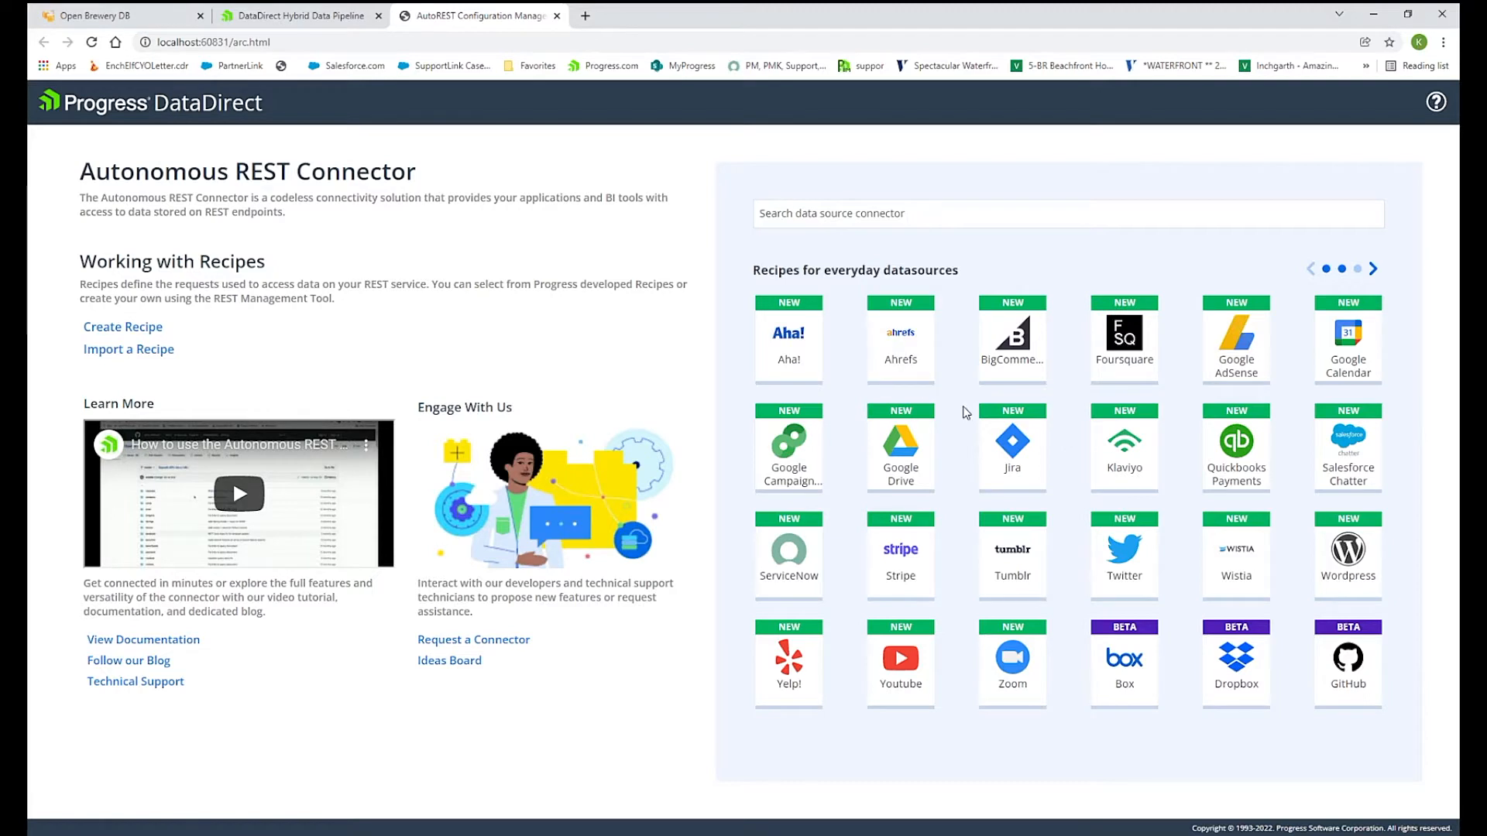
mouse_move(1124, 556)
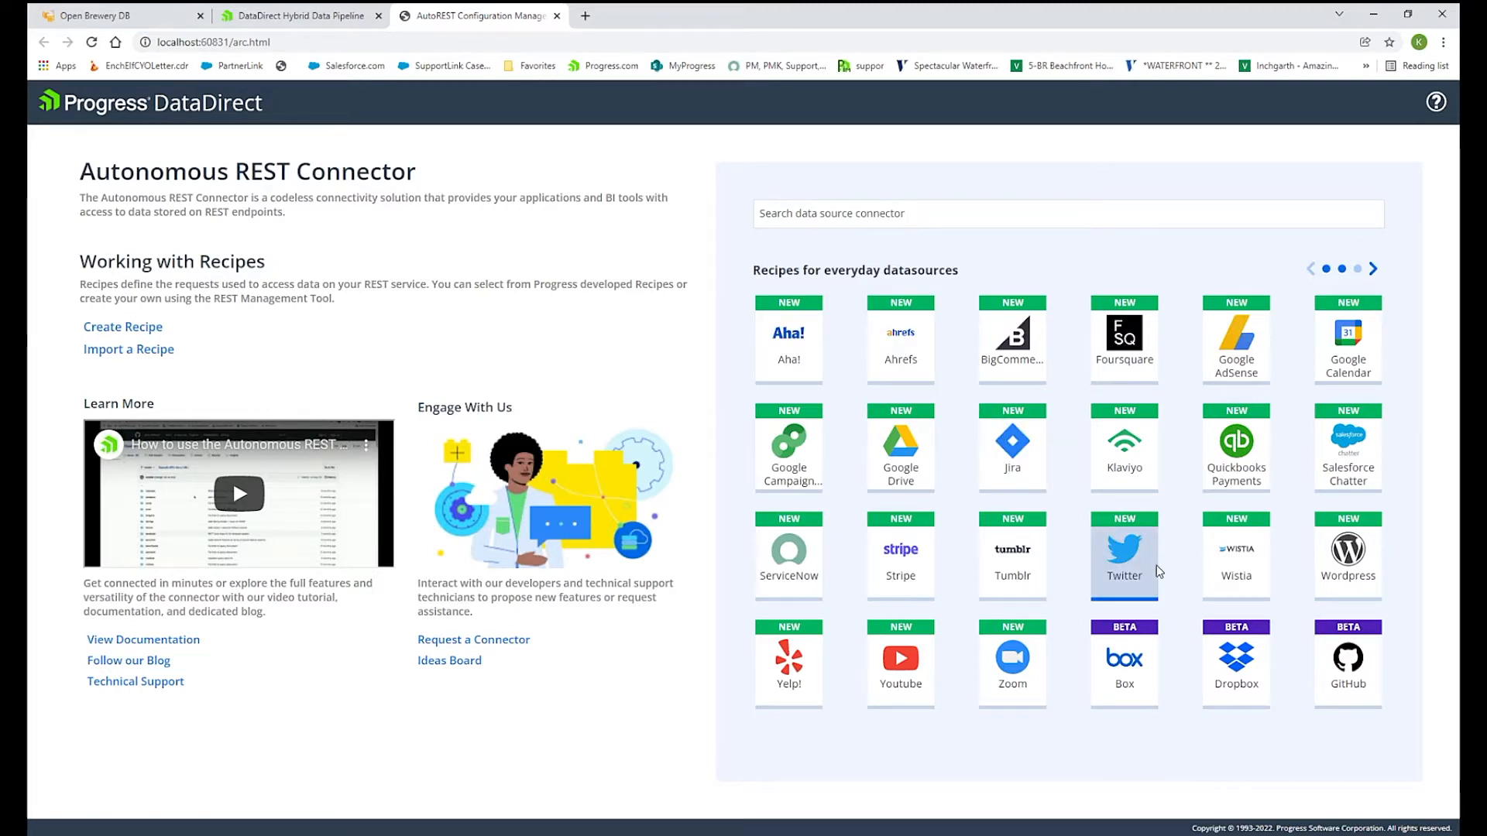
mouse_move(1354, 349)
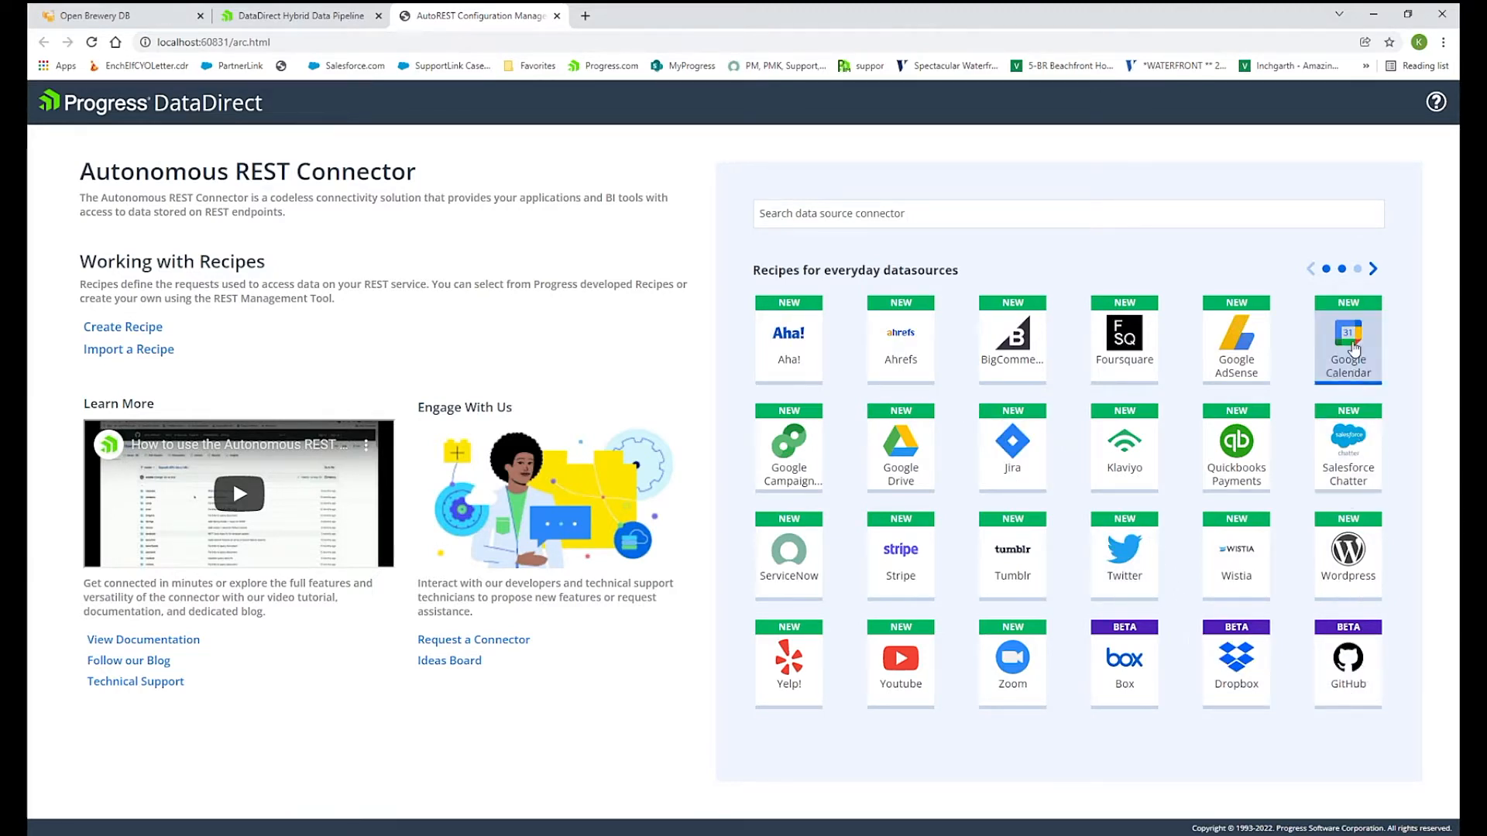
Import the Open Brewery API example recipe from the next page of recipes.
left_click(1374, 269)
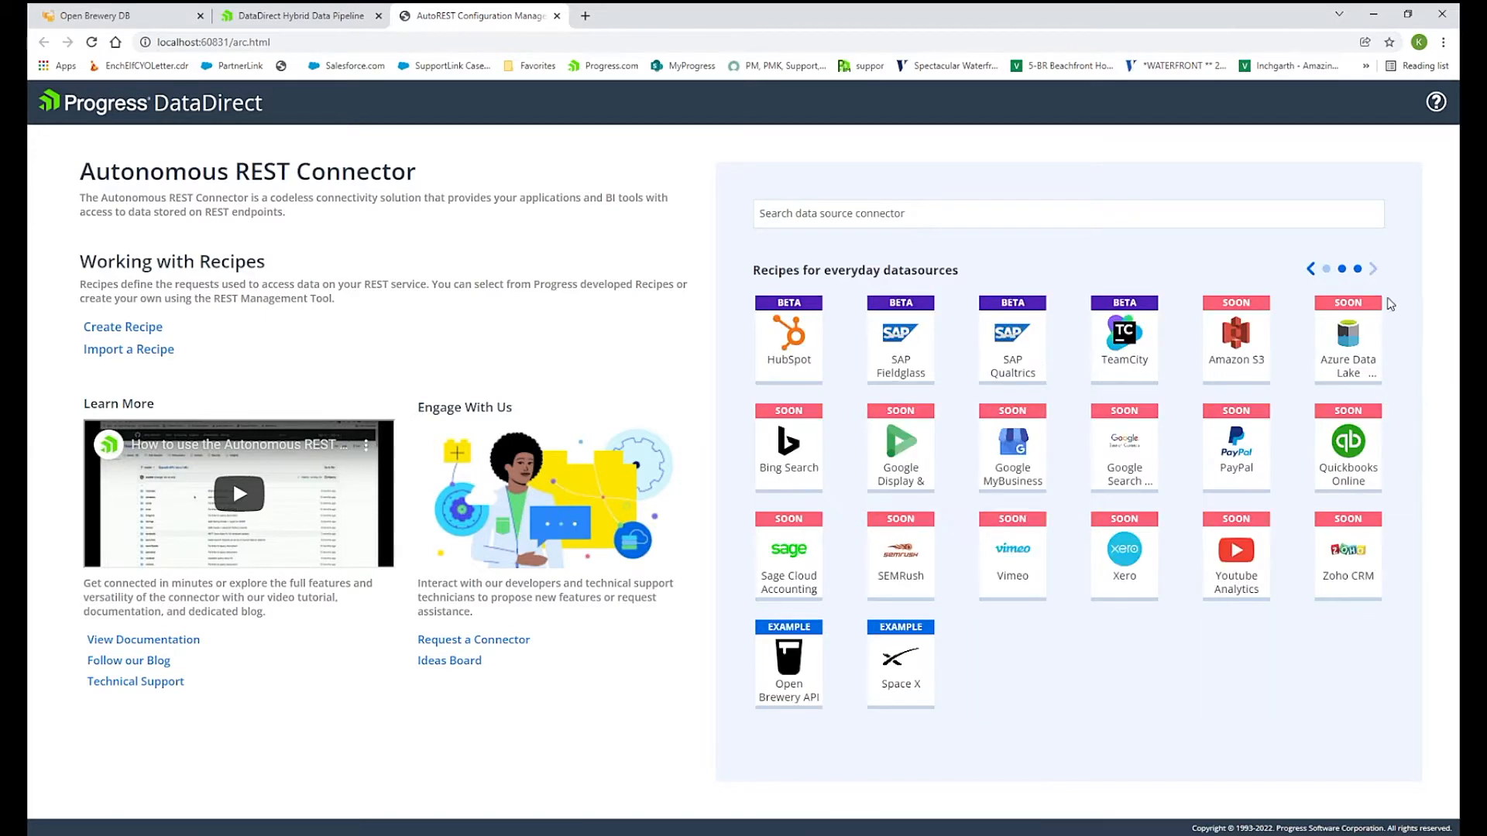
mouse_move(942, 515)
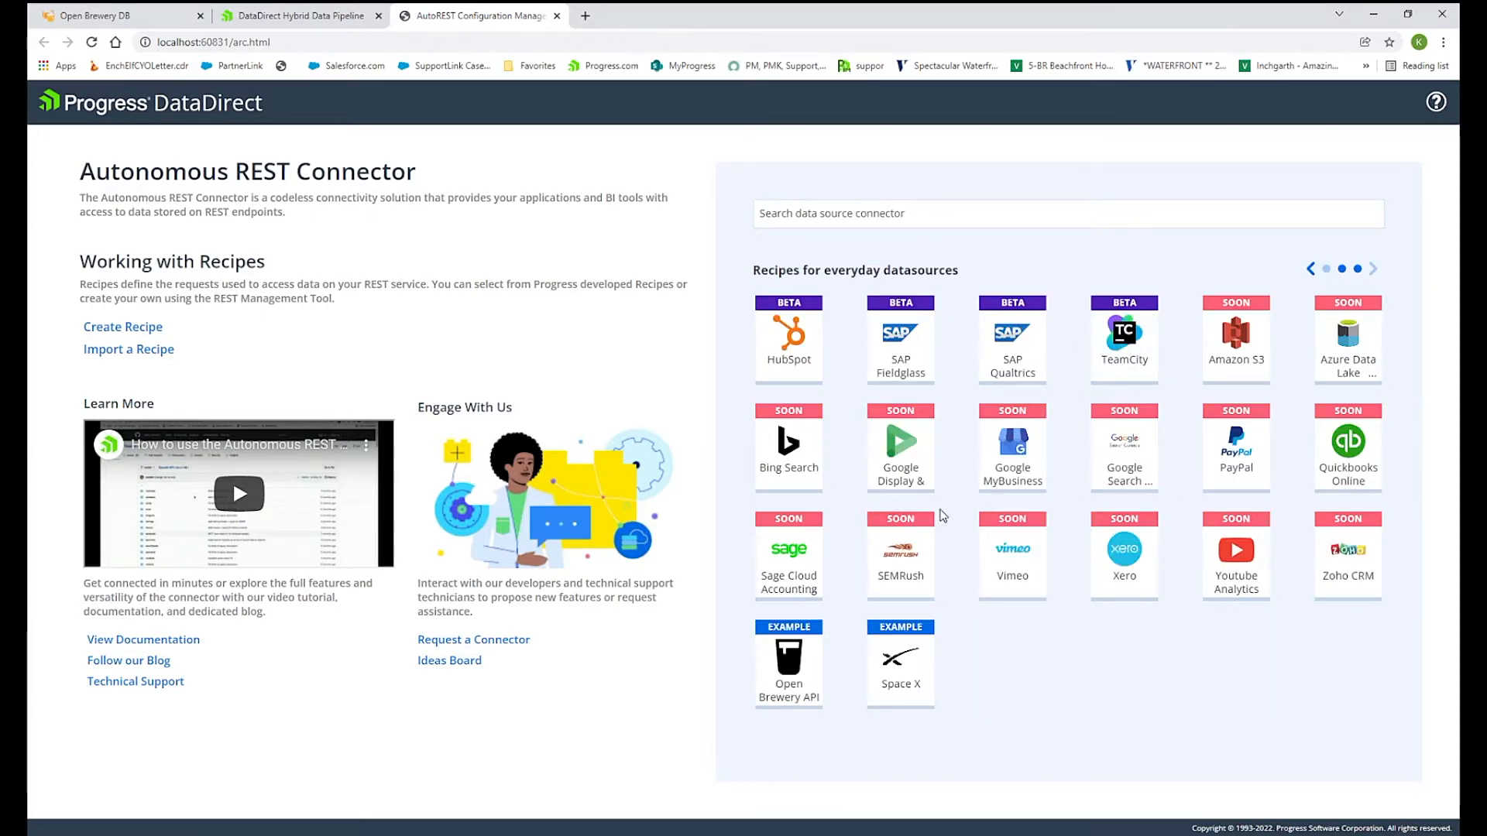
mouse_move(845, 585)
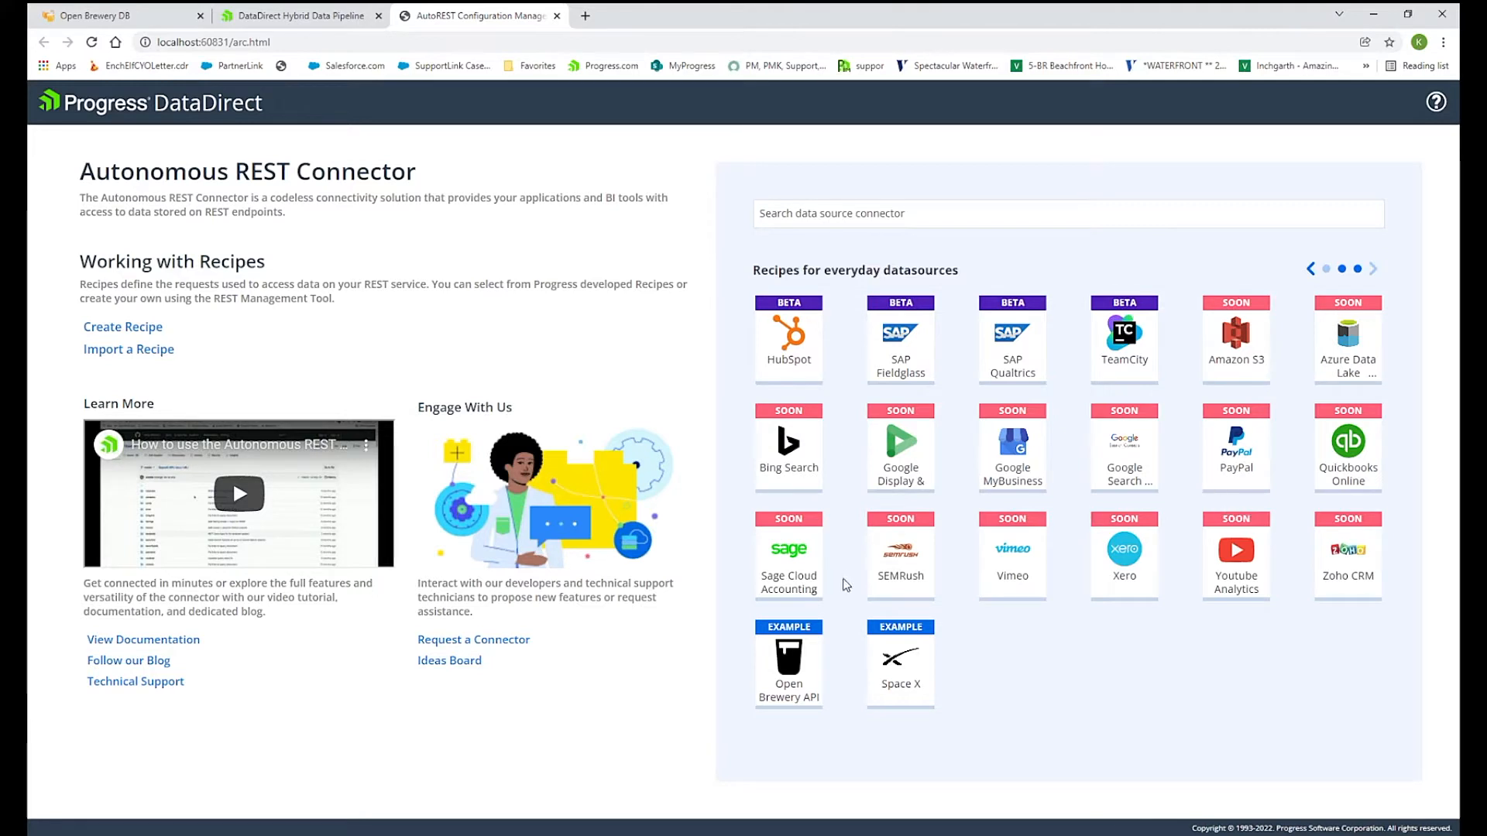
mouse_move(980, 737)
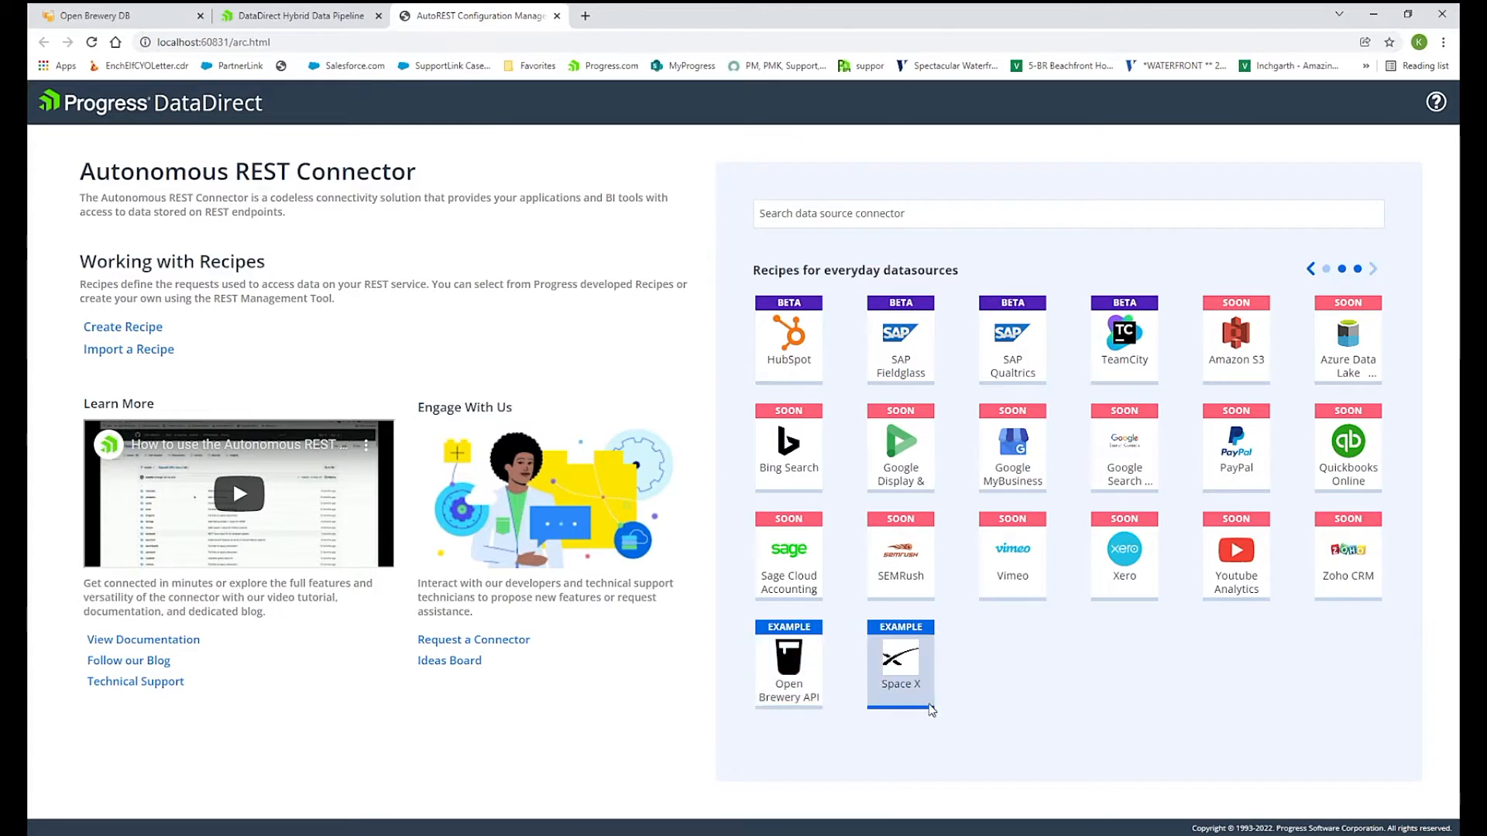
left_click(789, 660)
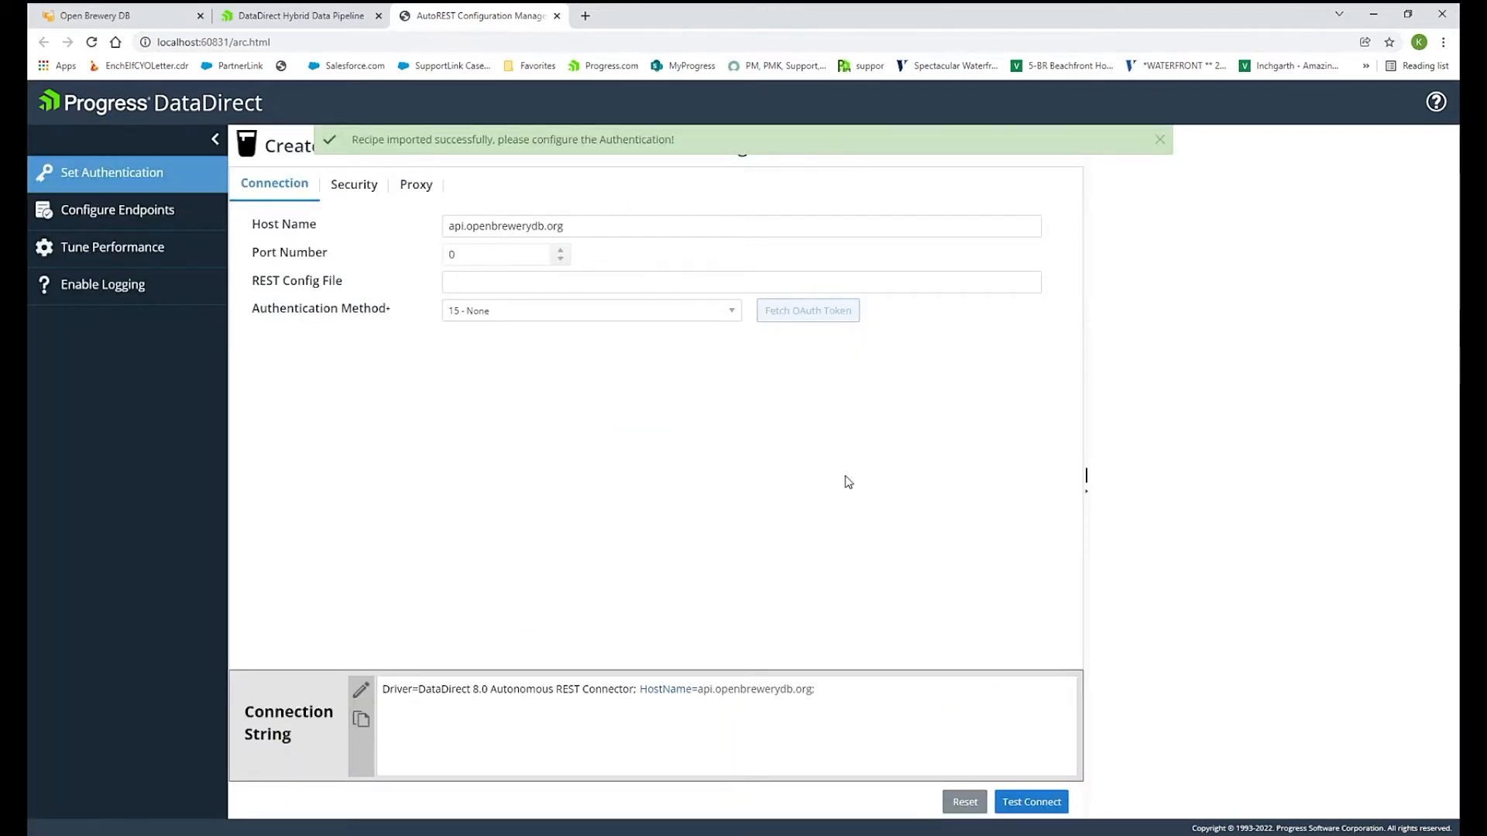
View the List Breweries documentation on the Open Brewery DB site.
left_click(105, 16)
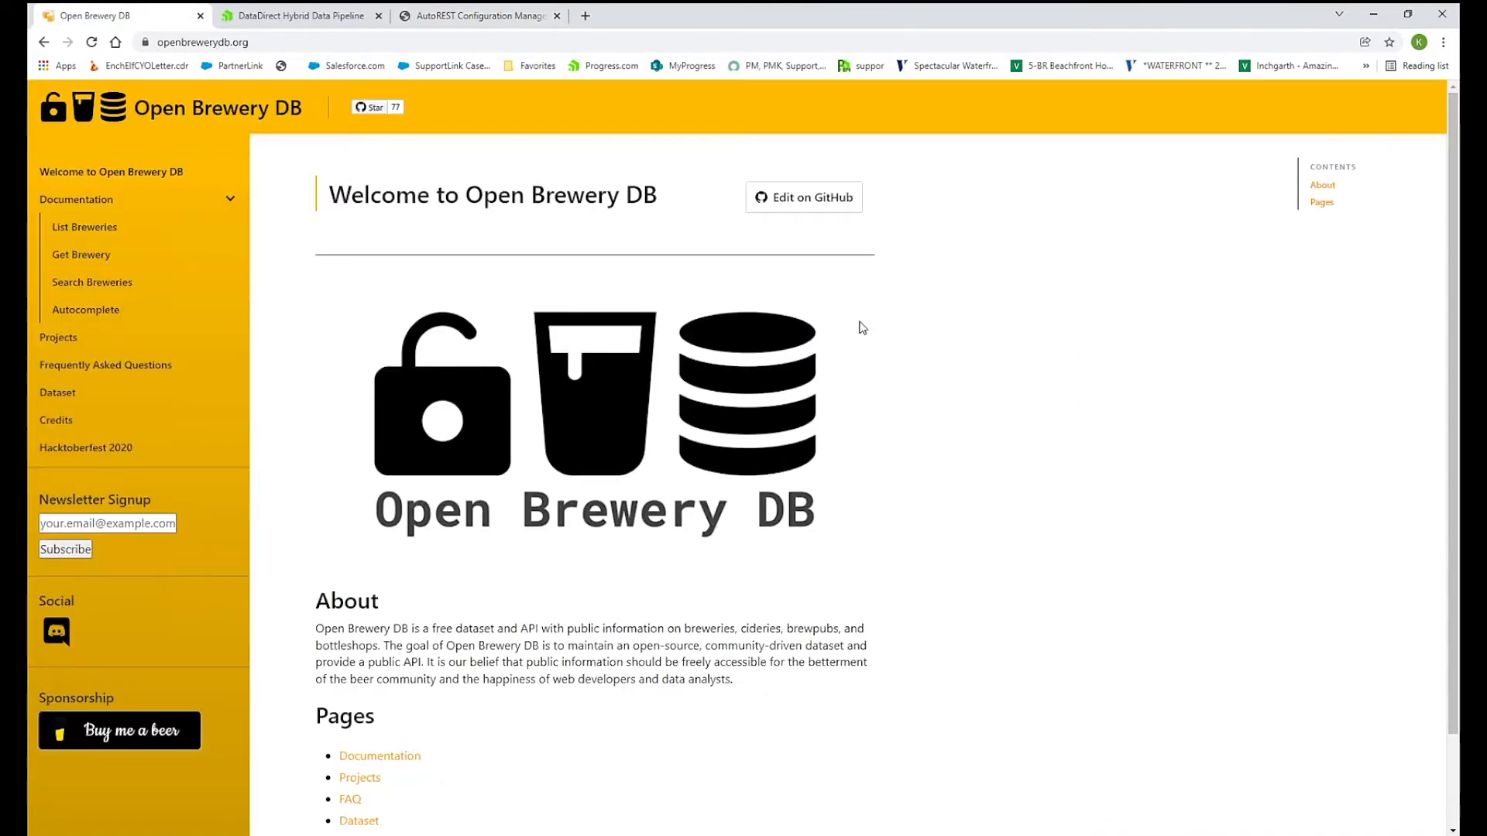
mouse_move(1010, 347)
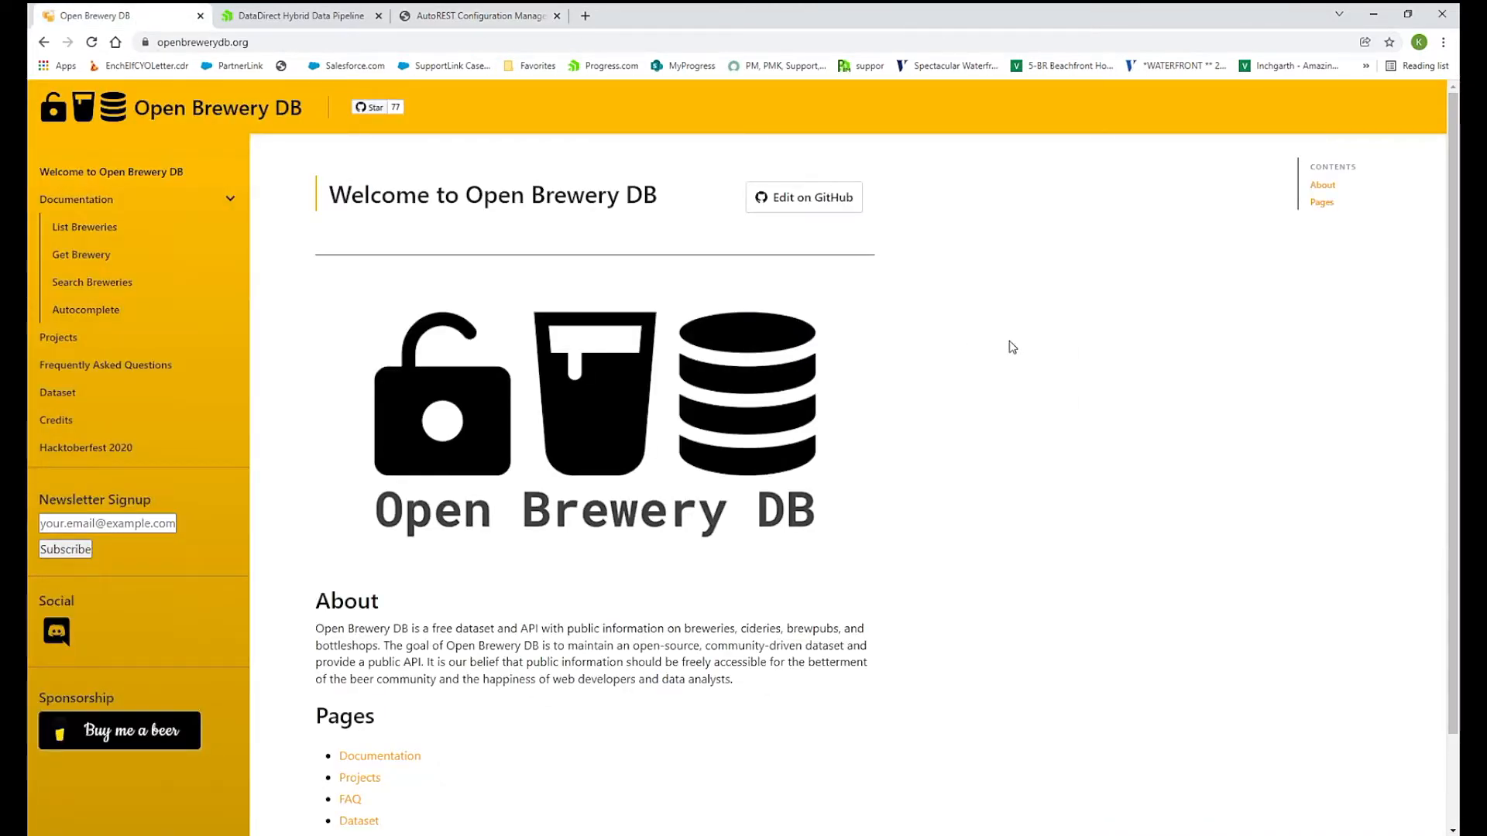
mouse_move(986, 515)
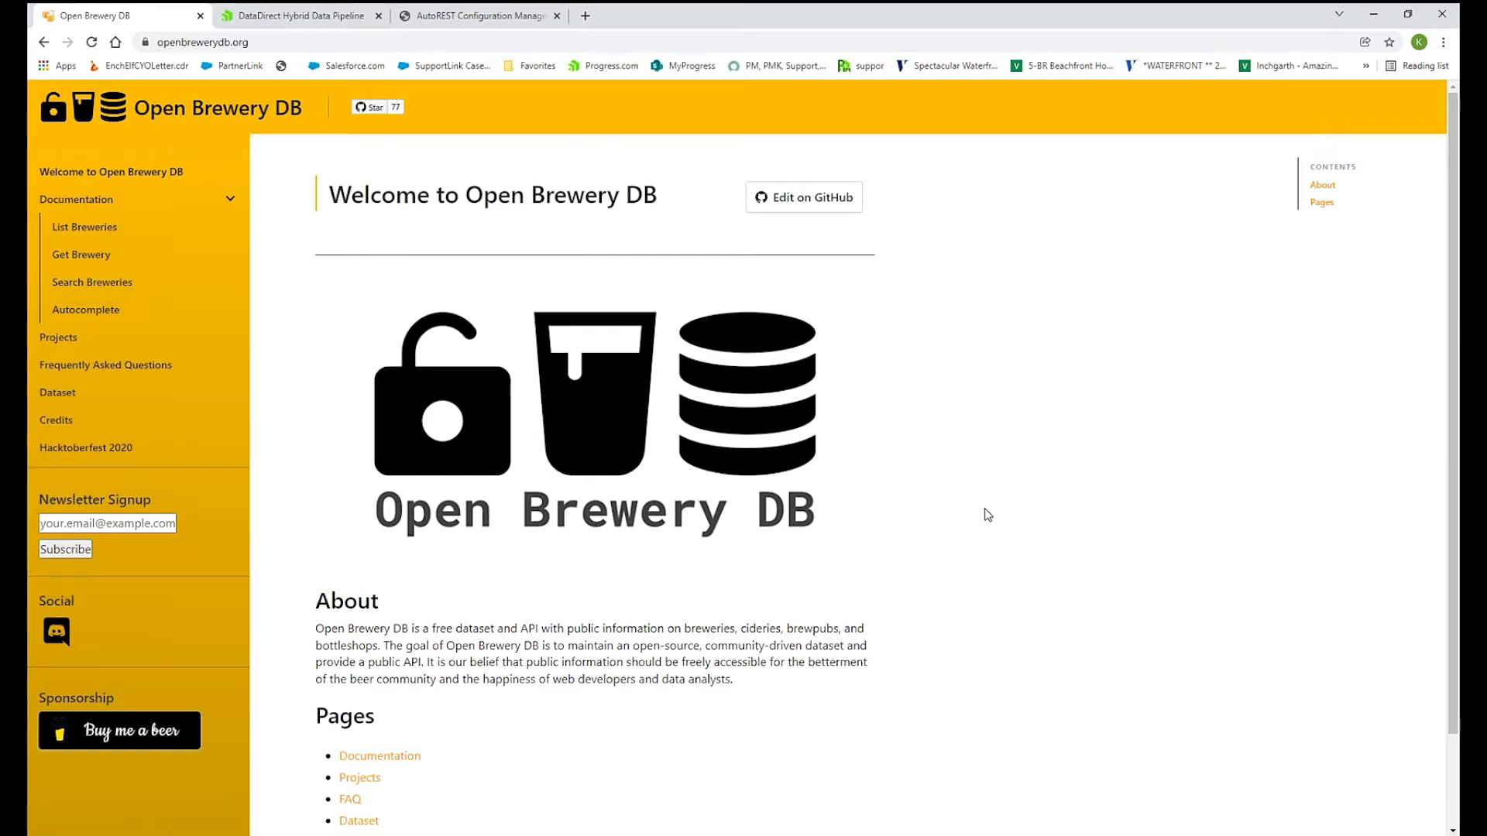
mouse_move(843, 209)
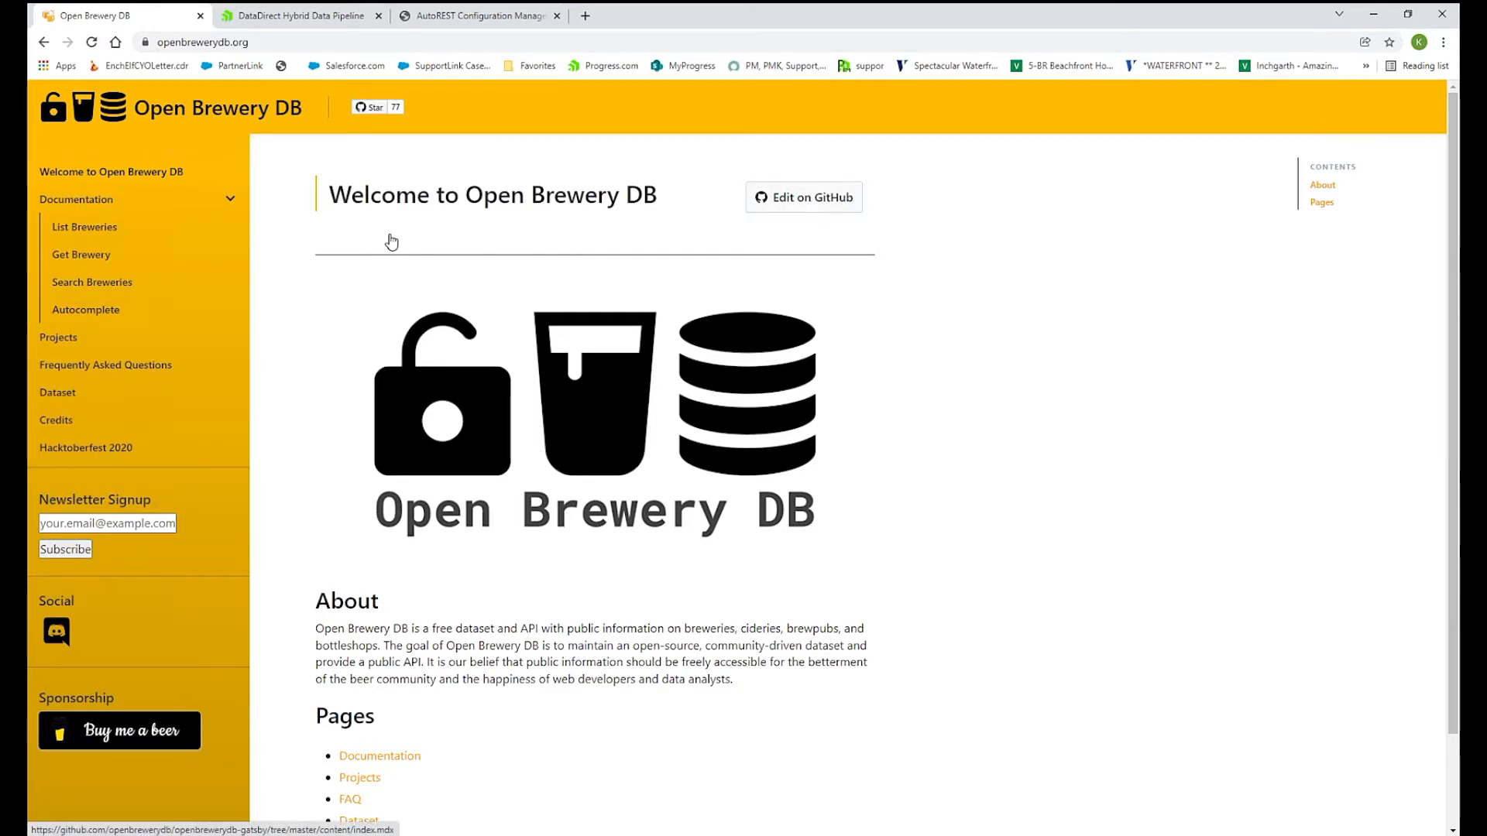
left_click(84, 227)
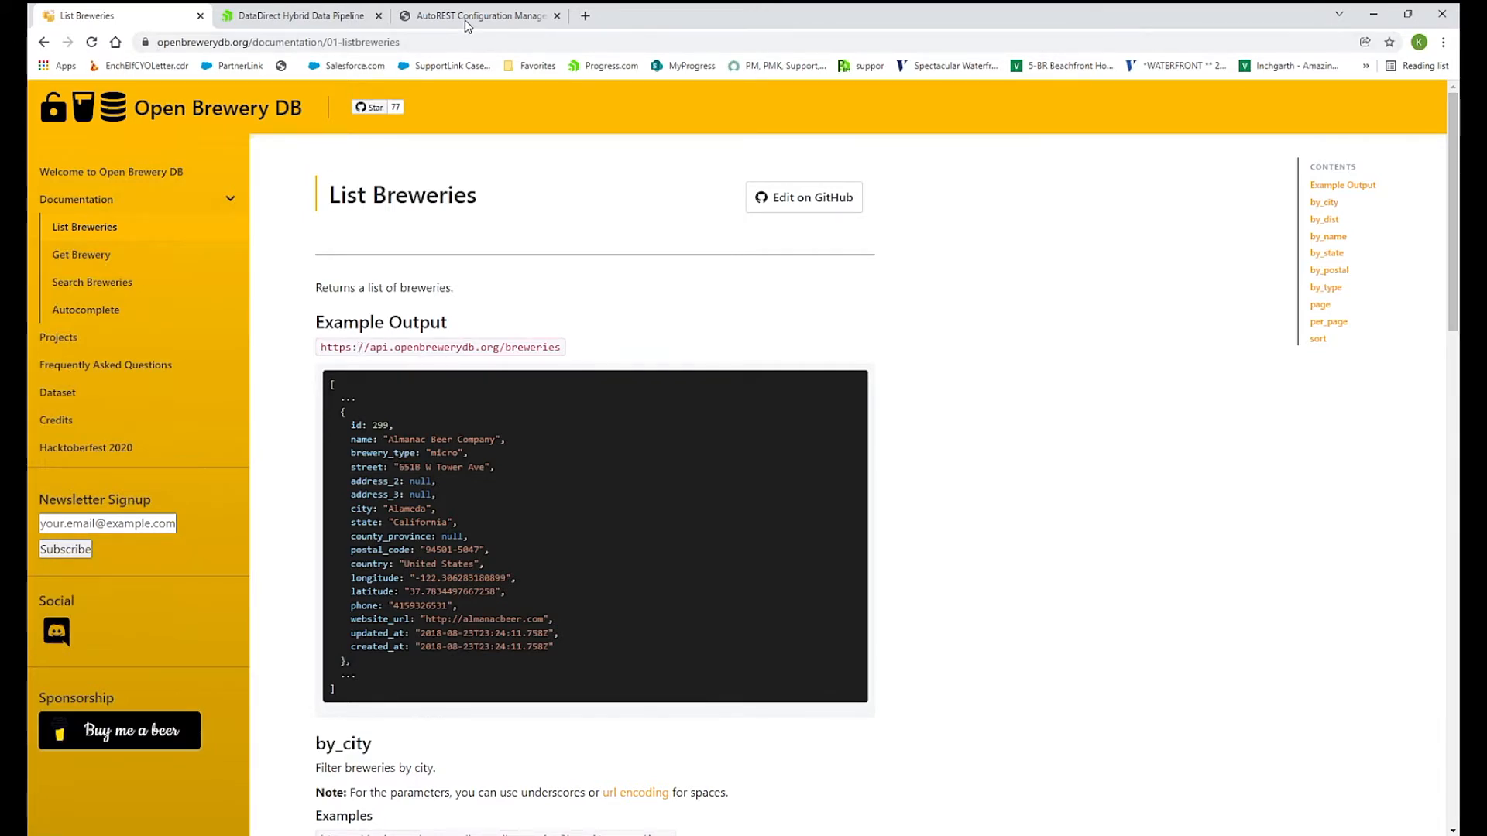
Review the Authentication Method options in the connector, leaving None selected.
left_click(479, 16)
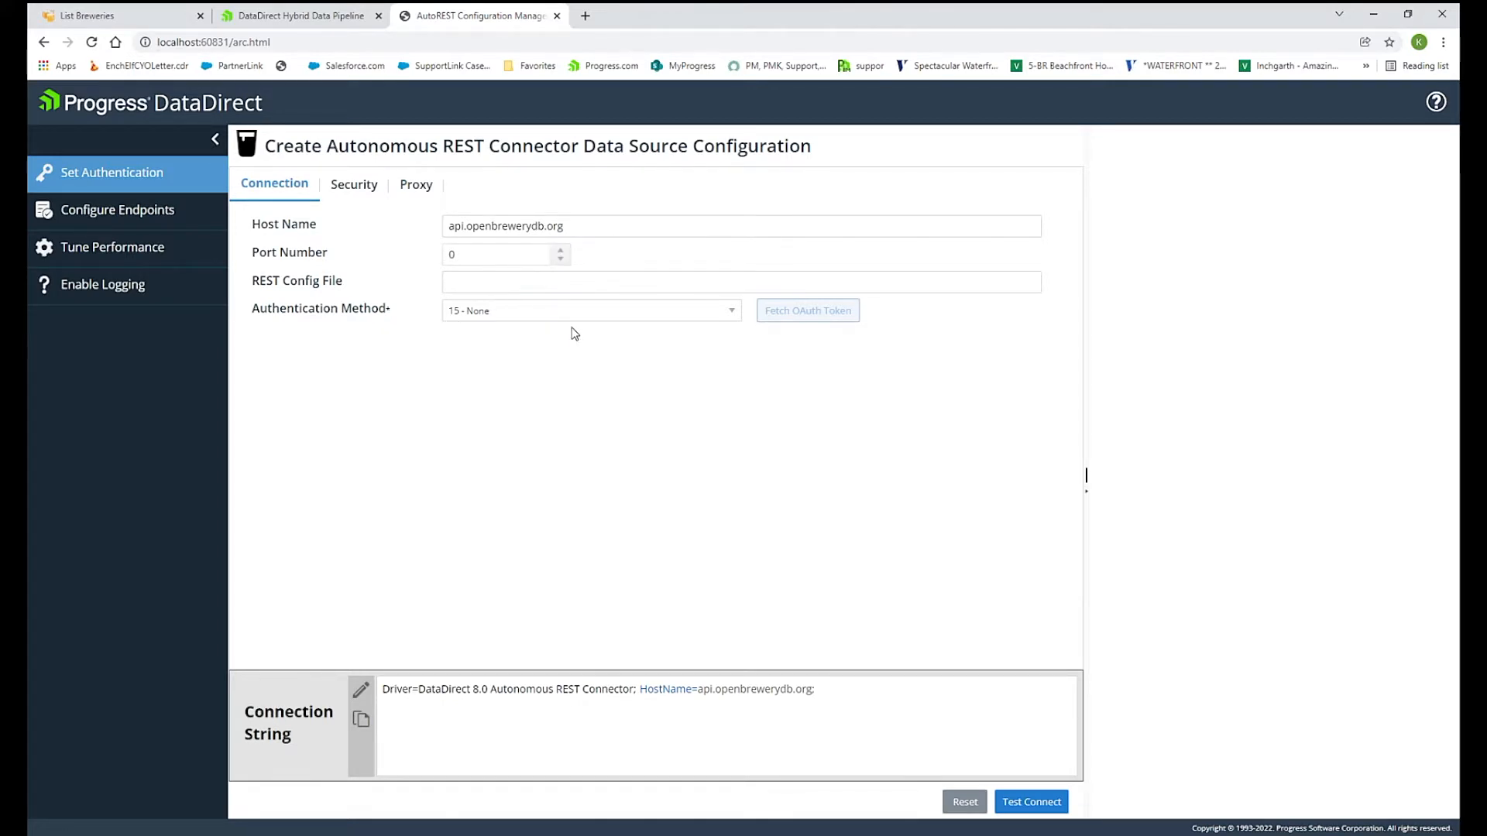
mouse_move(616, 344)
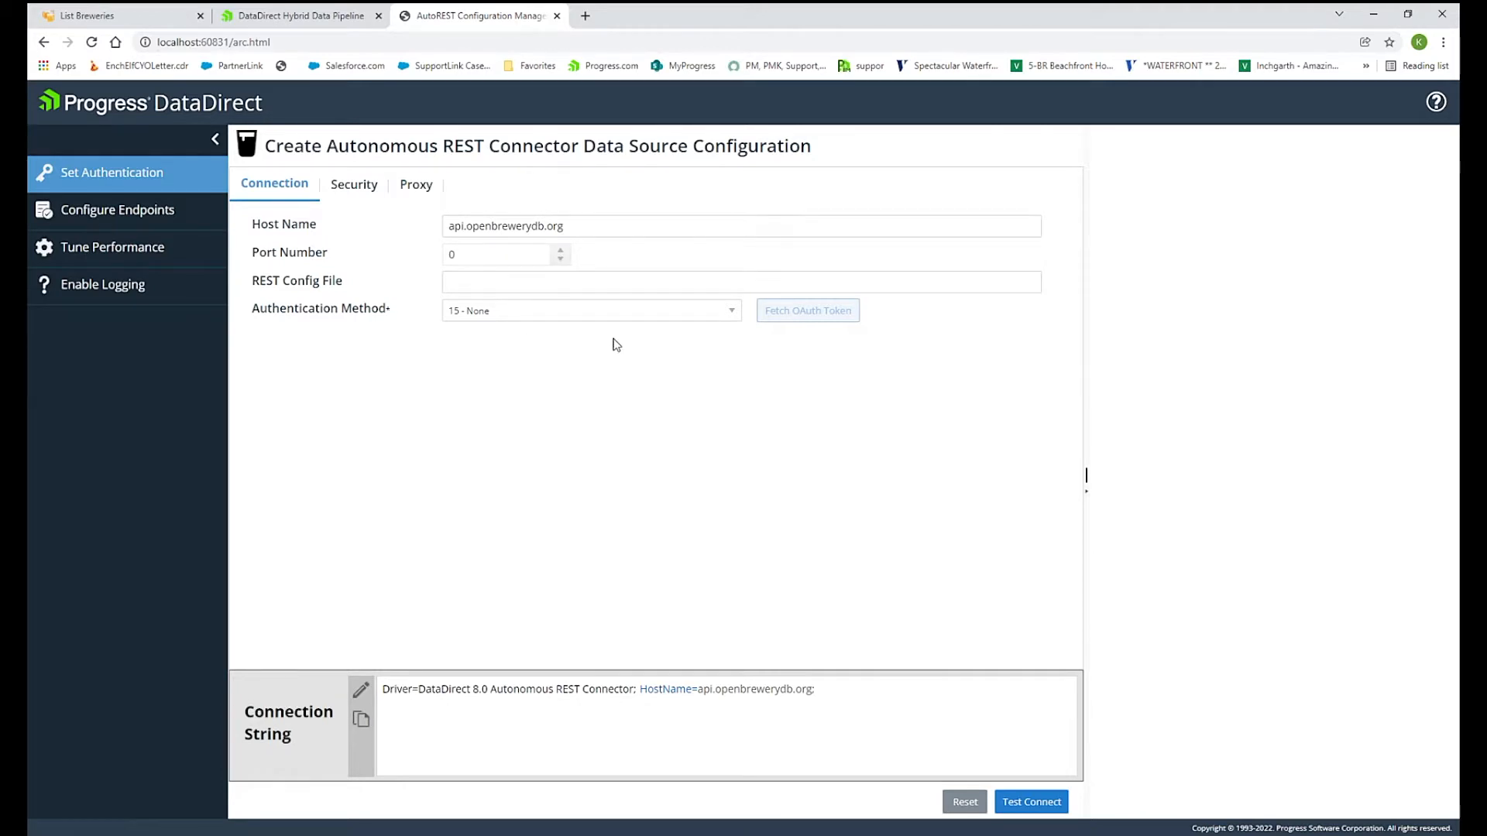
left_click(592, 311)
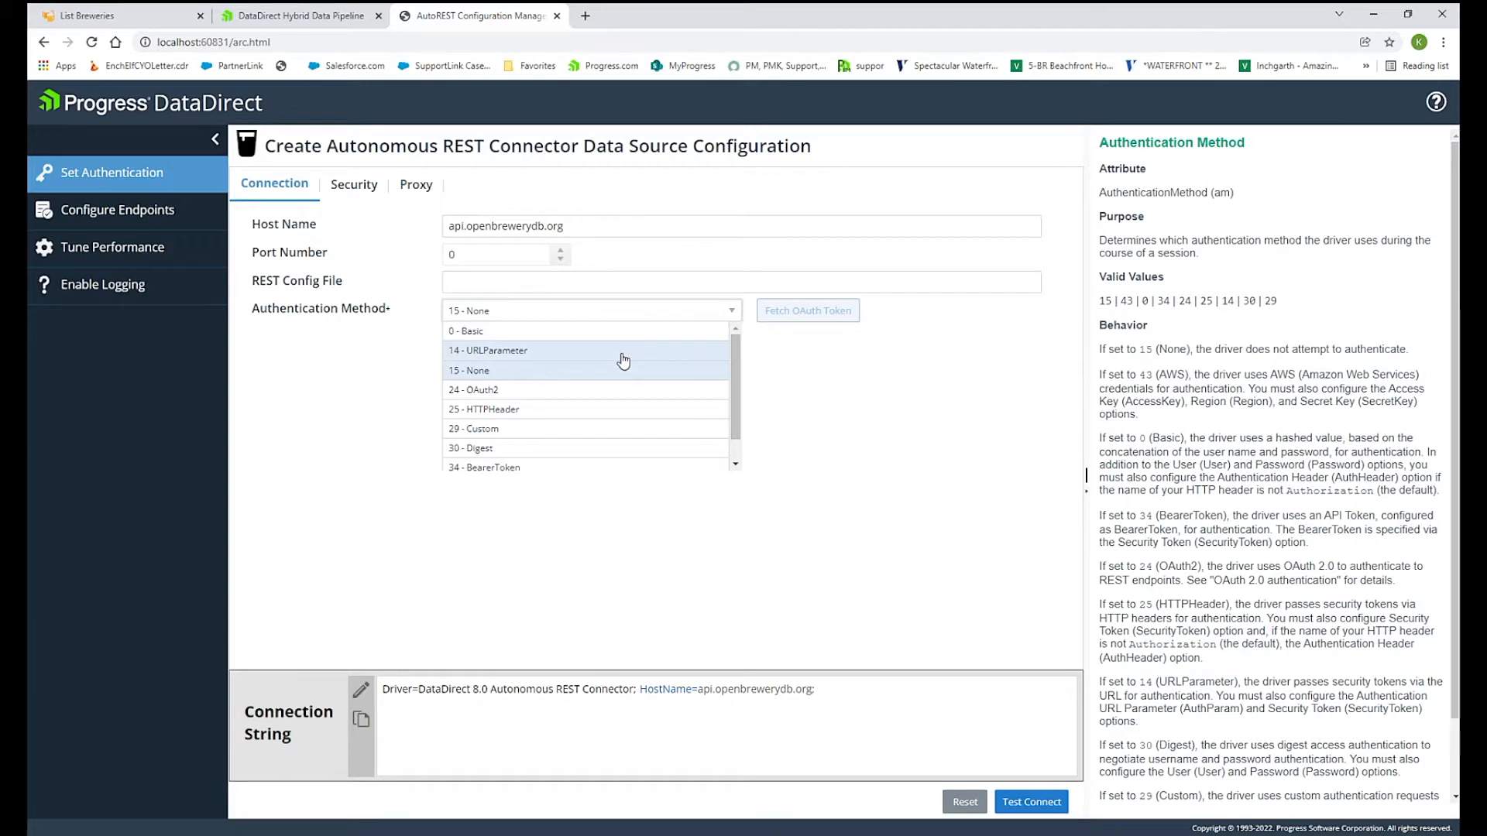
mouse_move(658, 379)
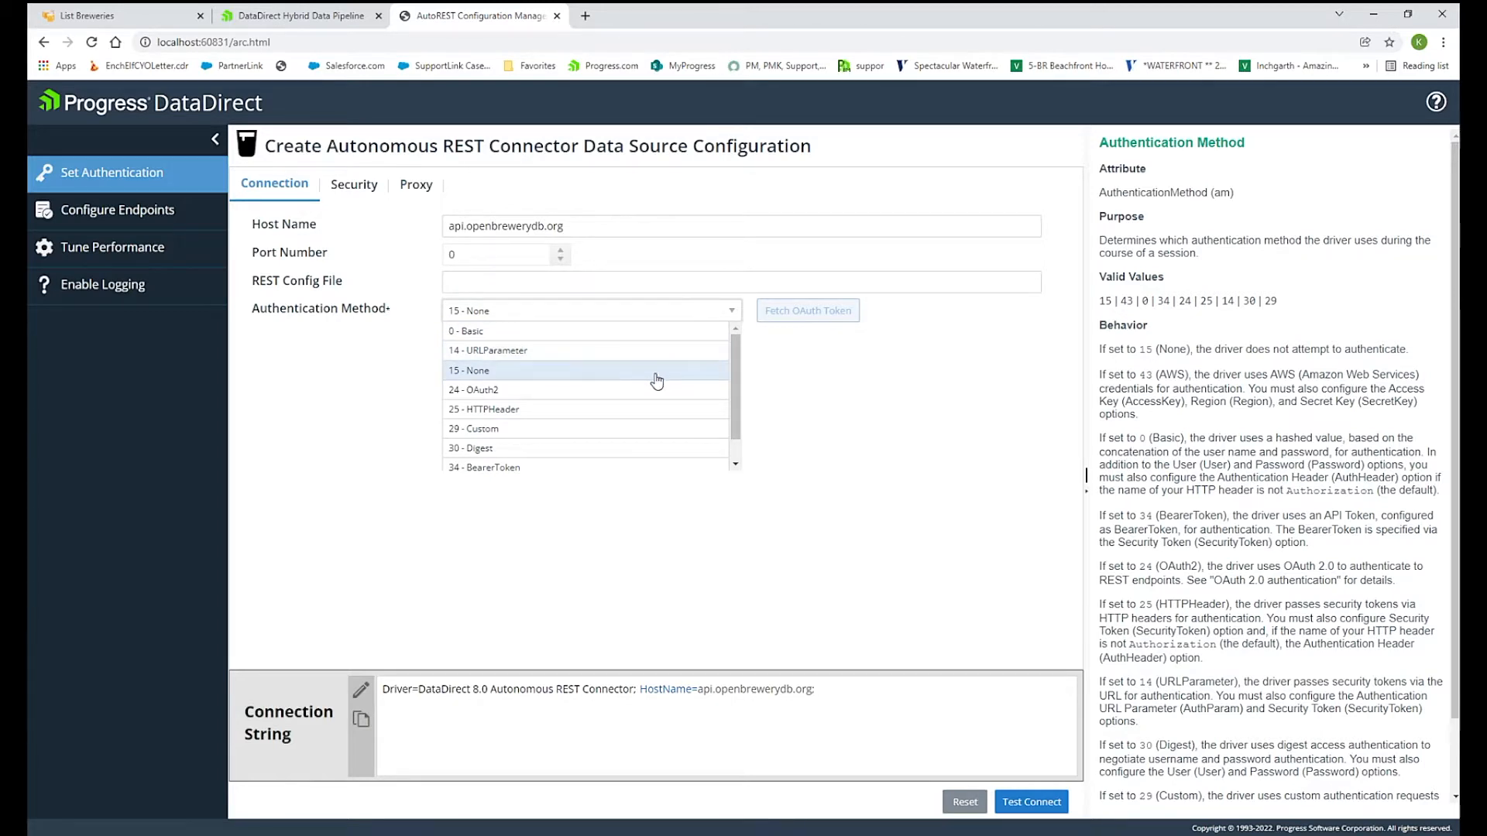
scroll("down", 3)
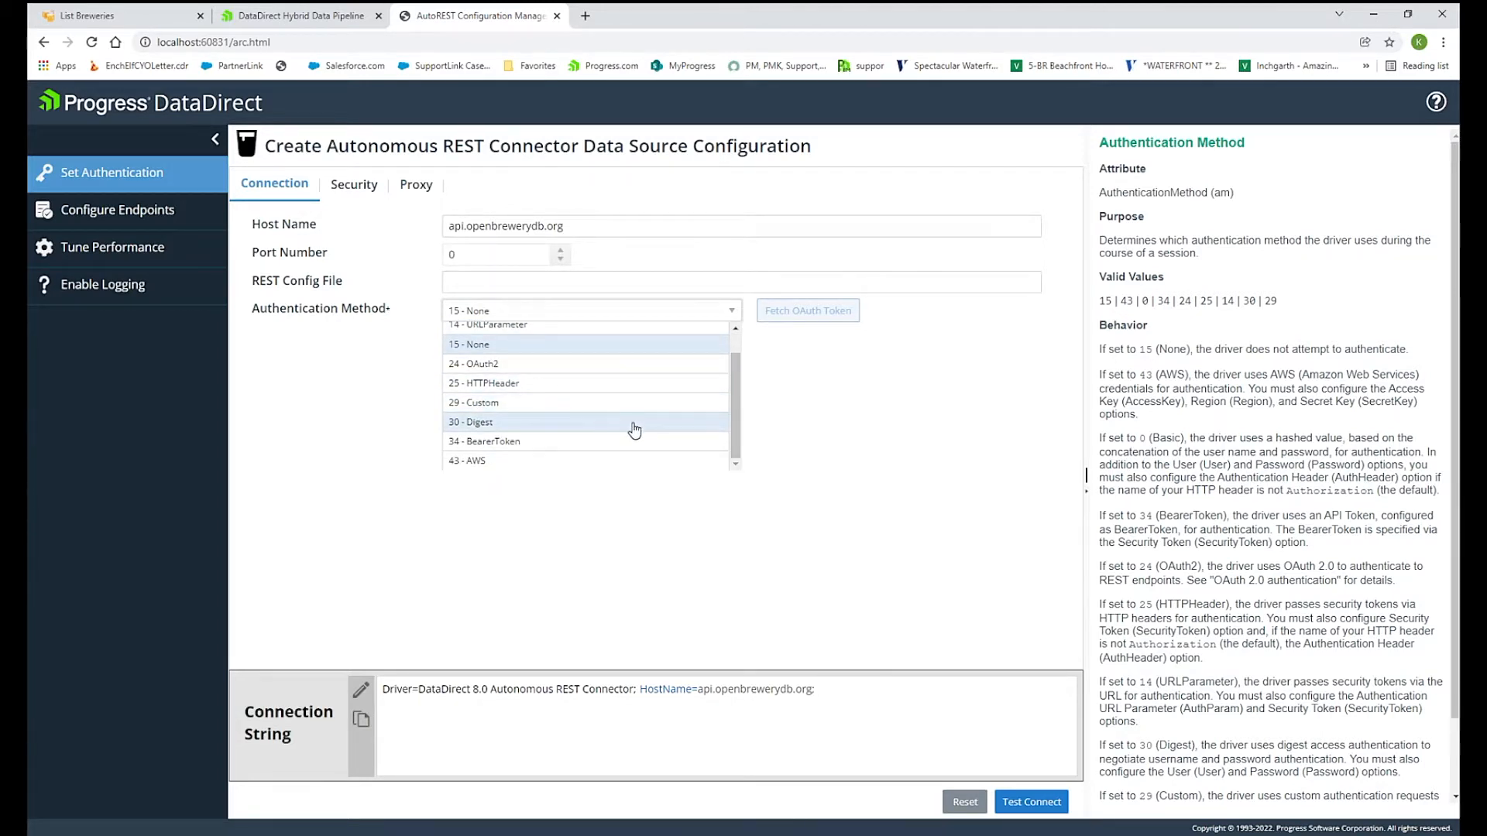
mouse_move(606, 409)
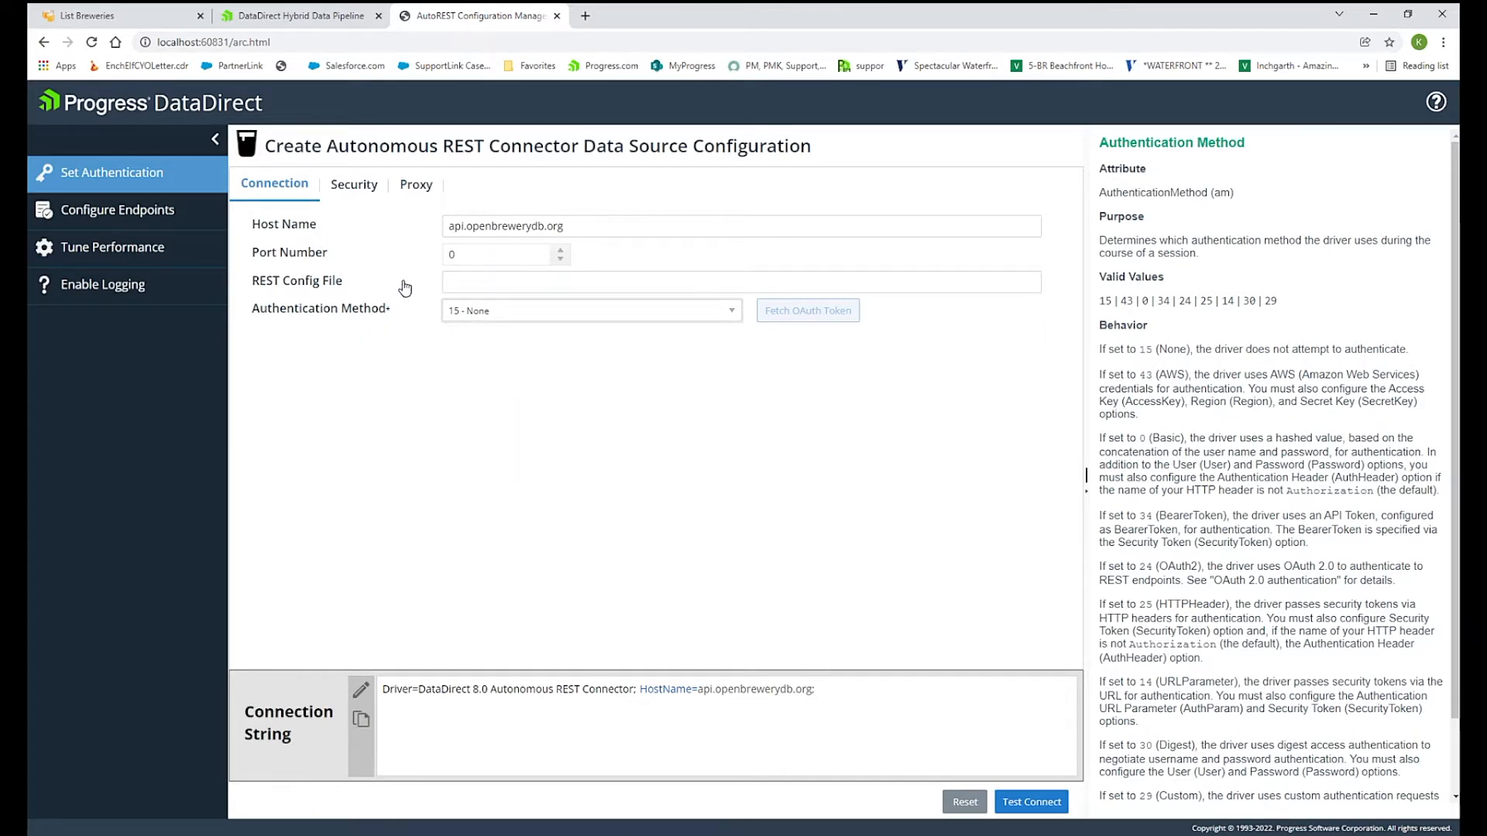
Go to Configure Endpoints and expand the BREWERIES table to list its columns.
left_click(117, 210)
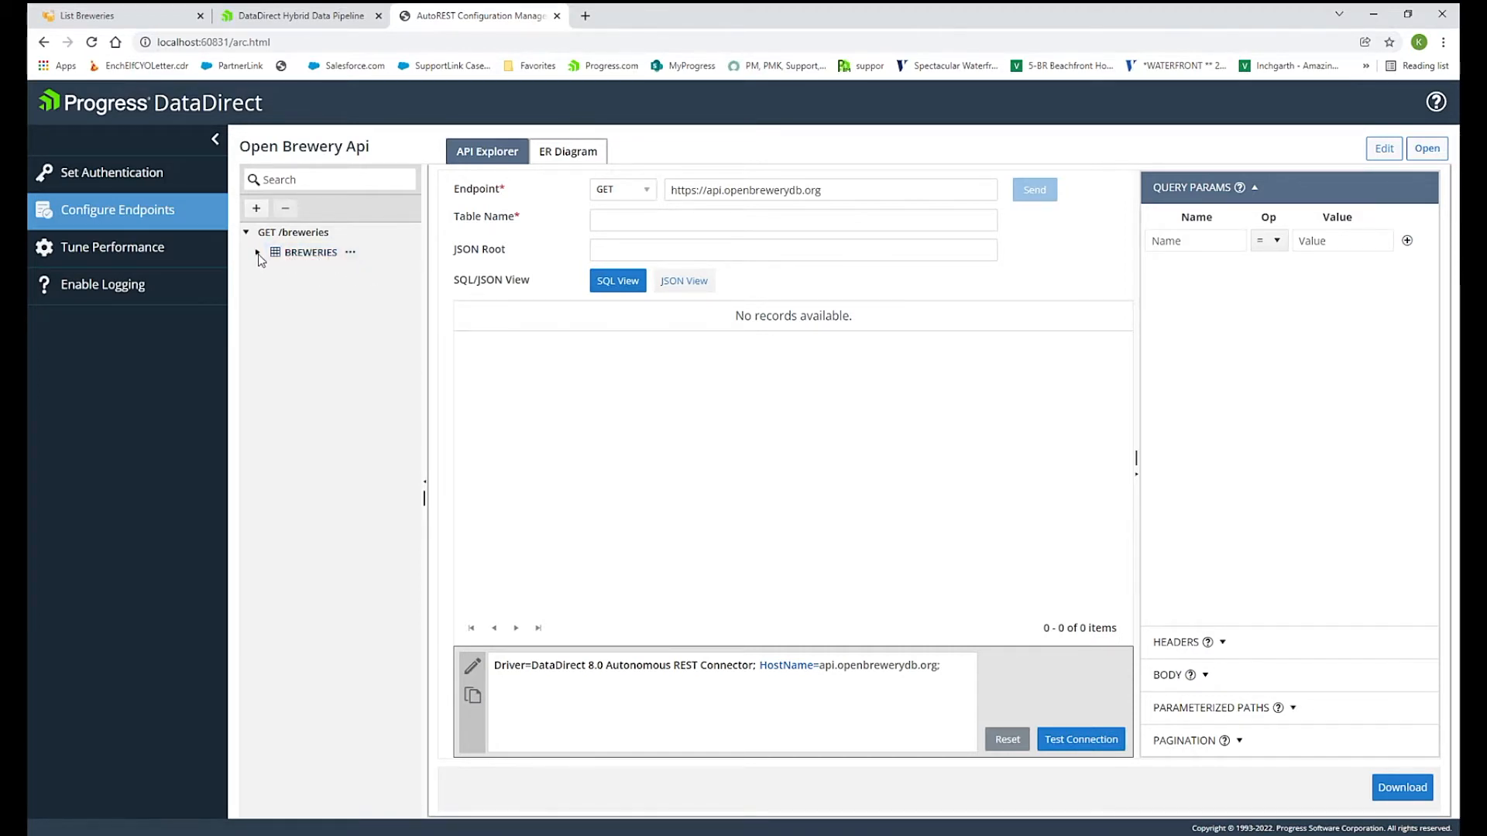
left_click(262, 253)
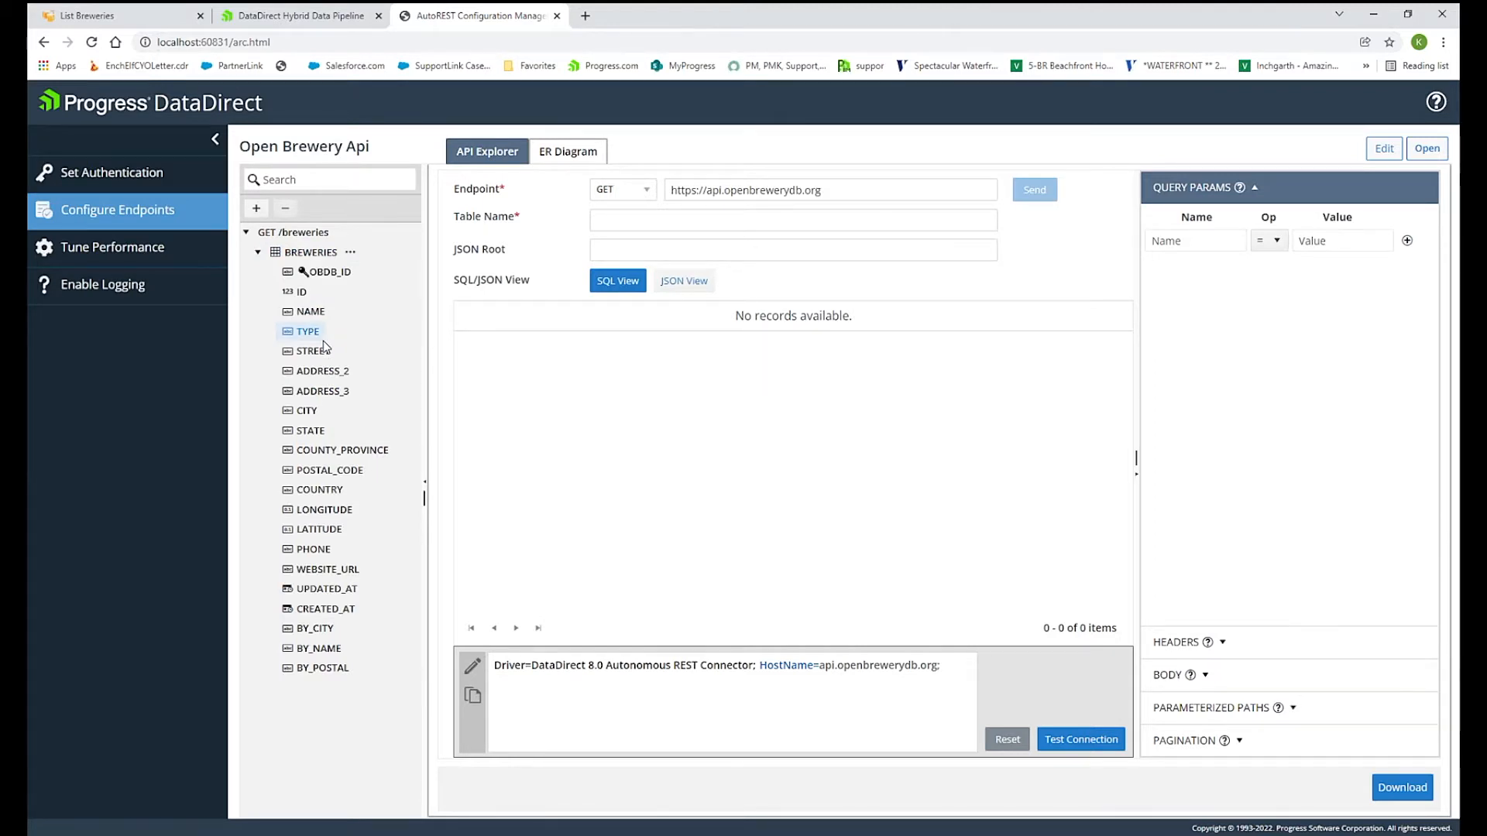
left_click(322, 371)
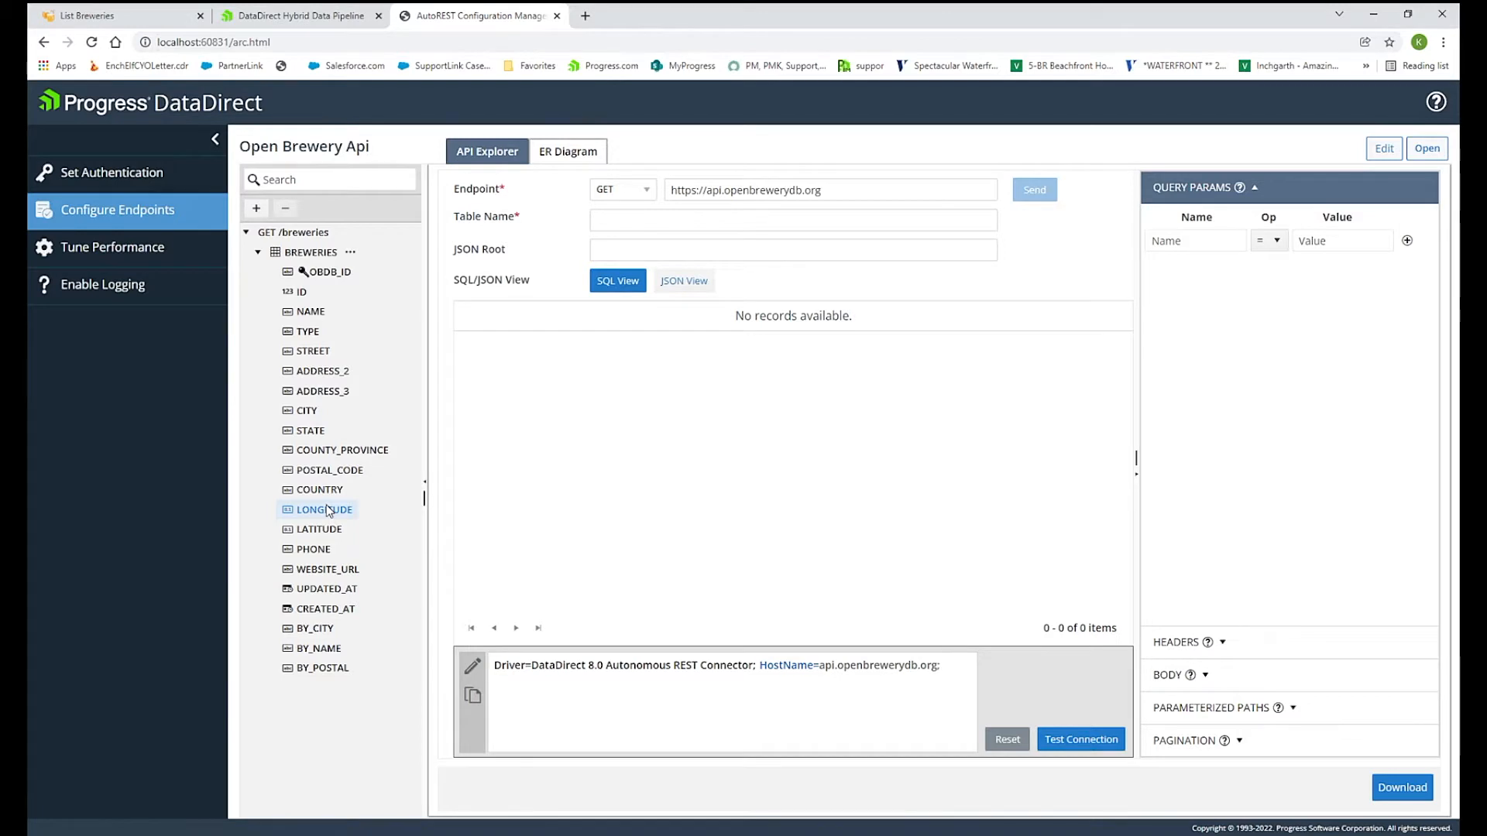
Load BREWERIES sample data, check the raw JSON, then view it as SQL table rows.
left_click(310, 252)
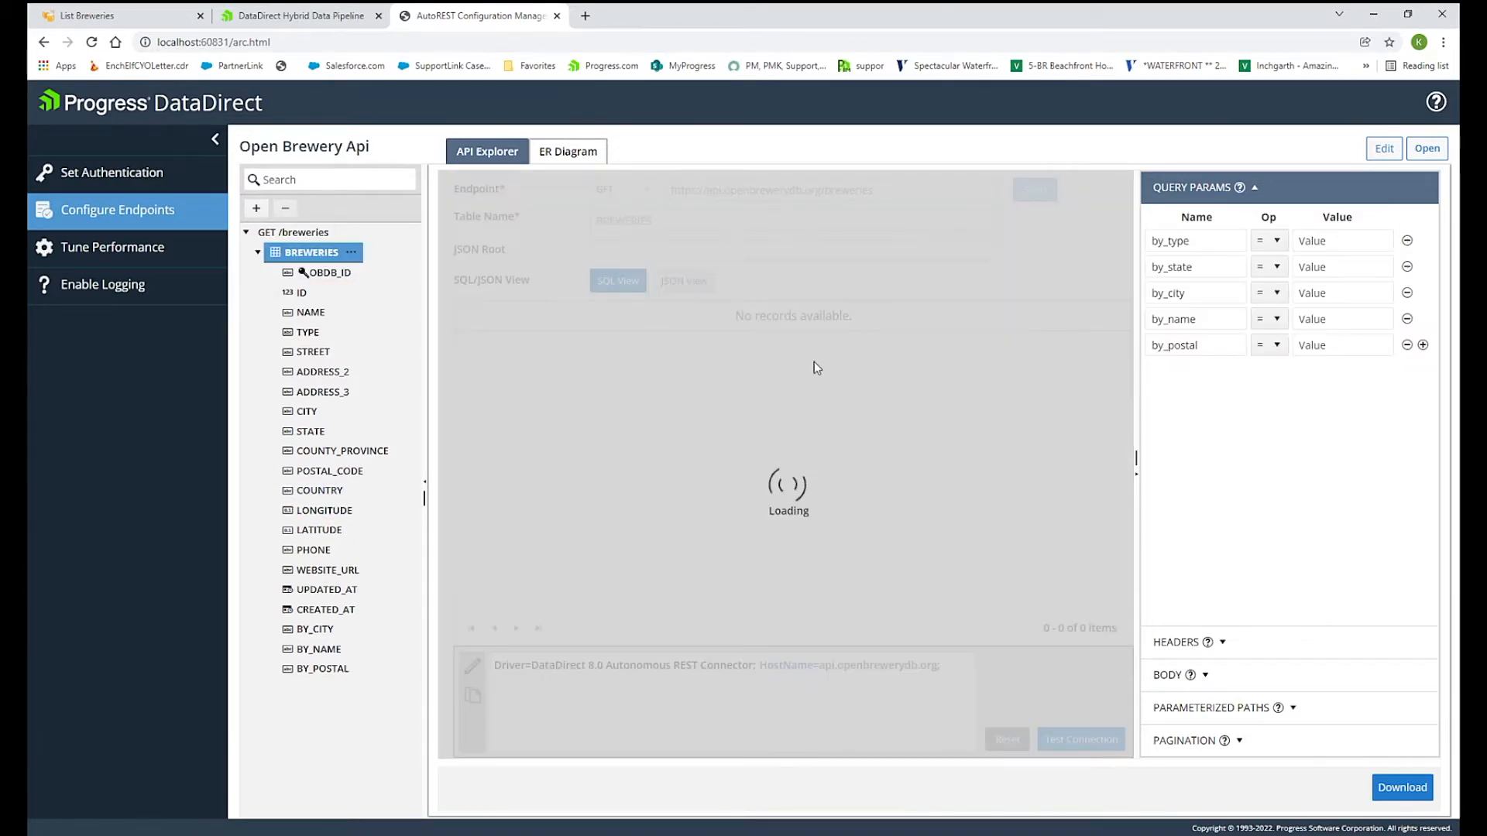
mouse_move(844, 380)
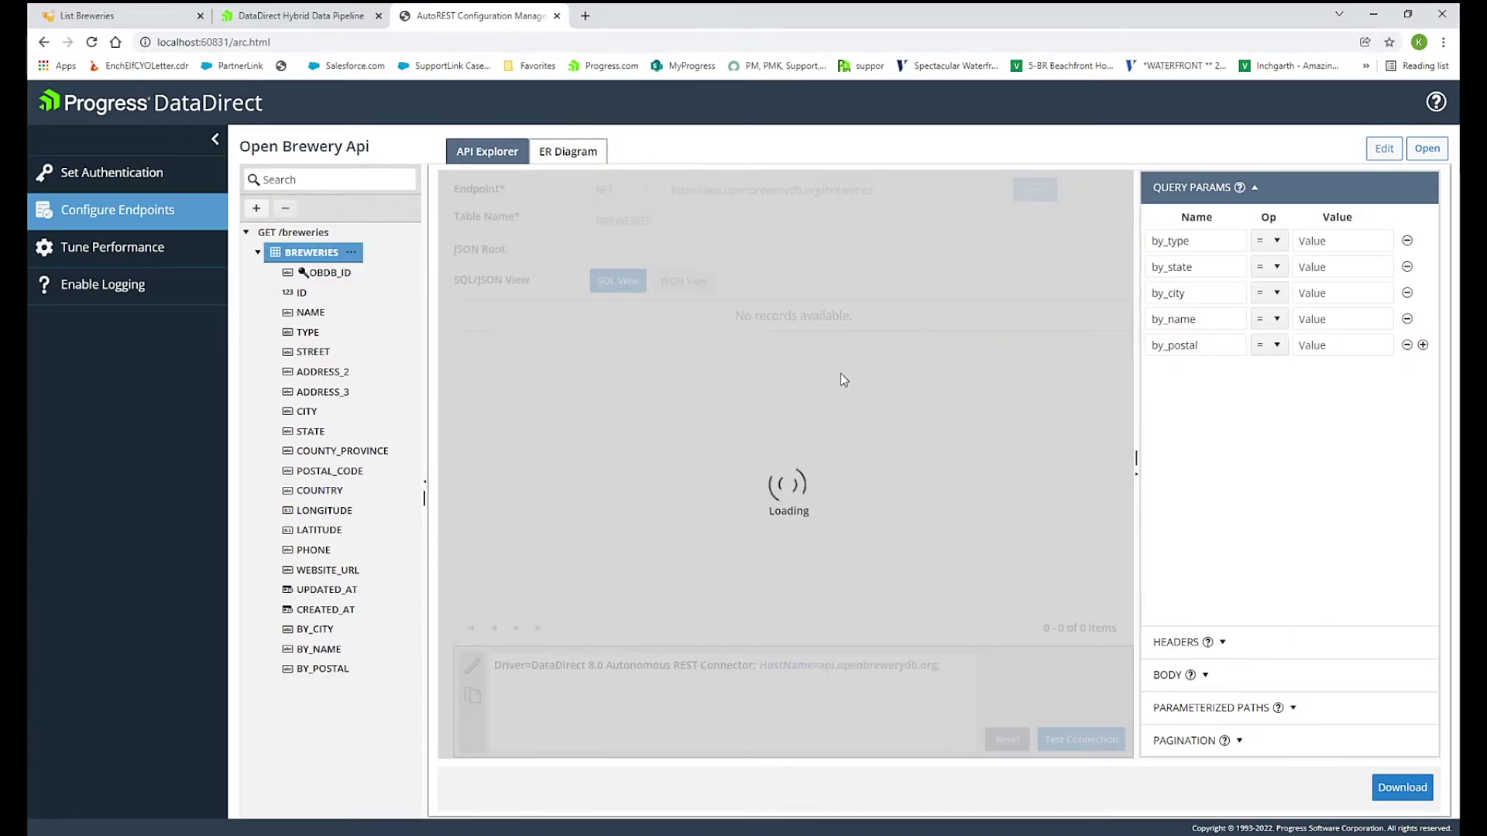
left_click(1034, 189)
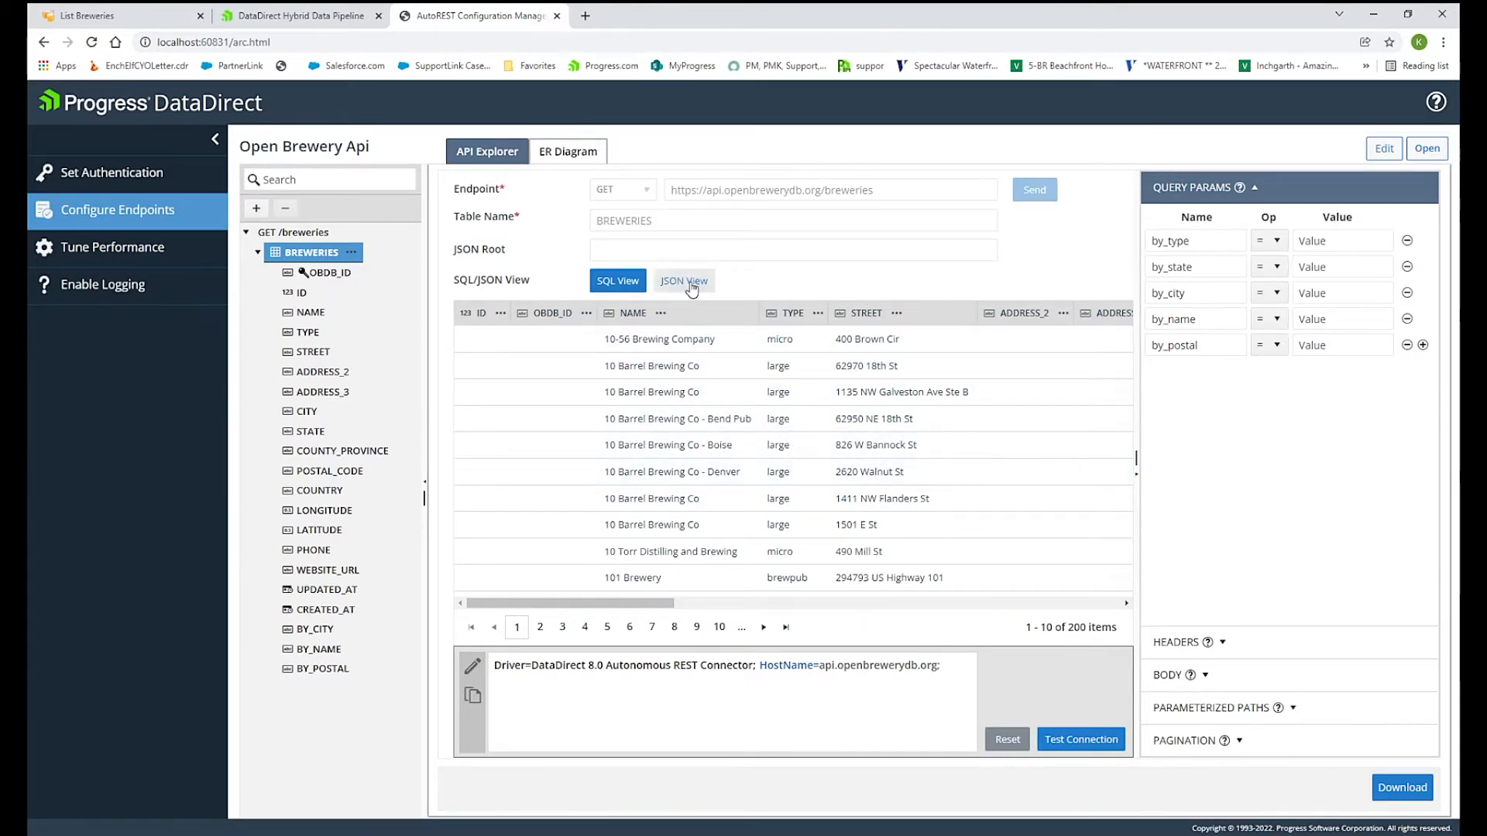
left_click(684, 280)
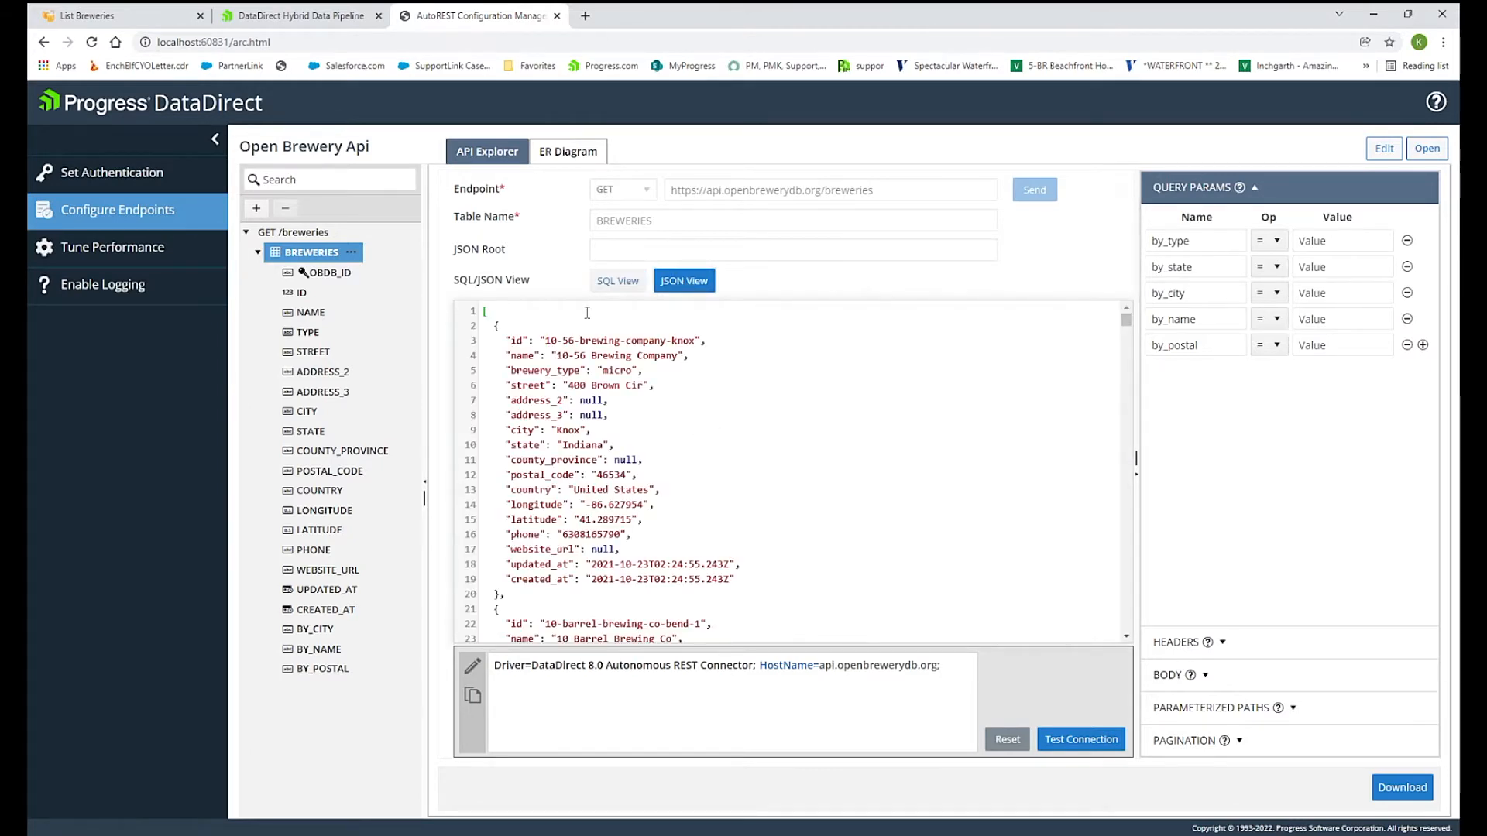
left_click(617, 280)
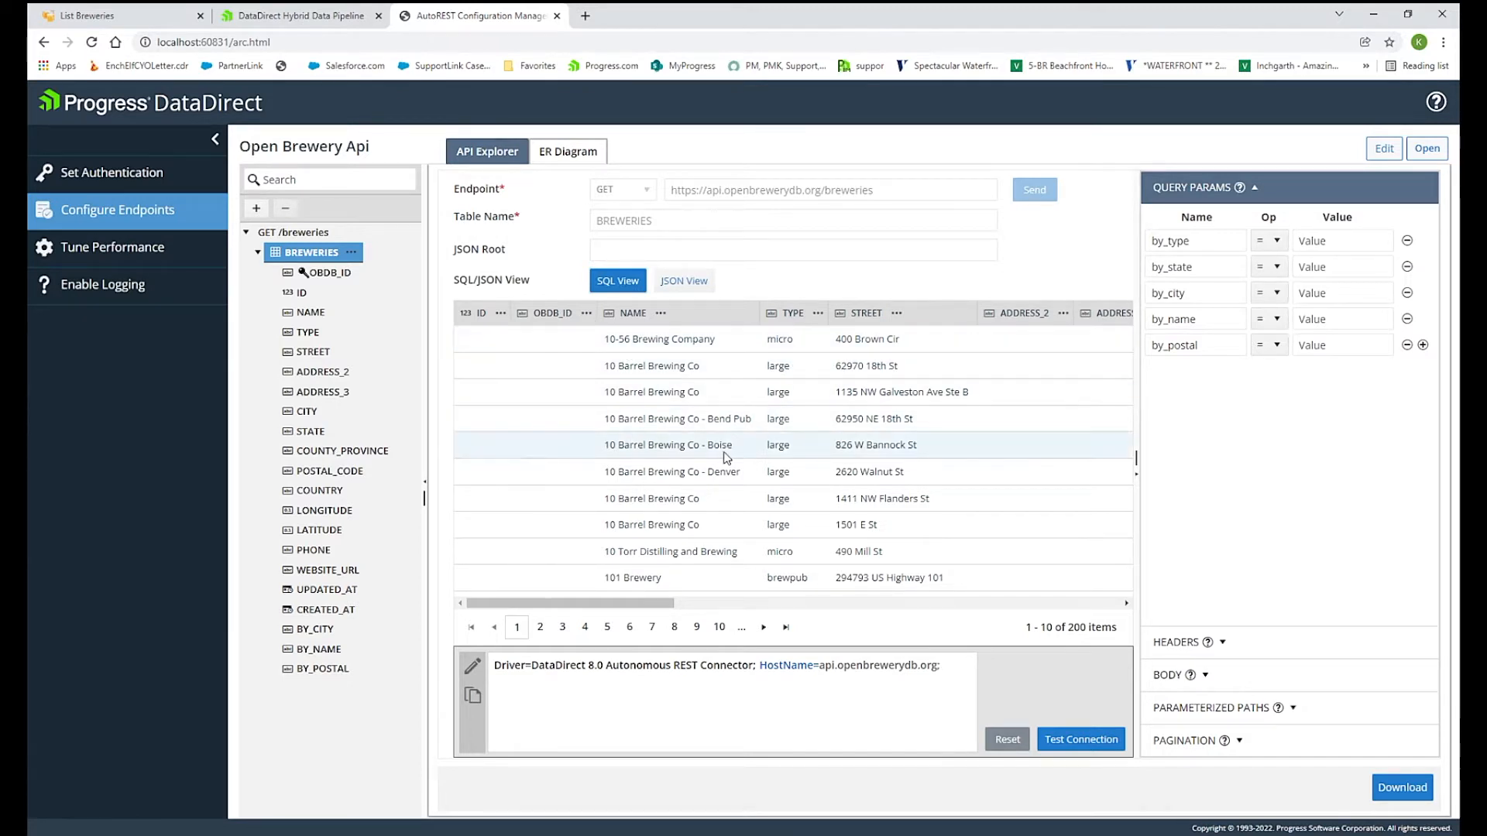
Remove OBDB_ID as primary key and save ID as a VarChar primary key.
left_click(660, 313)
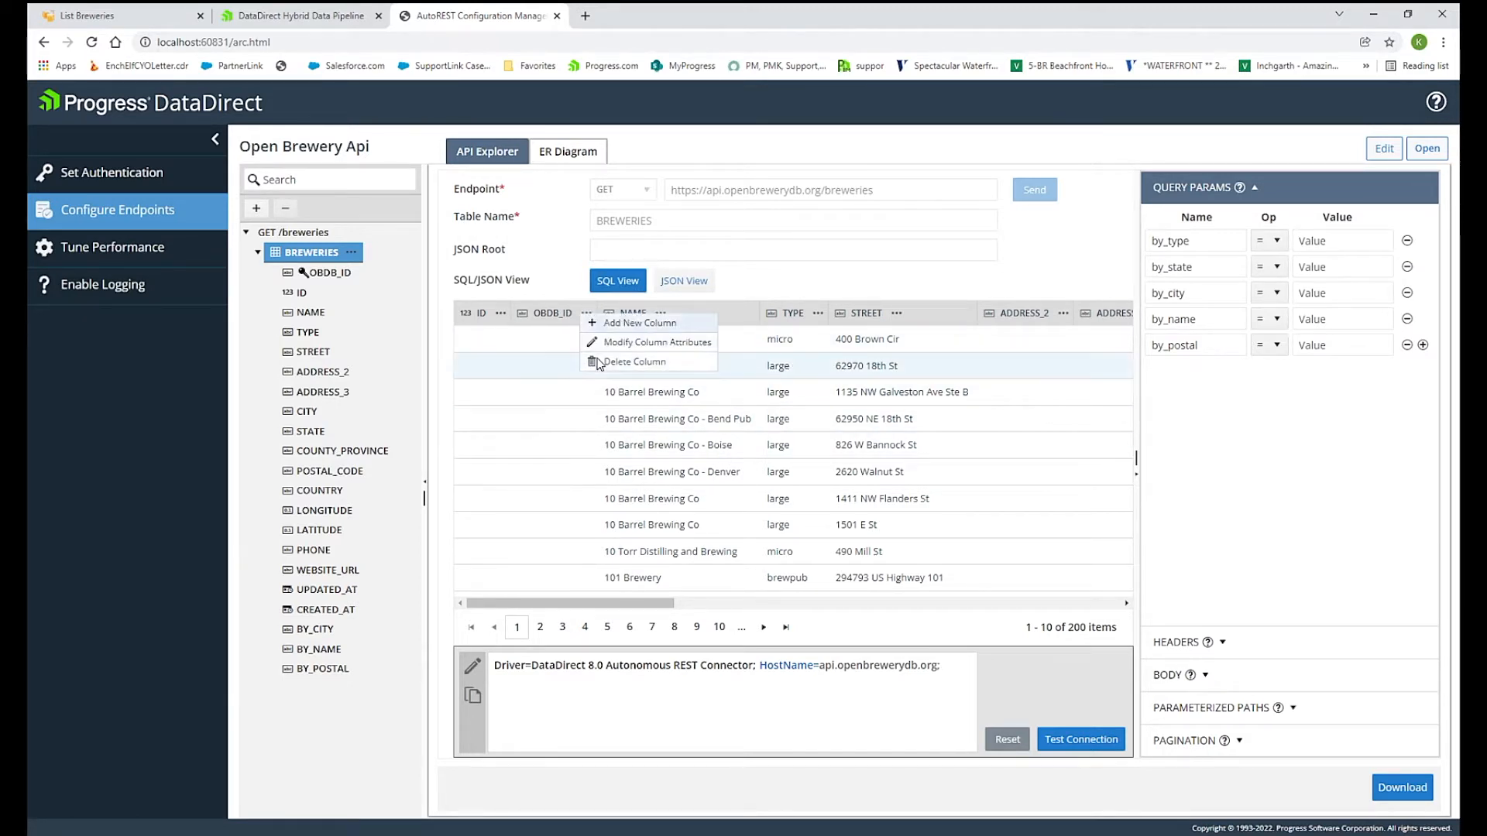
left_click(658, 342)
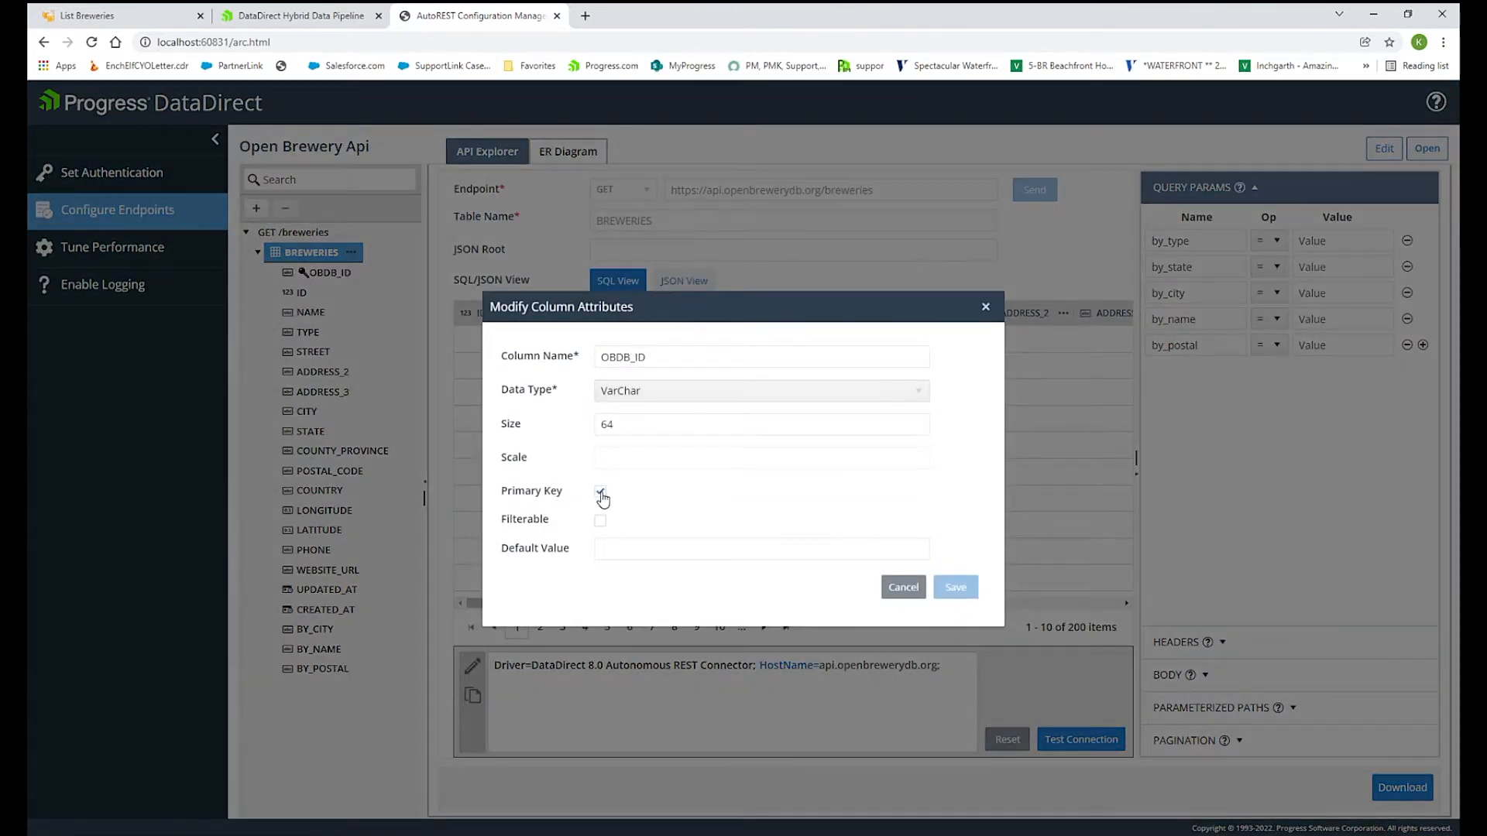
left_click(955, 587)
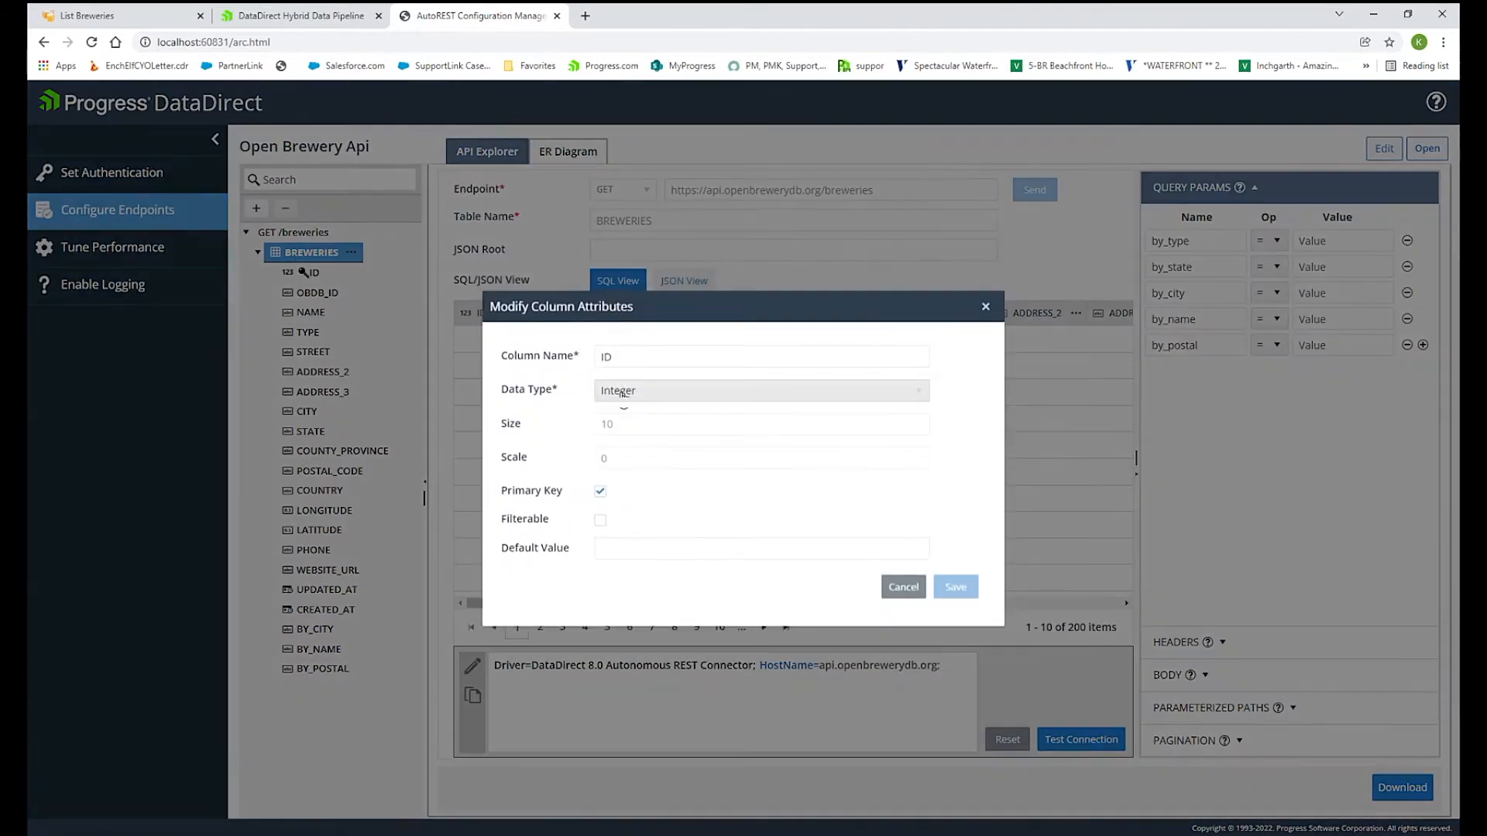
left_click(760, 391)
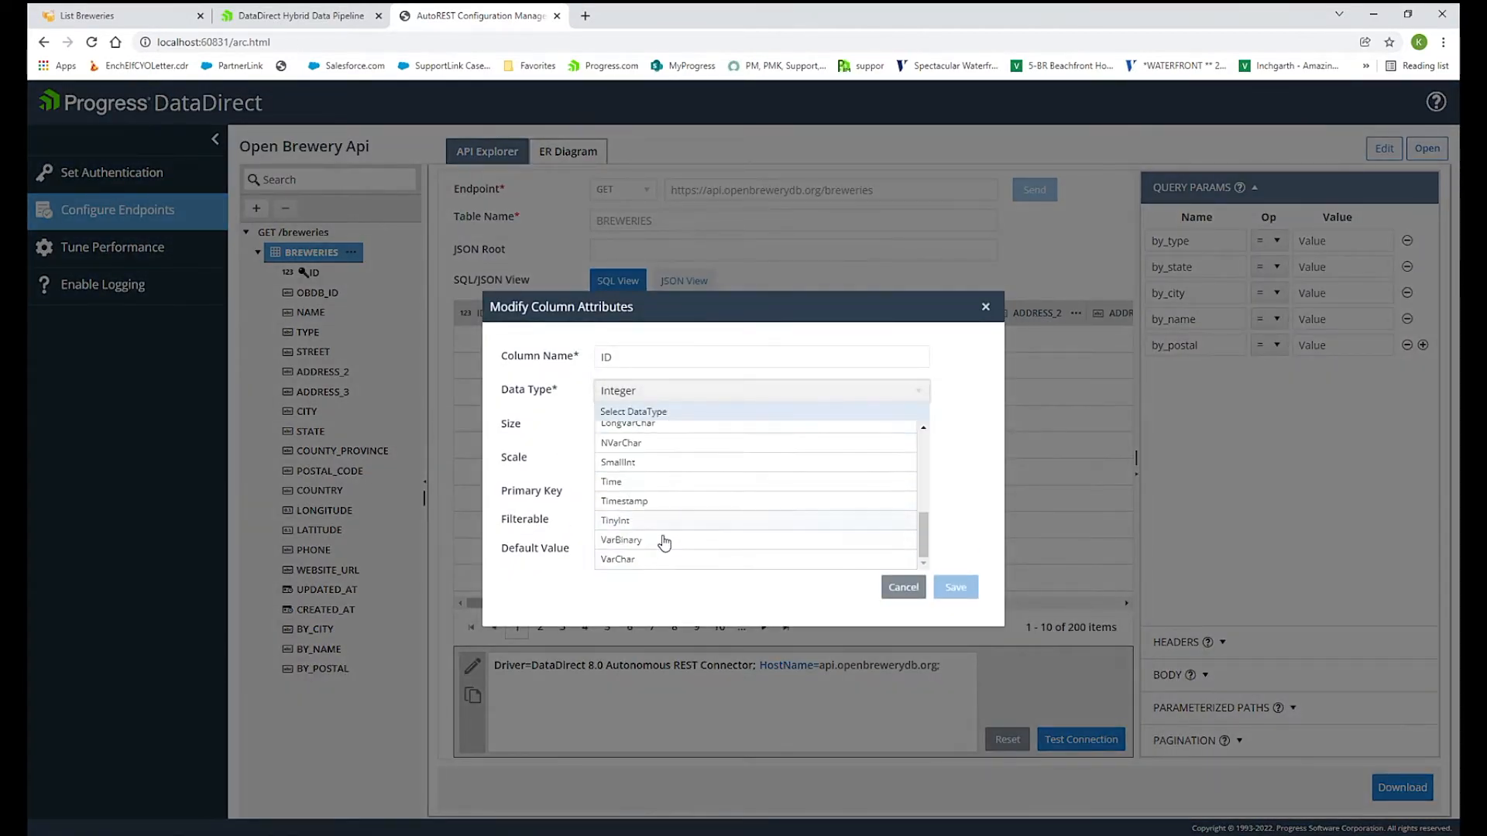
left_click(617, 560)
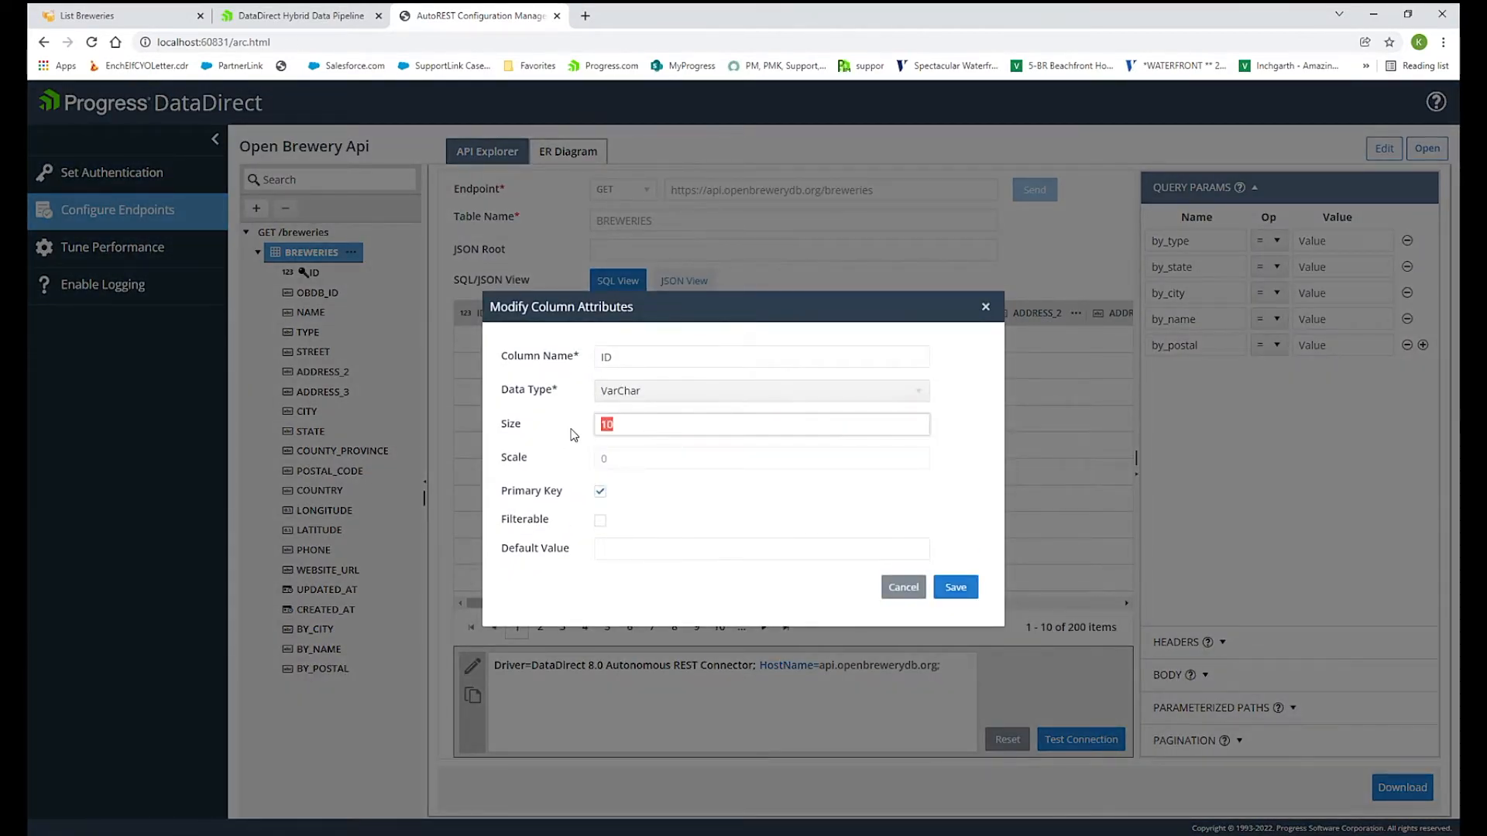
left_click(955, 587)
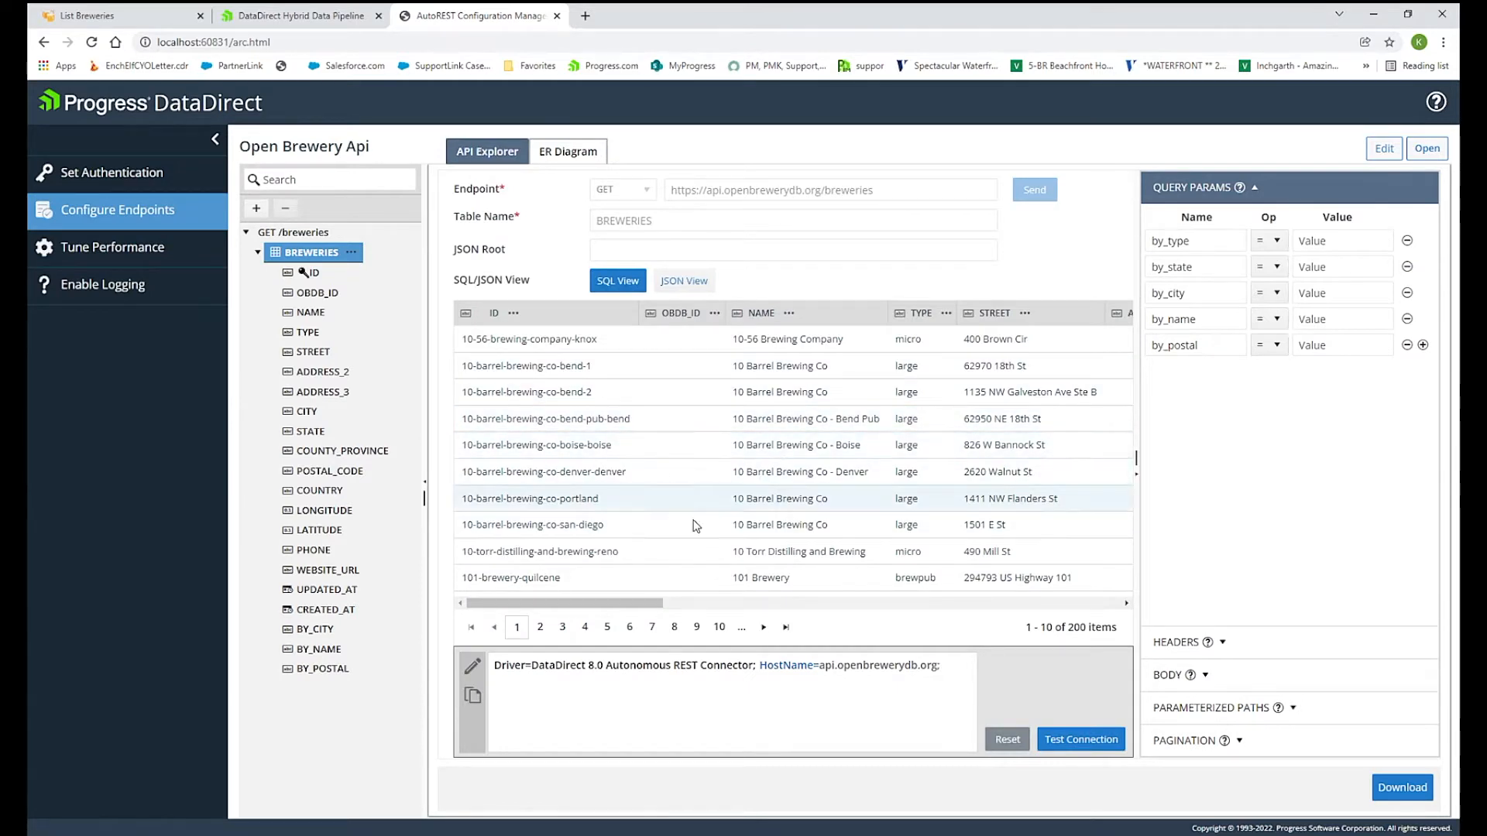
mouse_move(907, 467)
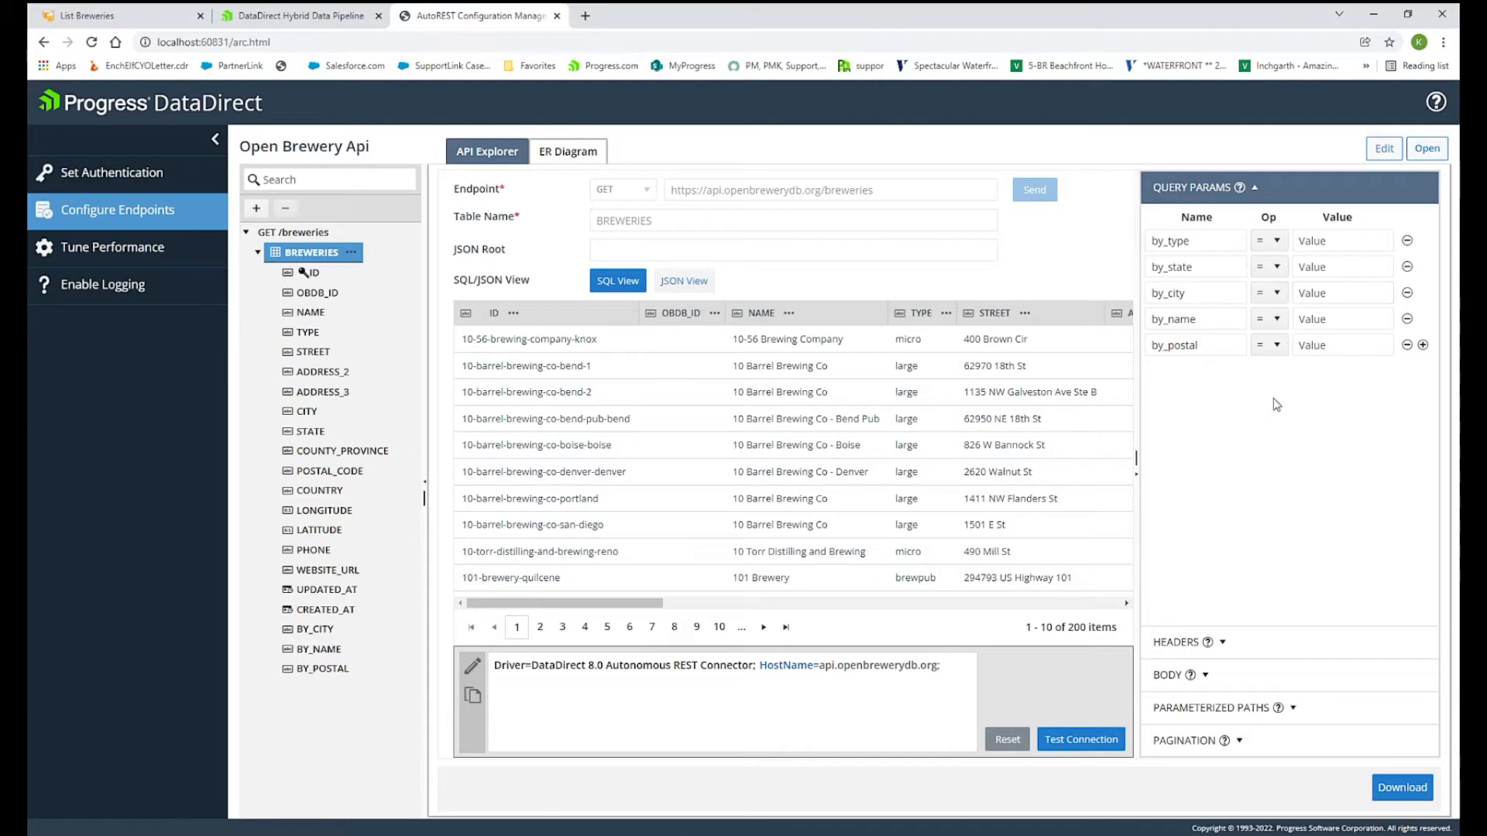
mouse_move(1307, 374)
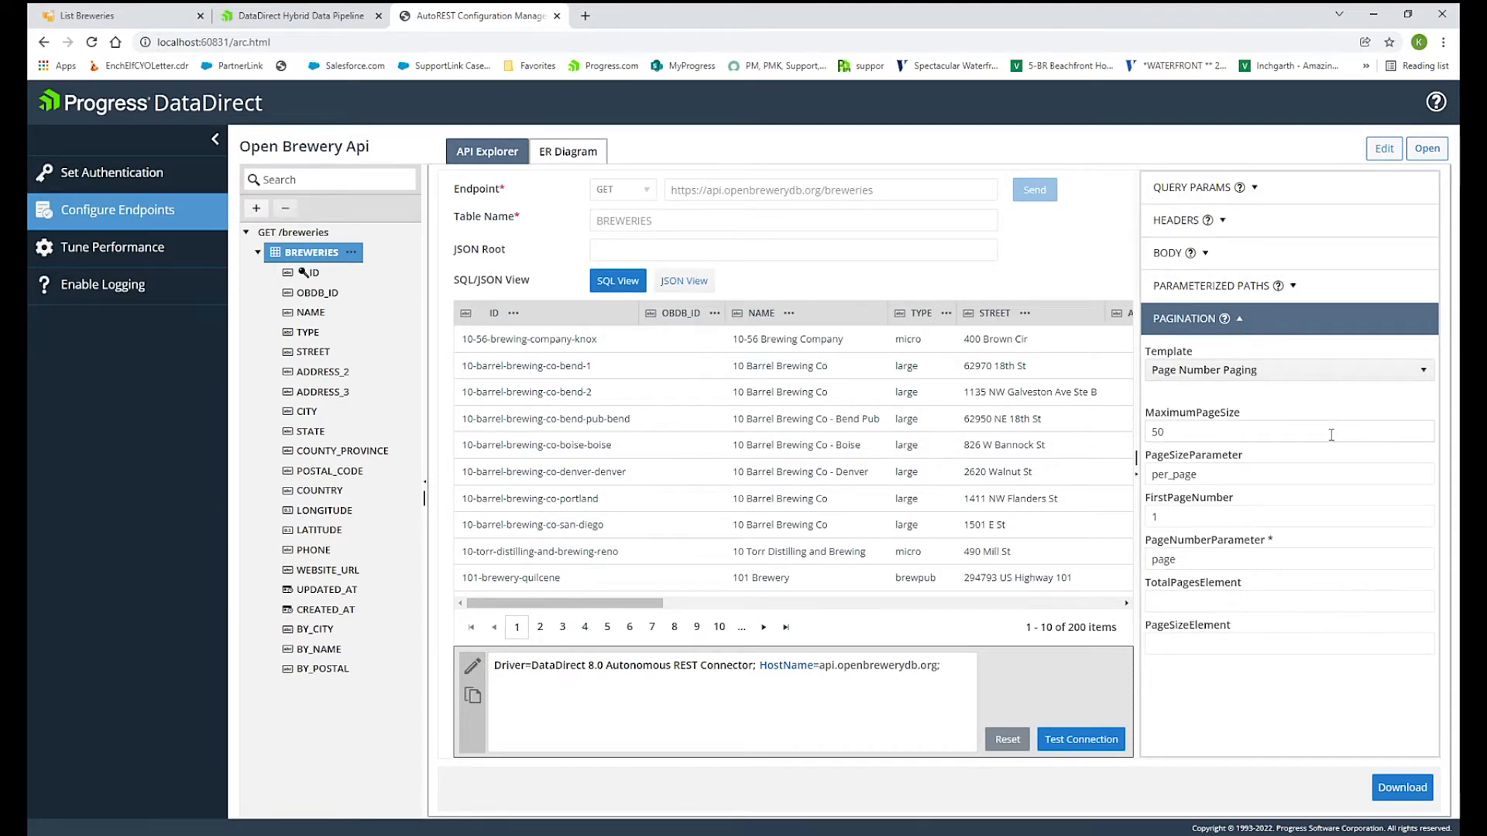
mouse_move(1054, 261)
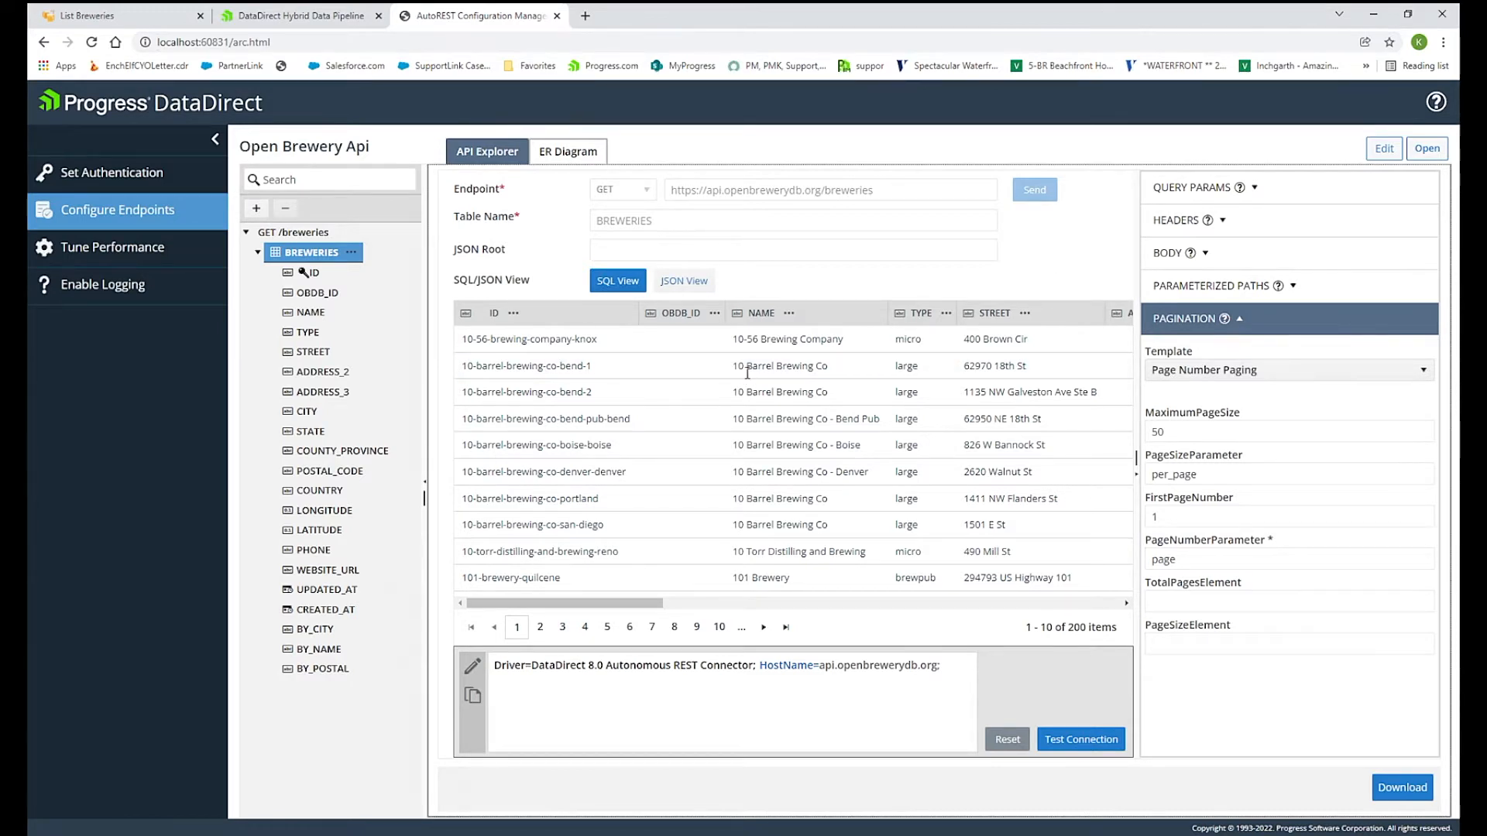
mouse_move(796, 681)
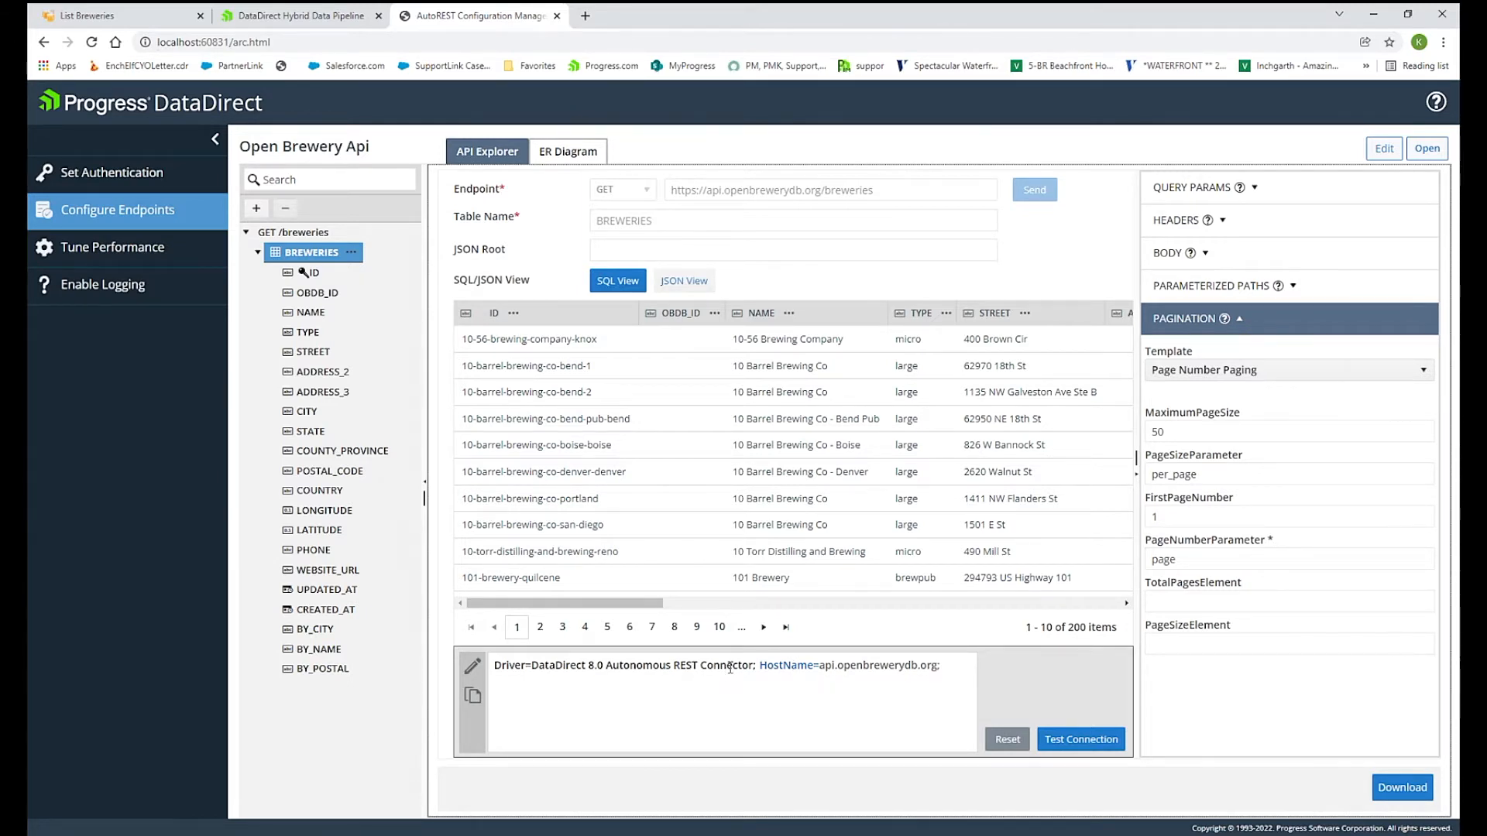
mouse_move(641, 673)
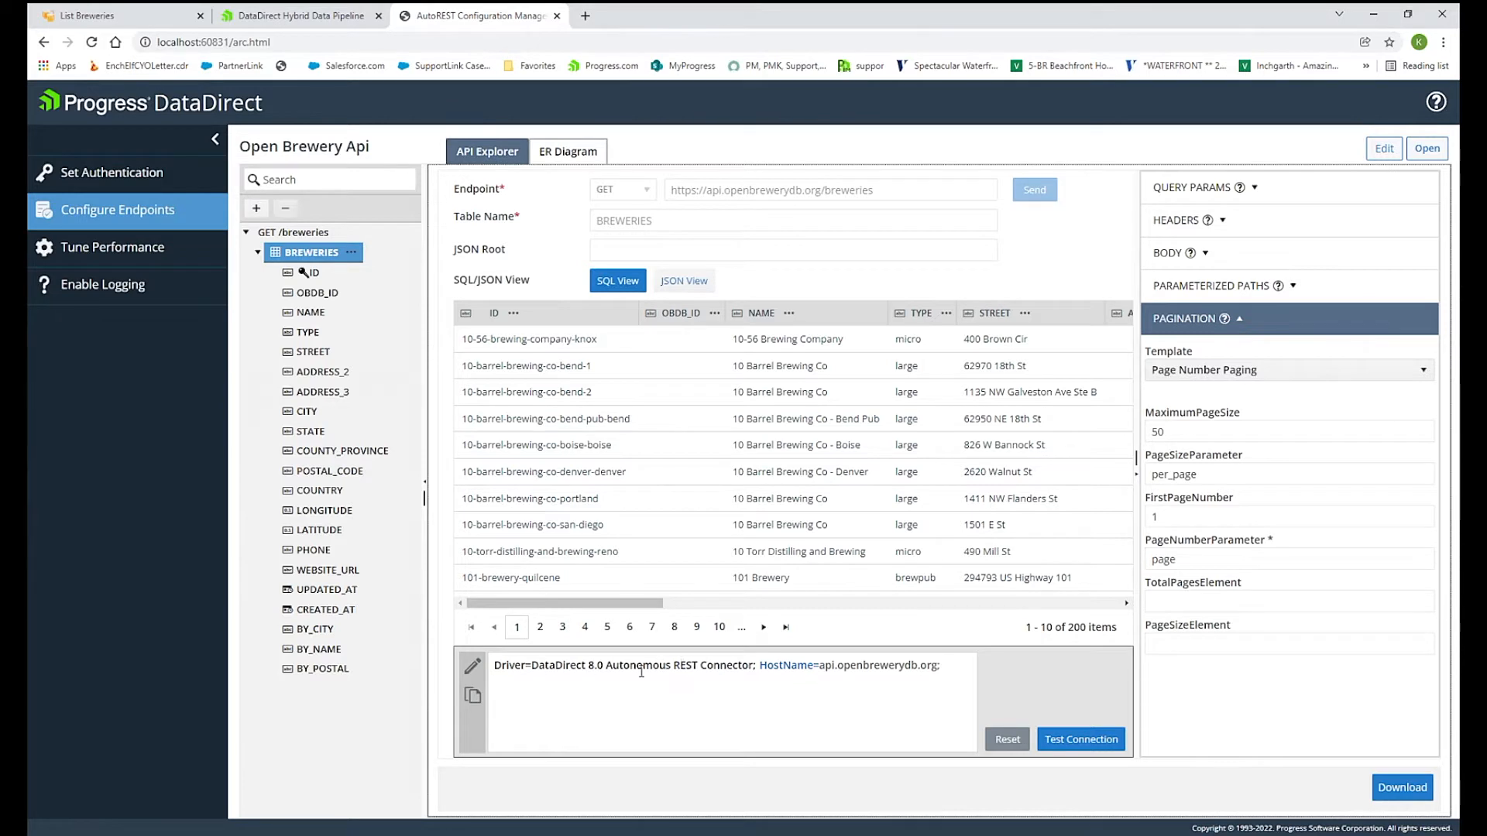
mouse_move(795, 683)
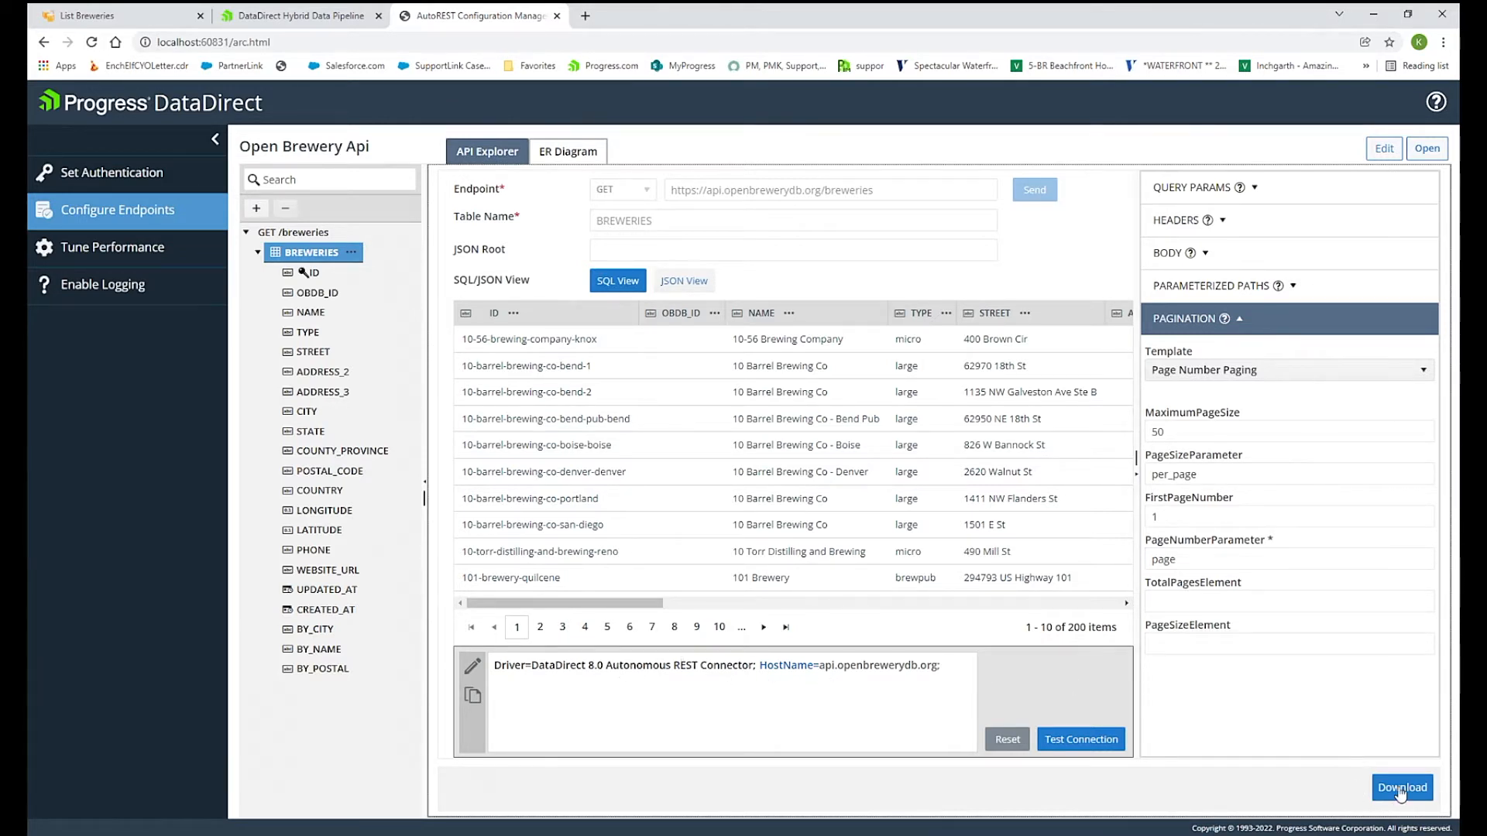
Download the Open Brewery API configuration .rest file and show it in its folder.
left_click(1403, 787)
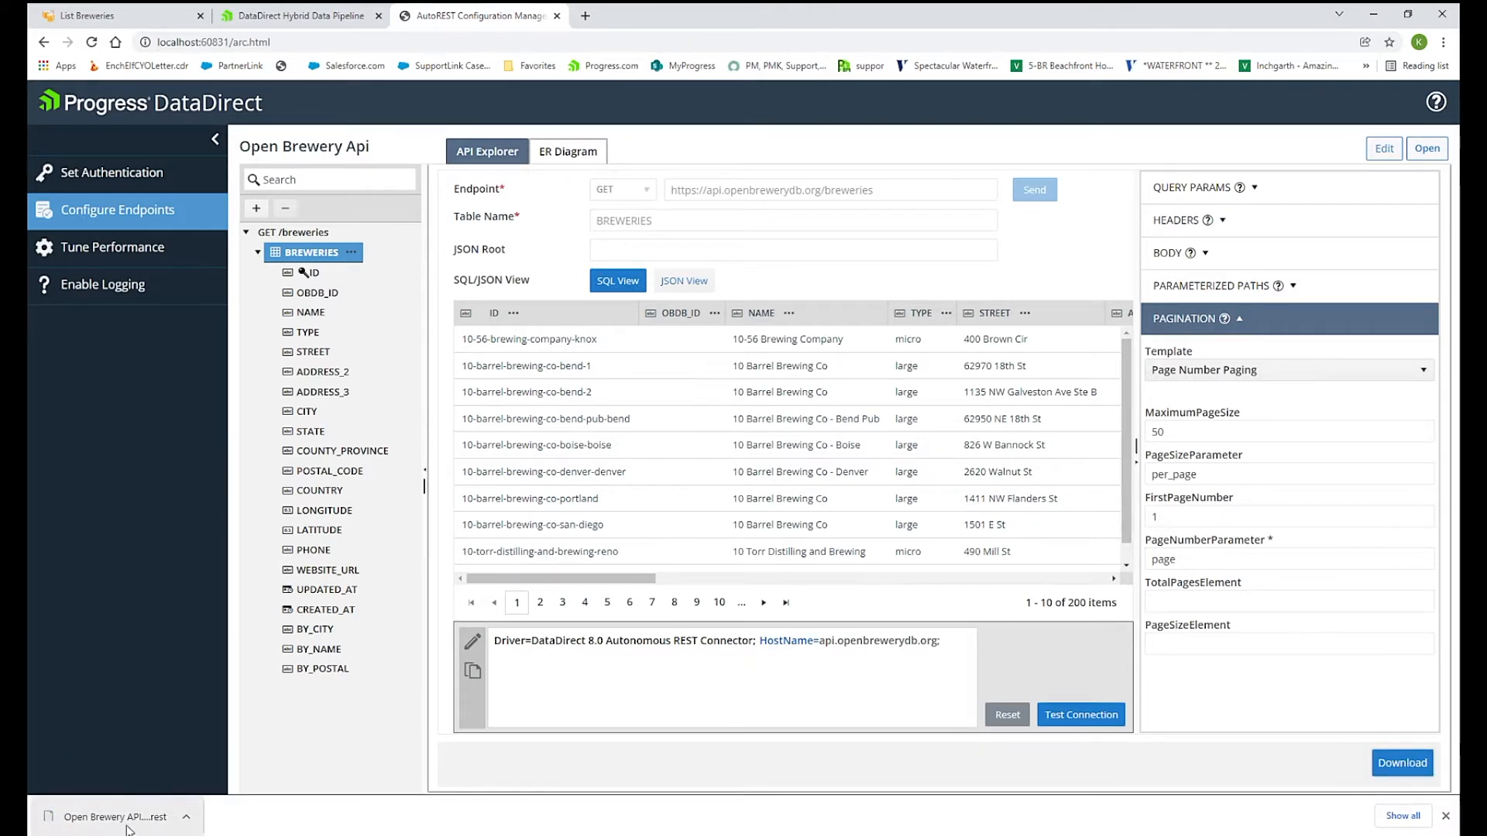
left_click(188, 817)
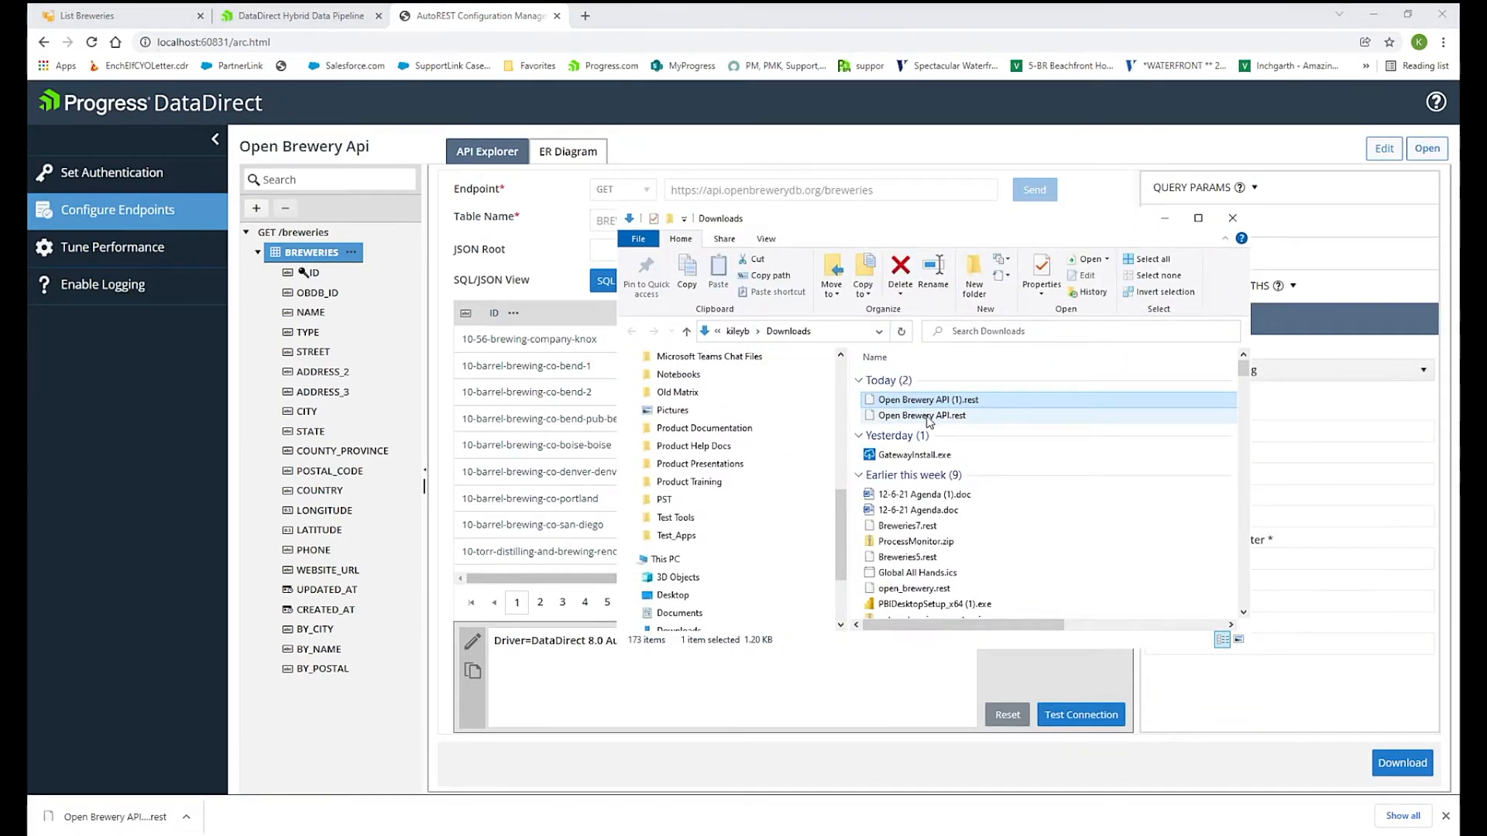
Check the Open Brewery API (1).rest file in Downloads.
left_click(923, 399)
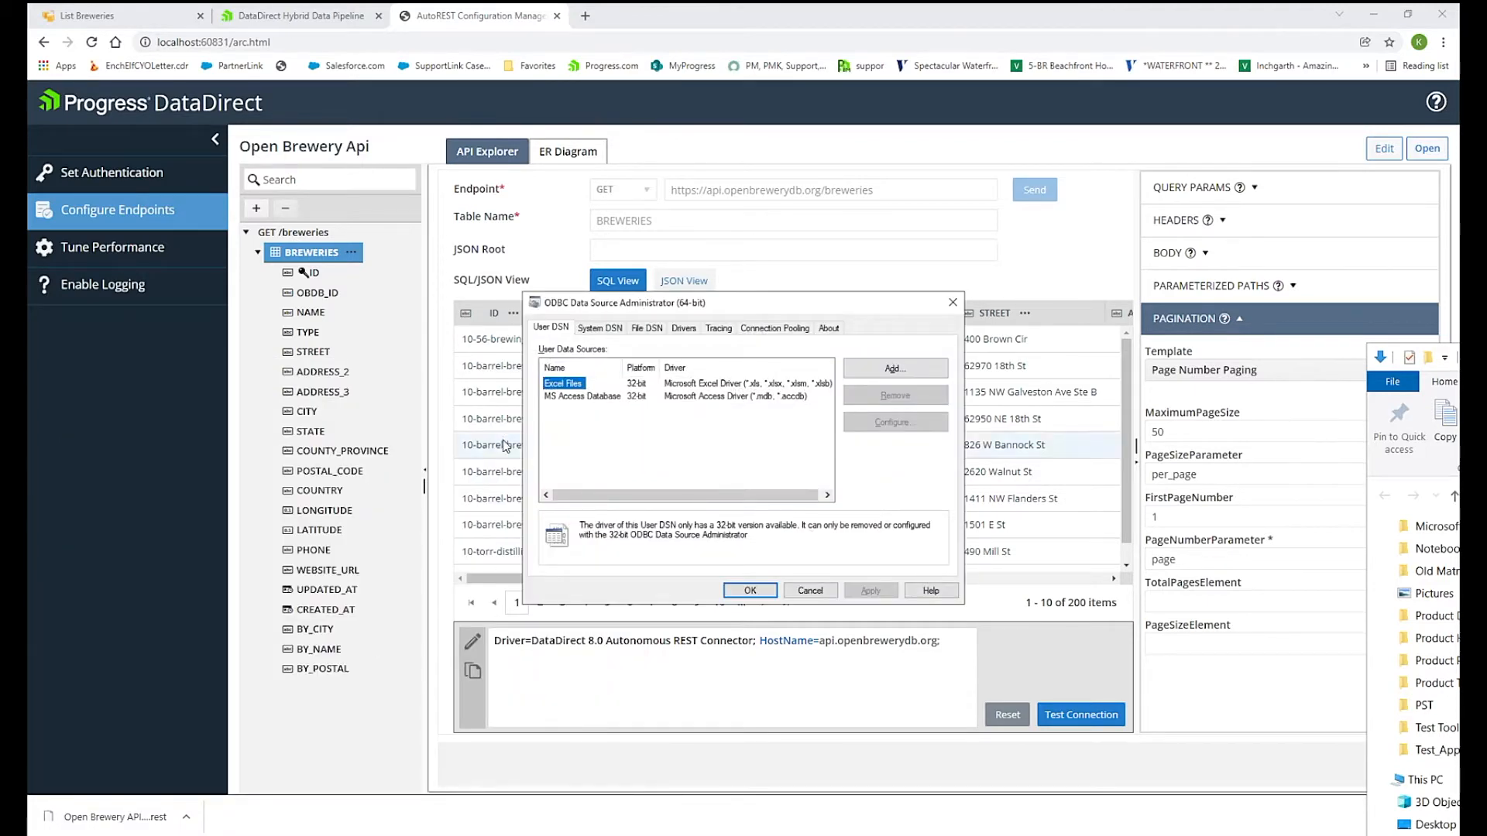
Add a new System DSN using the Autonomous REST Connector driver.
left_click(599, 327)
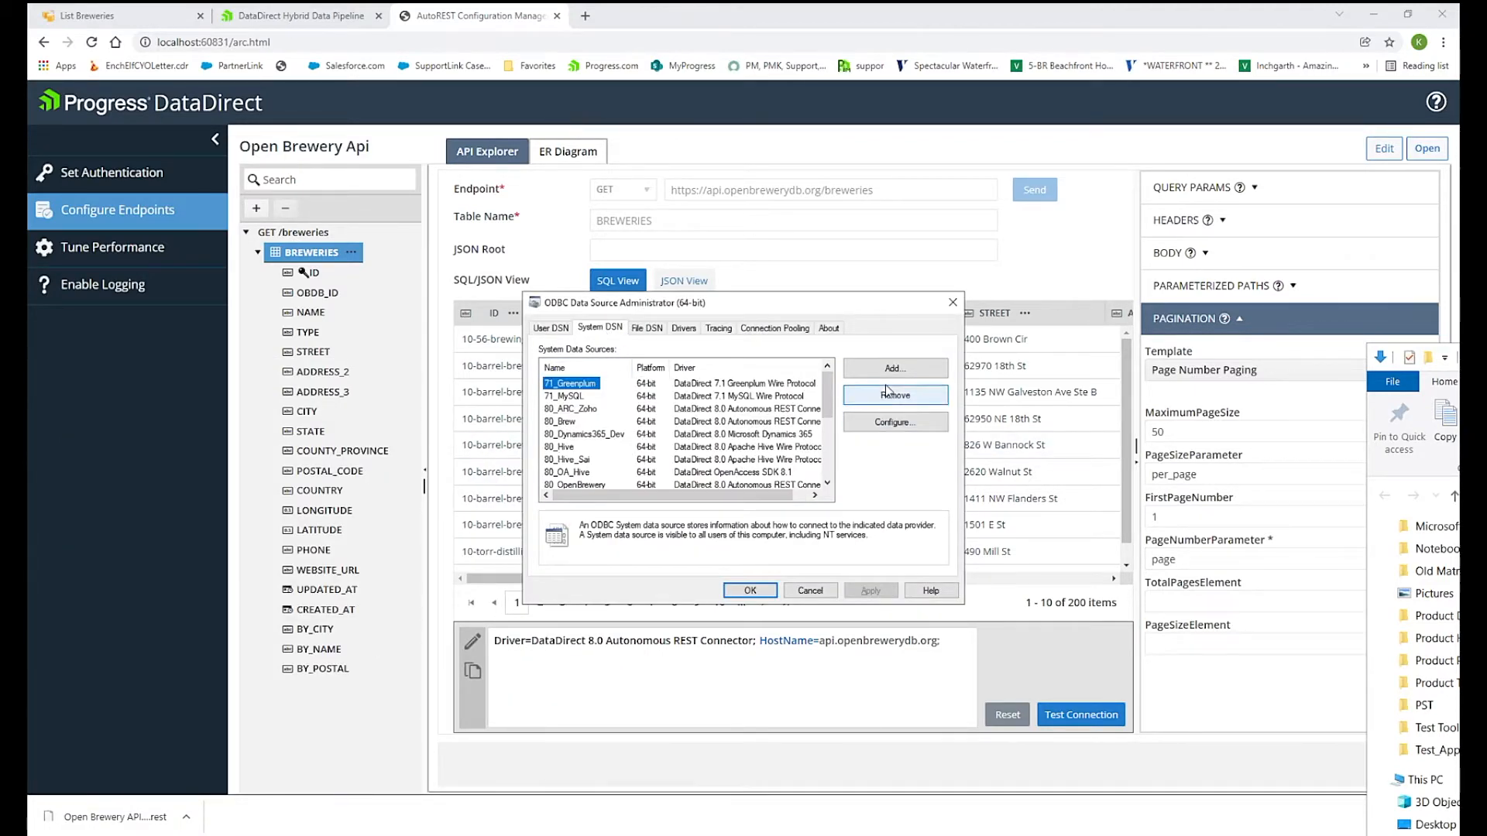
left_click(894, 368)
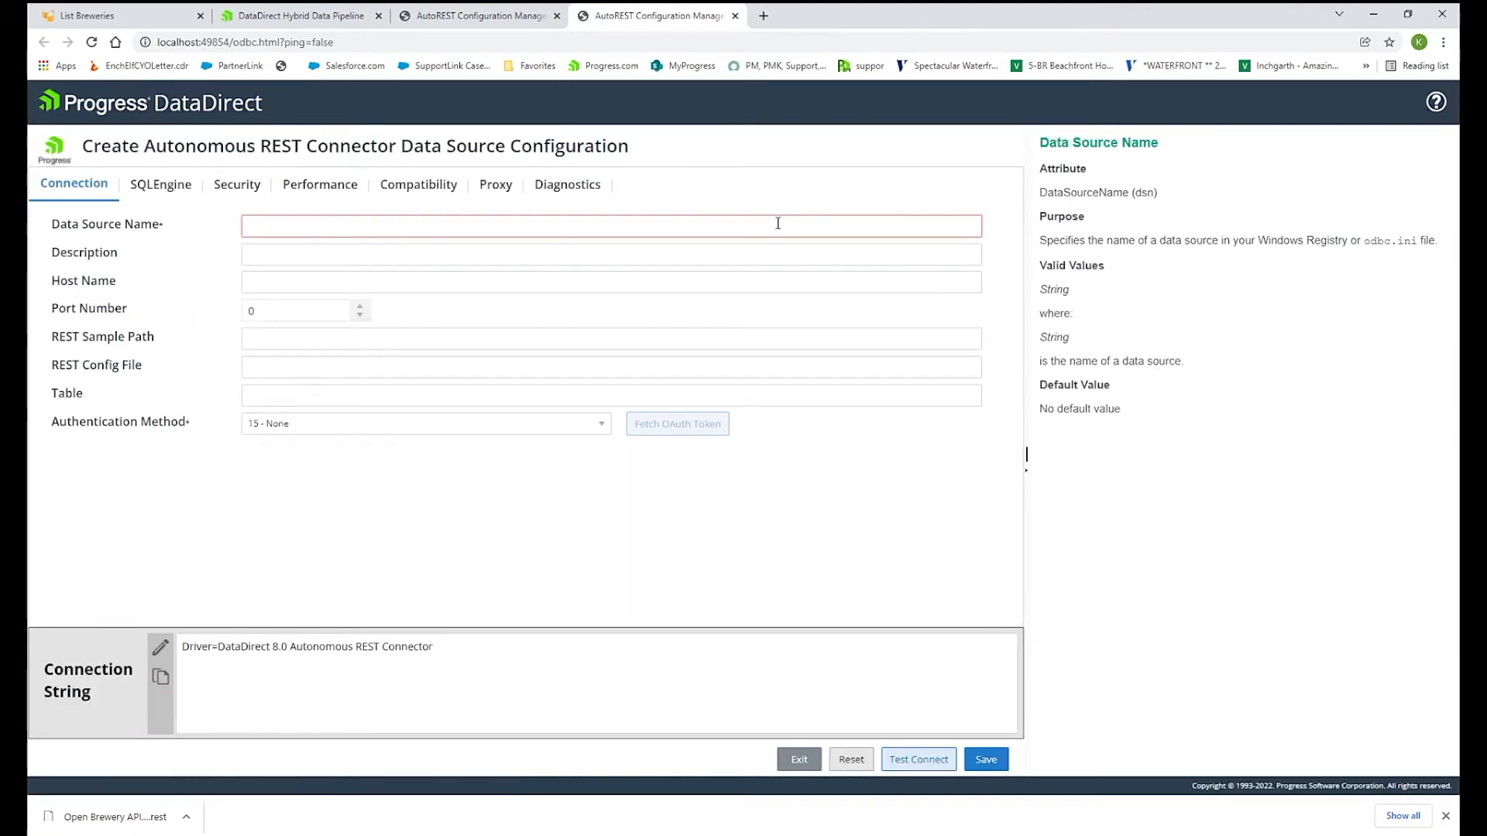
Name the data source 80_Breweries, point it to Open Brewery API (1).rest, and save.
type("80_Bre")
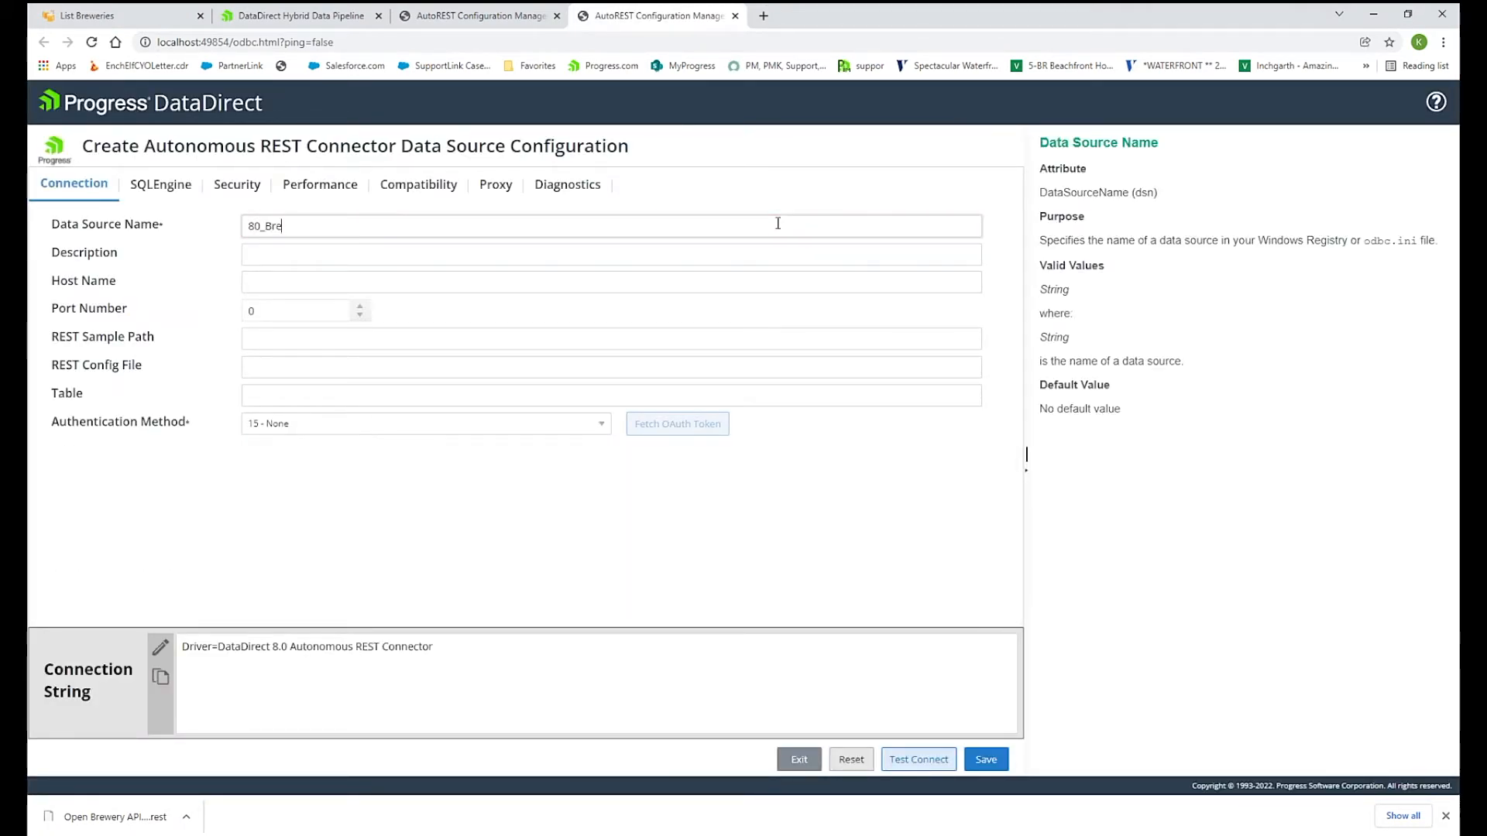
type("weries")
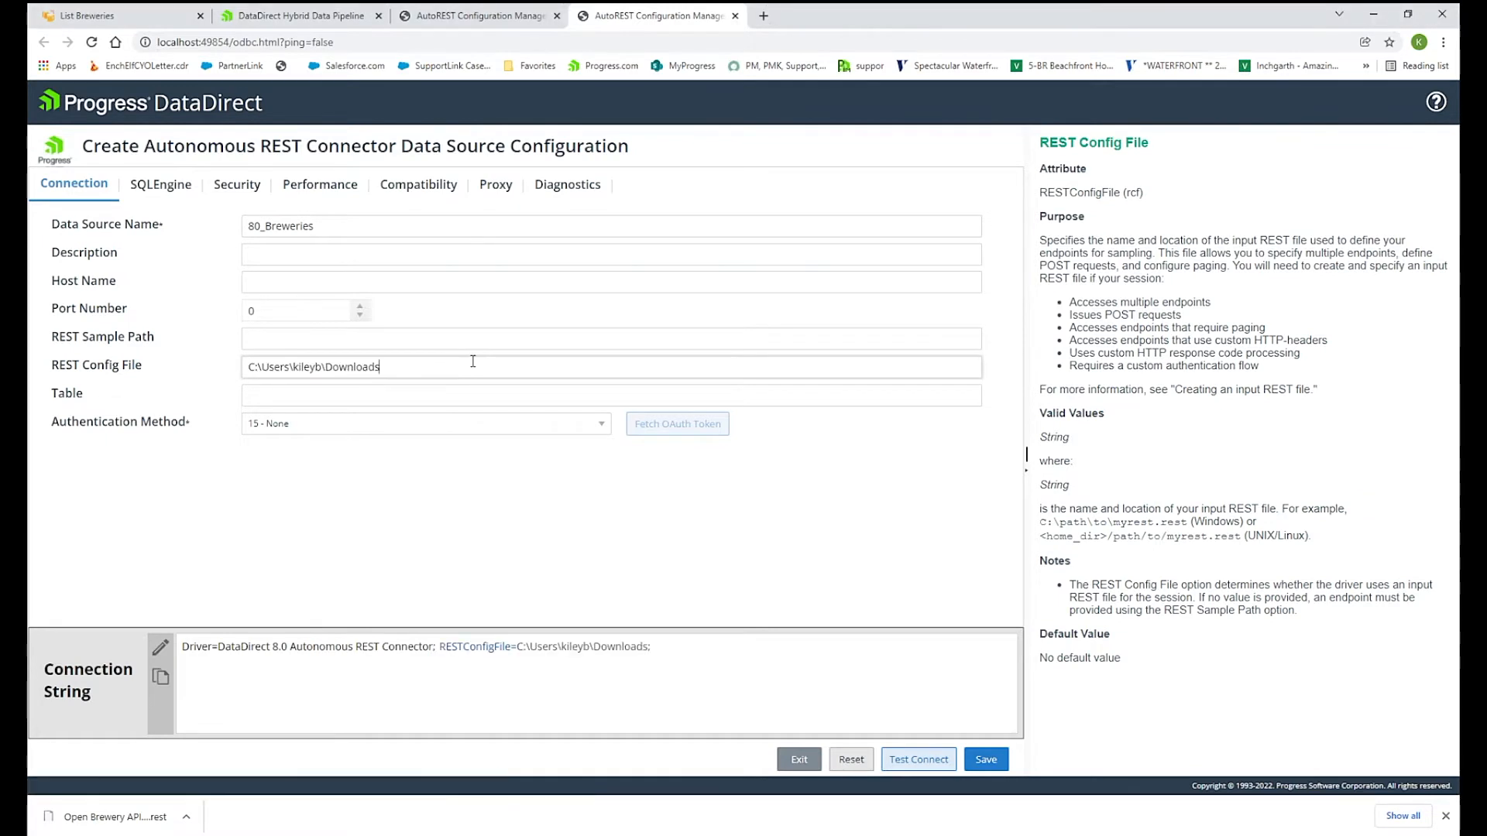
type("\\")
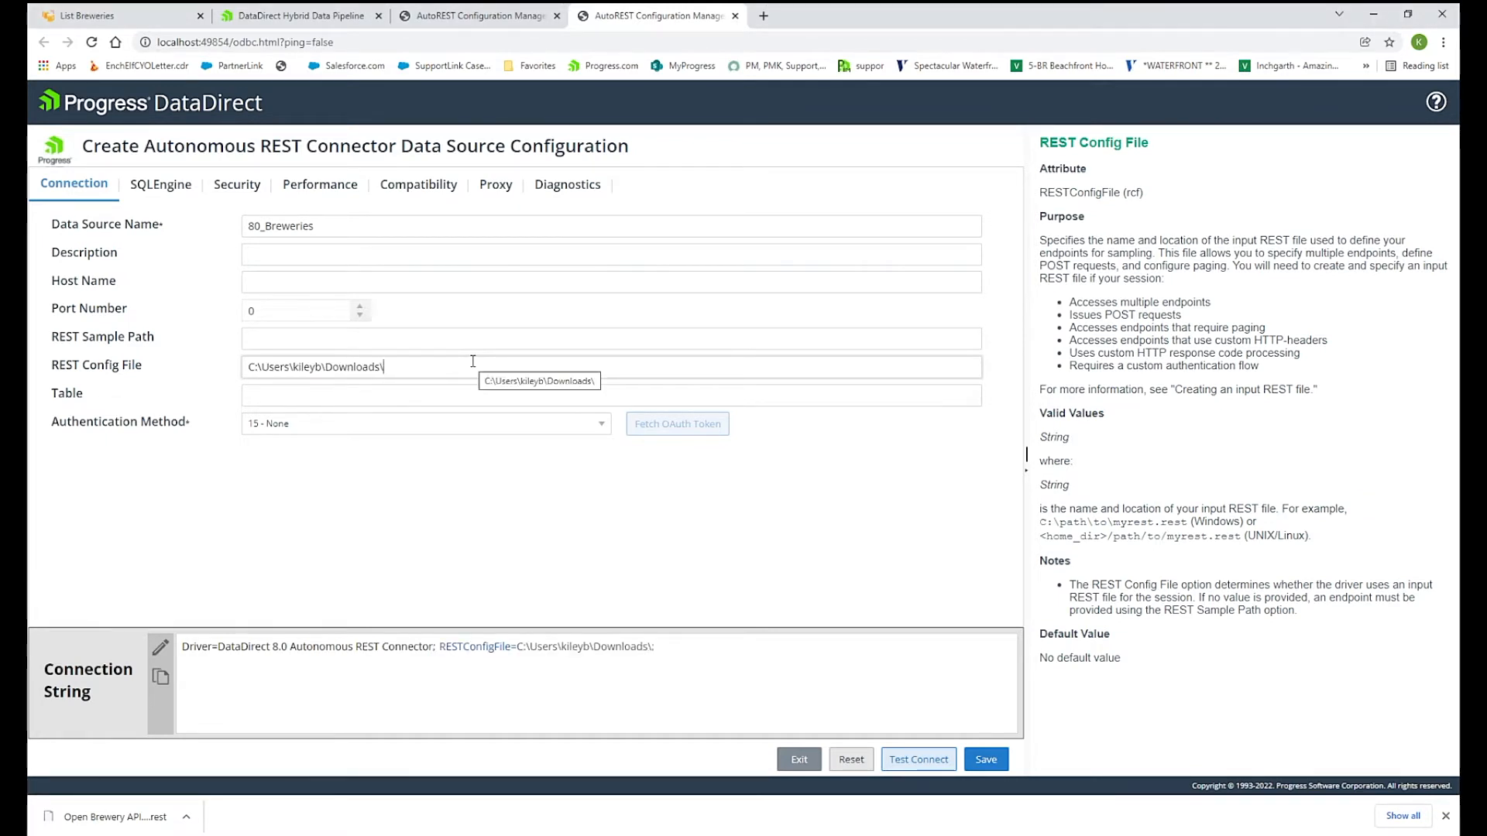
type("Open Brewery API (1")
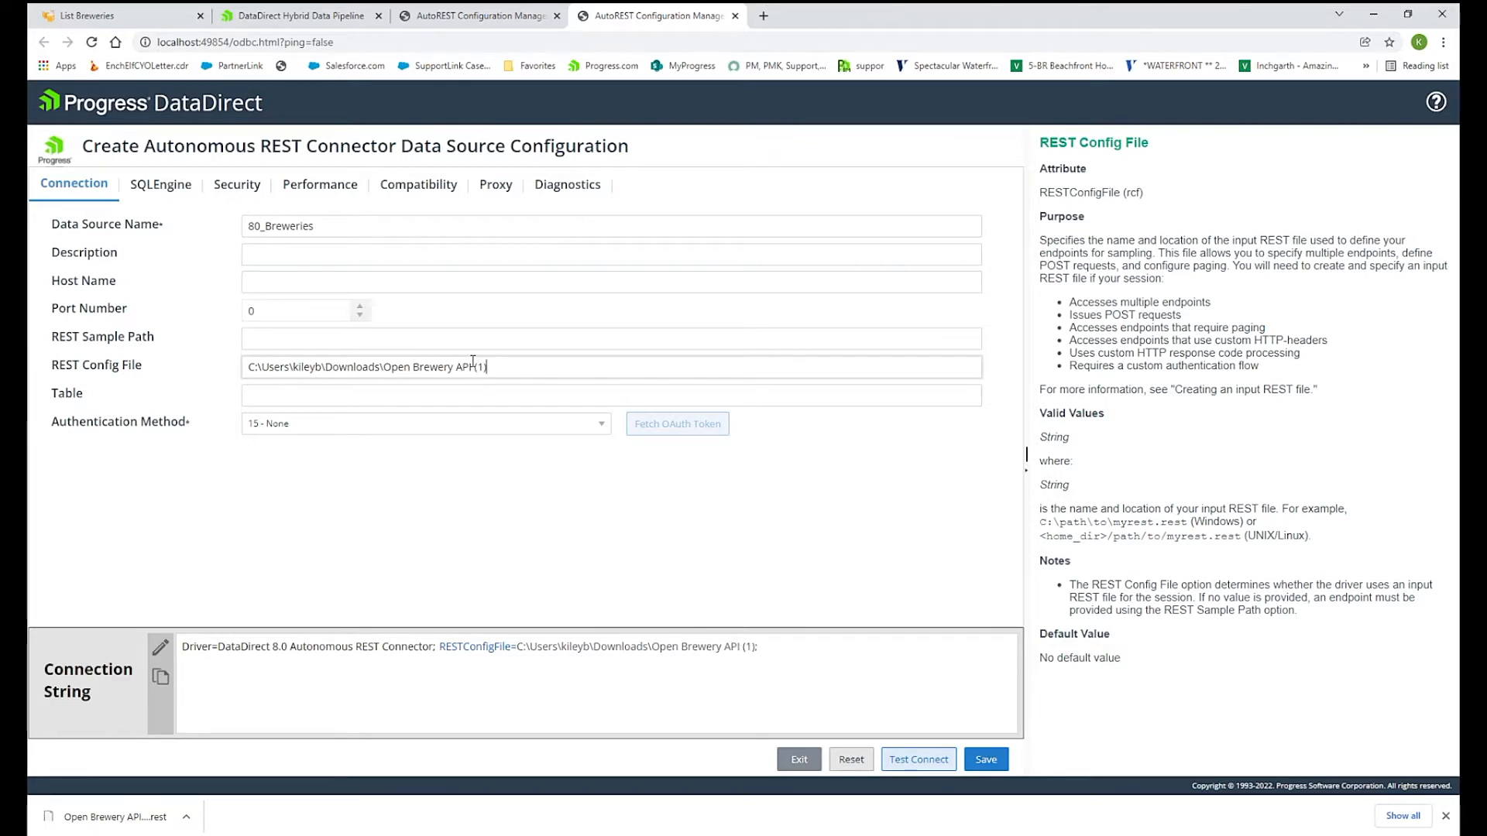
type(". rest")
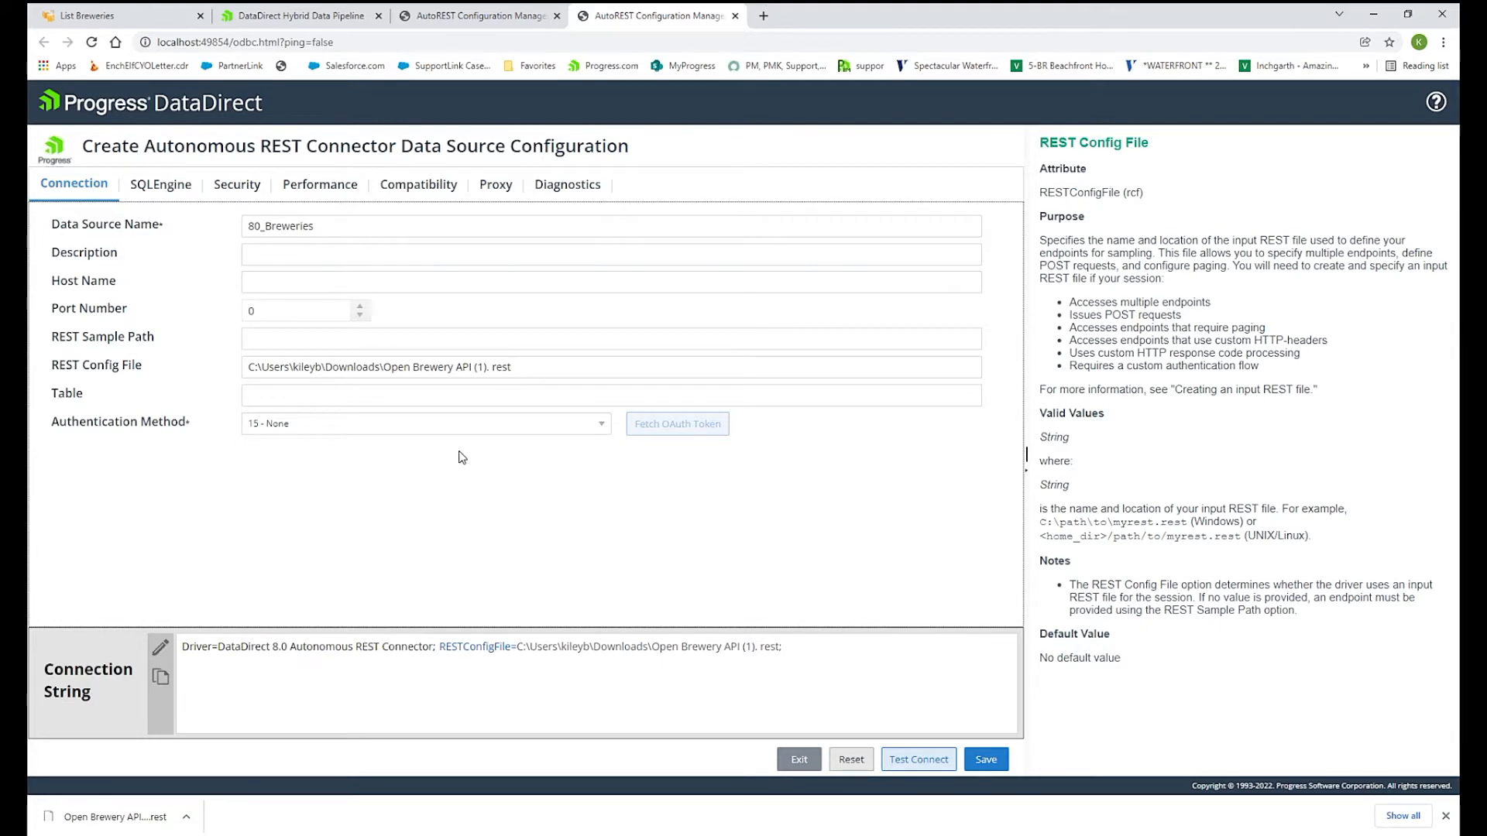
mouse_move(573, 478)
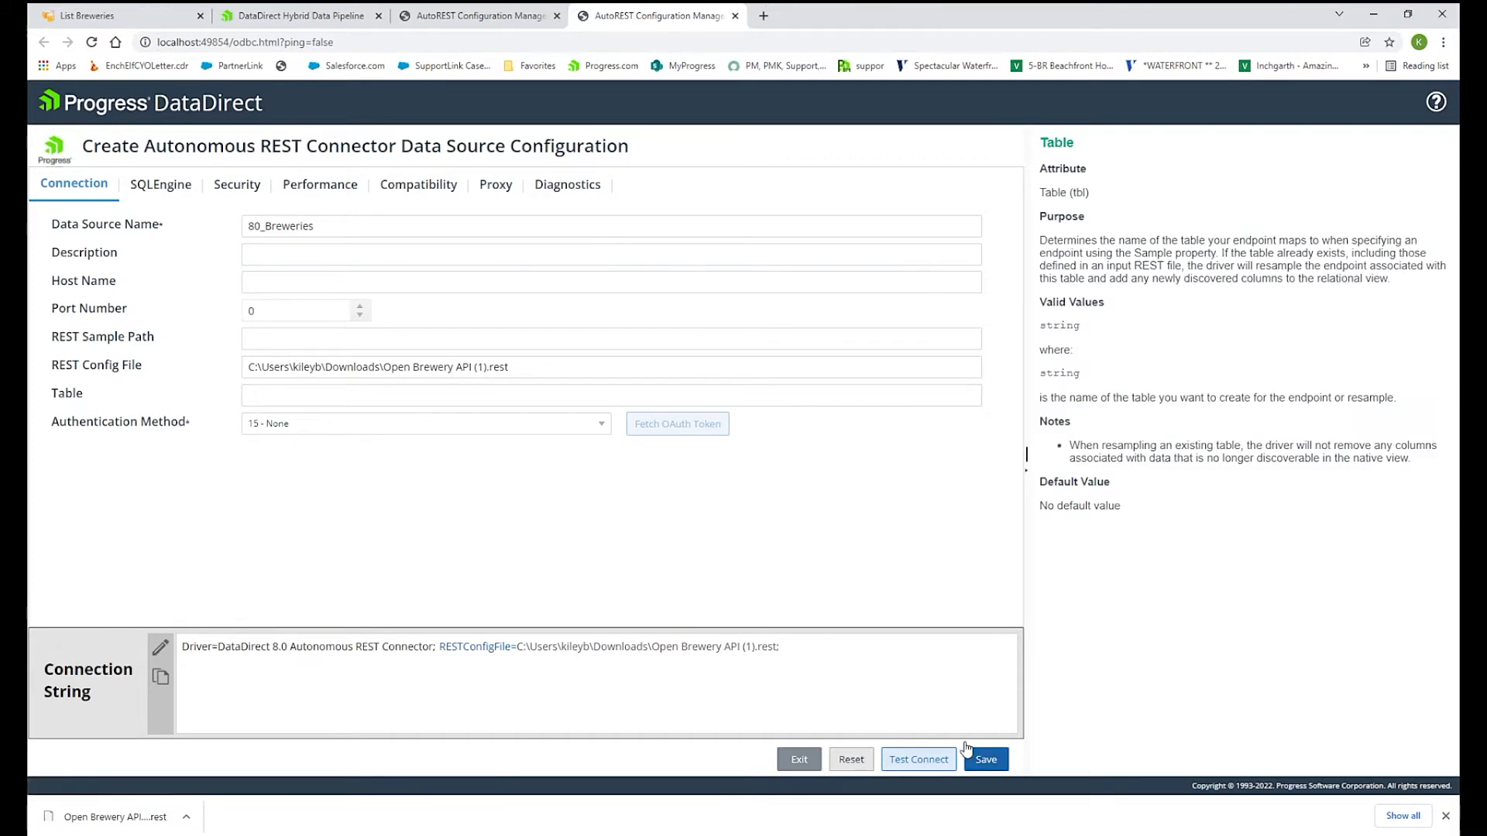
left_click(985, 759)
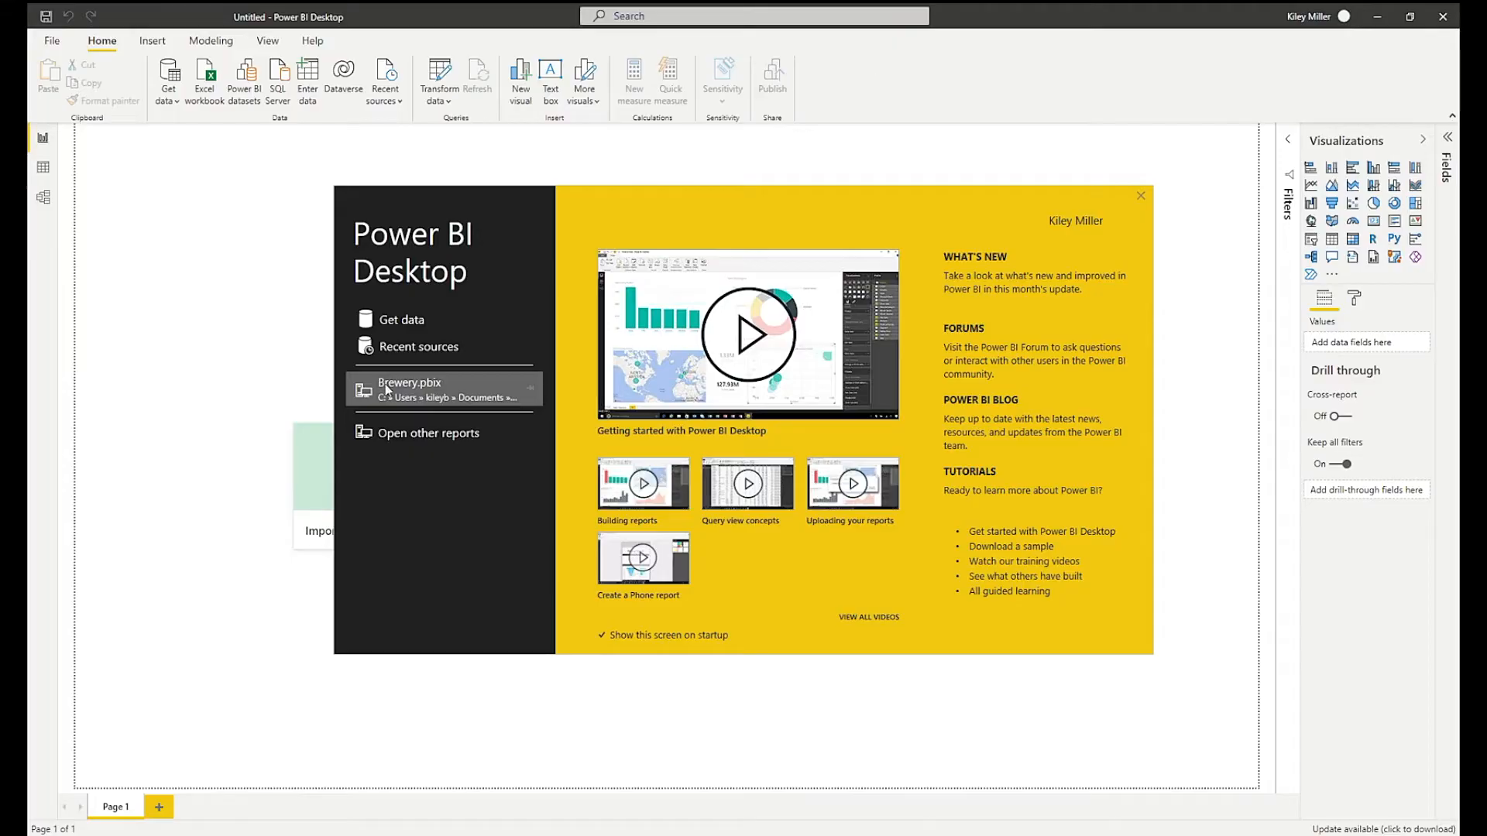
Dismiss the welcome screen and choose ODBC from Get data's Other connectors.
left_click(1141, 195)
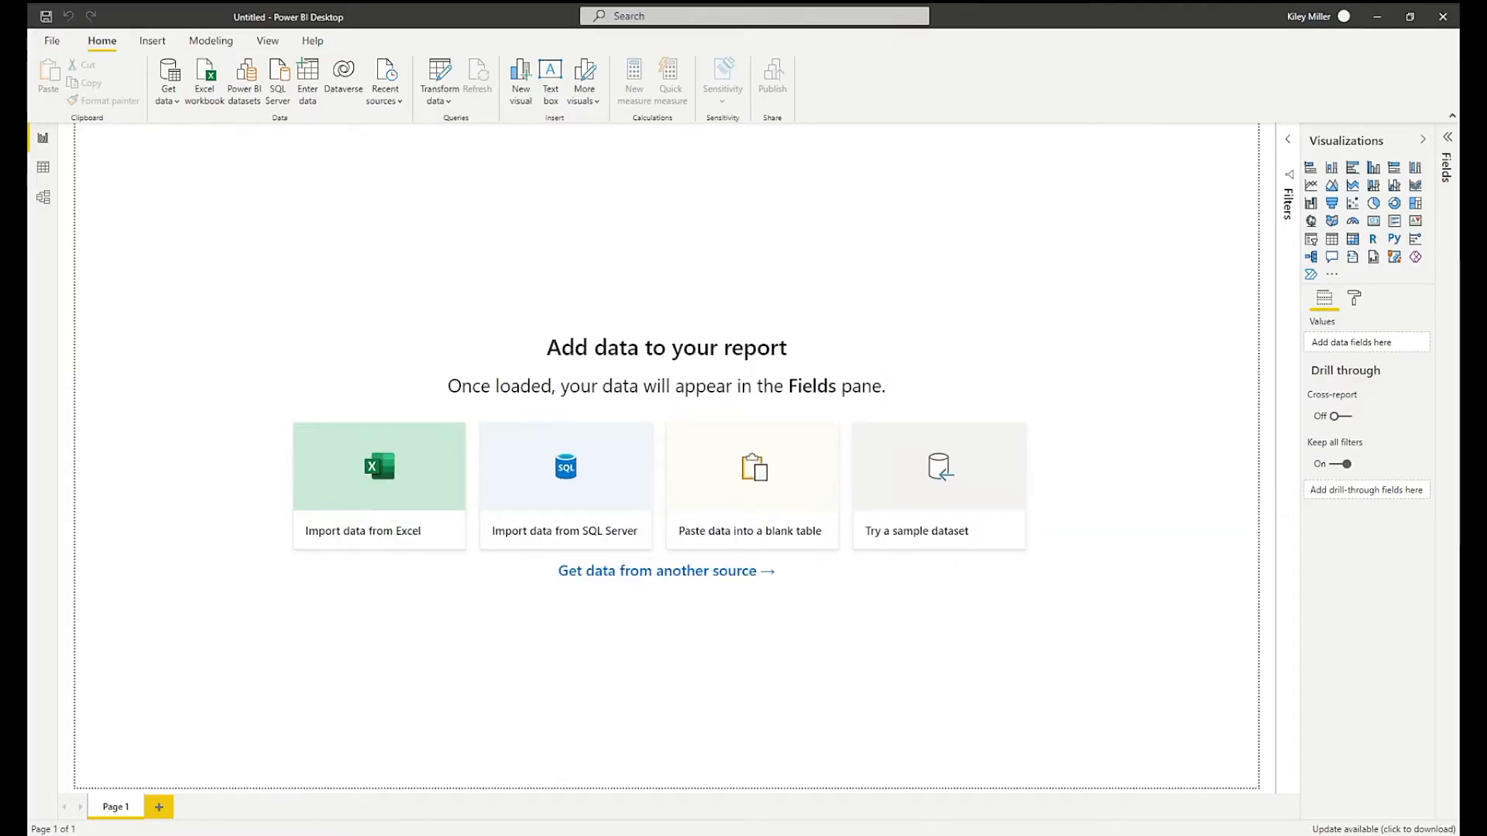
mouse_move(965, 389)
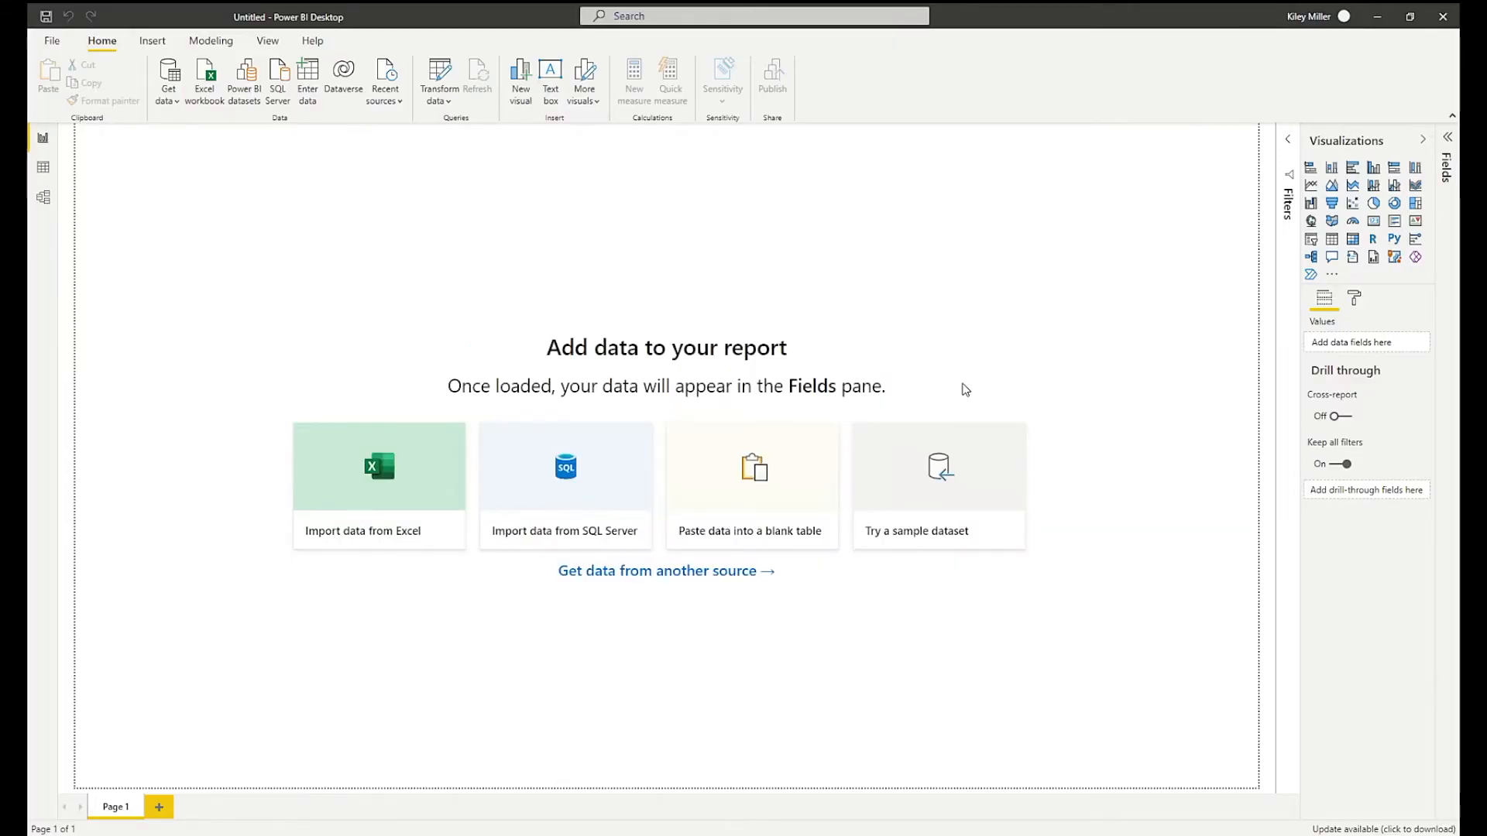
left_click(665, 571)
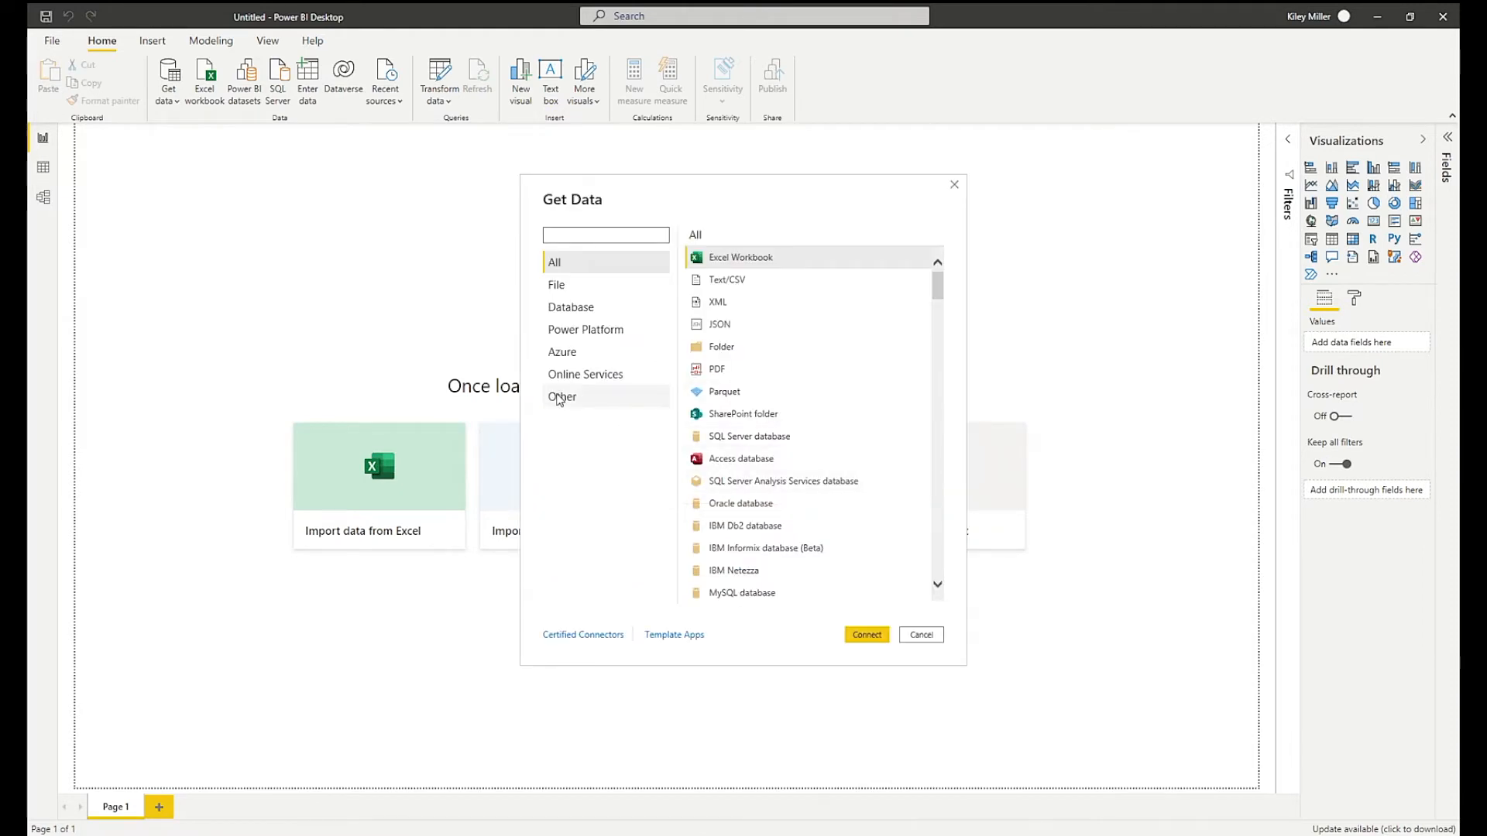
left_click(562, 397)
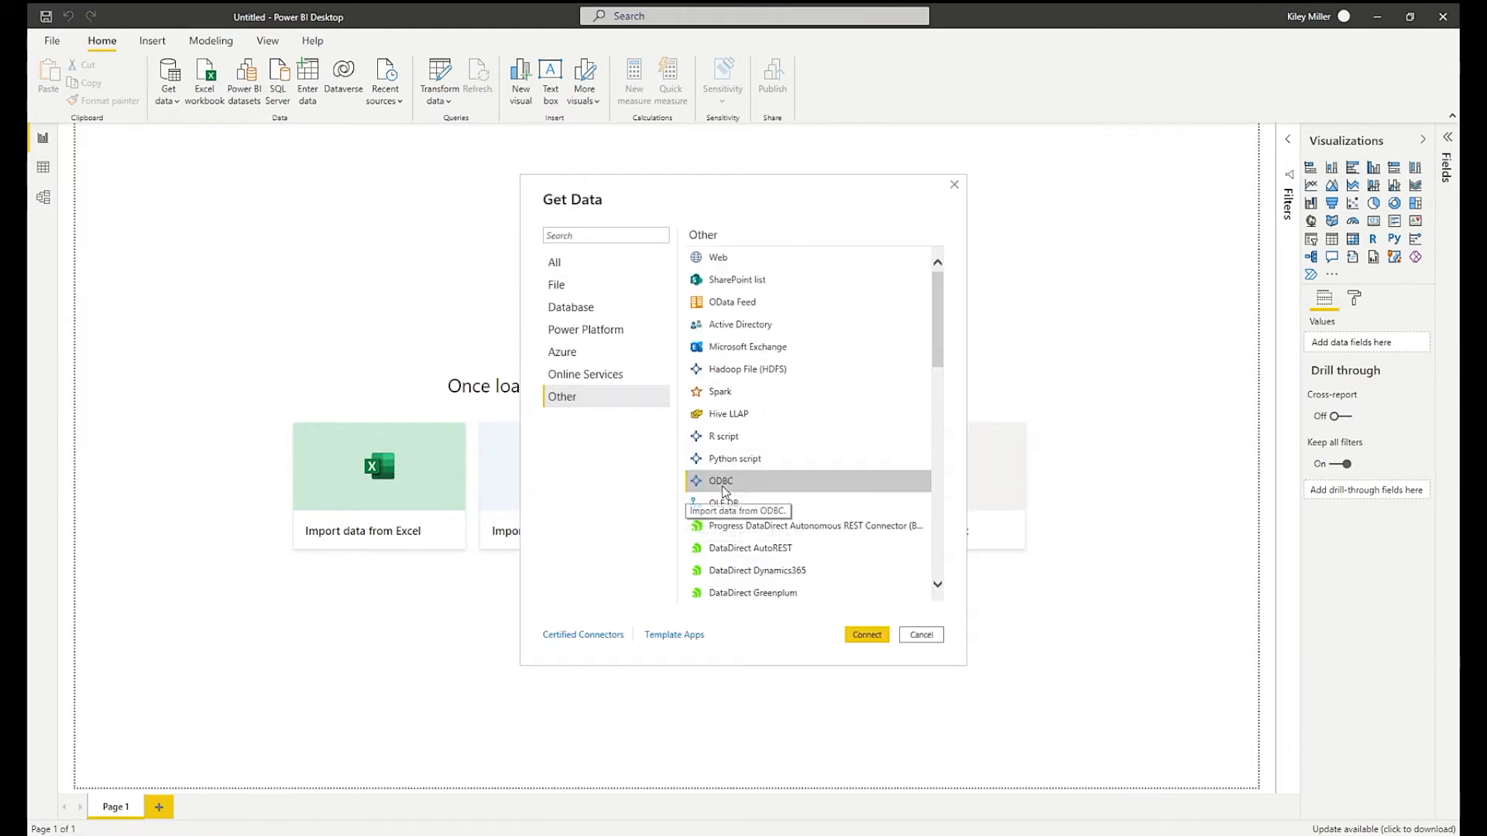
left_click(920, 634)
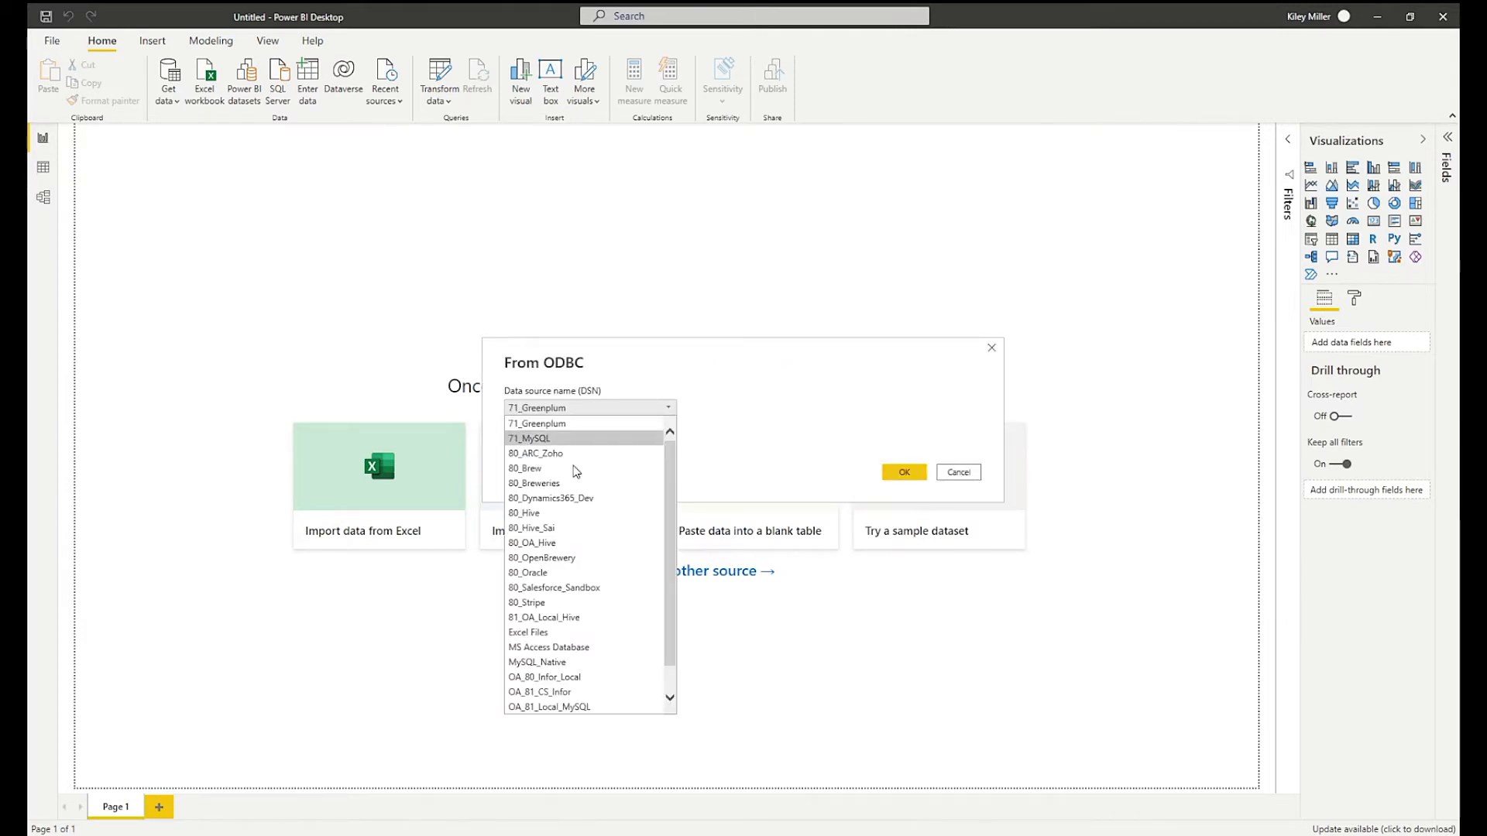
Select the 80_Breweries DSN and connect without credentials.
left_click(533, 483)
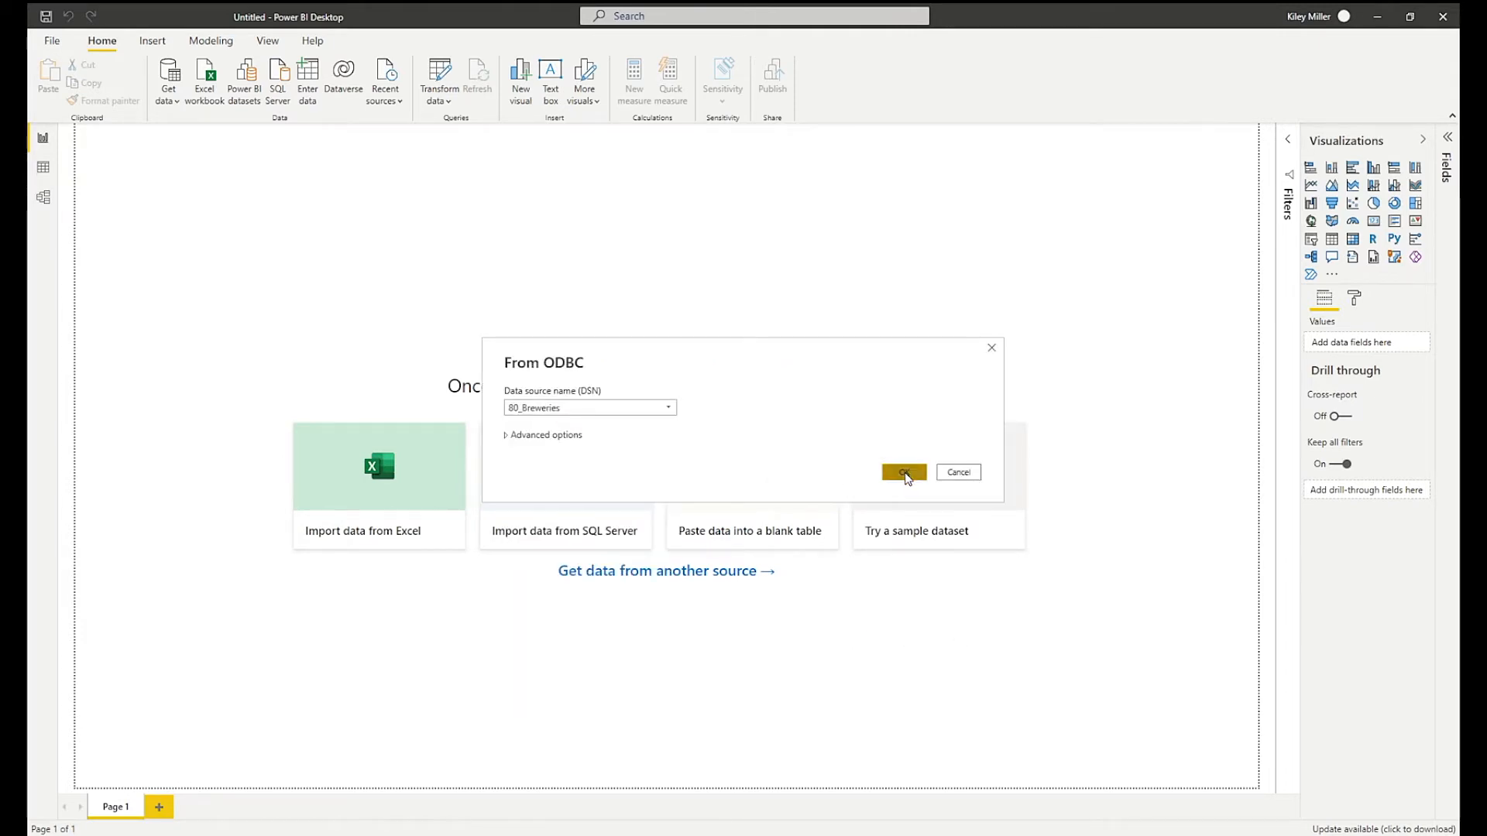
left_click(905, 472)
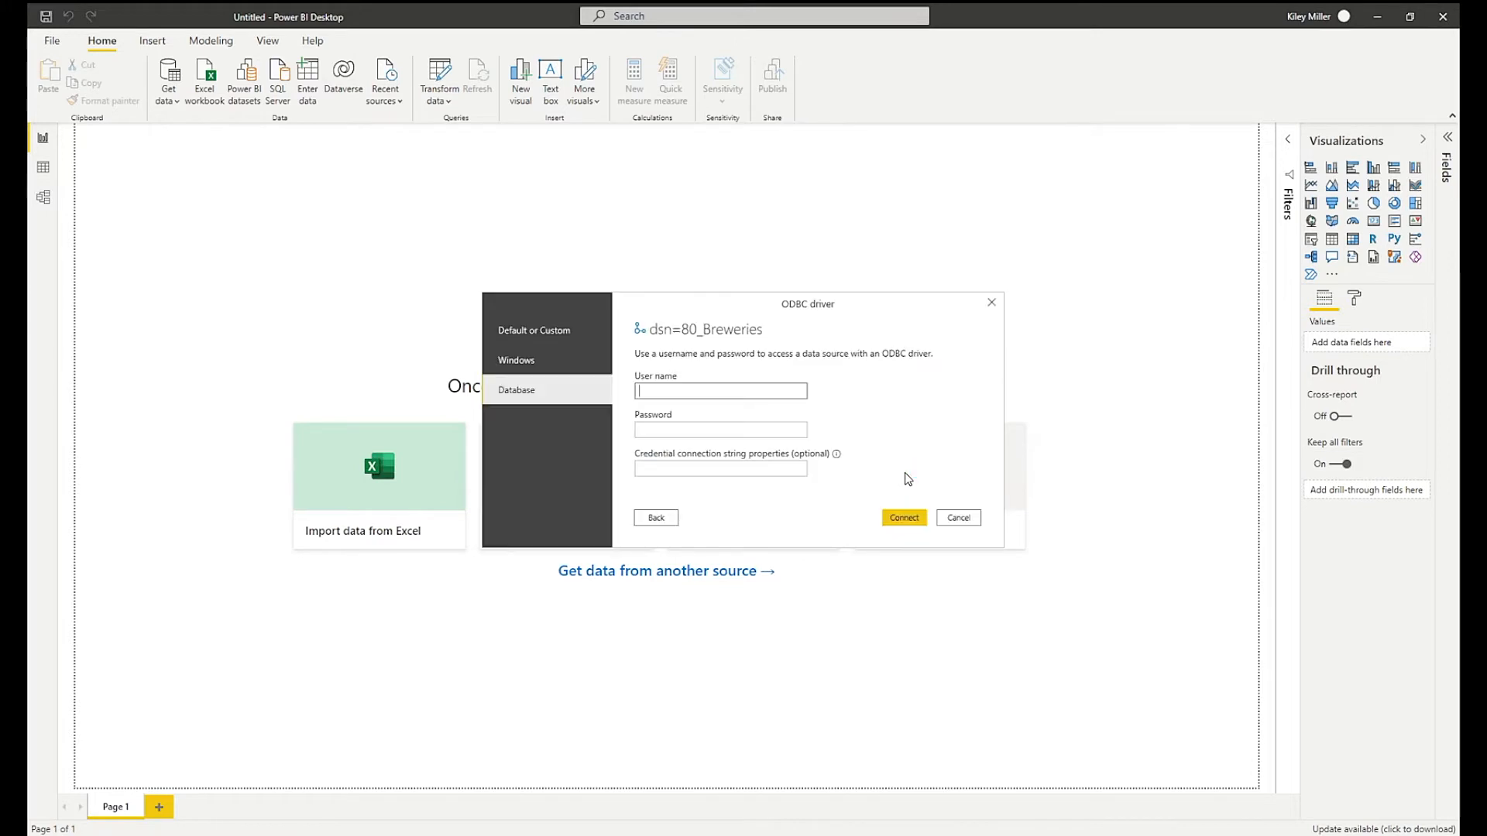
mouse_move(580, 336)
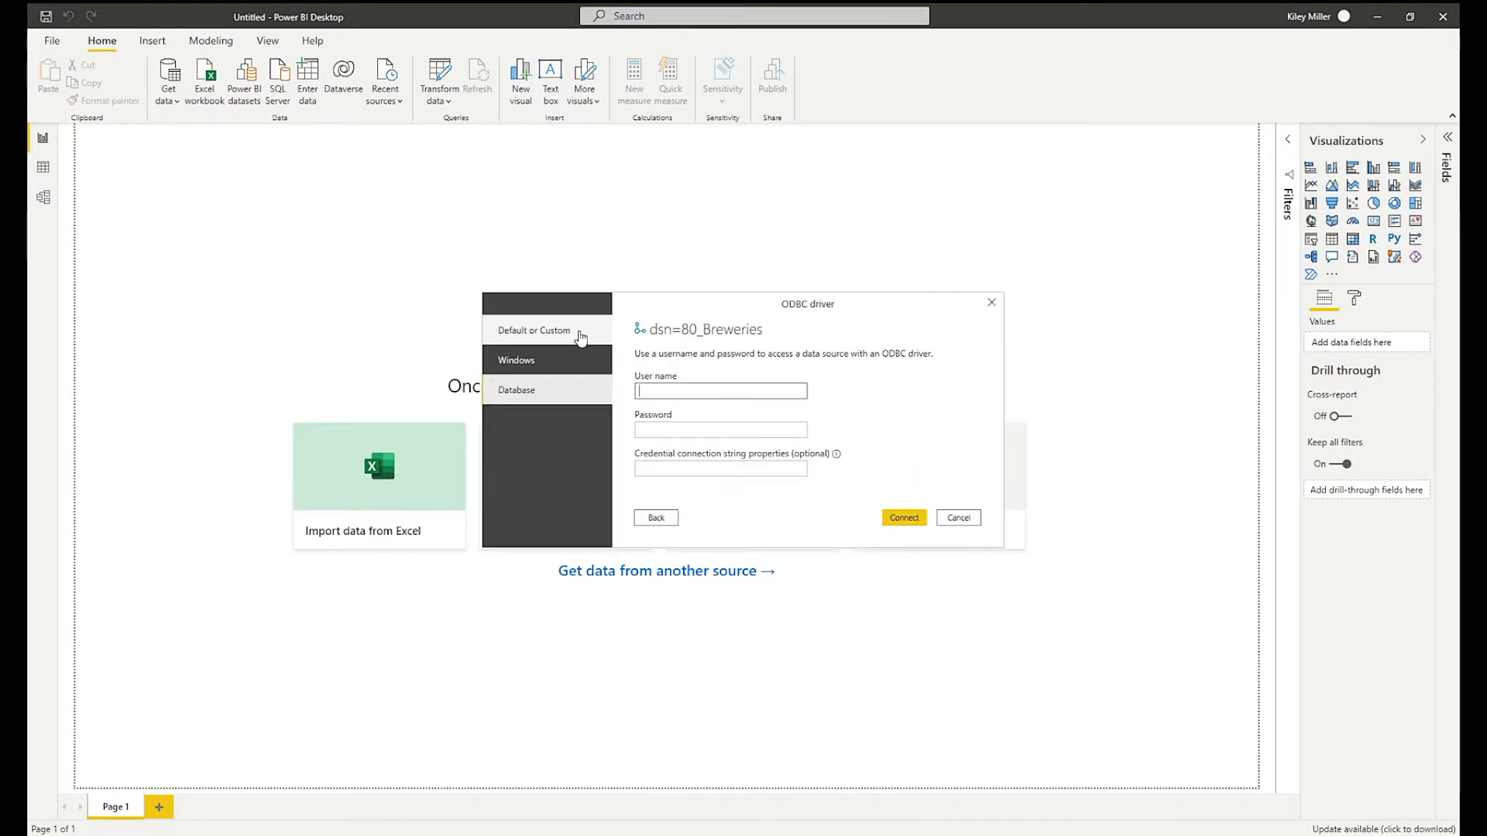
left_click(534, 330)
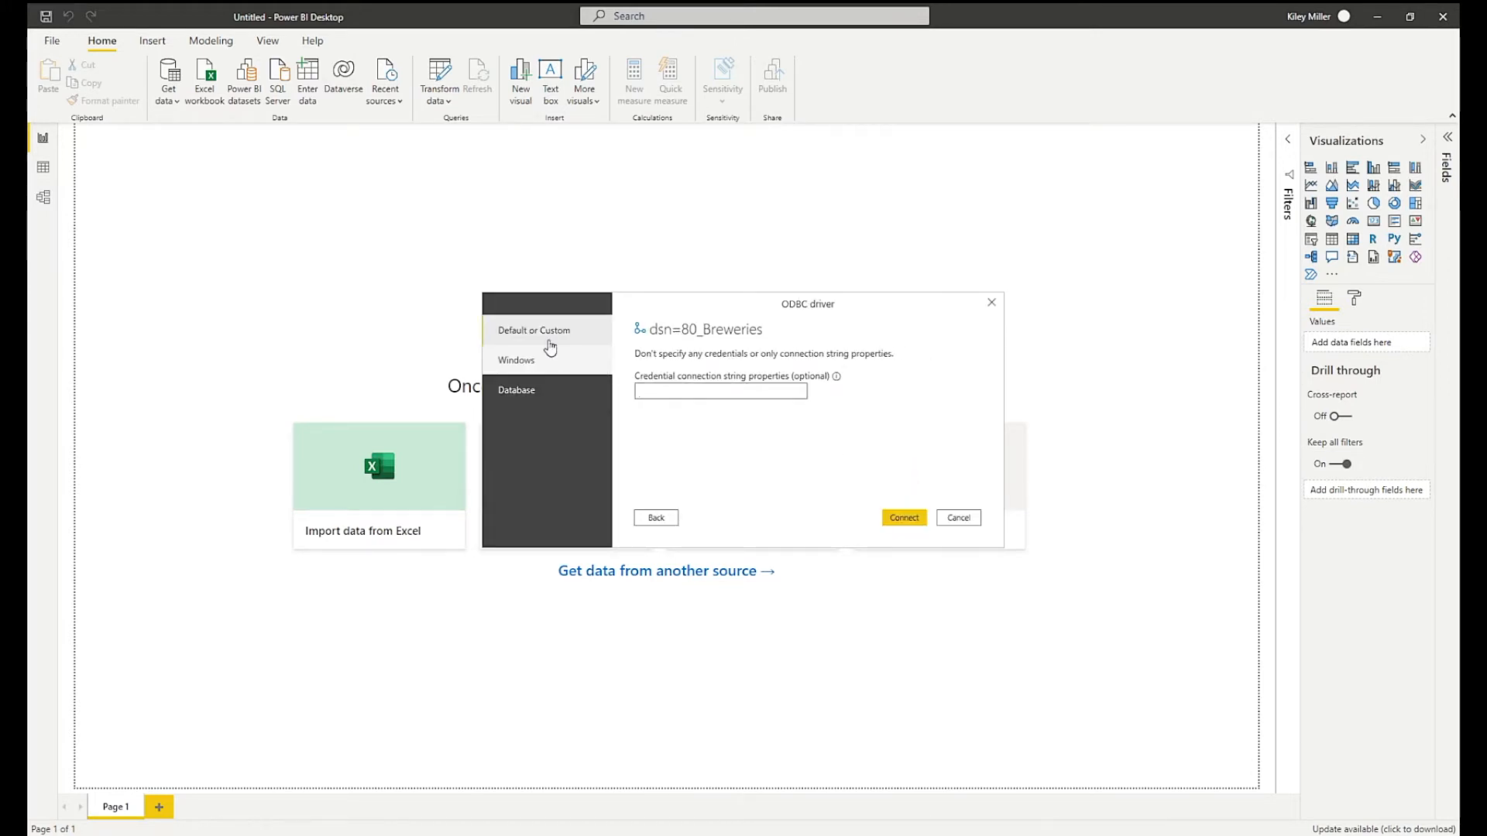
left_click(958, 517)
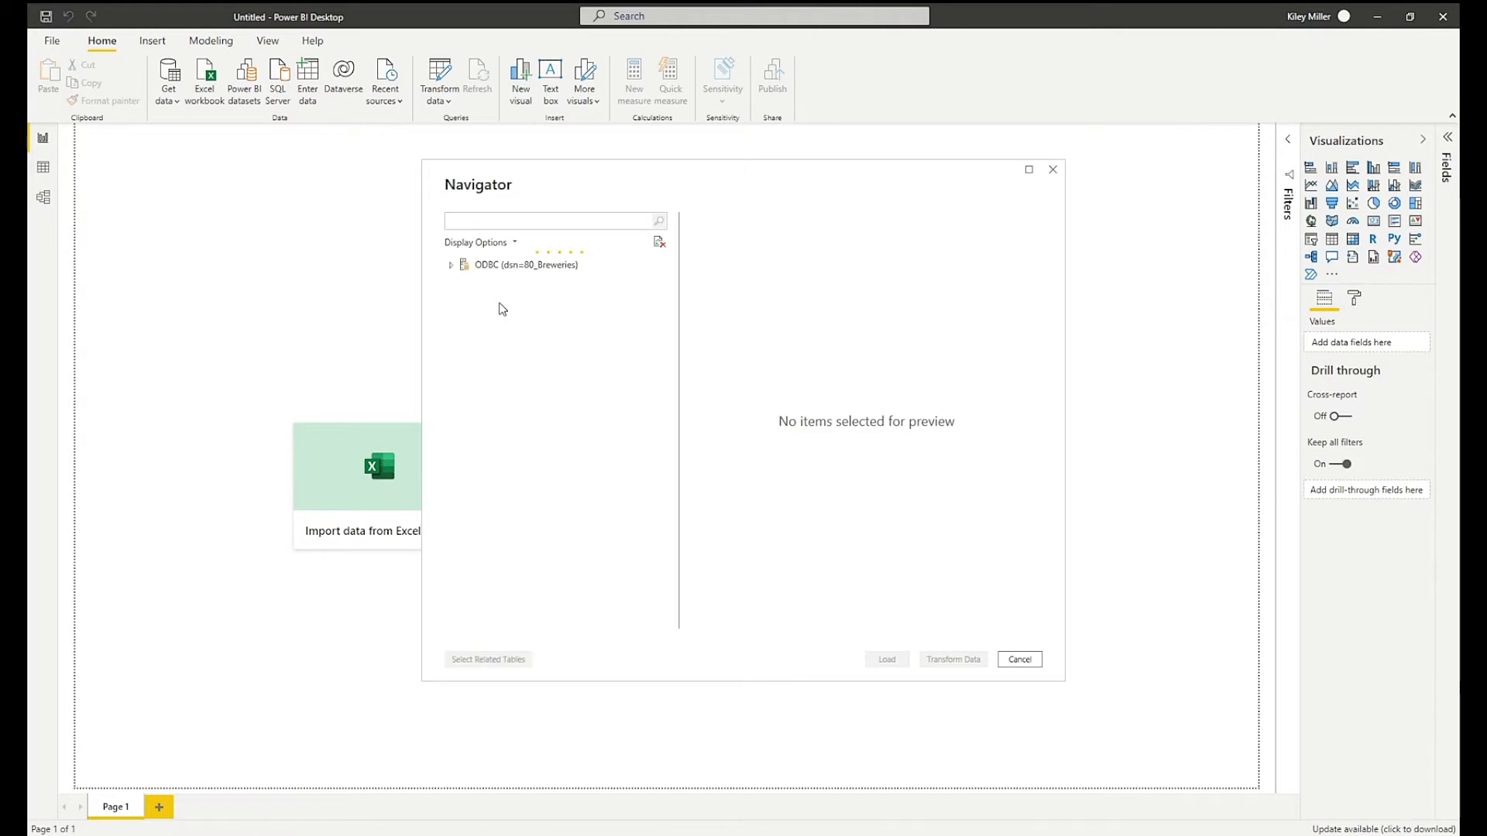
Expand the ODBC source, tick the BREWERIES table and load it.
left_click(450, 265)
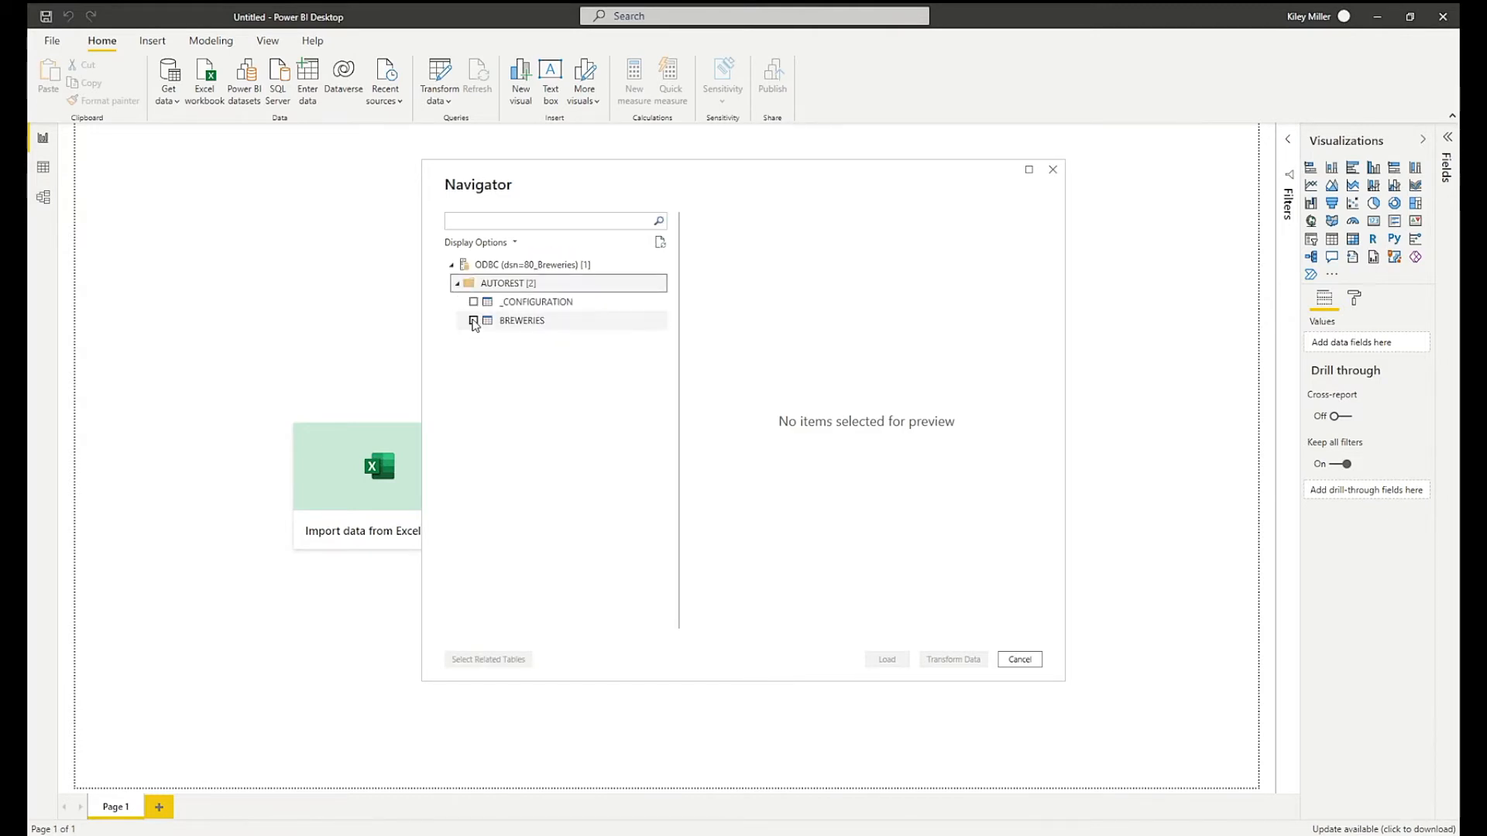
left_click(473, 320)
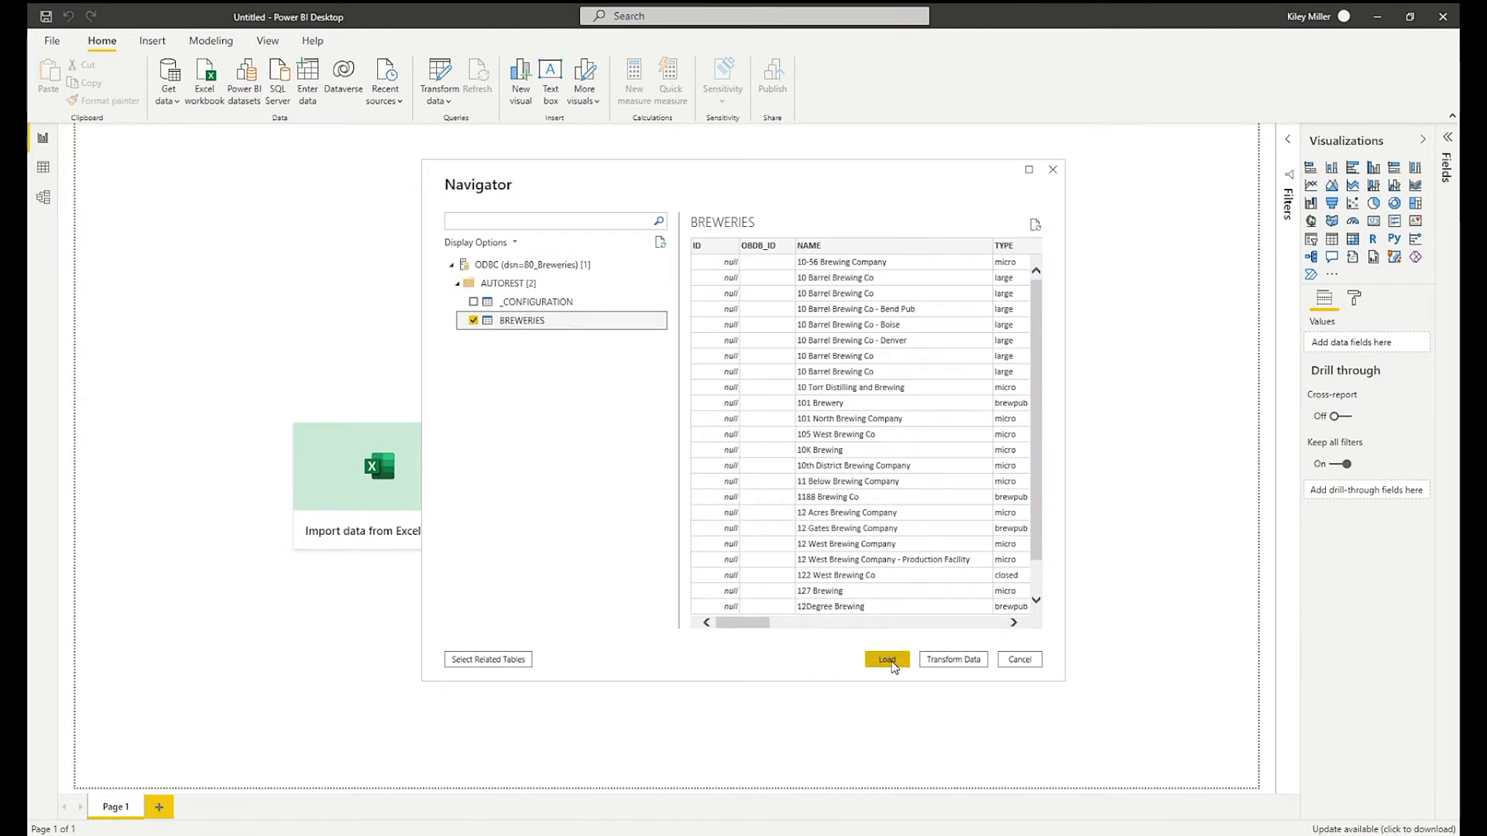
left_click(886, 659)
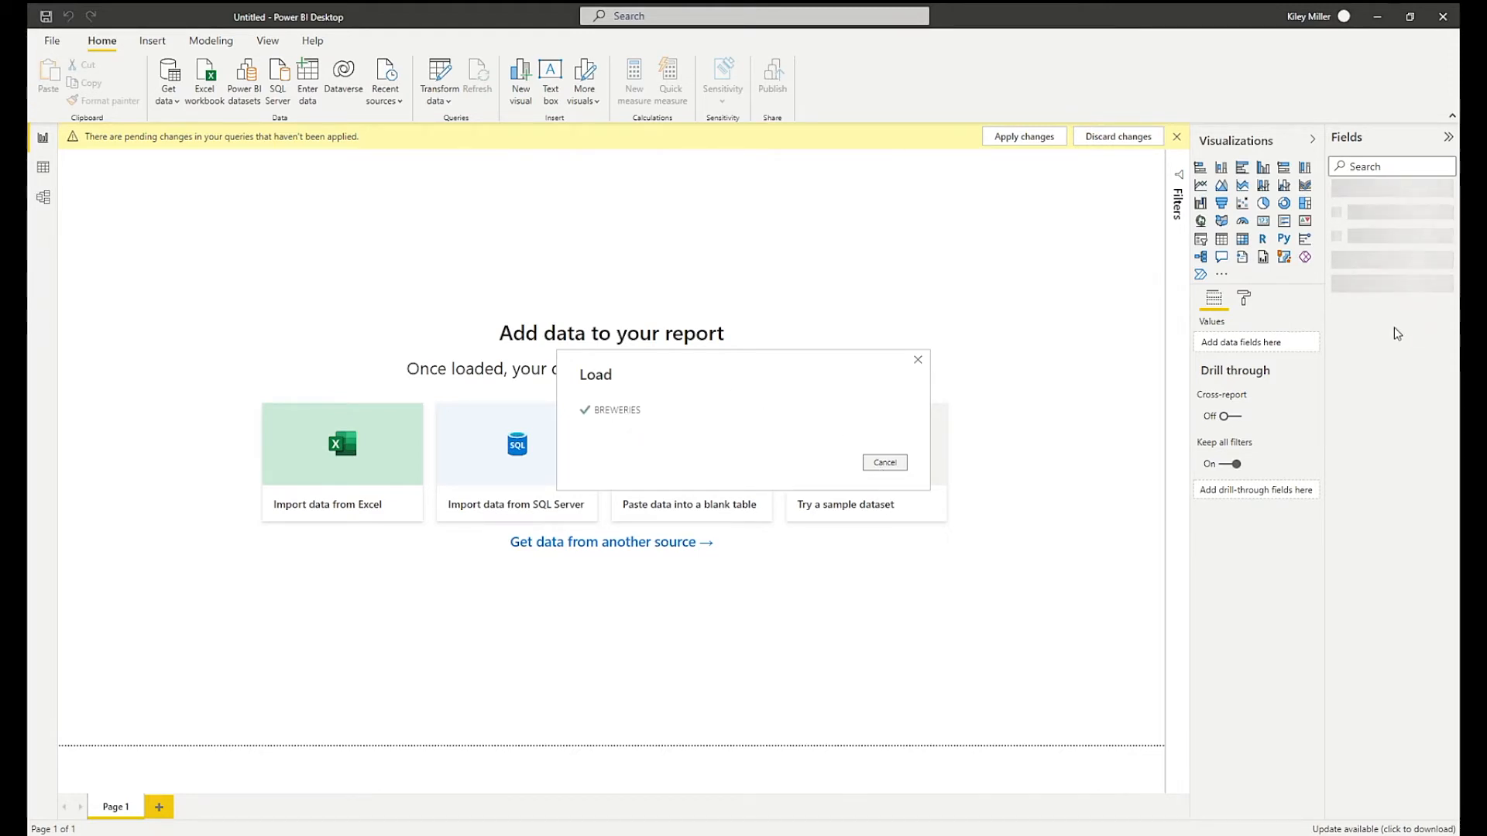
left_click(884, 462)
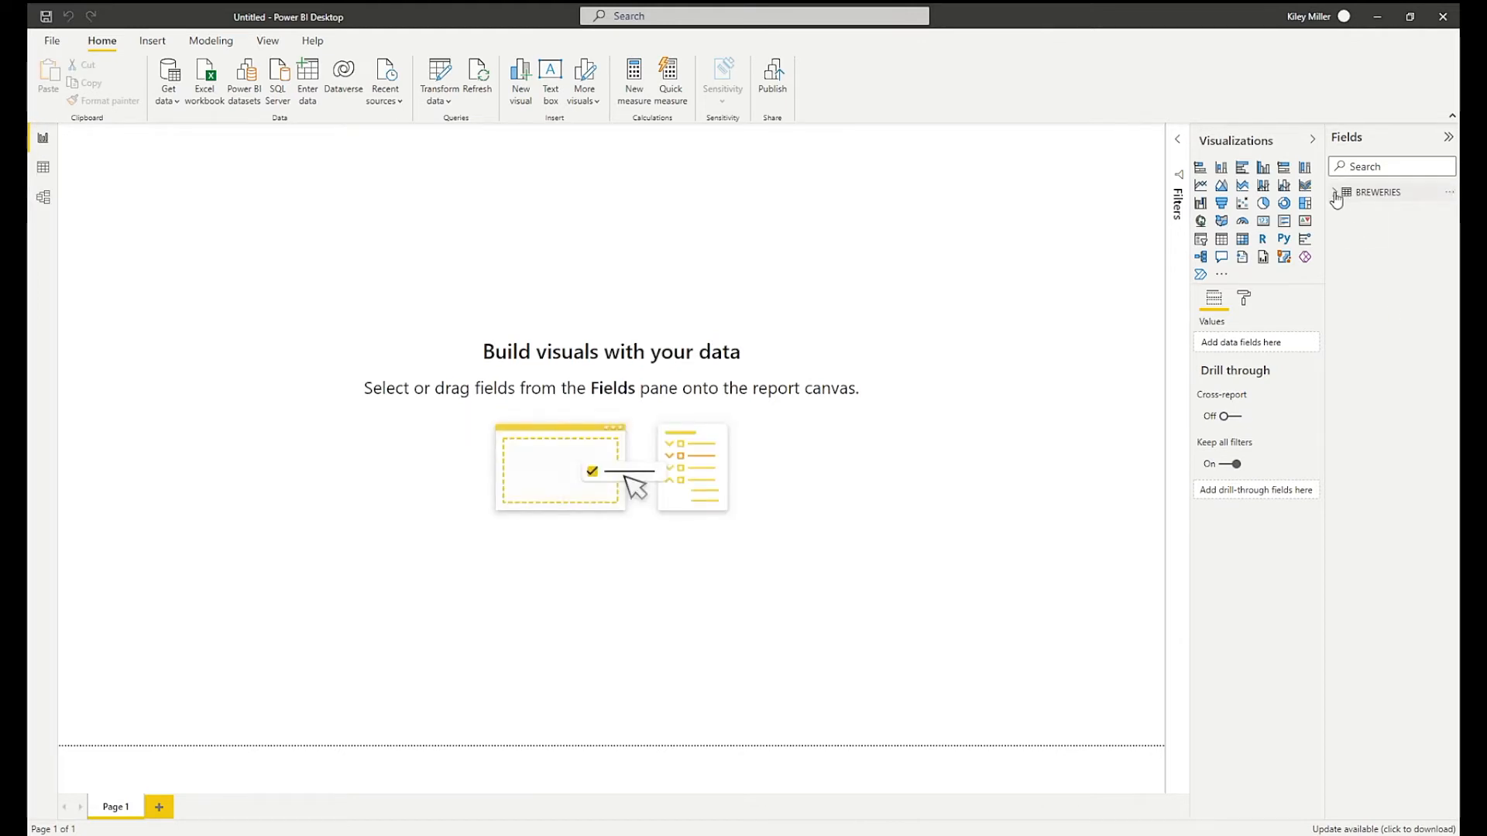
Plot BREWERIES LATITUDE and LONGITUDE as a Map visual and add NAME.
left_click(1336, 192)
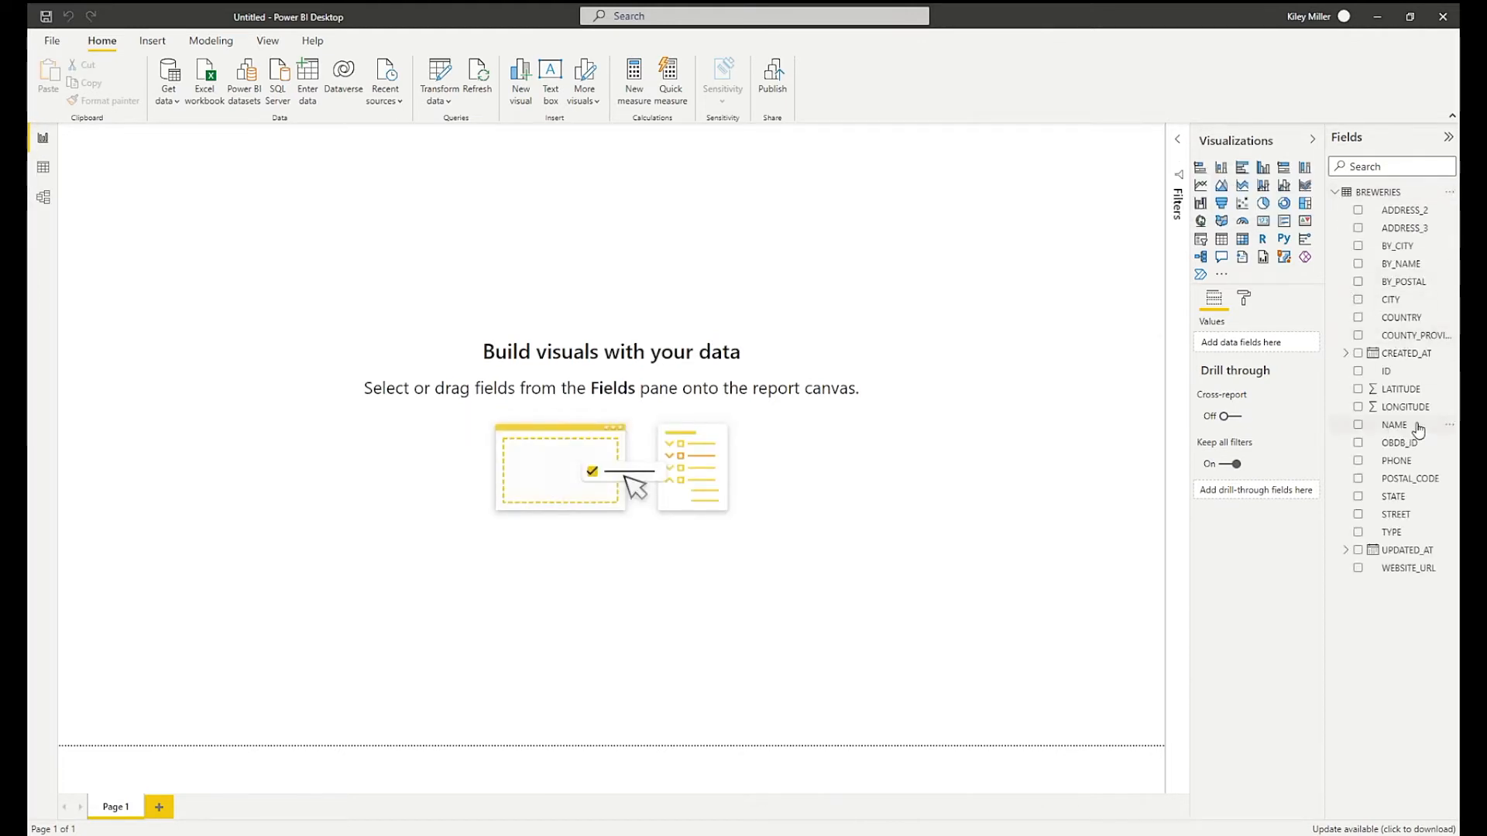
left_click(1358, 388)
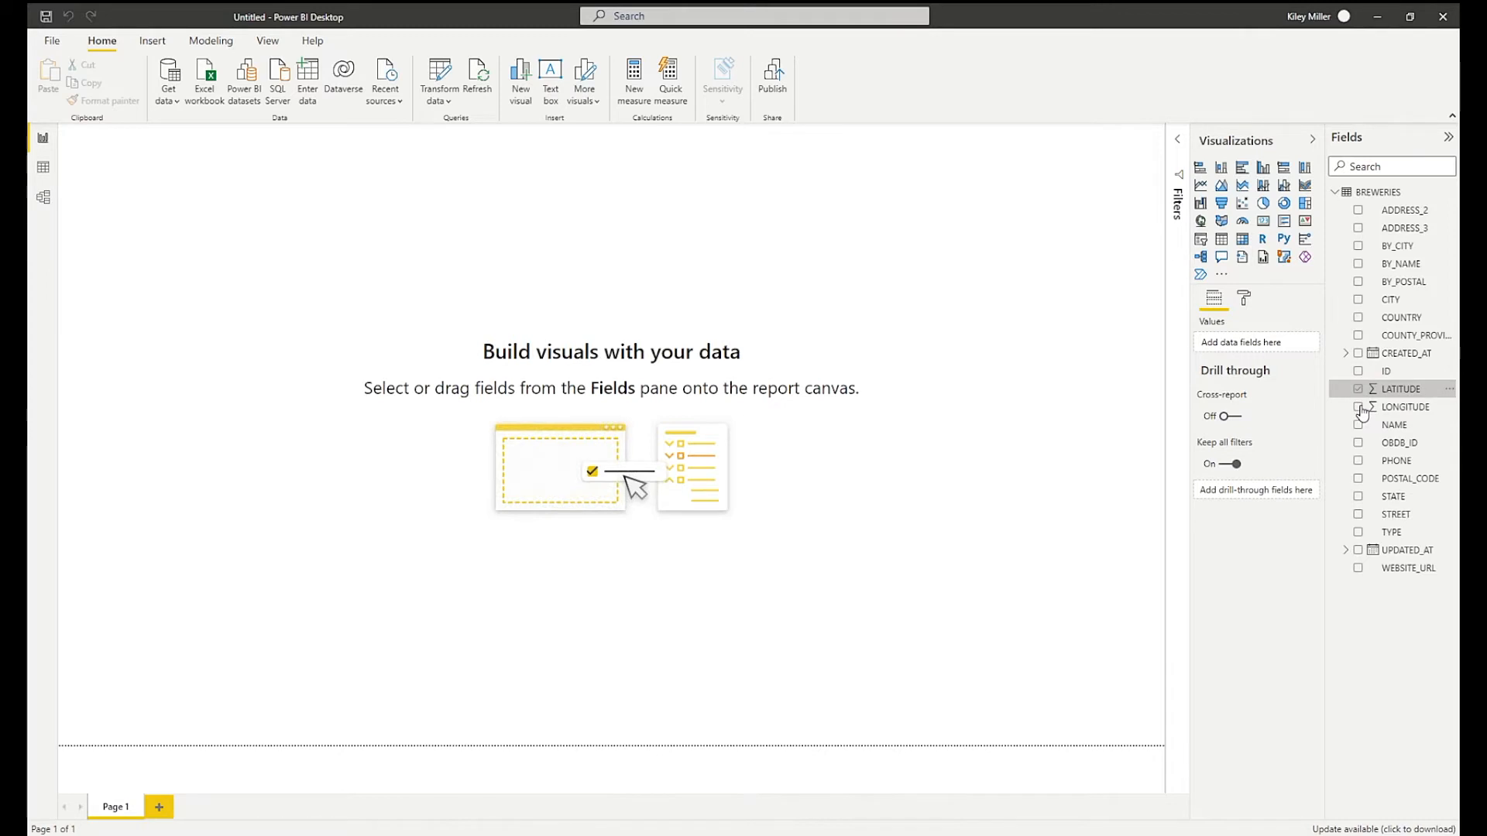
left_click(1358, 408)
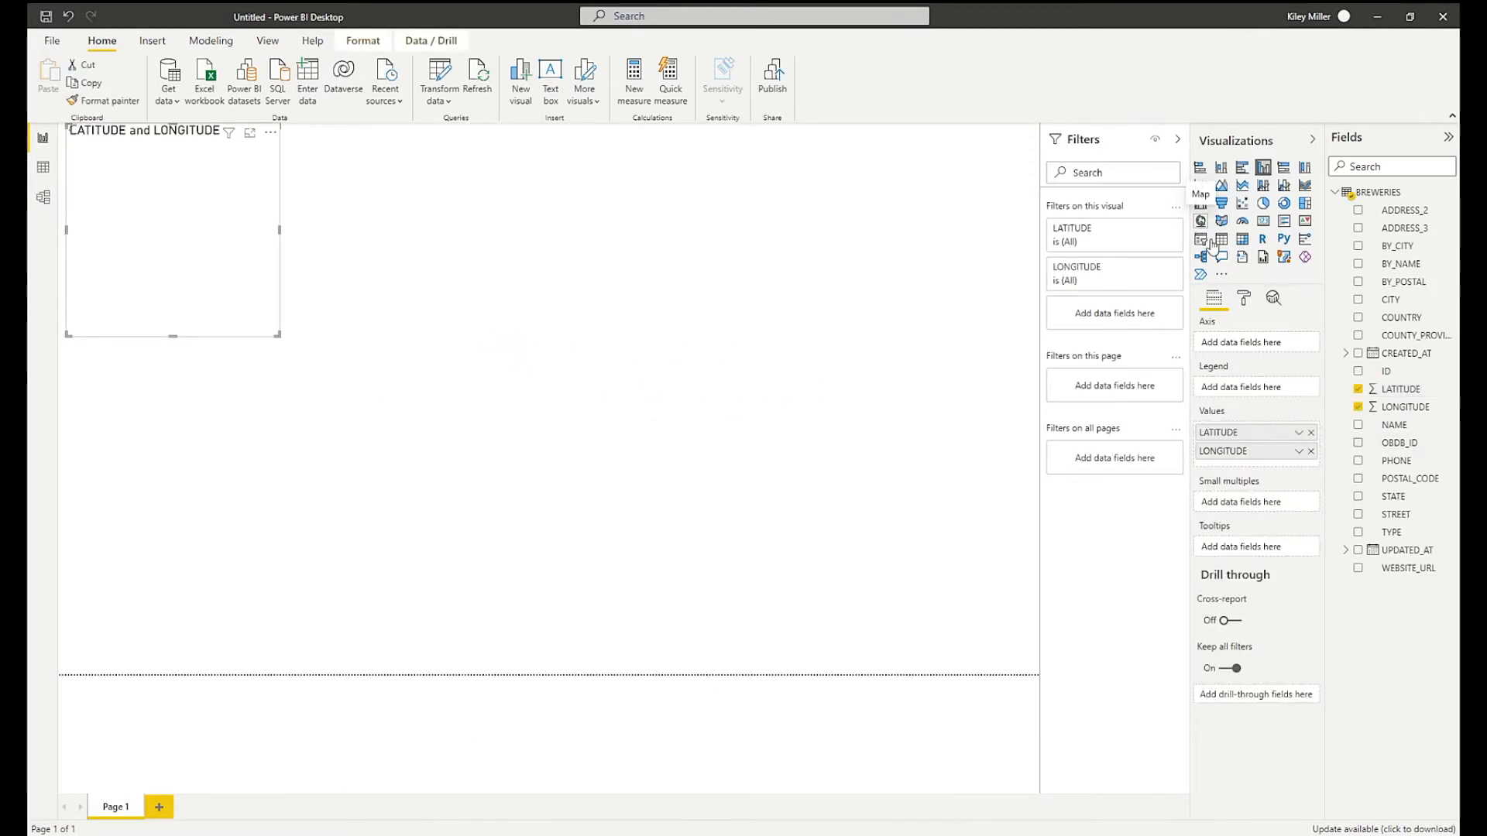
left_click(1200, 222)
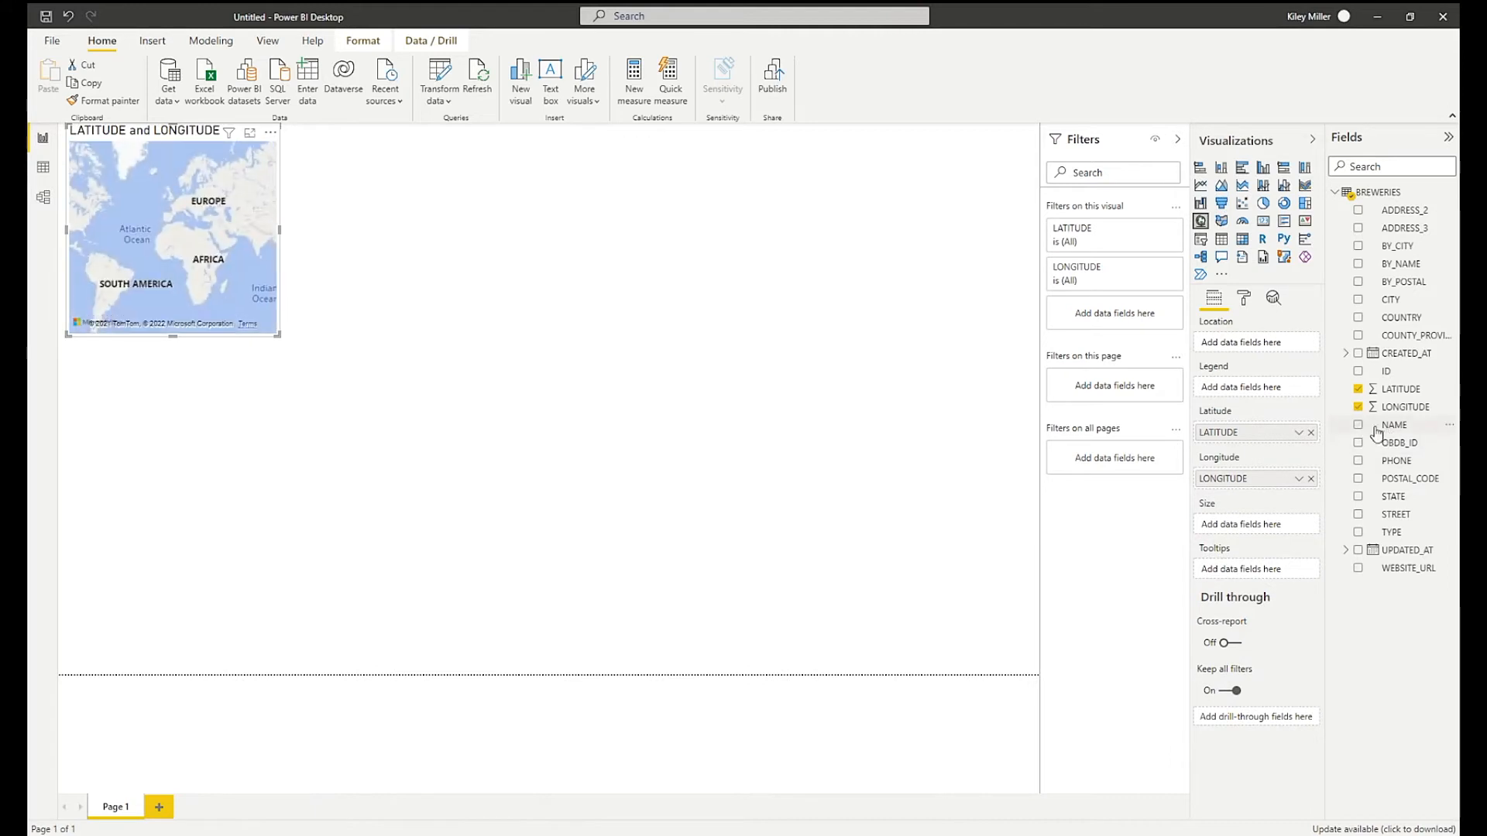
left_click(1358, 425)
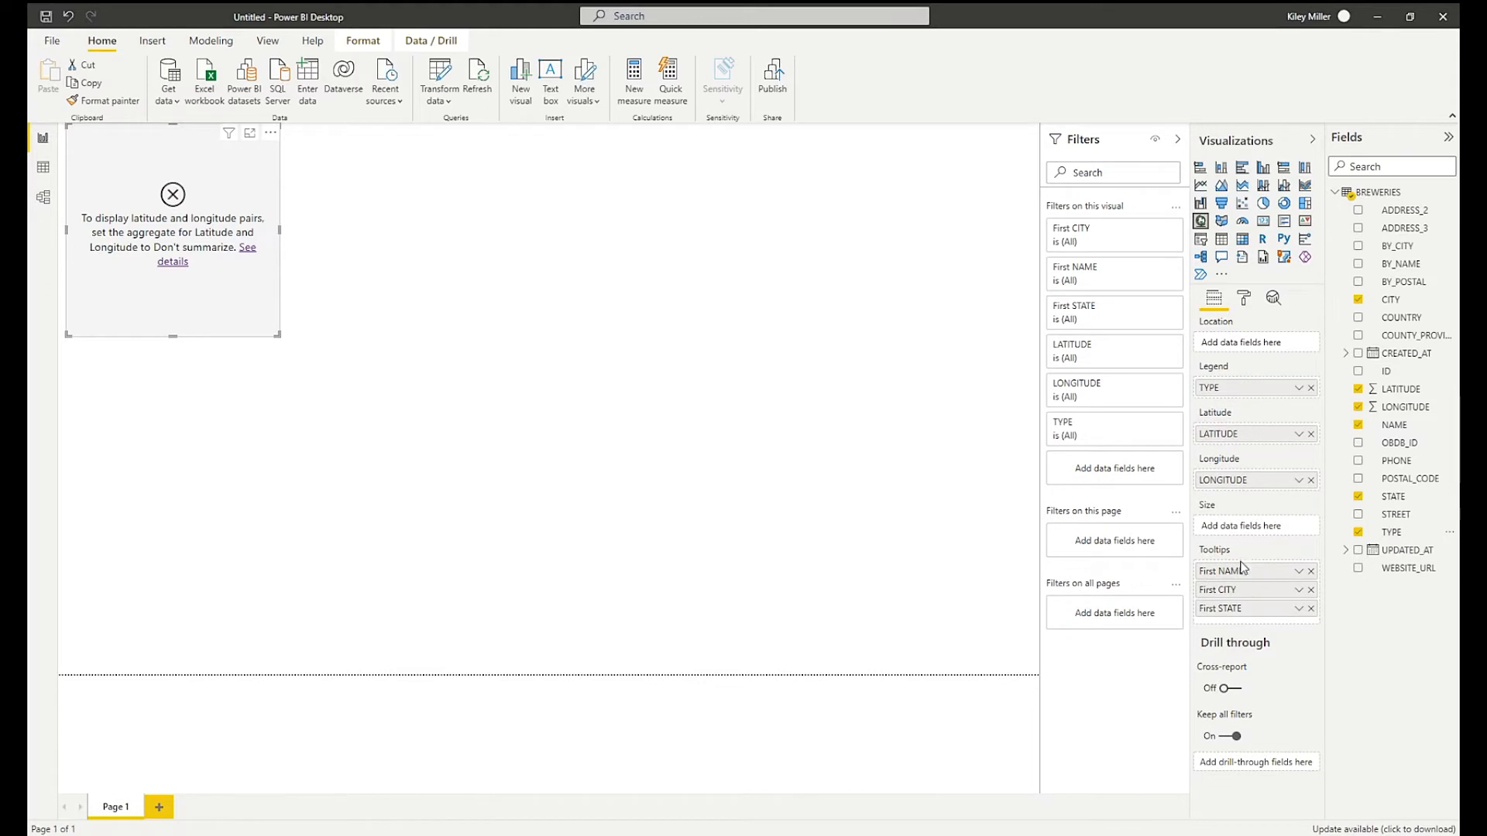
Rename tooltips to Brewery Name, City and State; set LONGITUDE to Don't summarize.
left_click(1297, 434)
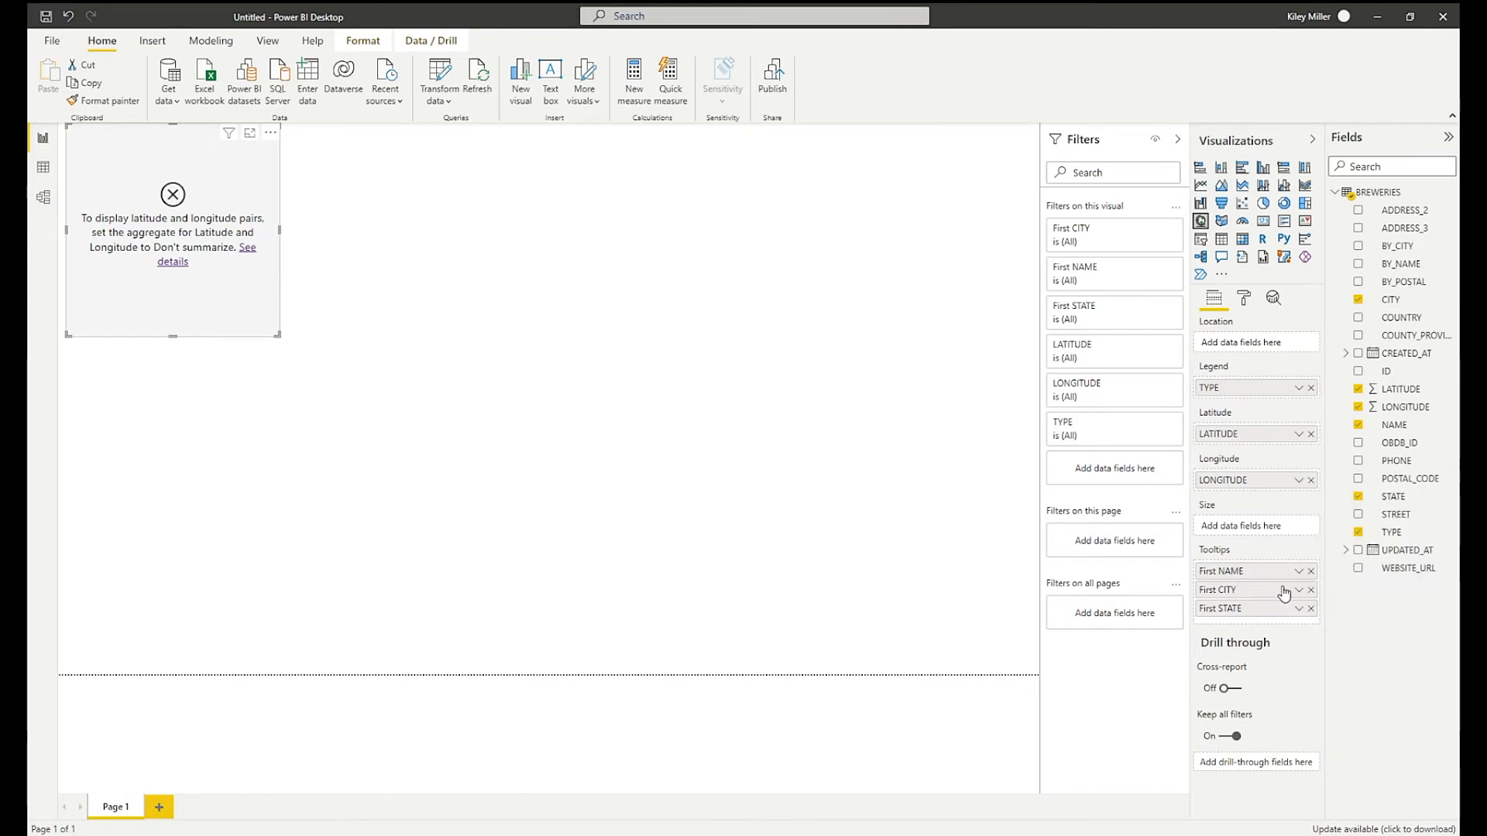
left_click(1299, 590)
type("Brewery Name")
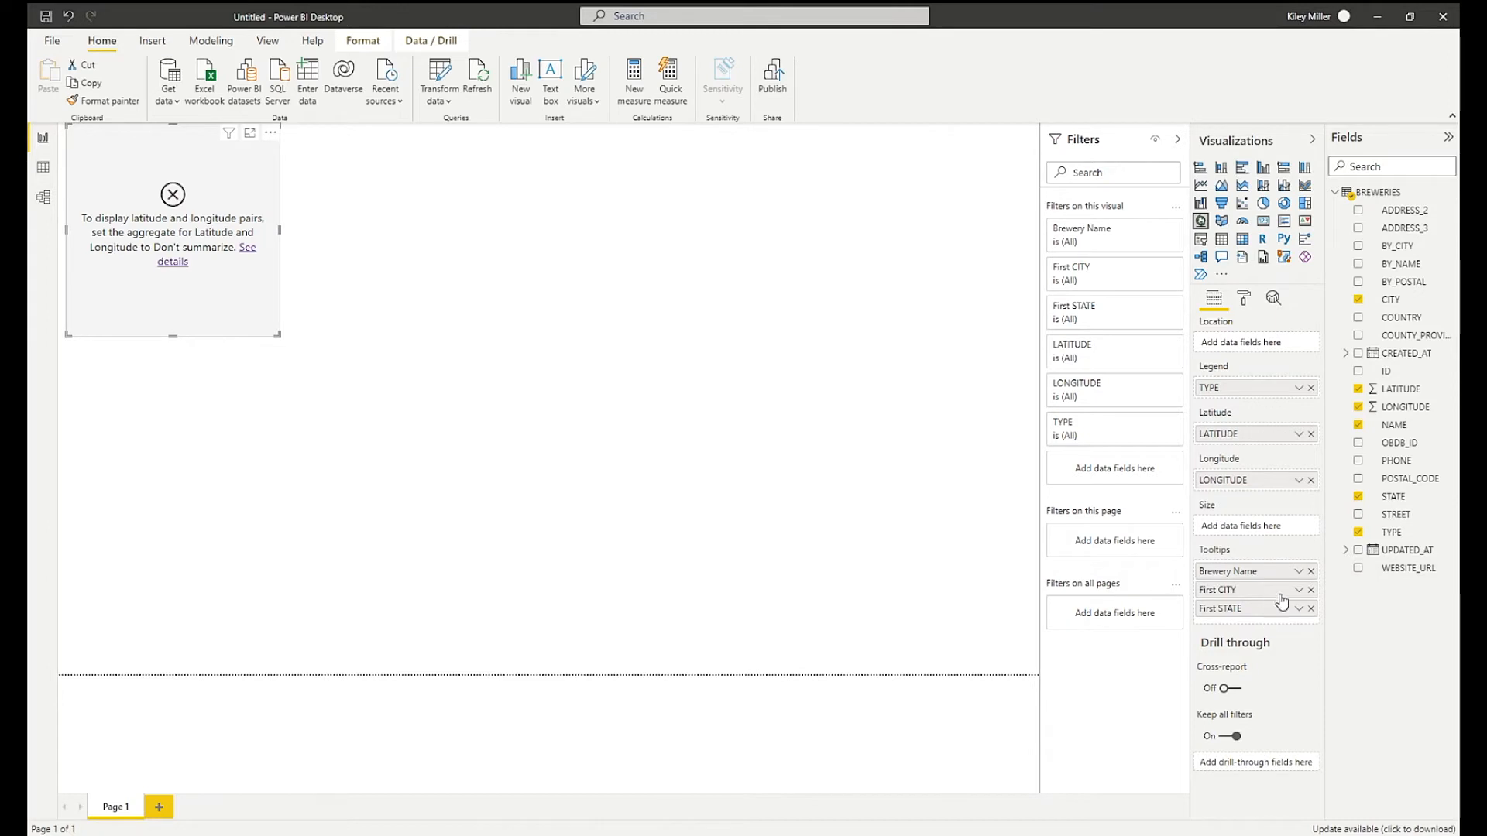
double_click(1219, 589)
type("City")
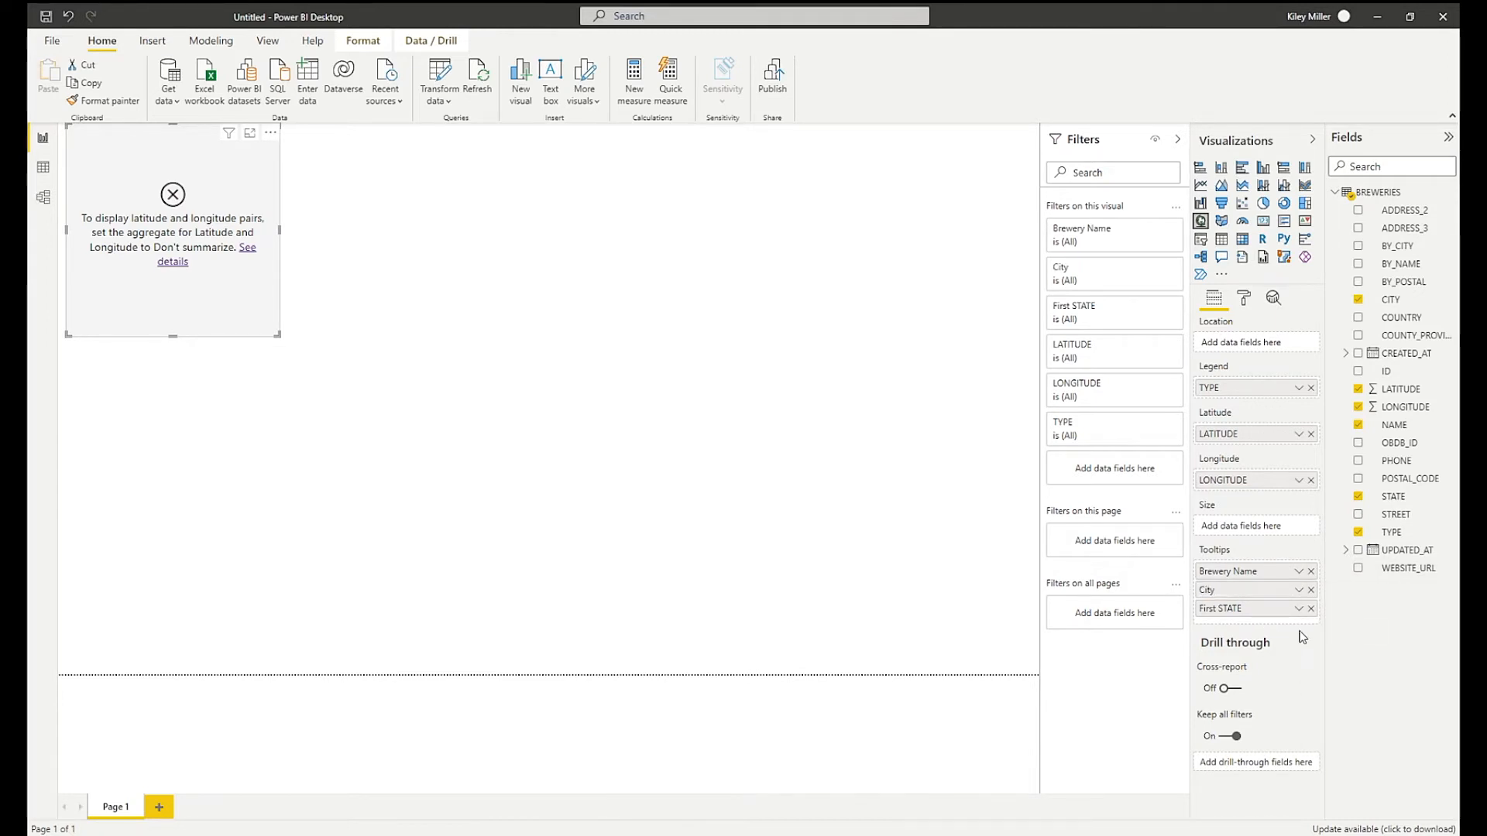
left_click(1299, 609)
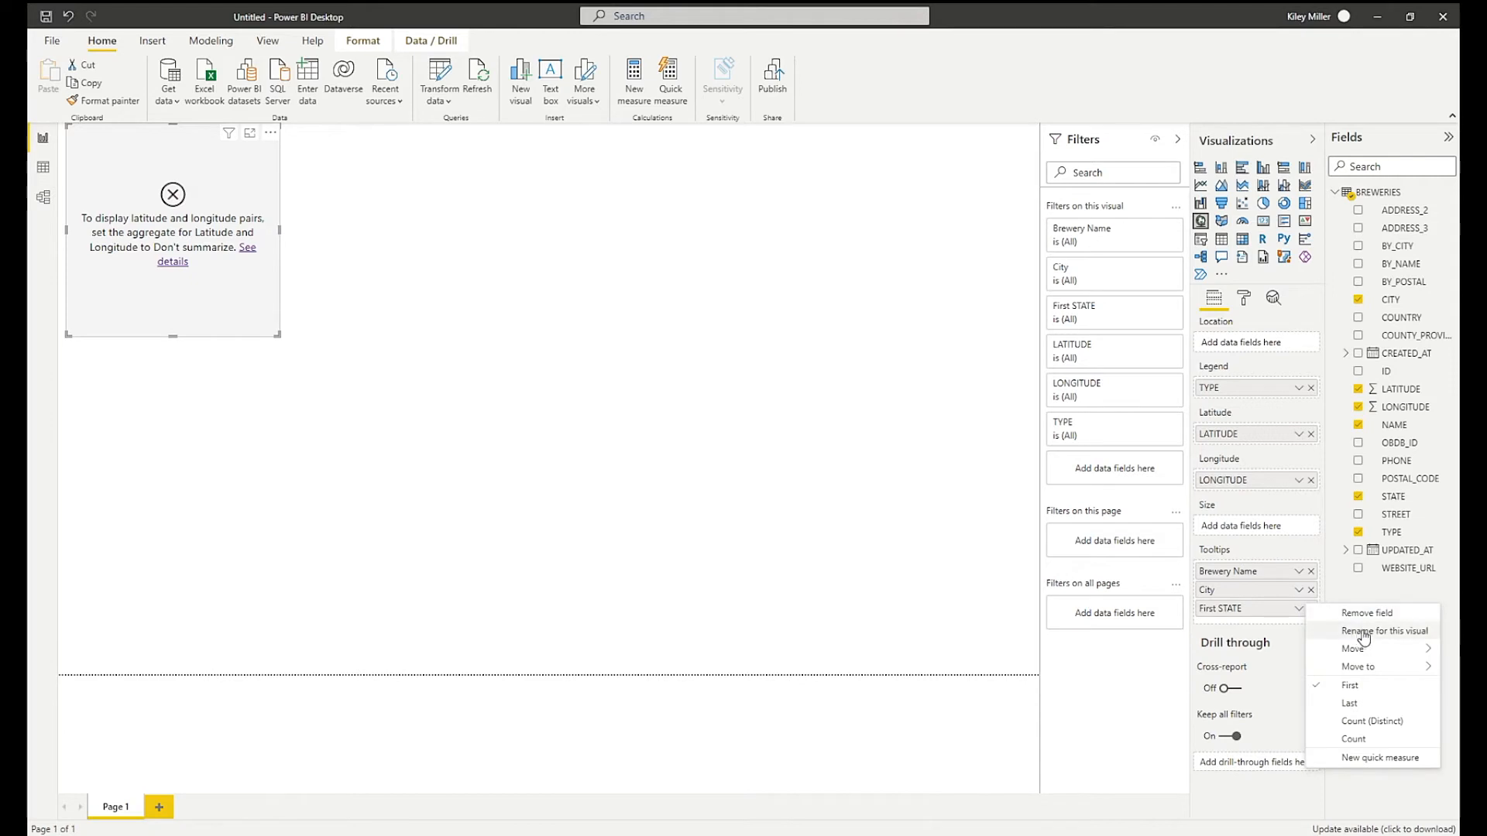
left_click(1367, 632)
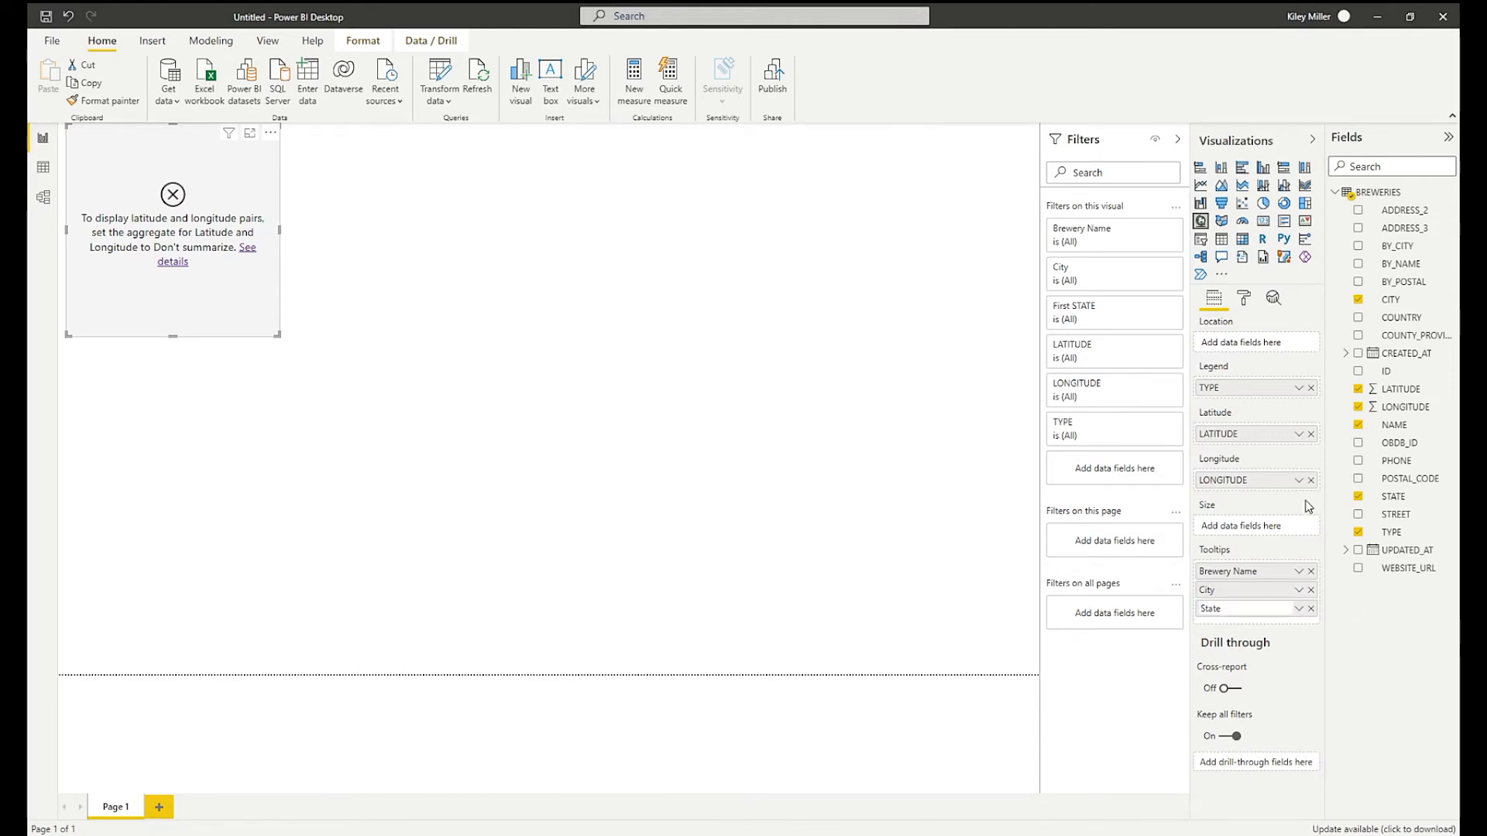
left_click(1299, 480)
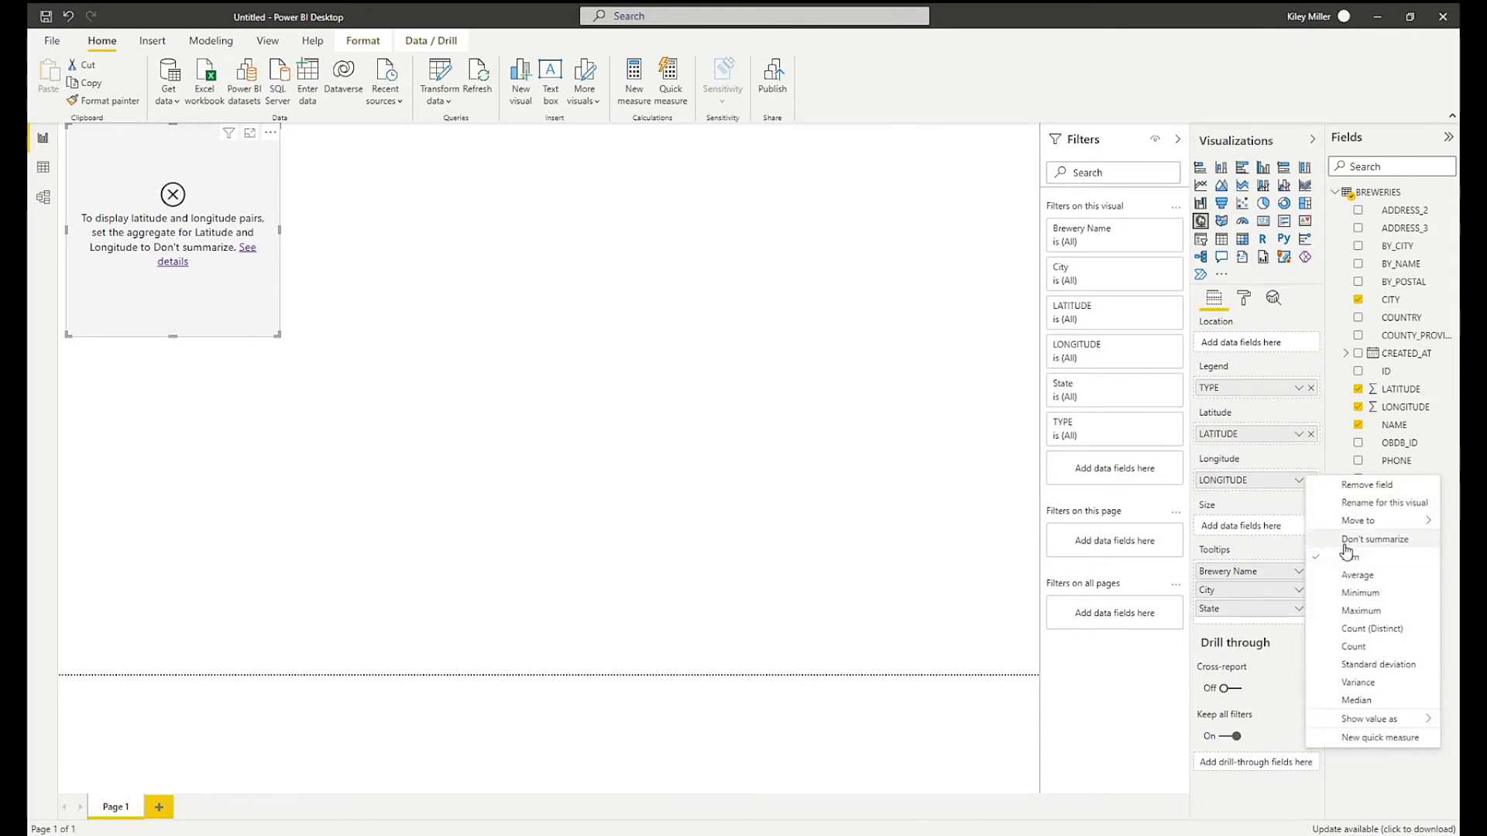
left_click(1374, 539)
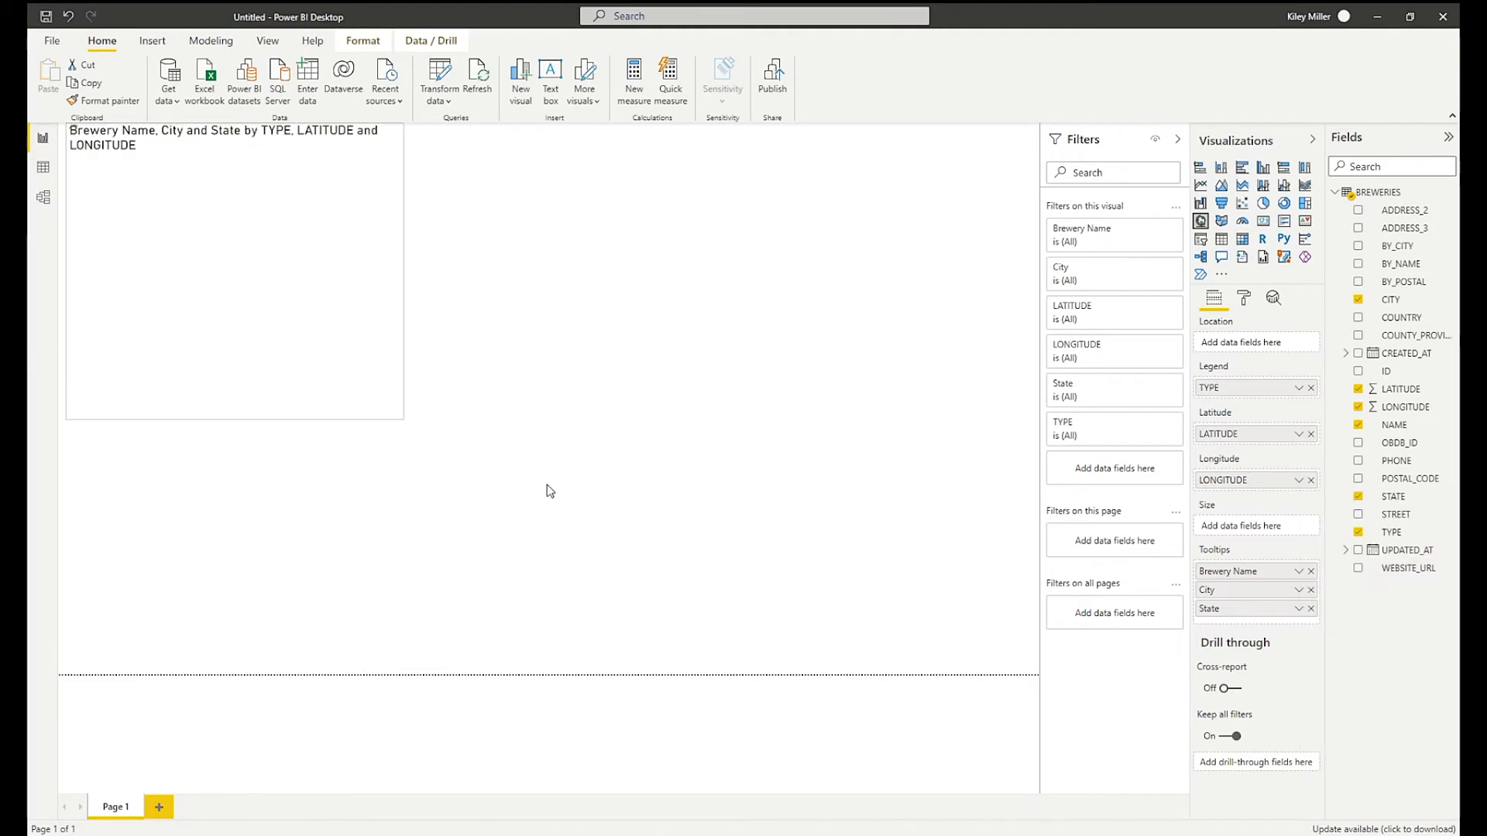
mouse_move(927, 633)
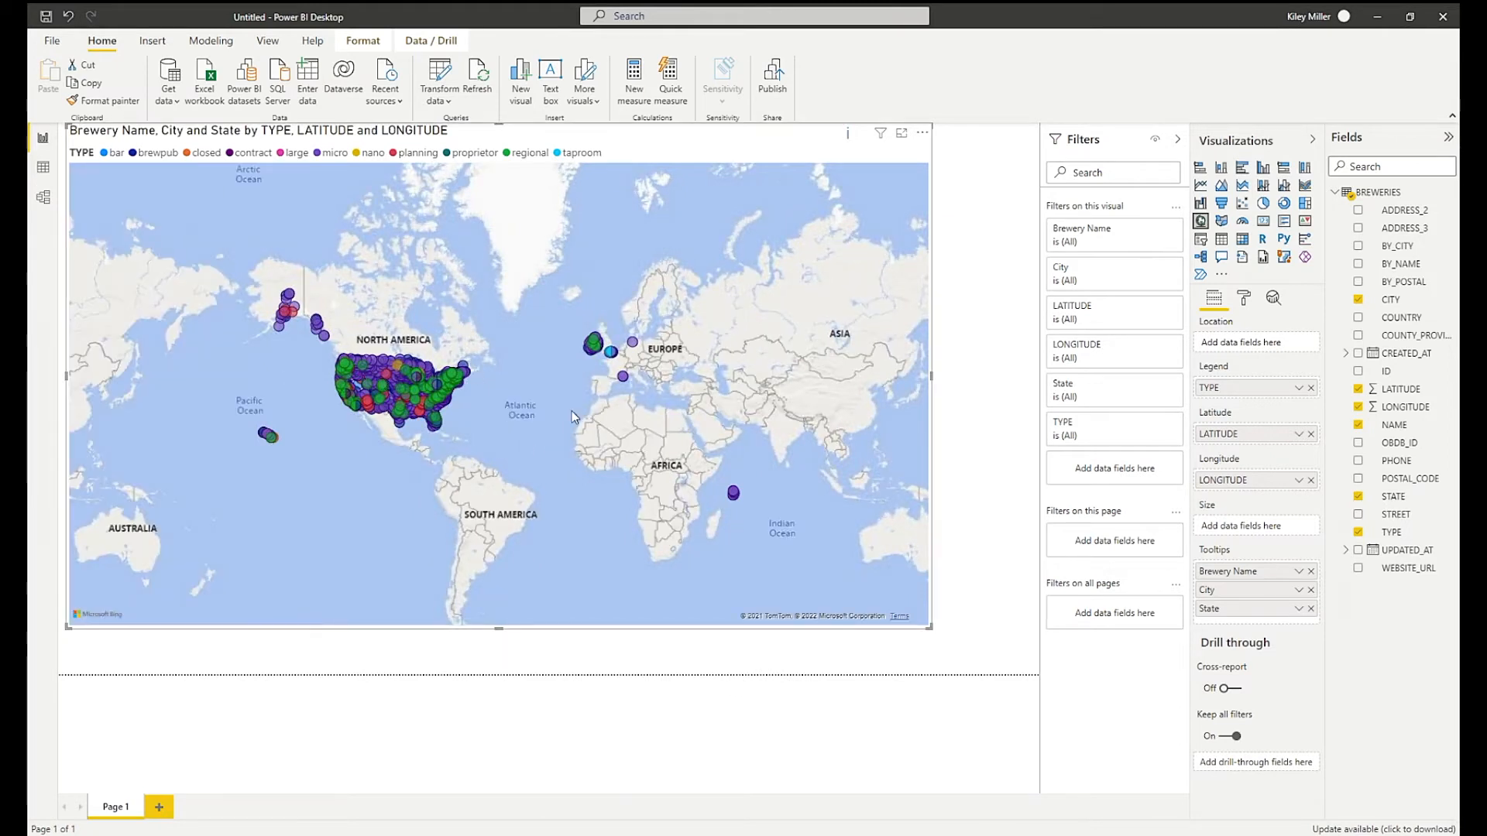
mouse_move(593, 345)
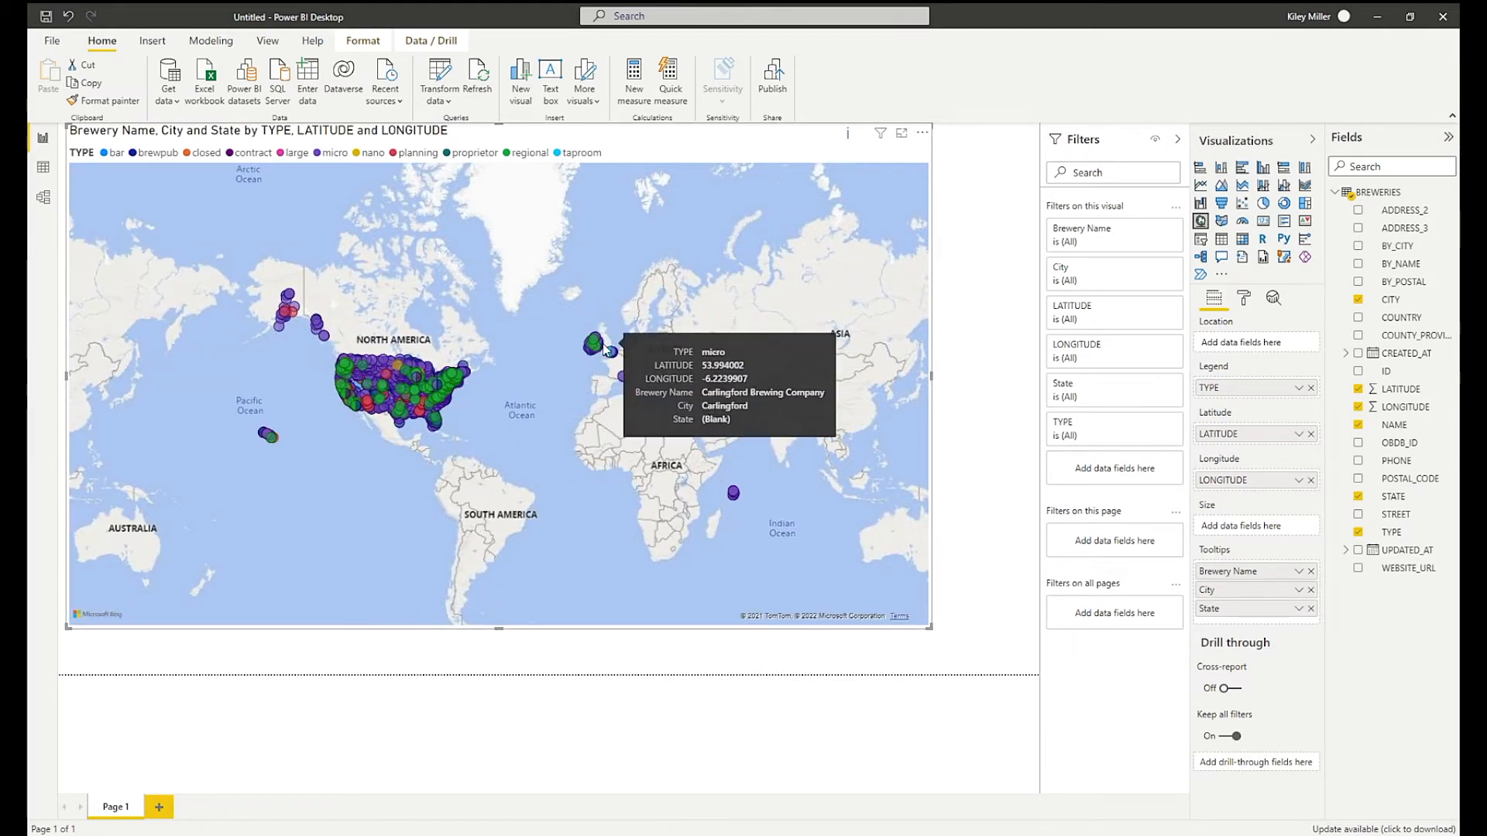
mouse_move(303, 337)
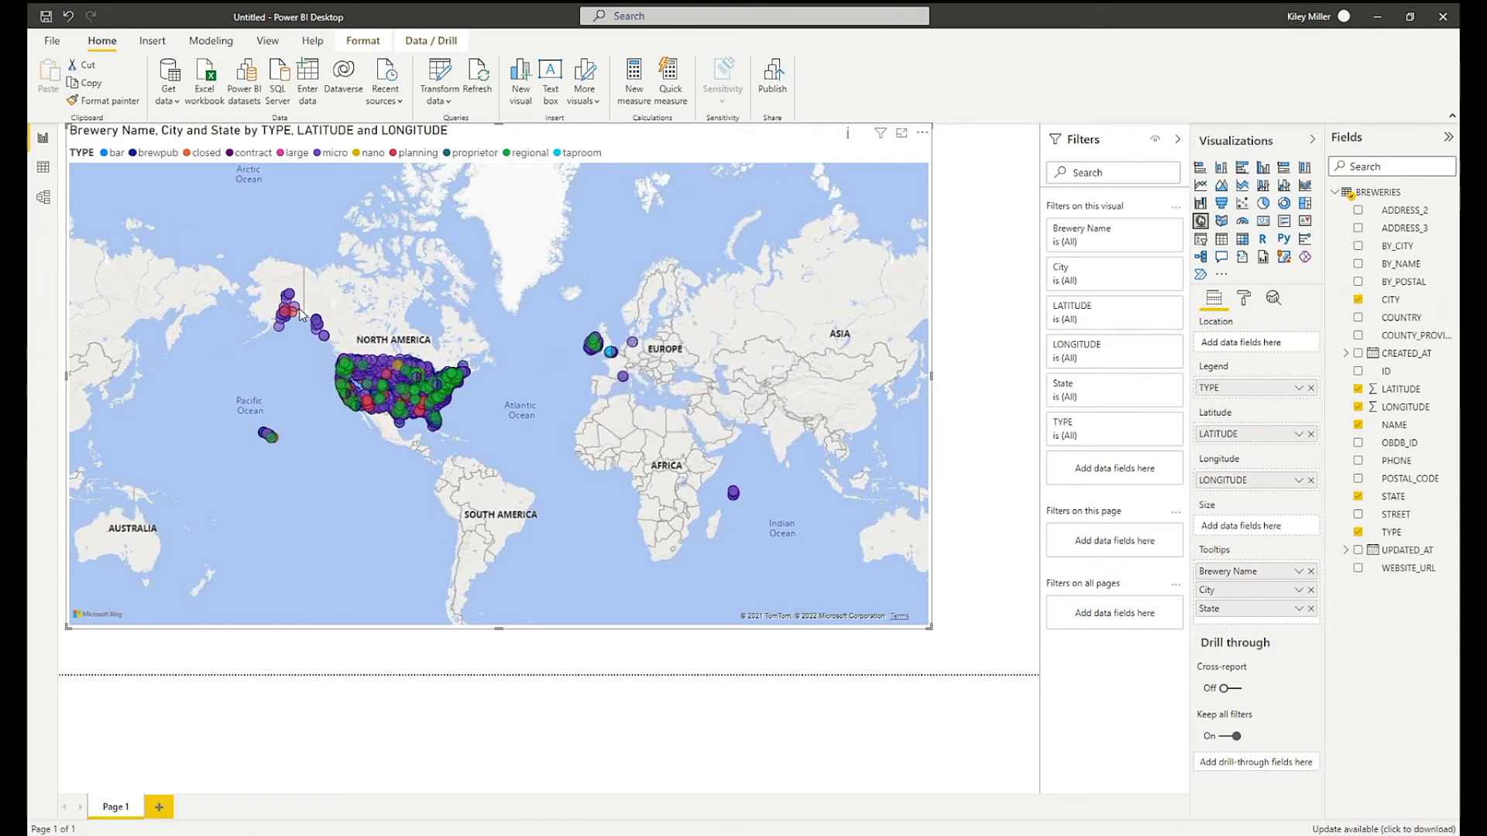
mouse_move(289, 315)
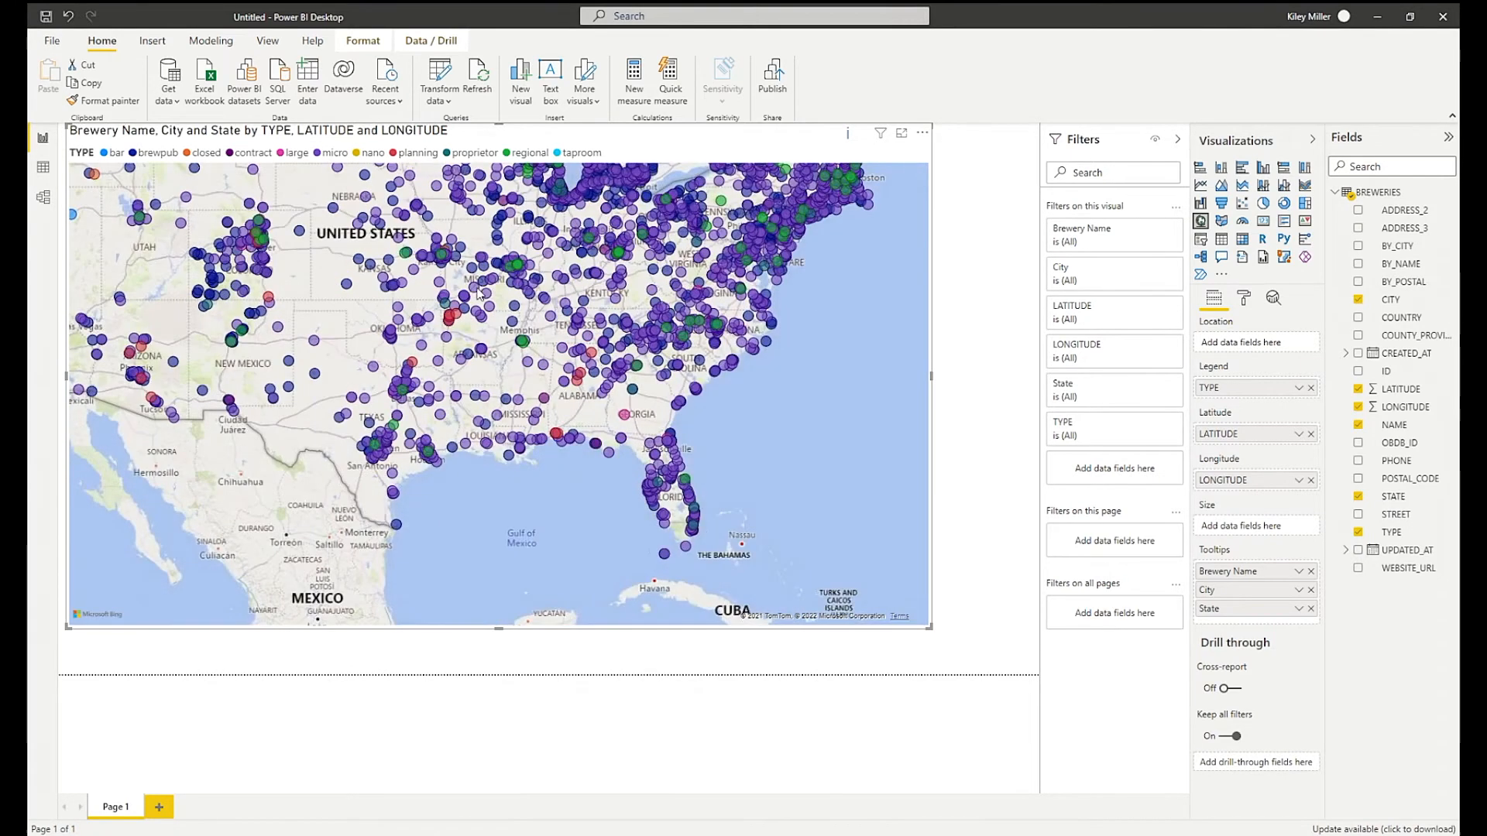
mouse_move(477, 296)
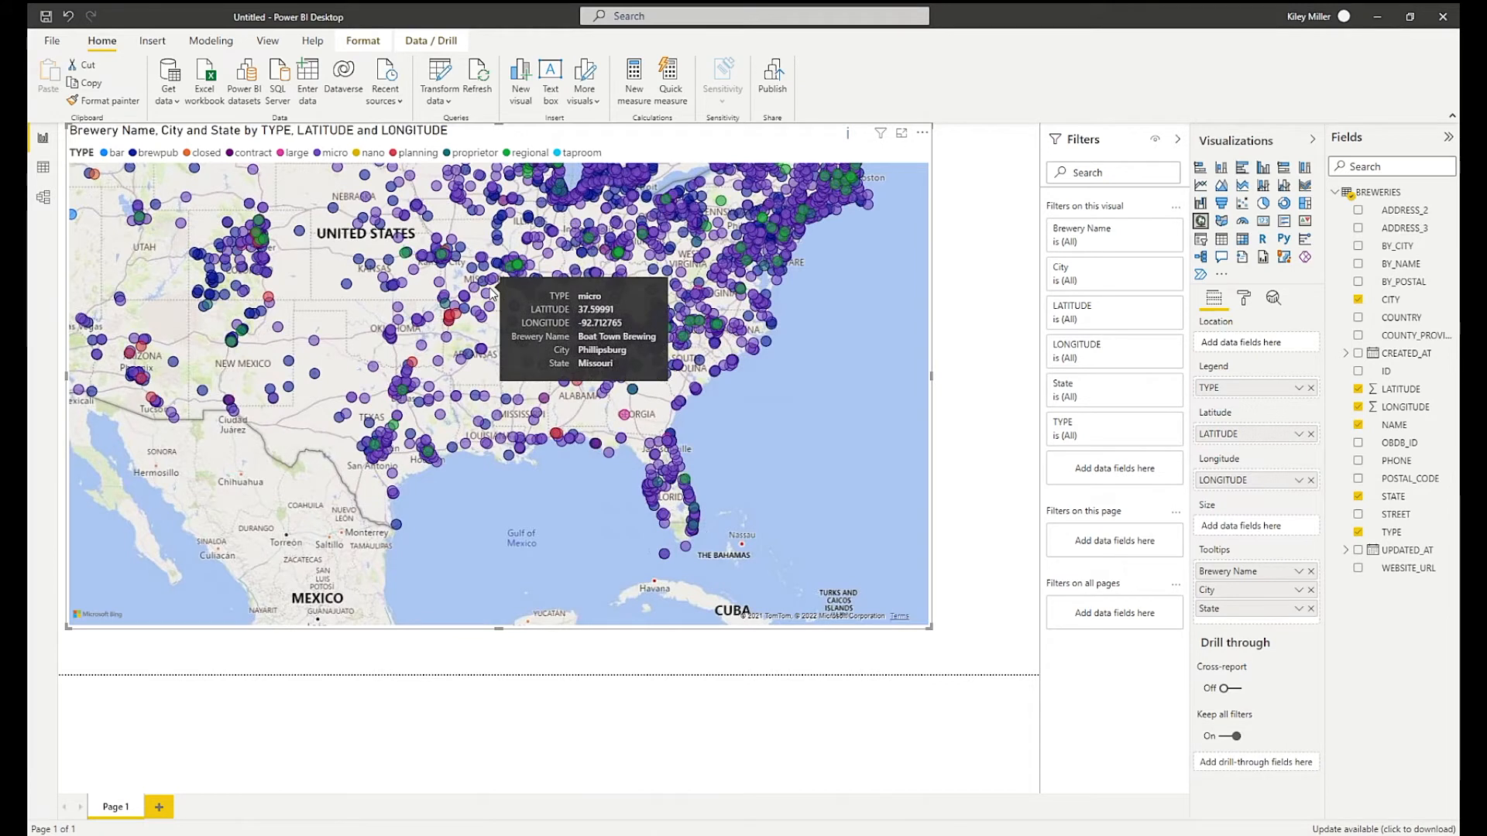
mouse_move(492, 293)
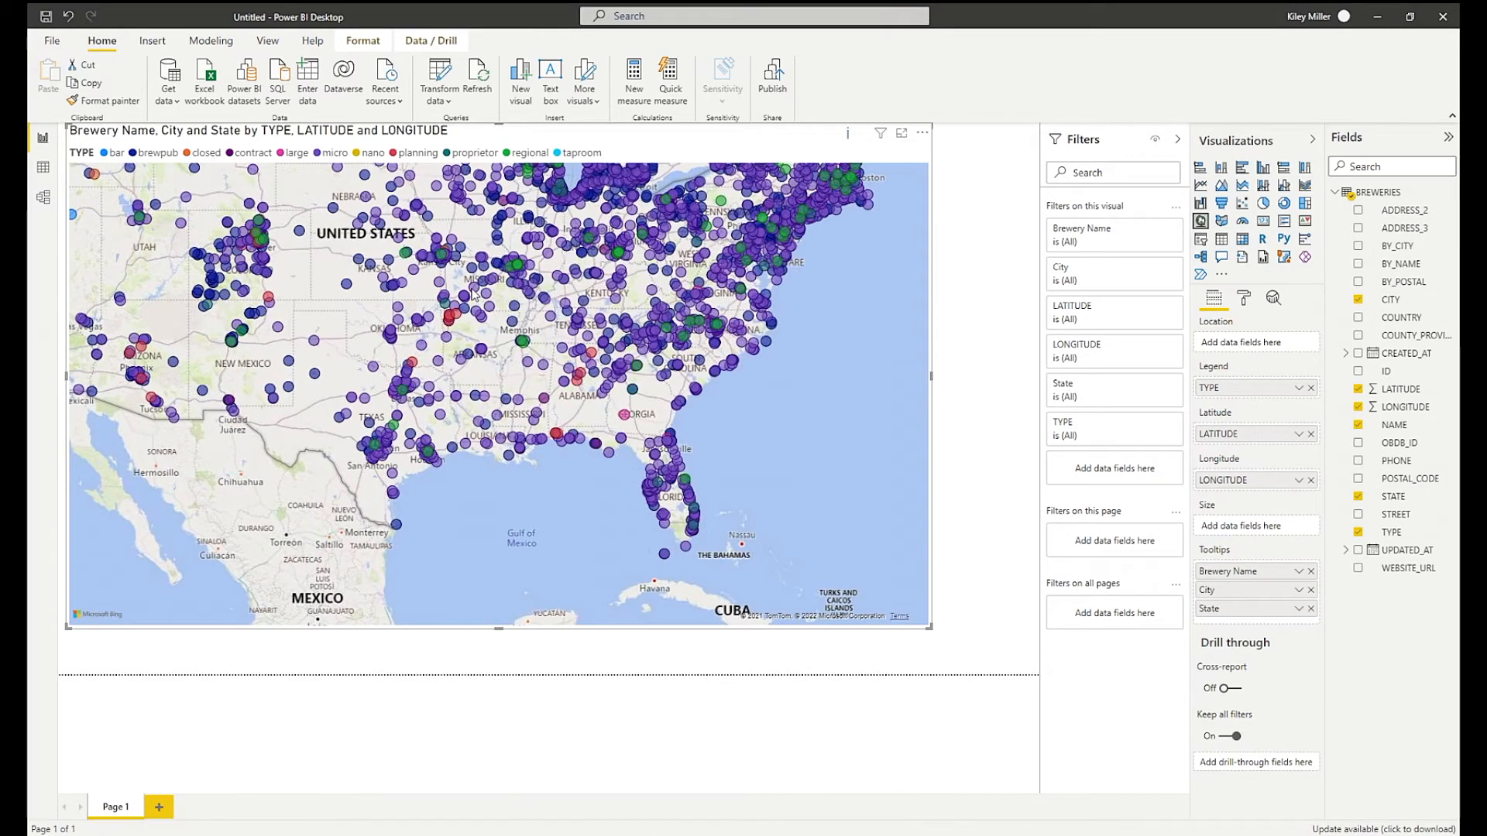
mouse_move(473, 292)
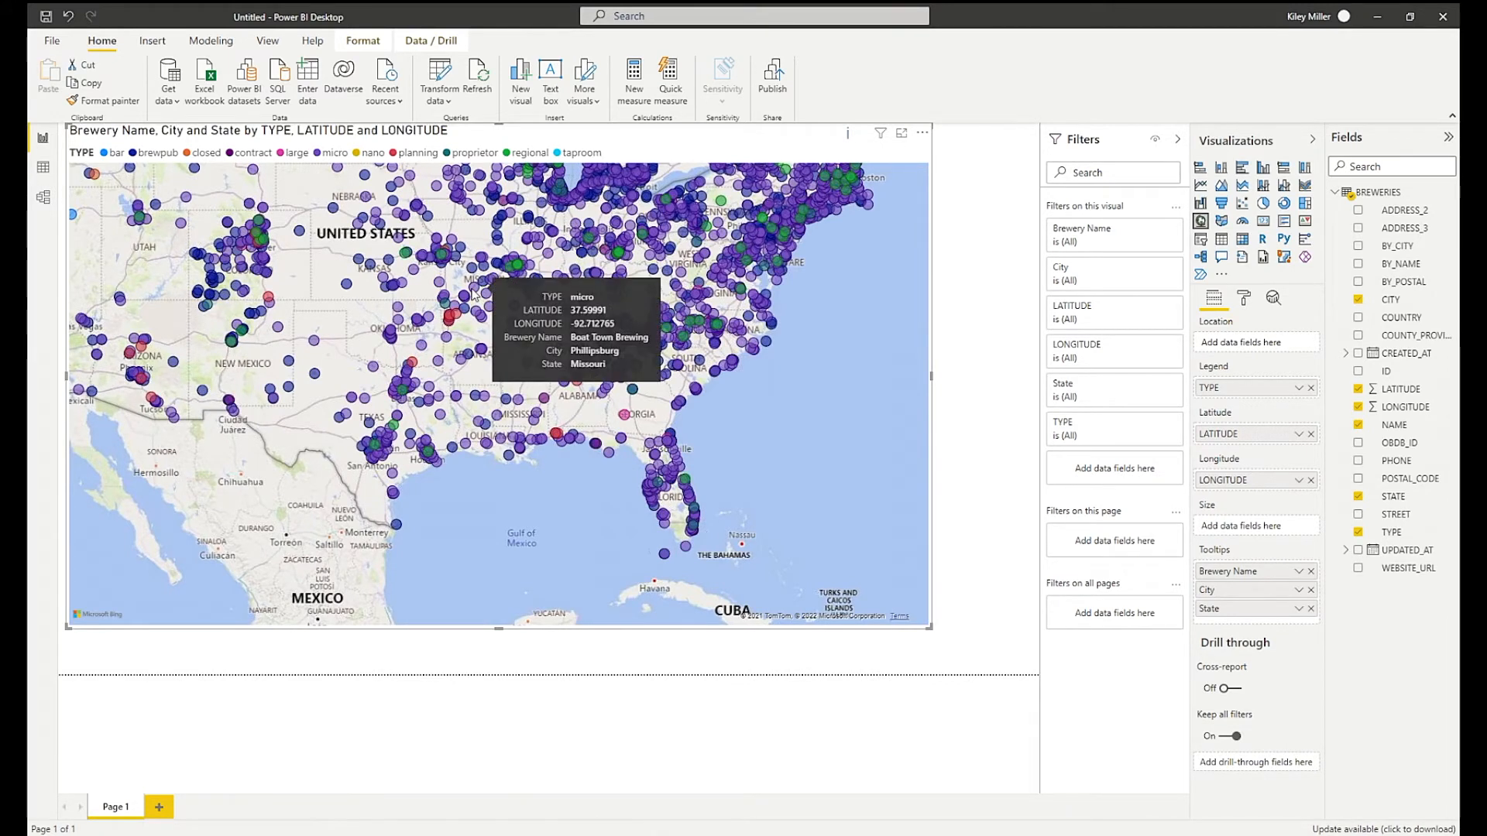
mouse_move(466, 302)
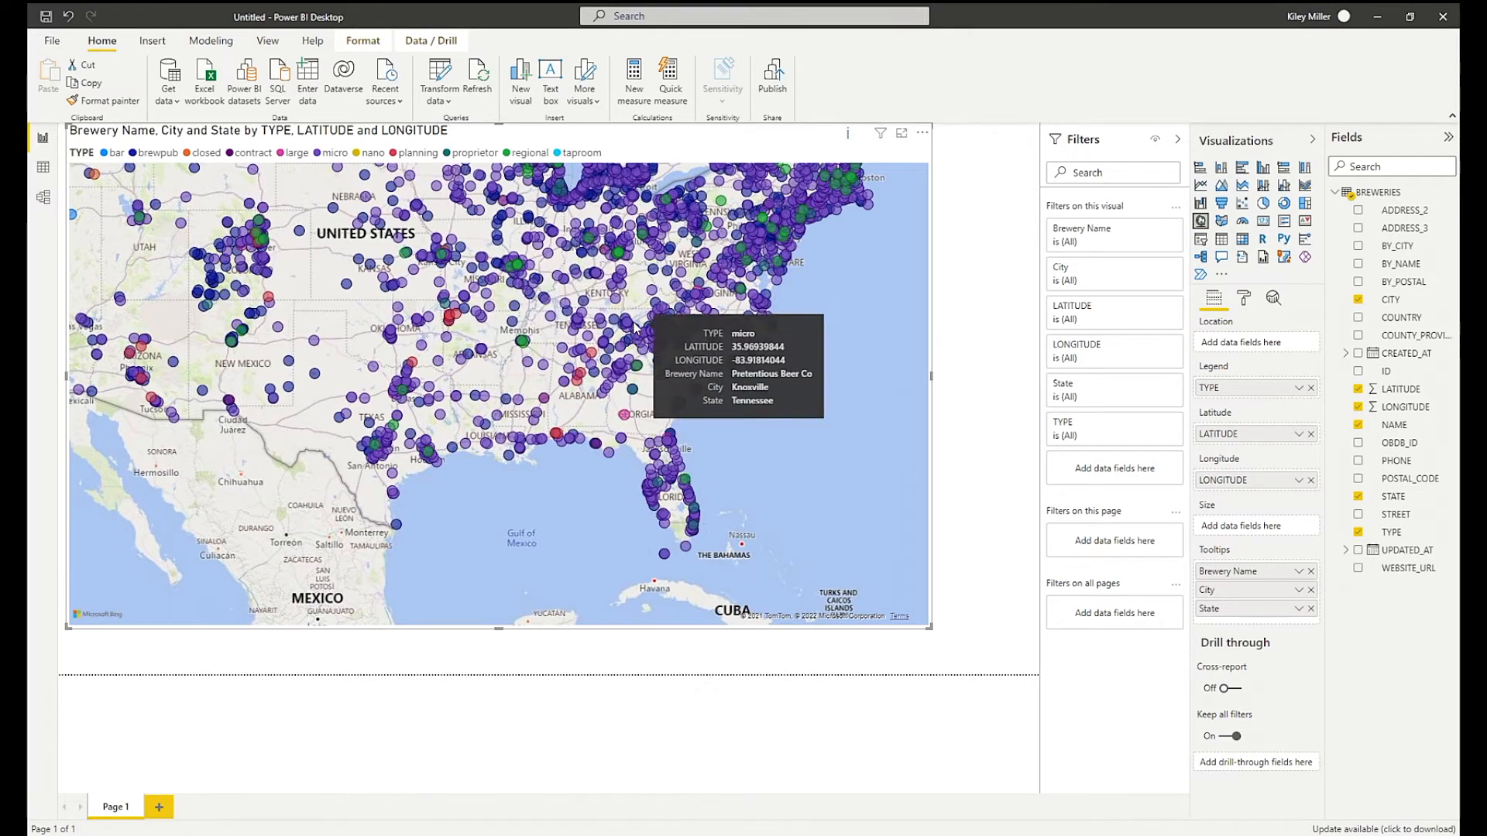
mouse_move(788, 475)
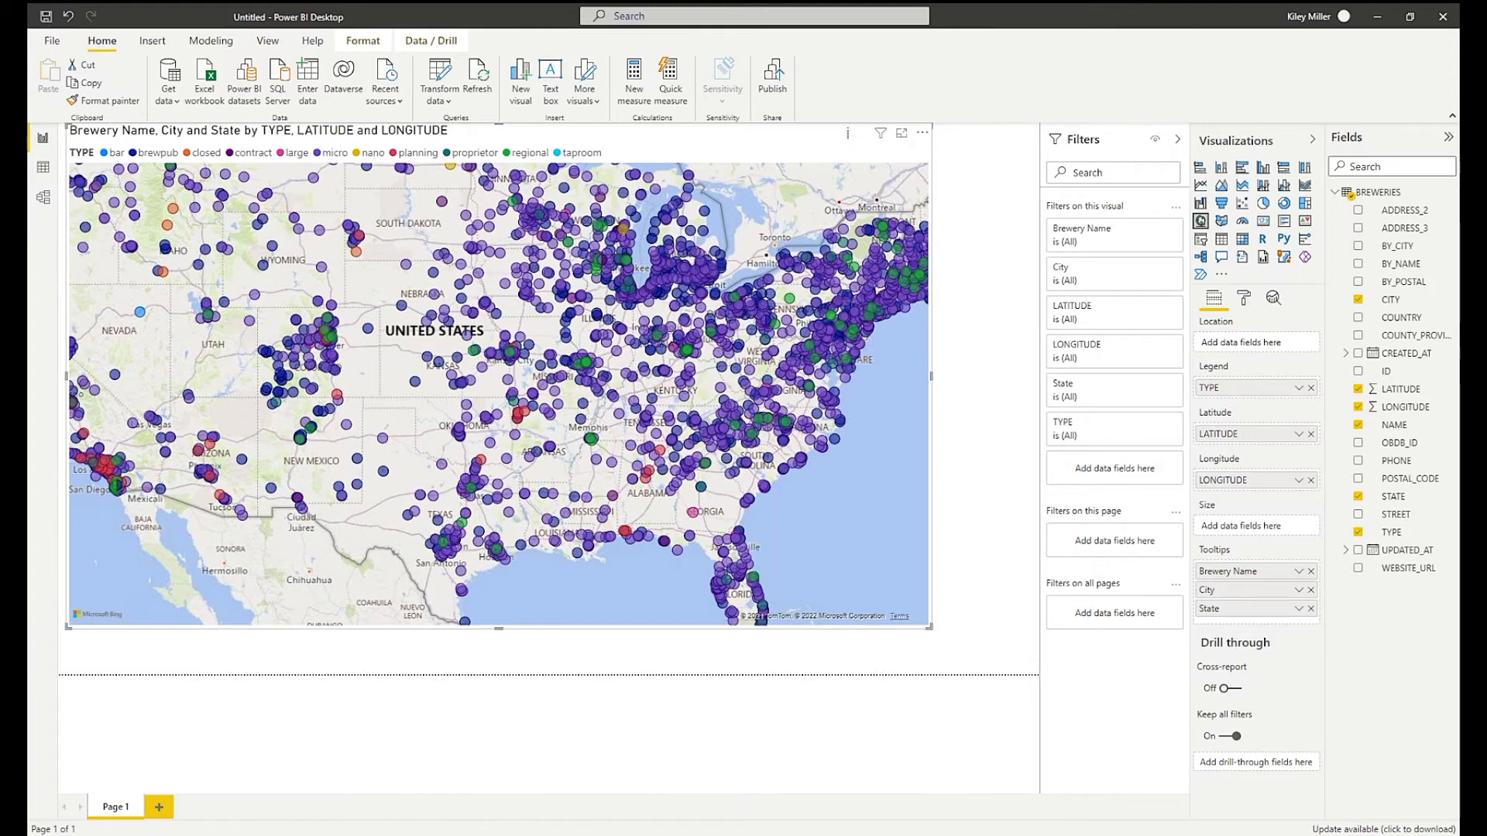
mouse_move(941, 617)
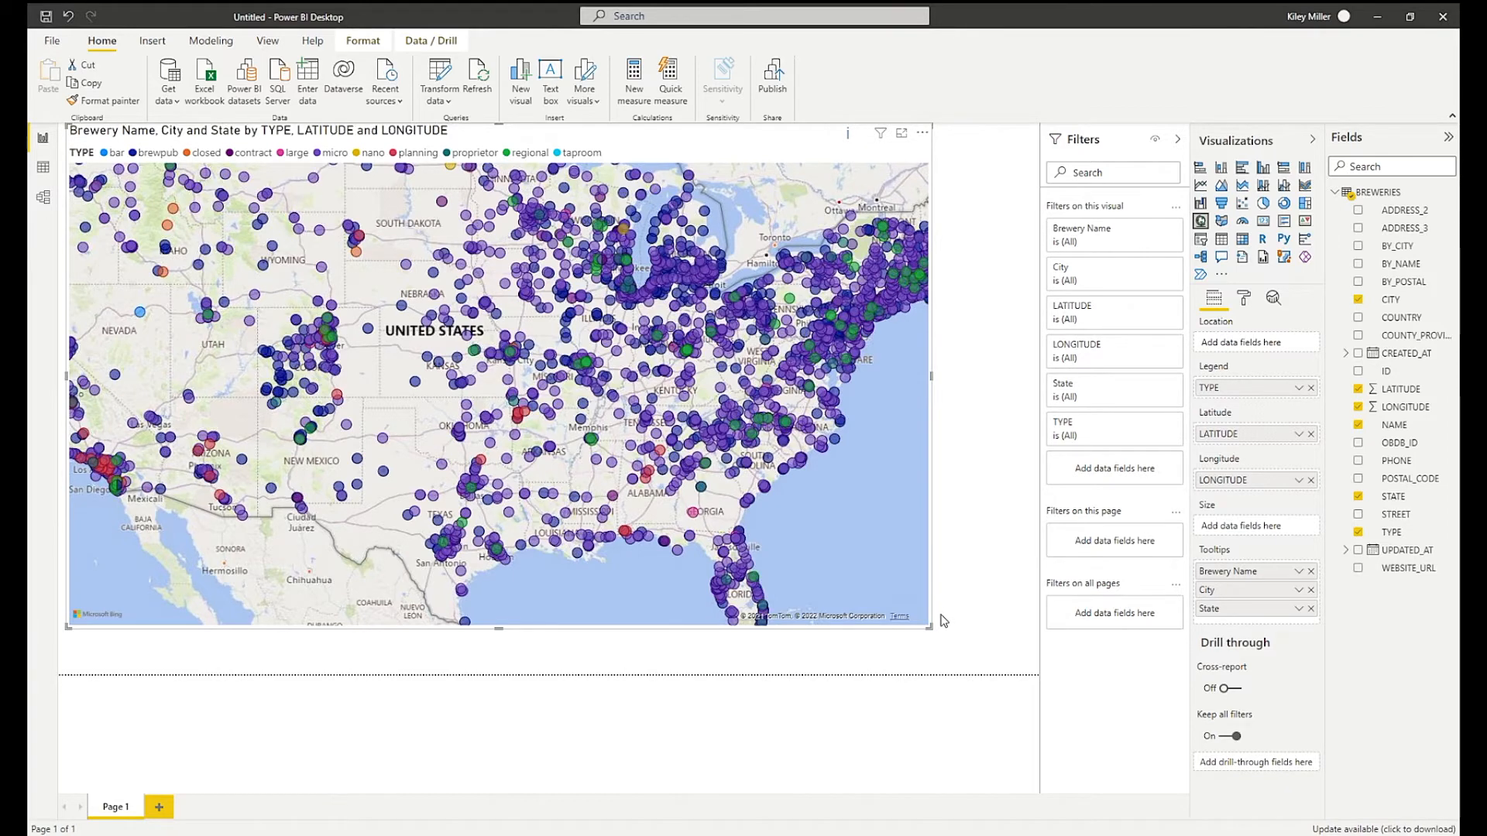
mouse_move(966, 622)
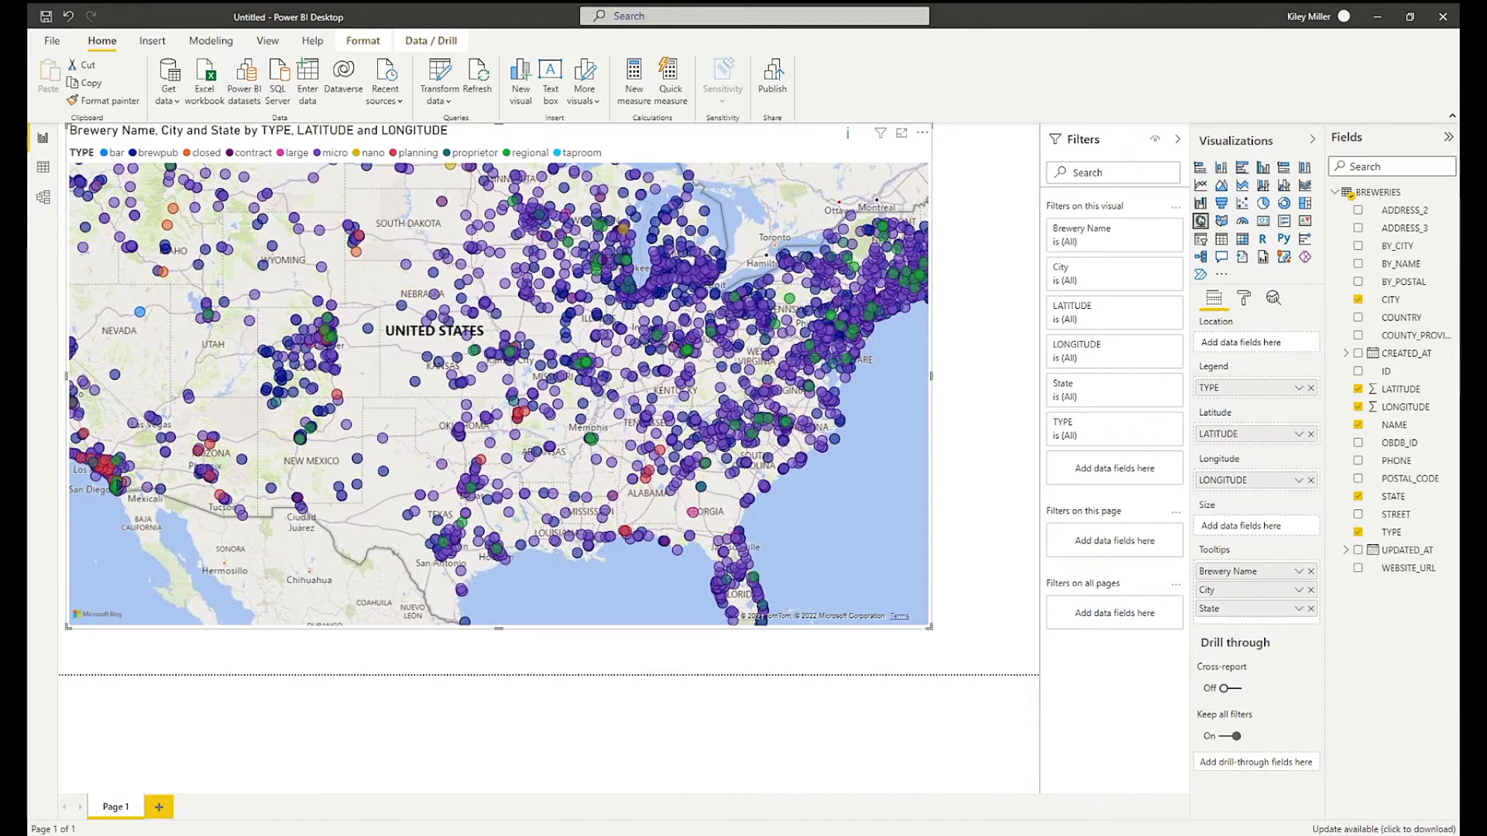
mouse_move(441, 810)
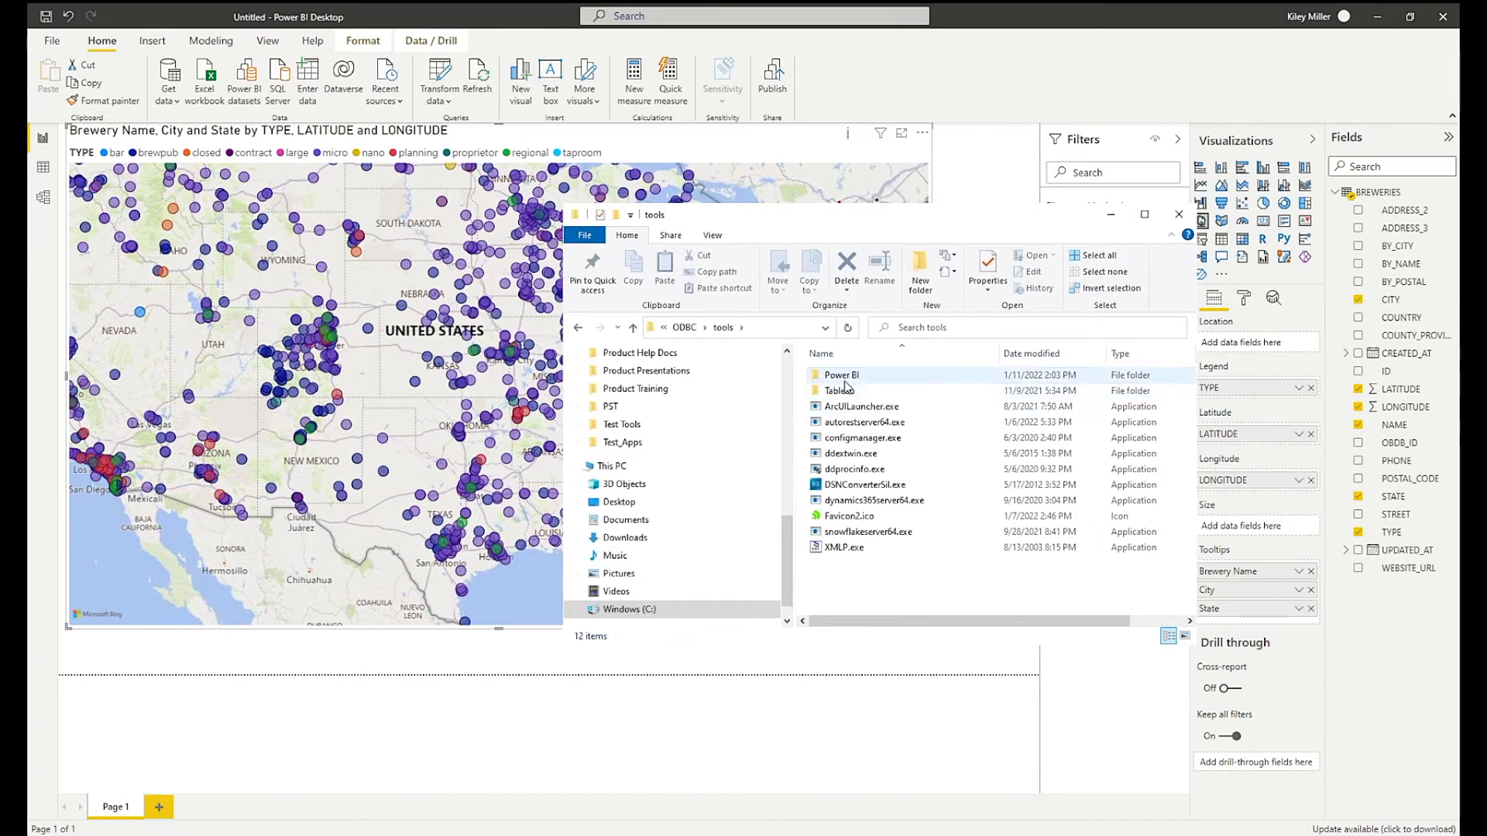
Open the Power BI folder and select the DataDirectAutoREST.pqx connector file.
double_click(842, 375)
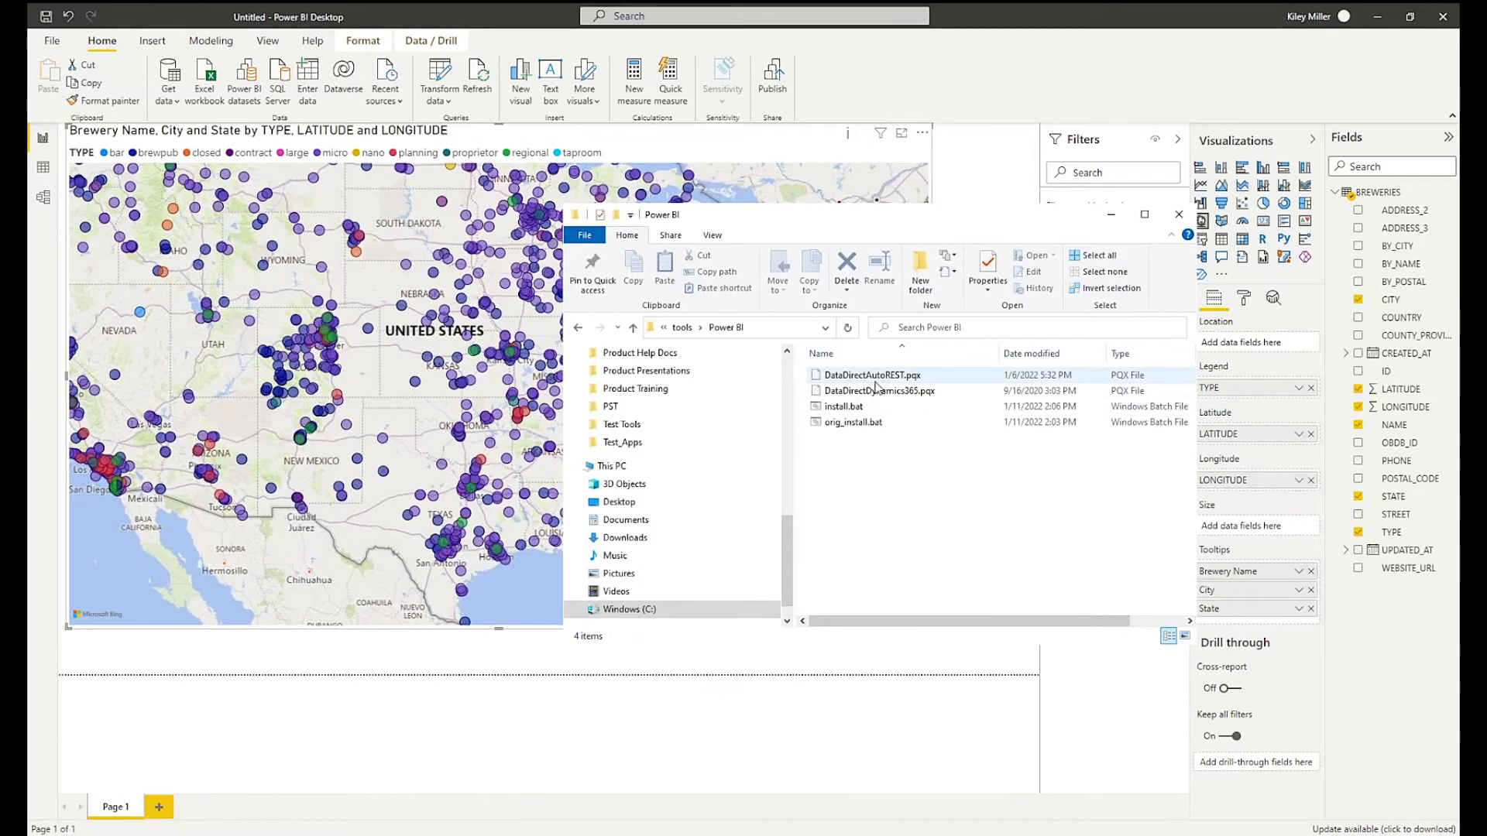
left_click(880, 390)
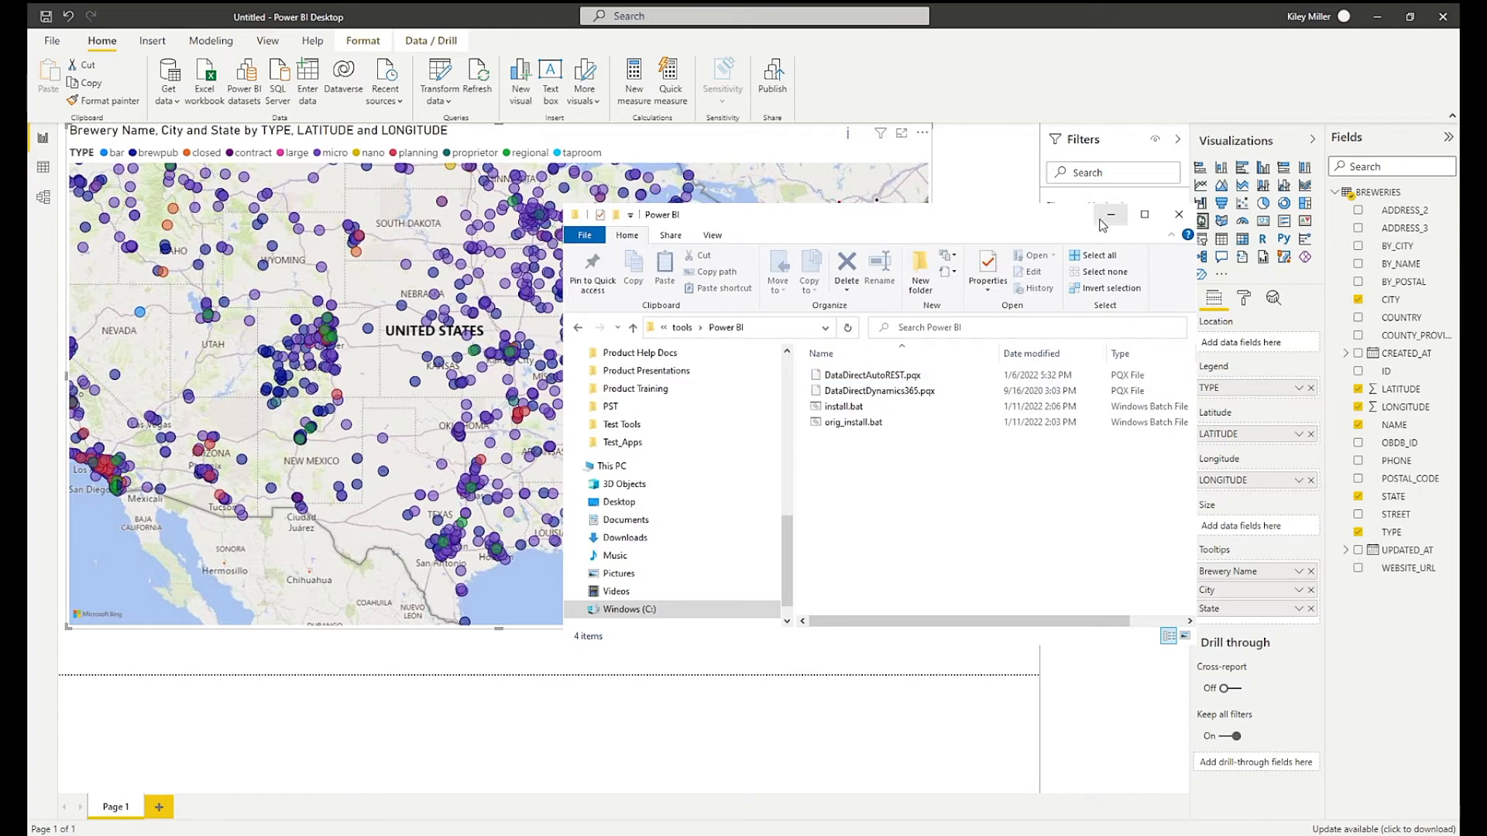
left_click_drag(662, 215, 626, 207)
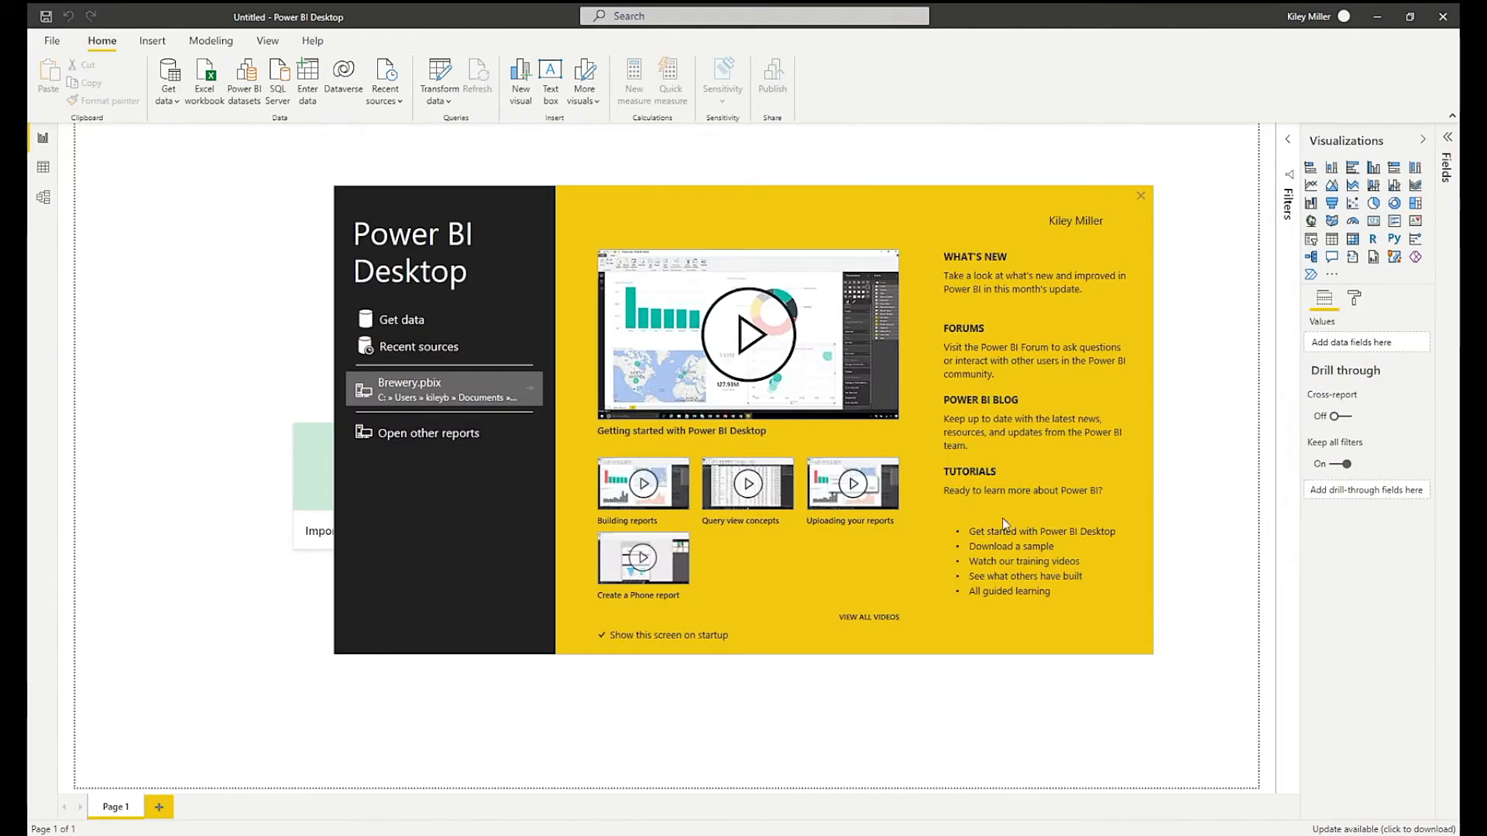
Connect to the 80_Breweries DSN through the Progress DataDirect AutoREST connector.
left_click(1141, 195)
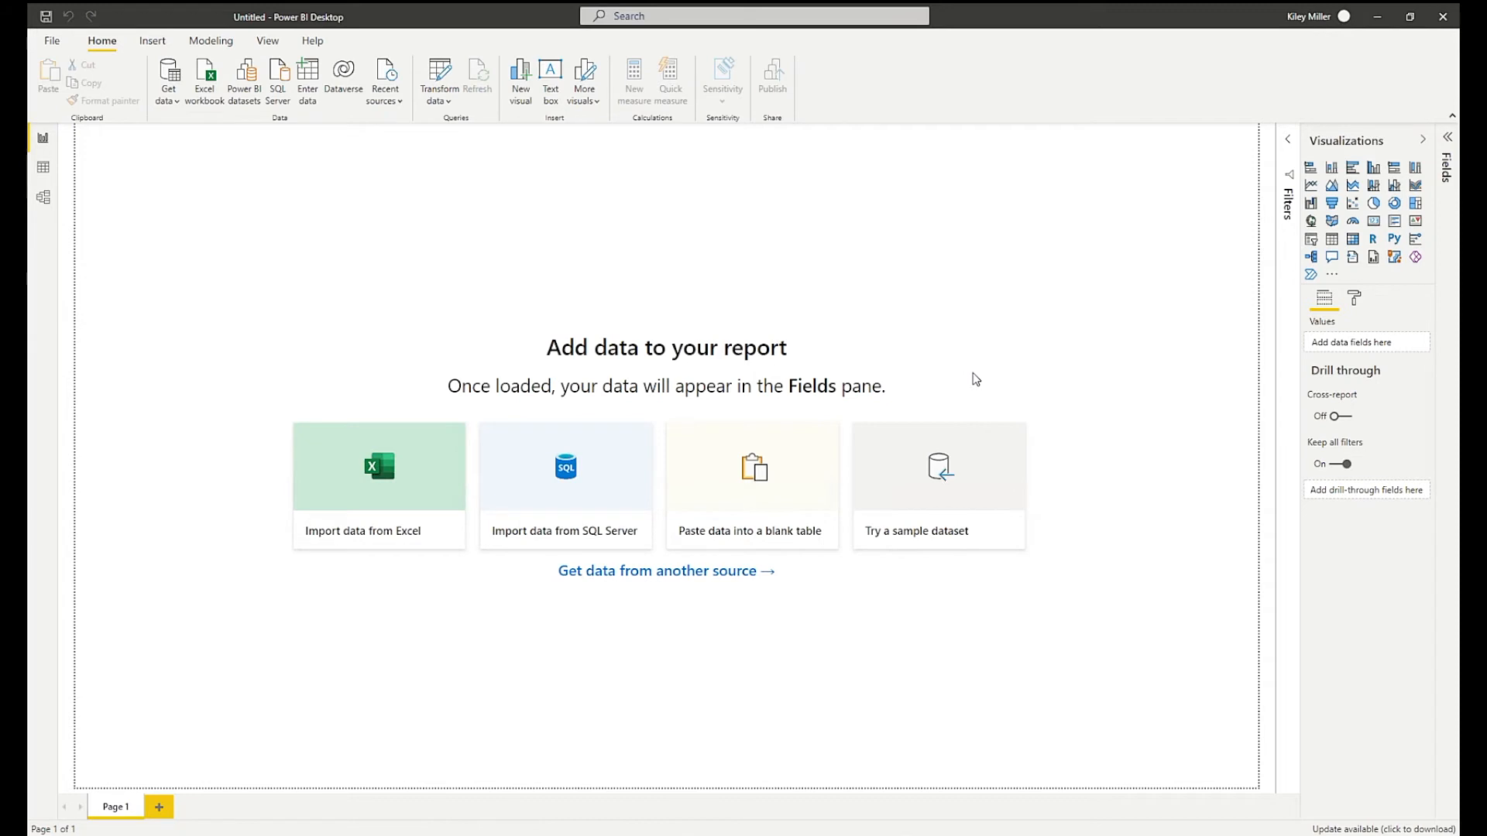
left_click(666, 571)
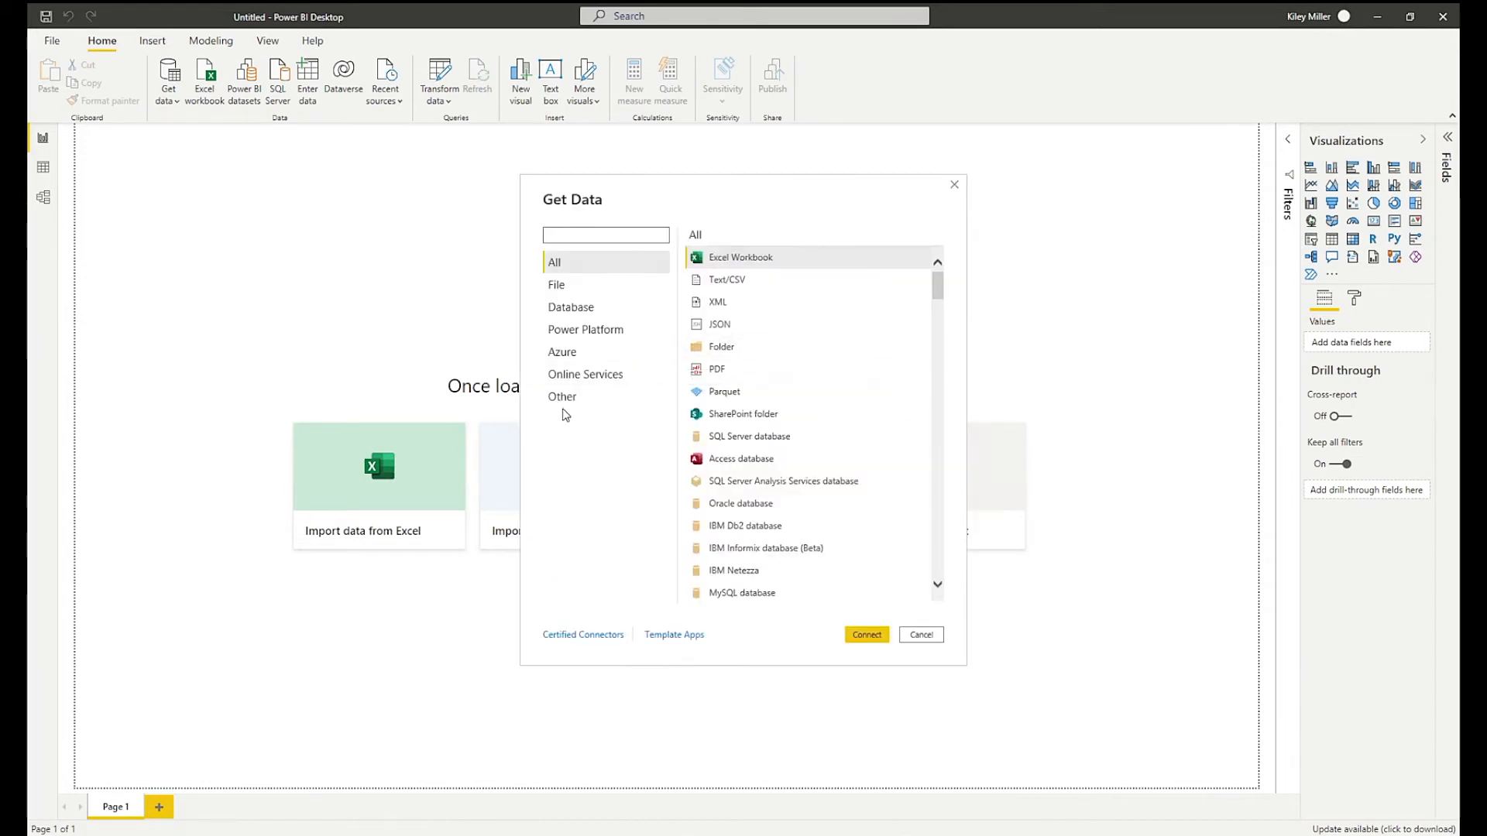
left_click(562, 397)
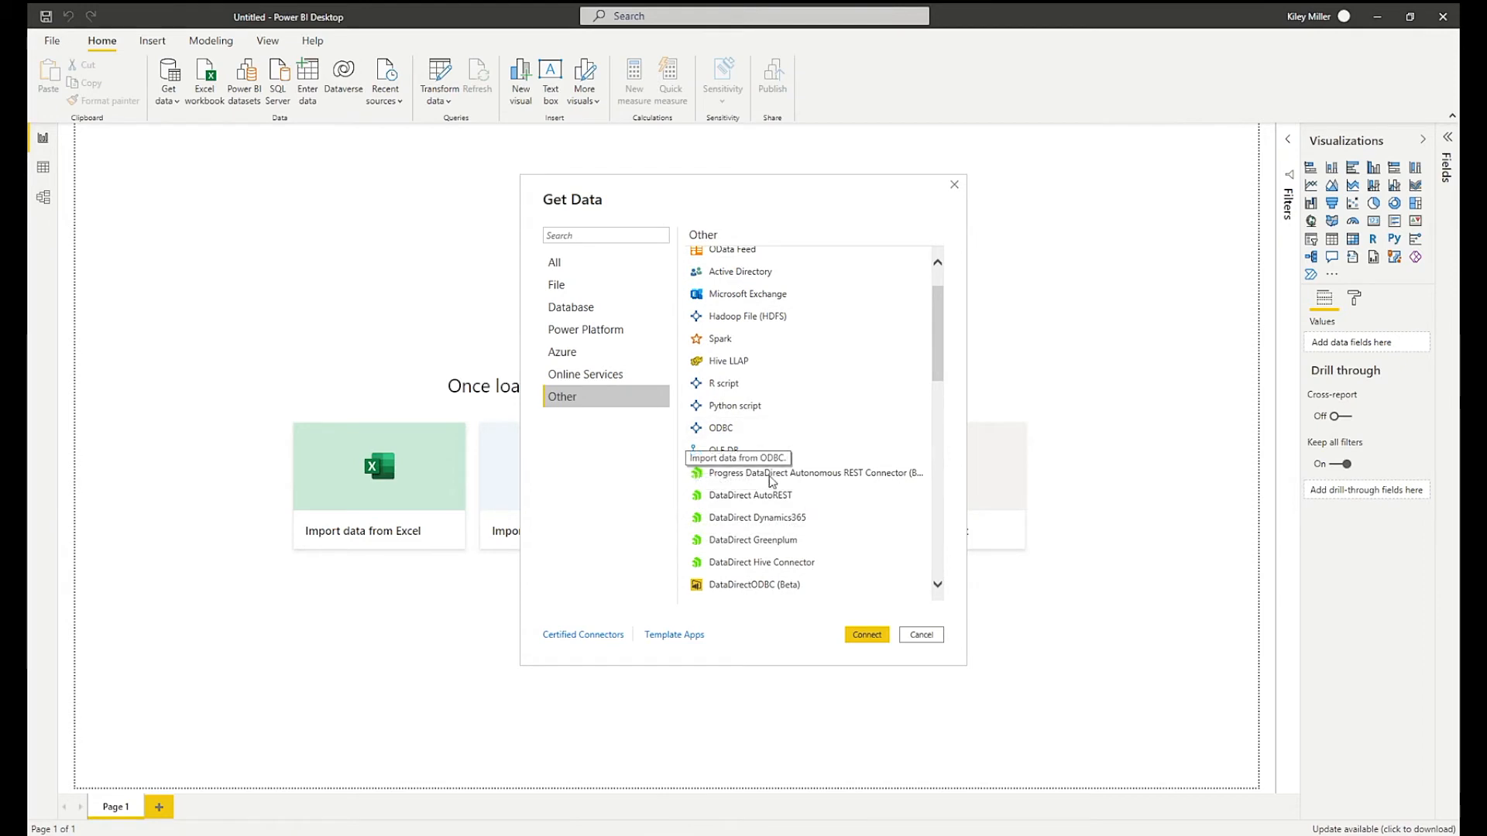
left_click(920, 634)
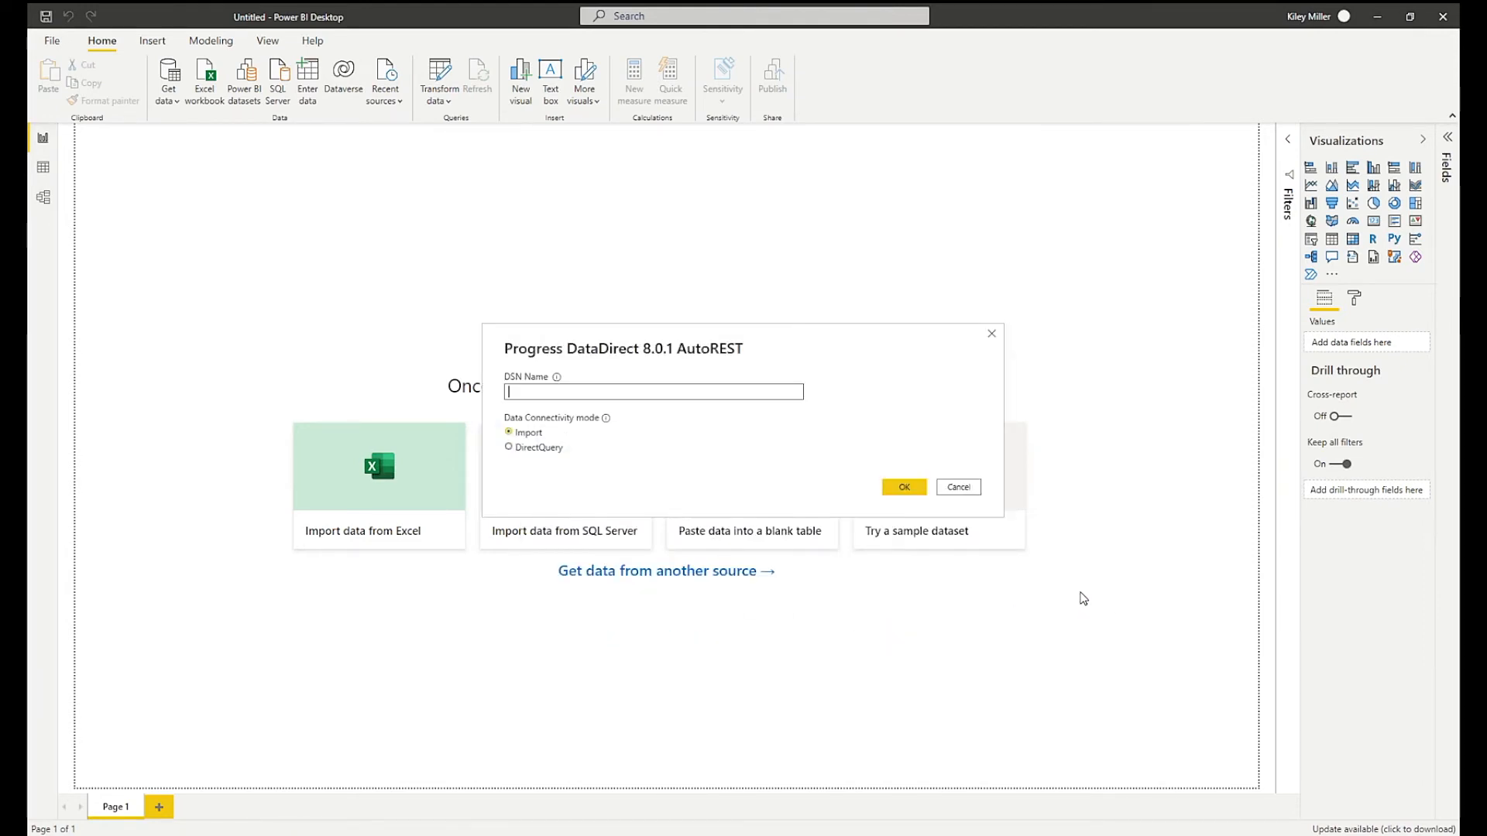
type("80")
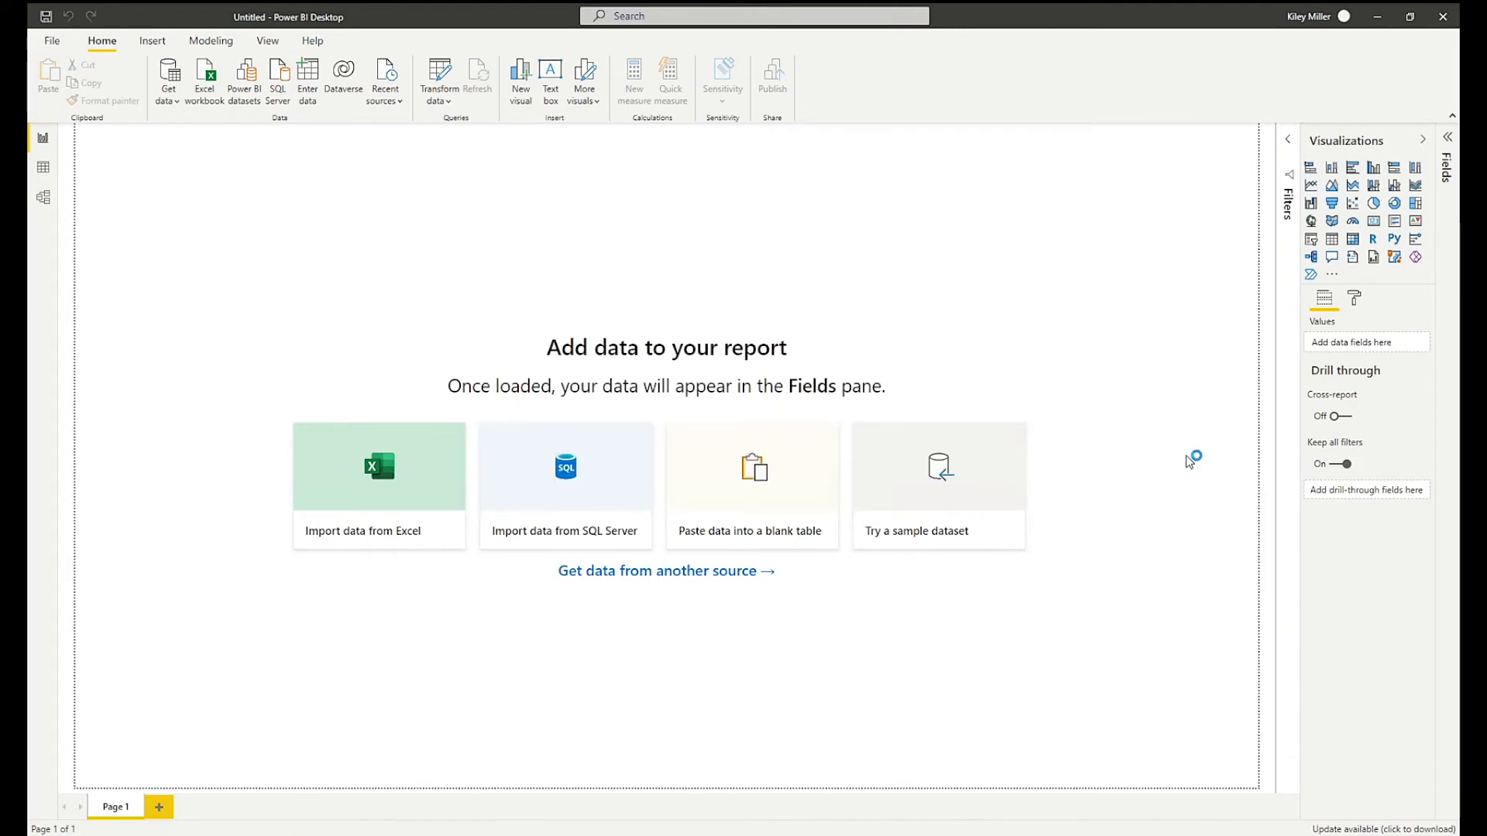
left_click(378, 467)
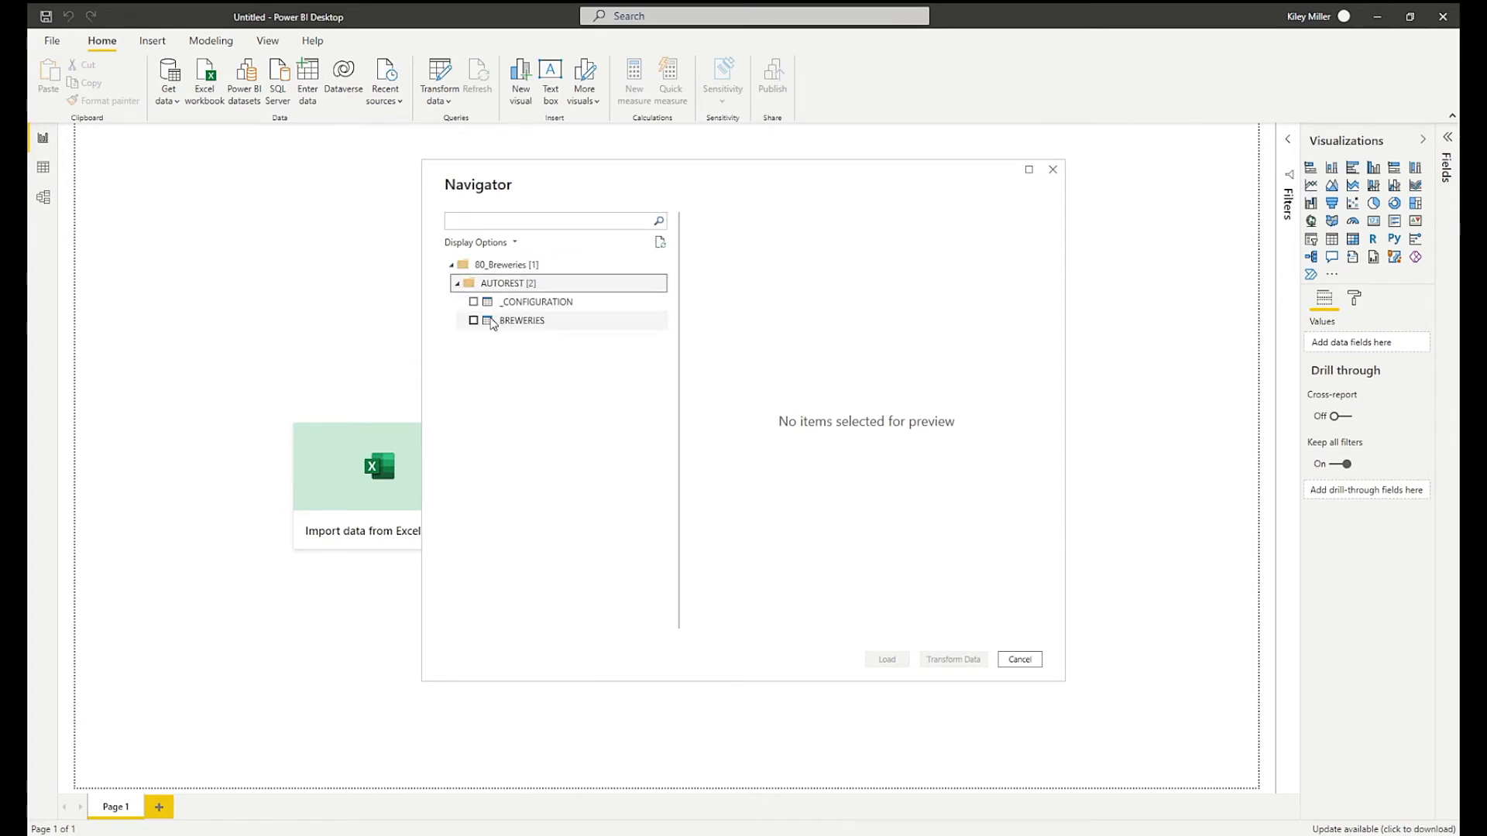
Preview BREWERIES in Navigator, tick it and load it.
left_click(521, 320)
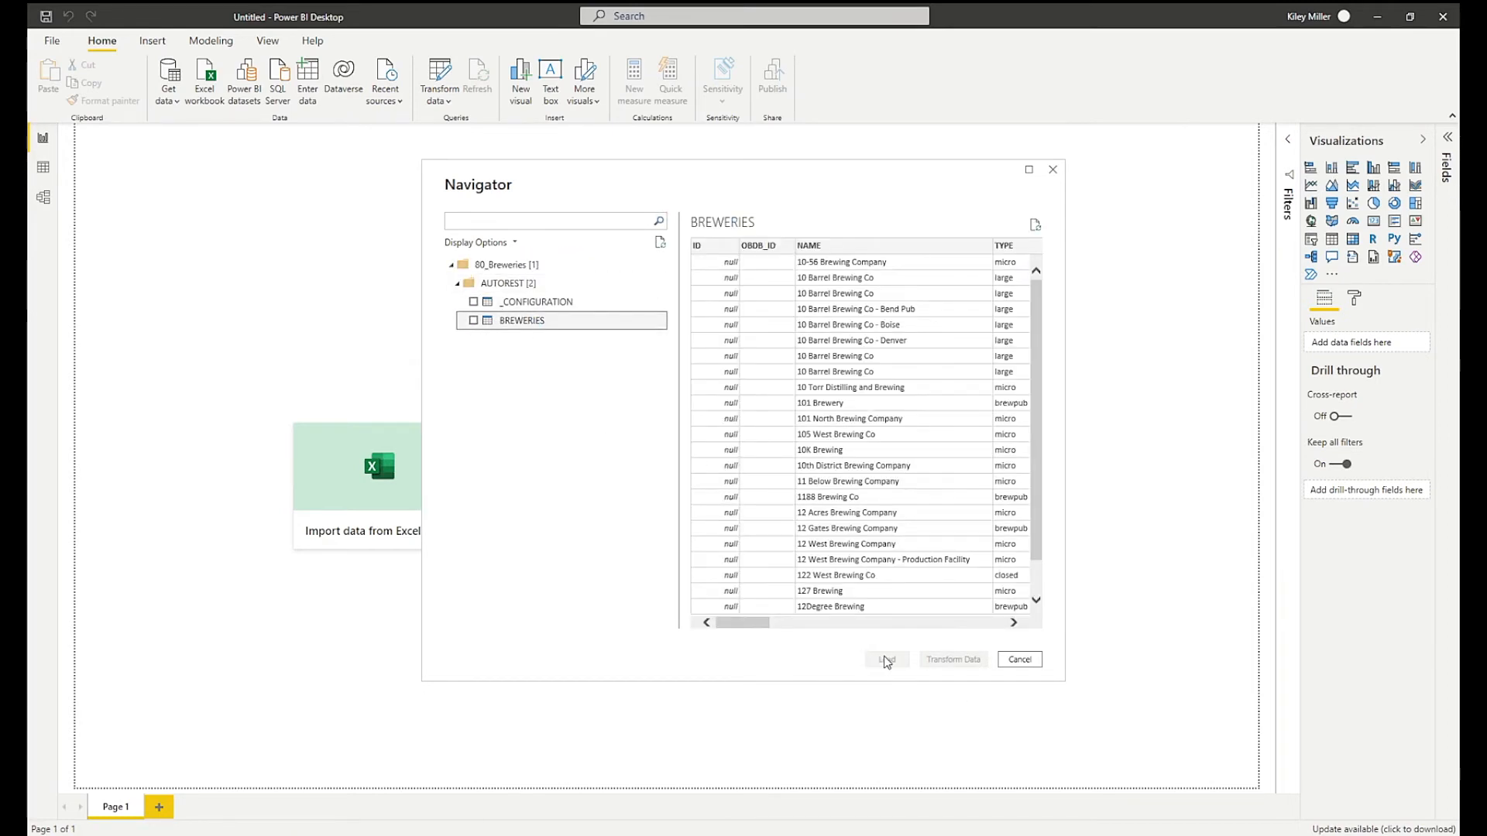
left_click(473, 321)
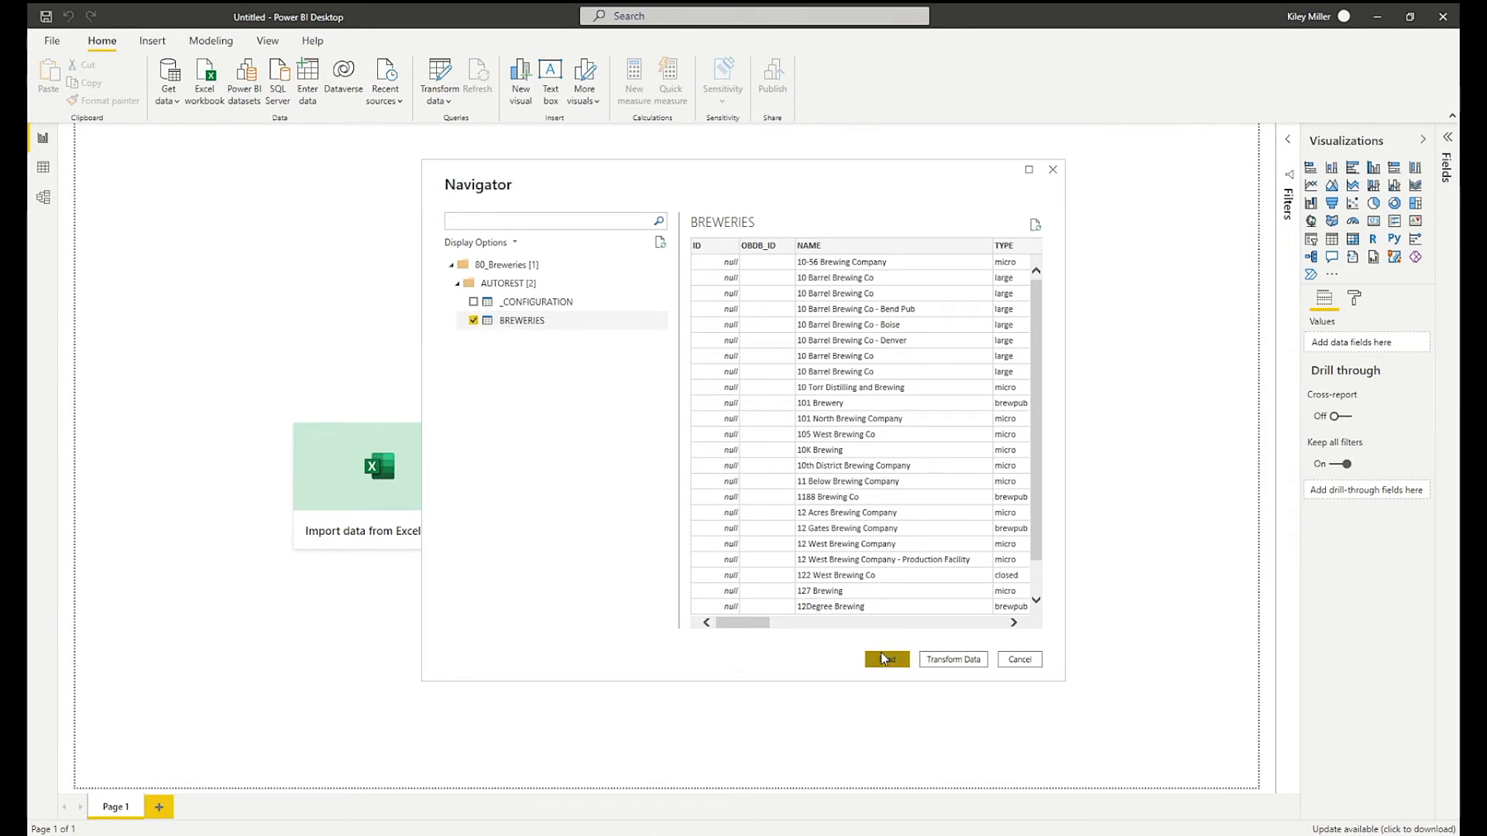
left_click(886, 659)
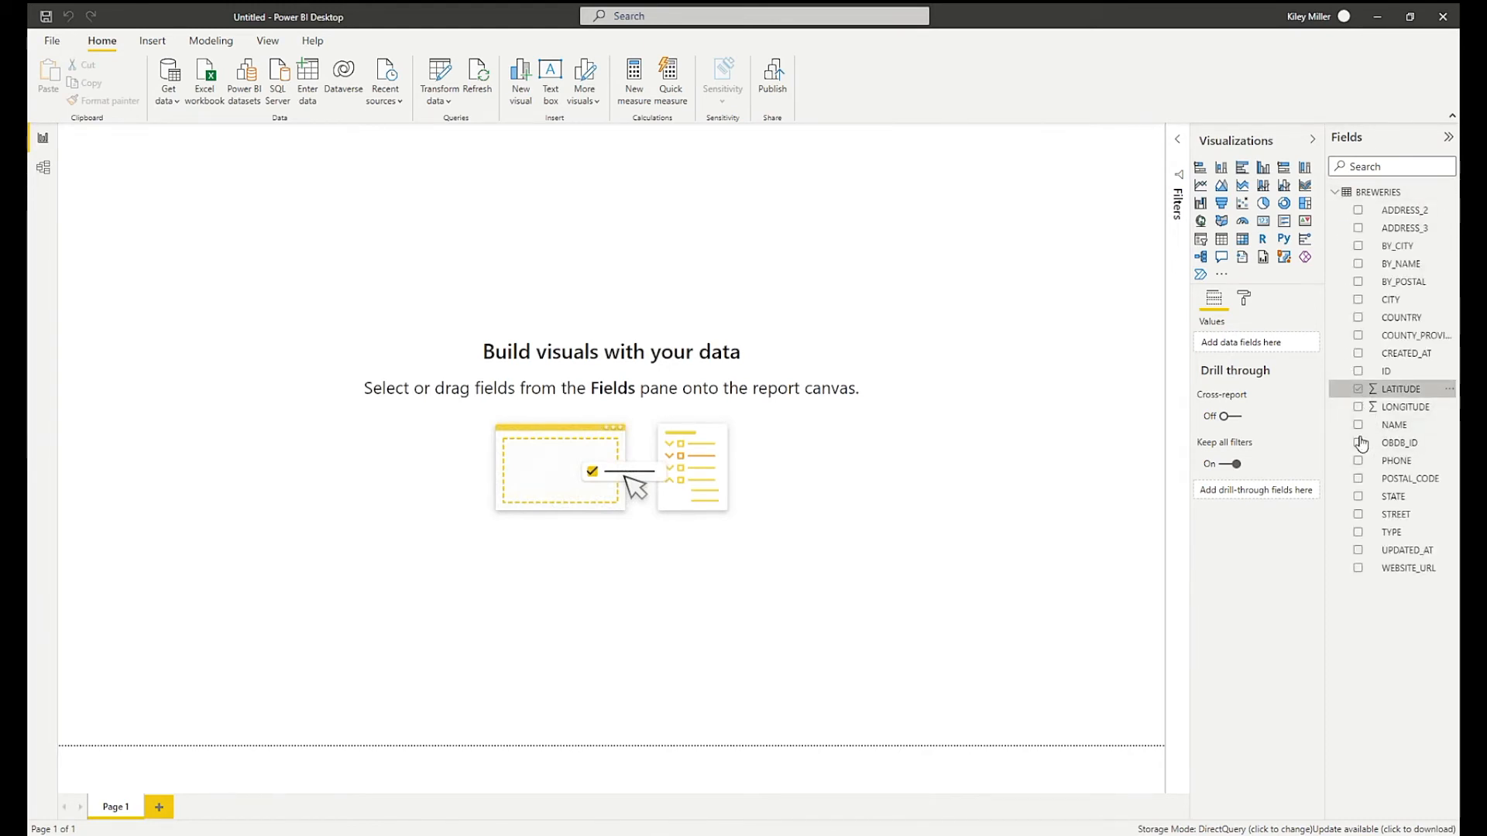
Build a map from LATITUDE, LONGITUDE and brewery fields, then open the File menu.
left_click(1357, 389)
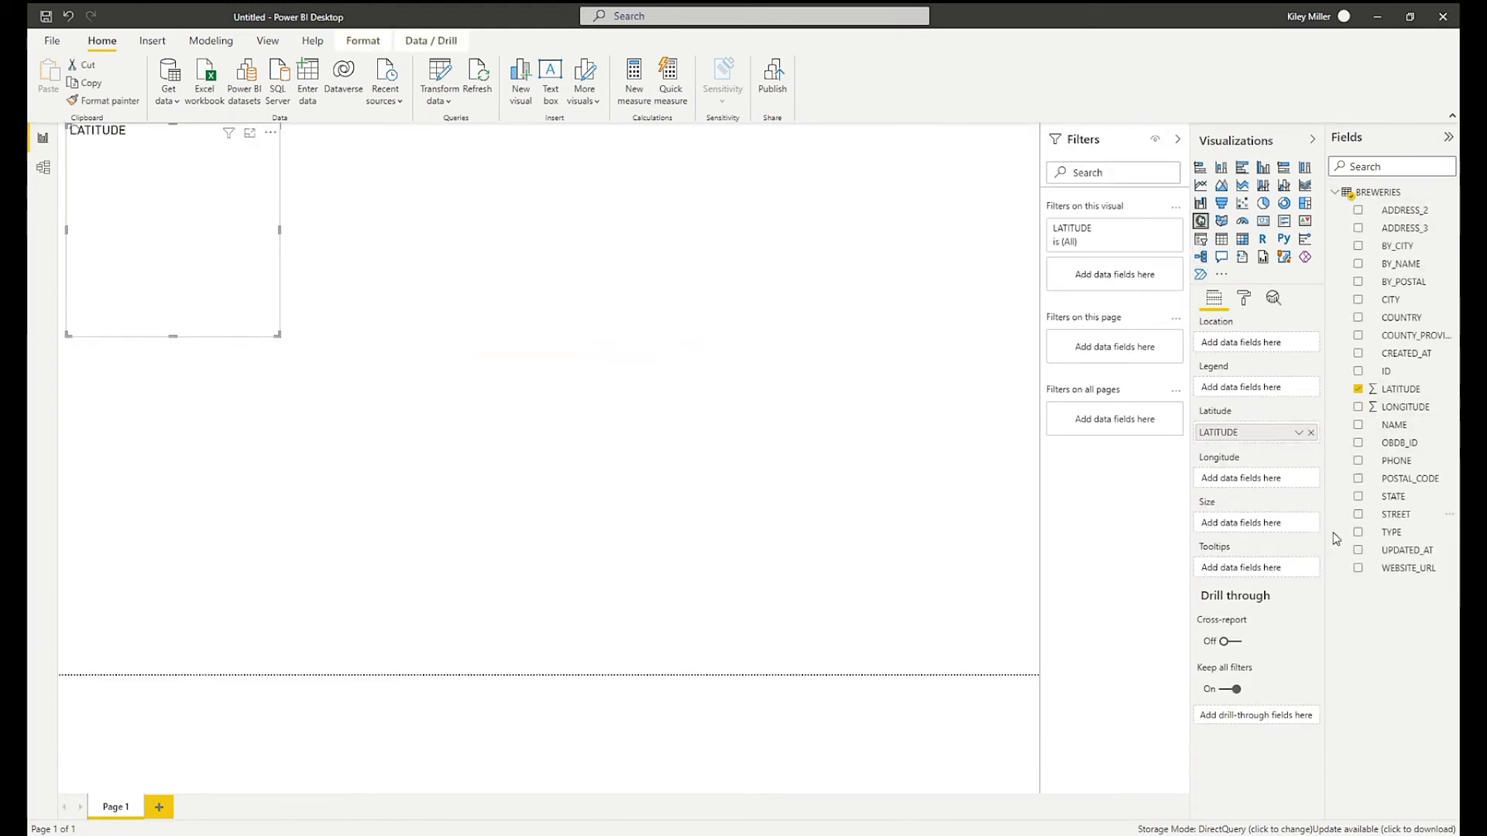
left_click(1358, 407)
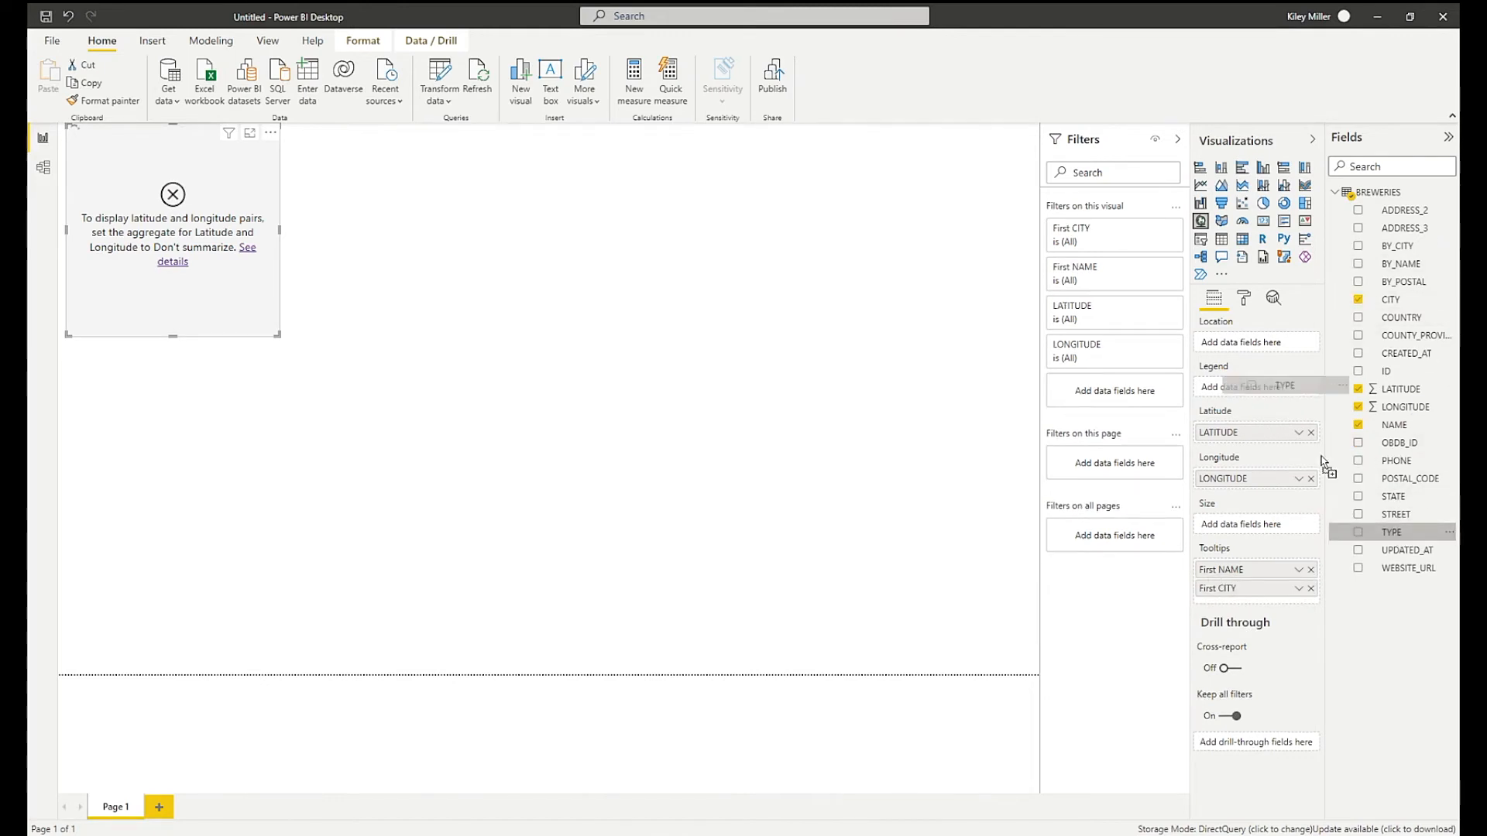
left_click(1297, 478)
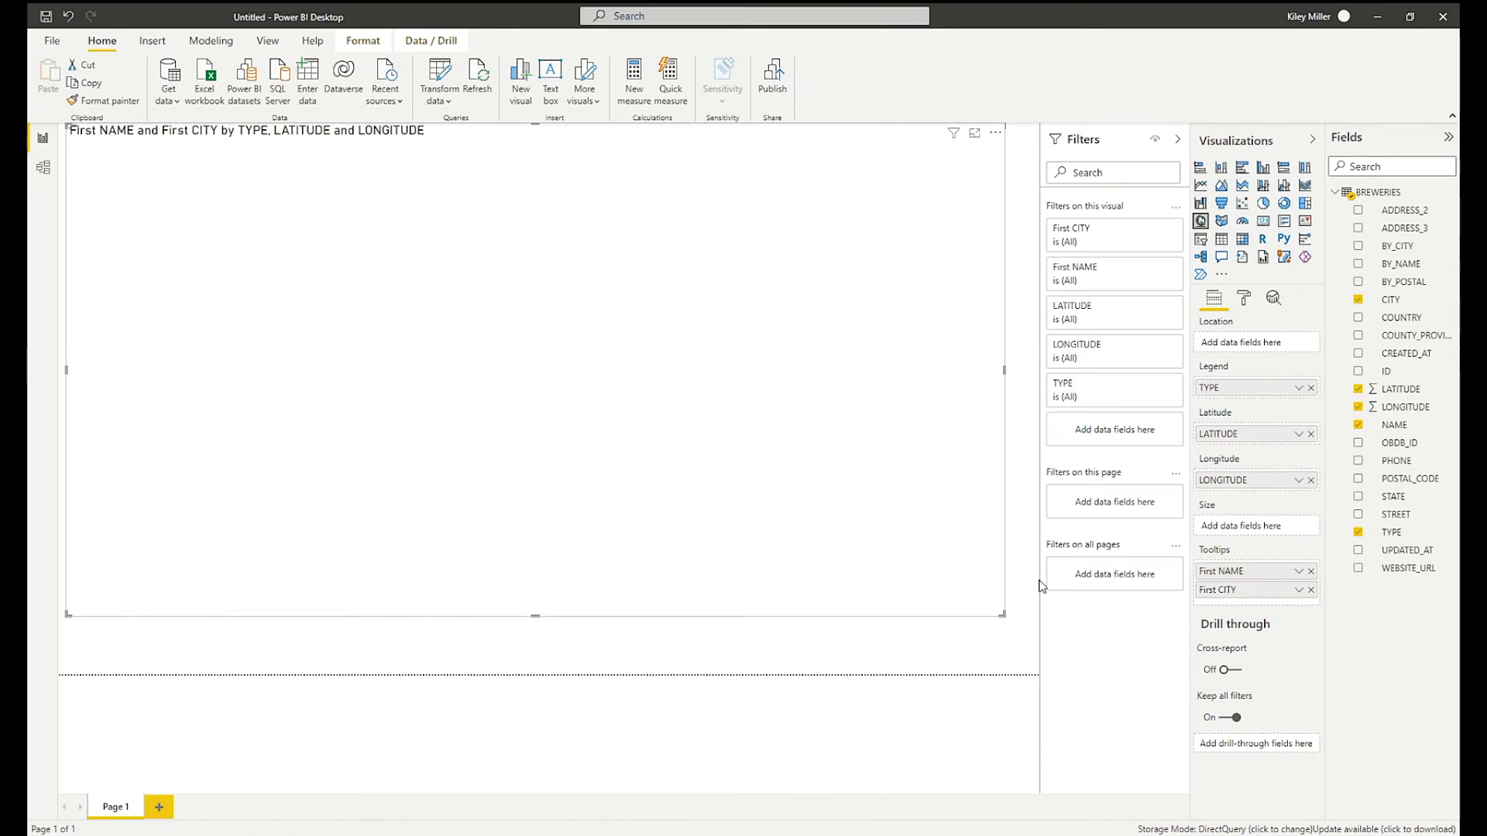
mouse_move(742, 484)
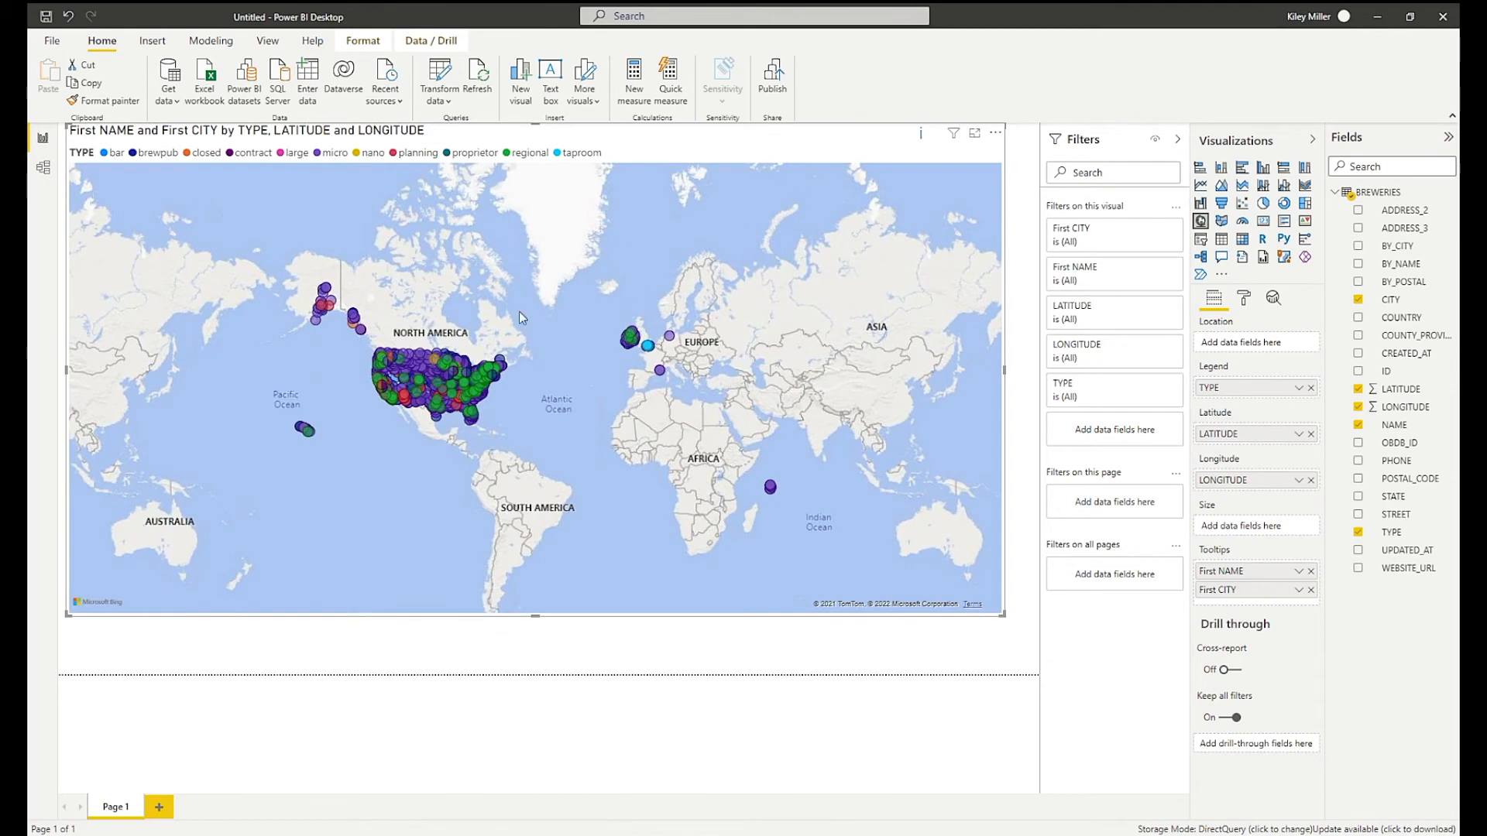
left_click(54, 41)
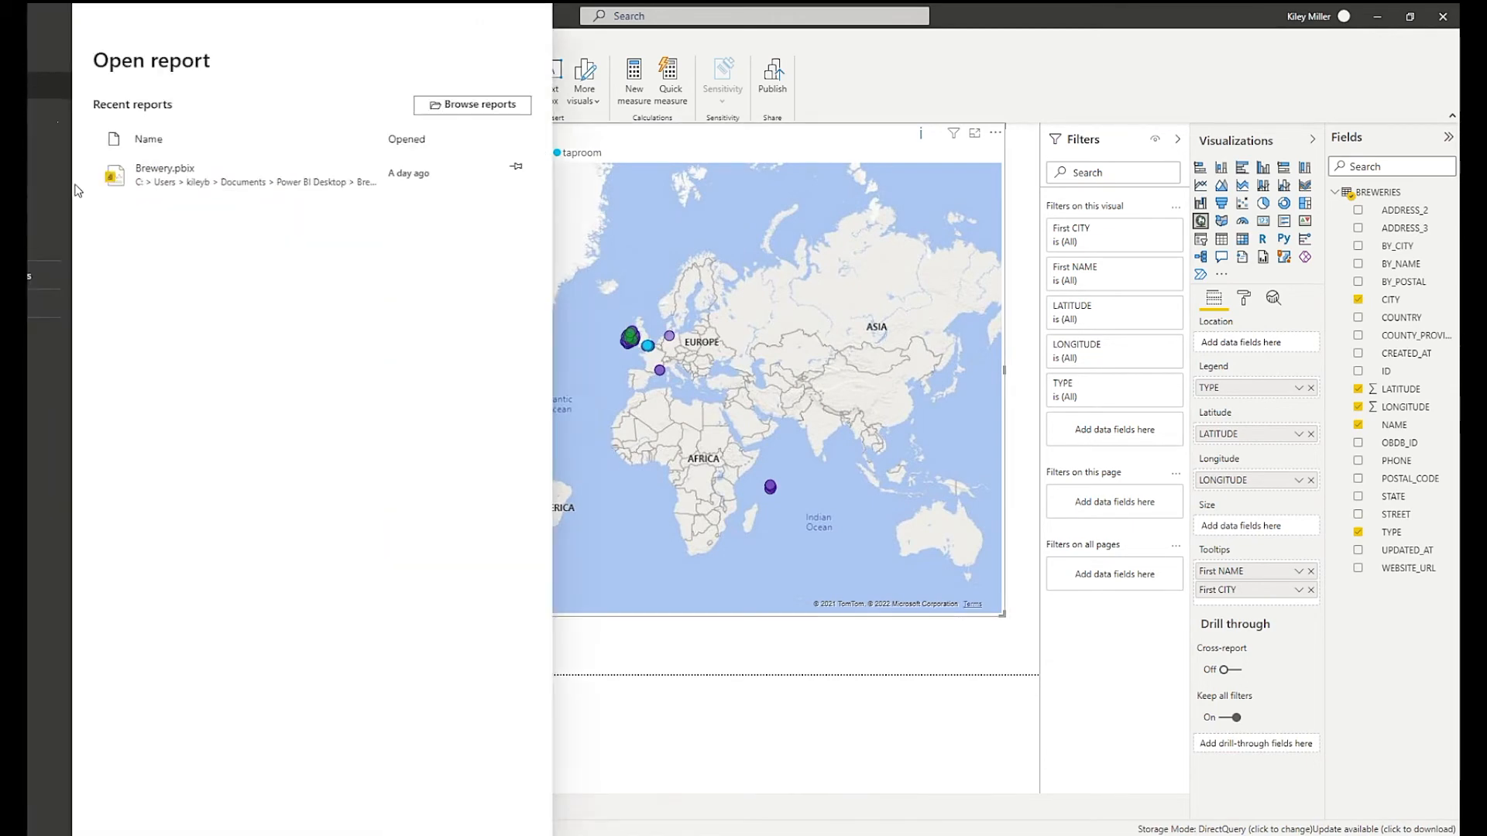
Save the report under the name 'Breweries'.
left_click(163, 168)
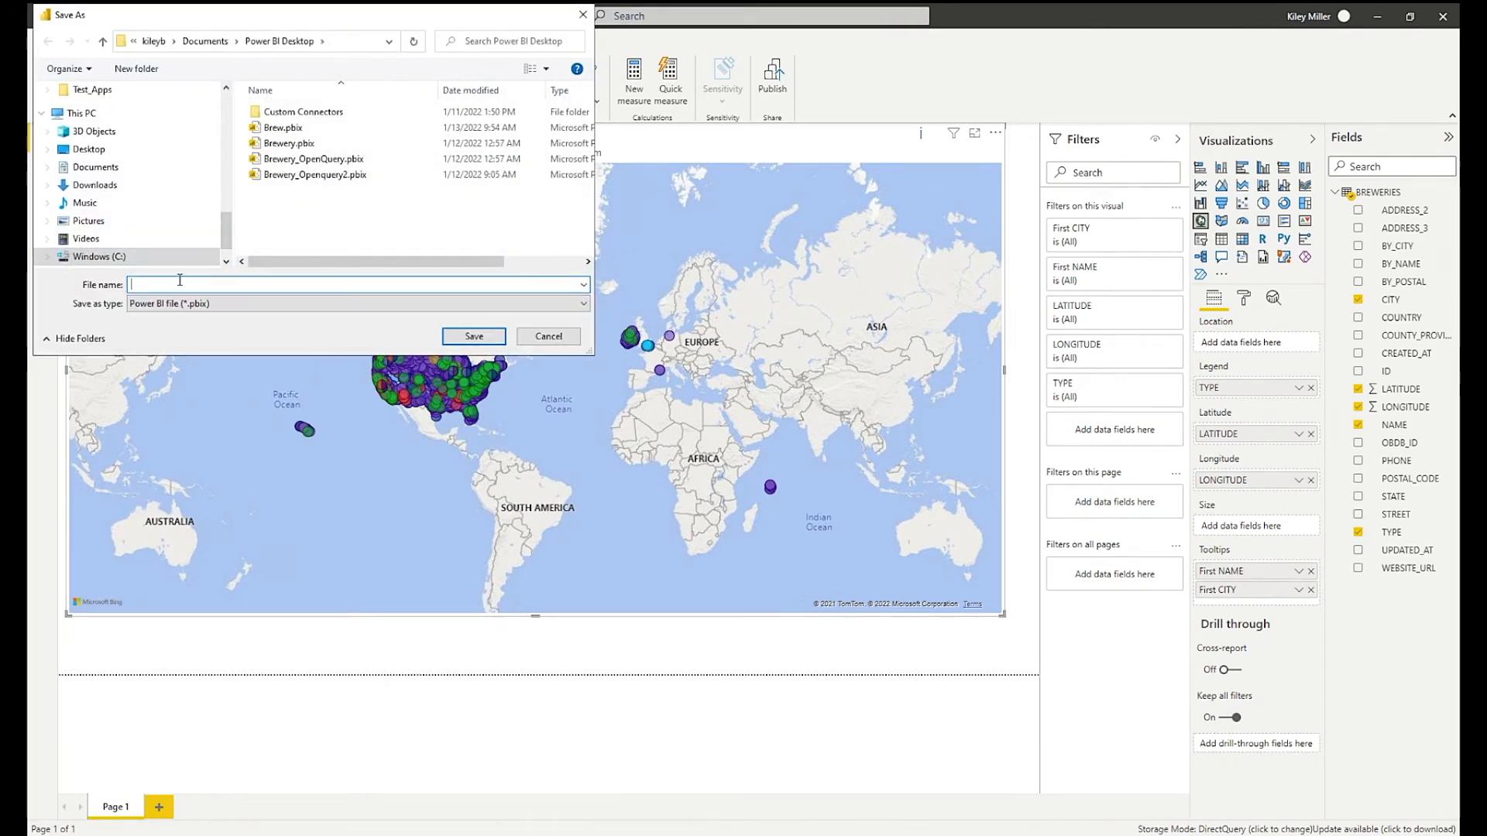
type("Breweries")
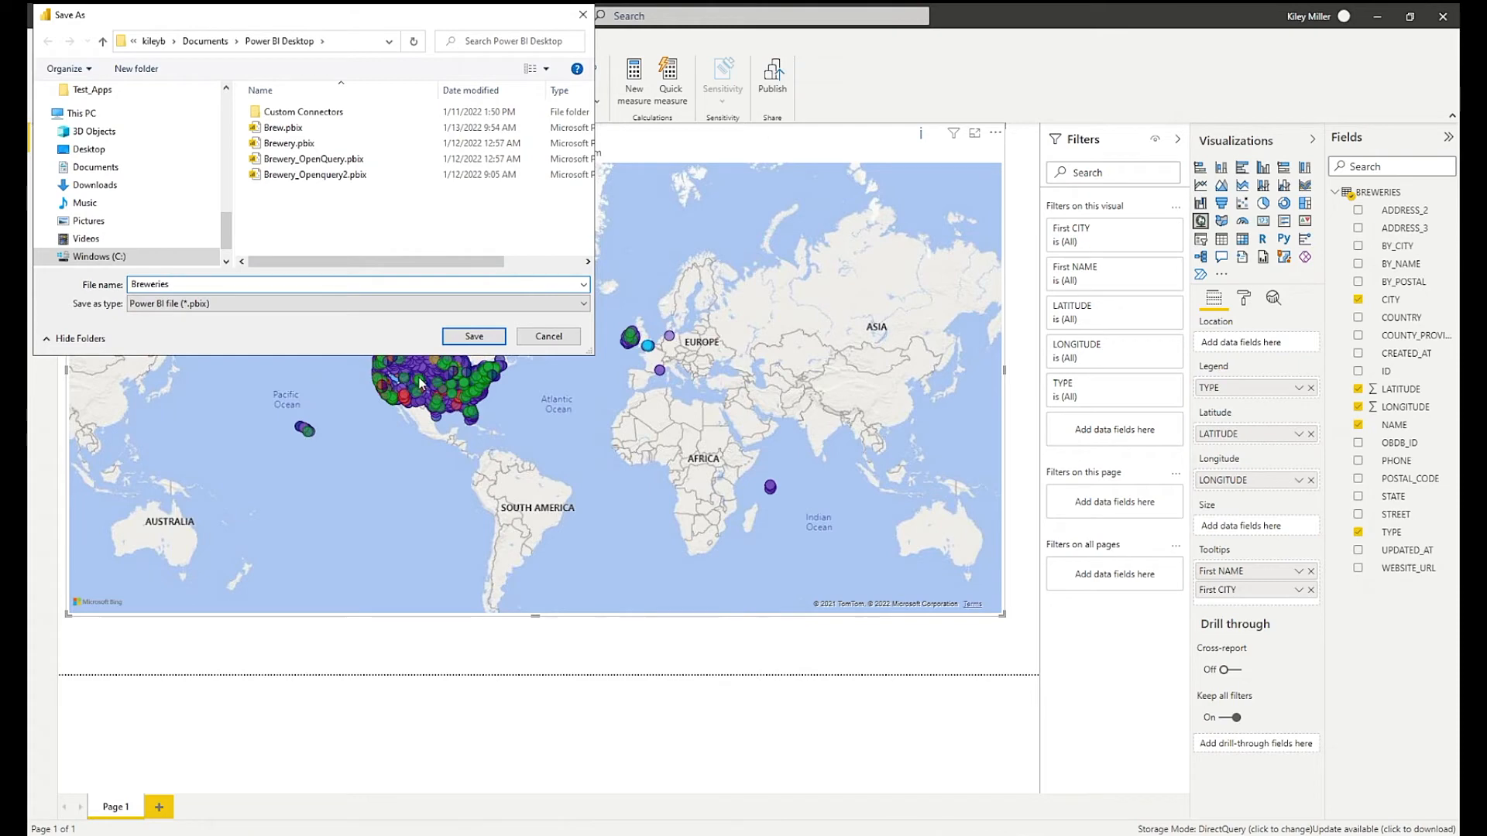
left_click(473, 336)
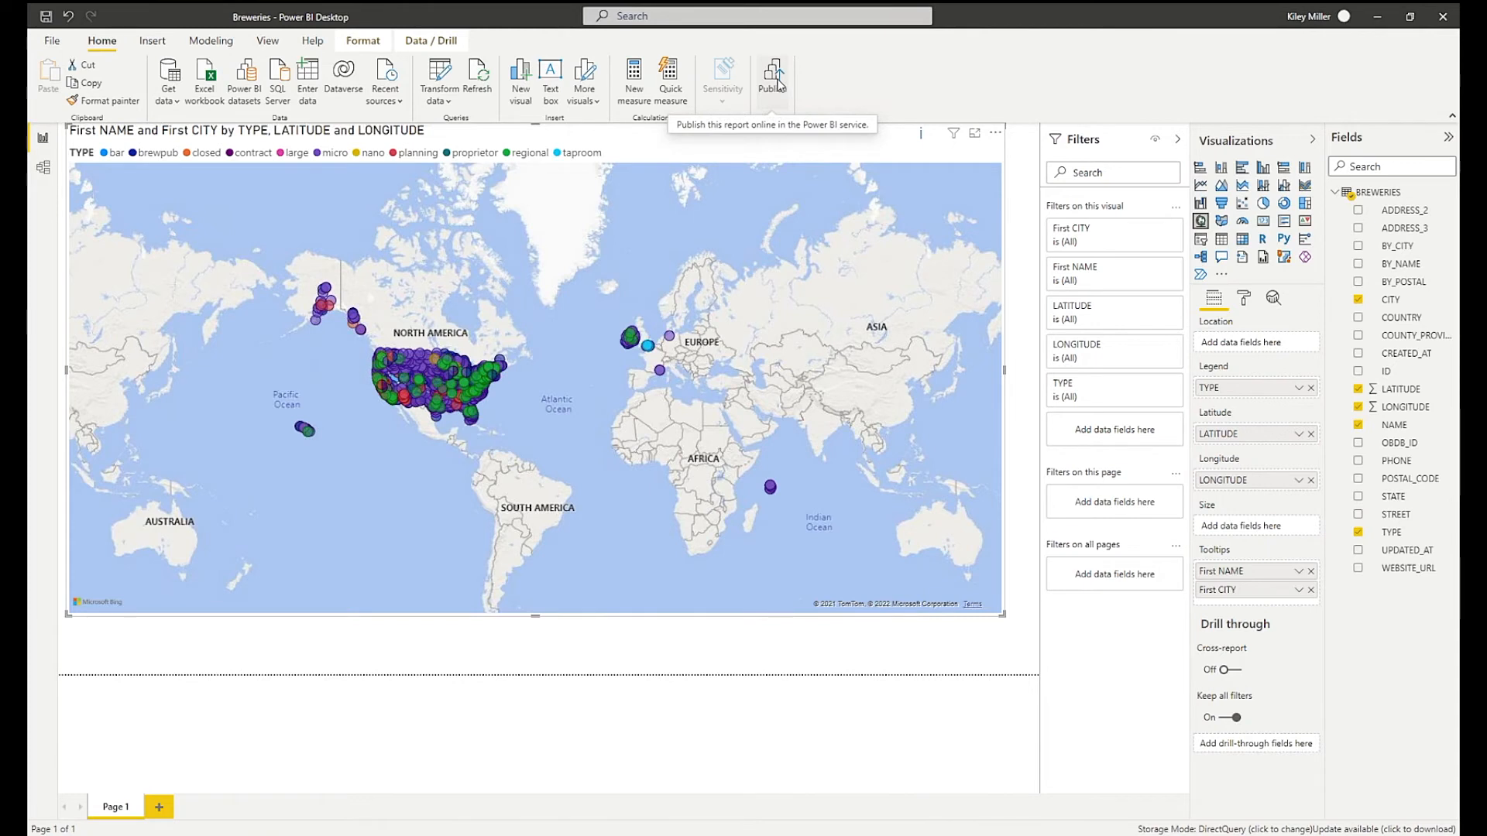
Publish Breweries to My workspace and open 'Breweries.pbix' in Power BI.
left_click(772, 70)
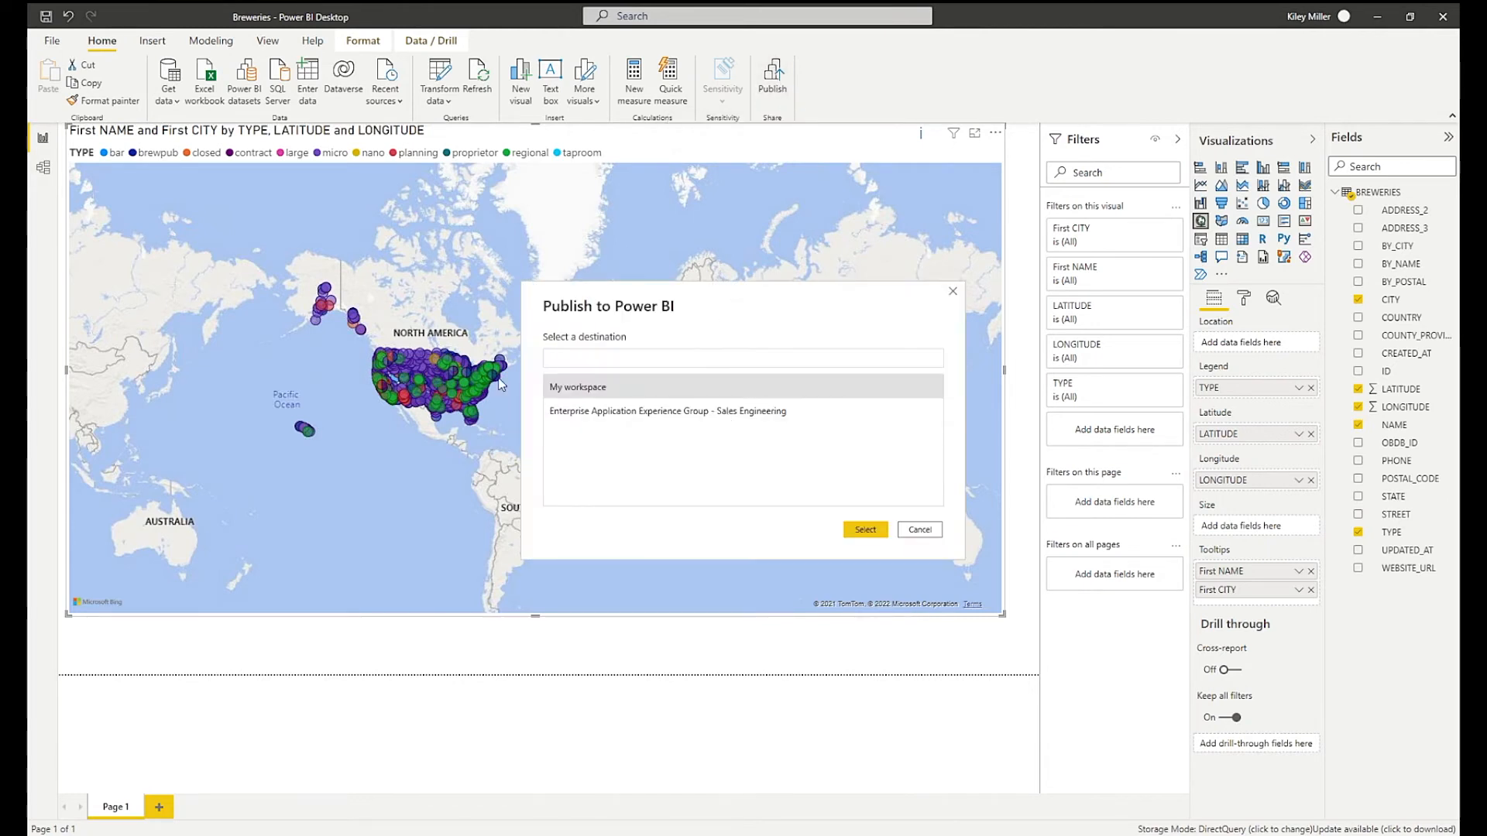
mouse_move(682, 311)
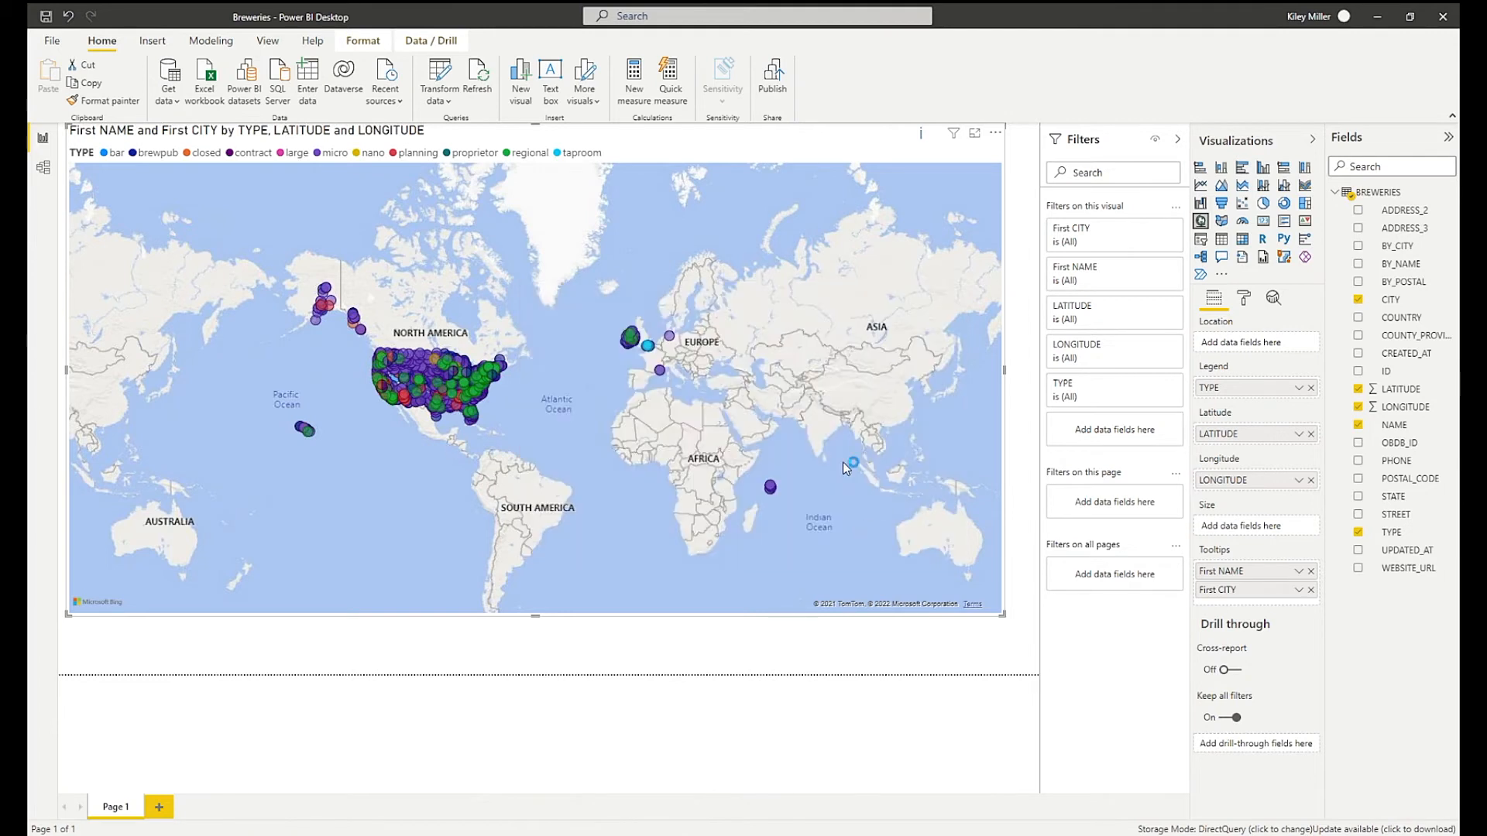
left_click(773, 73)
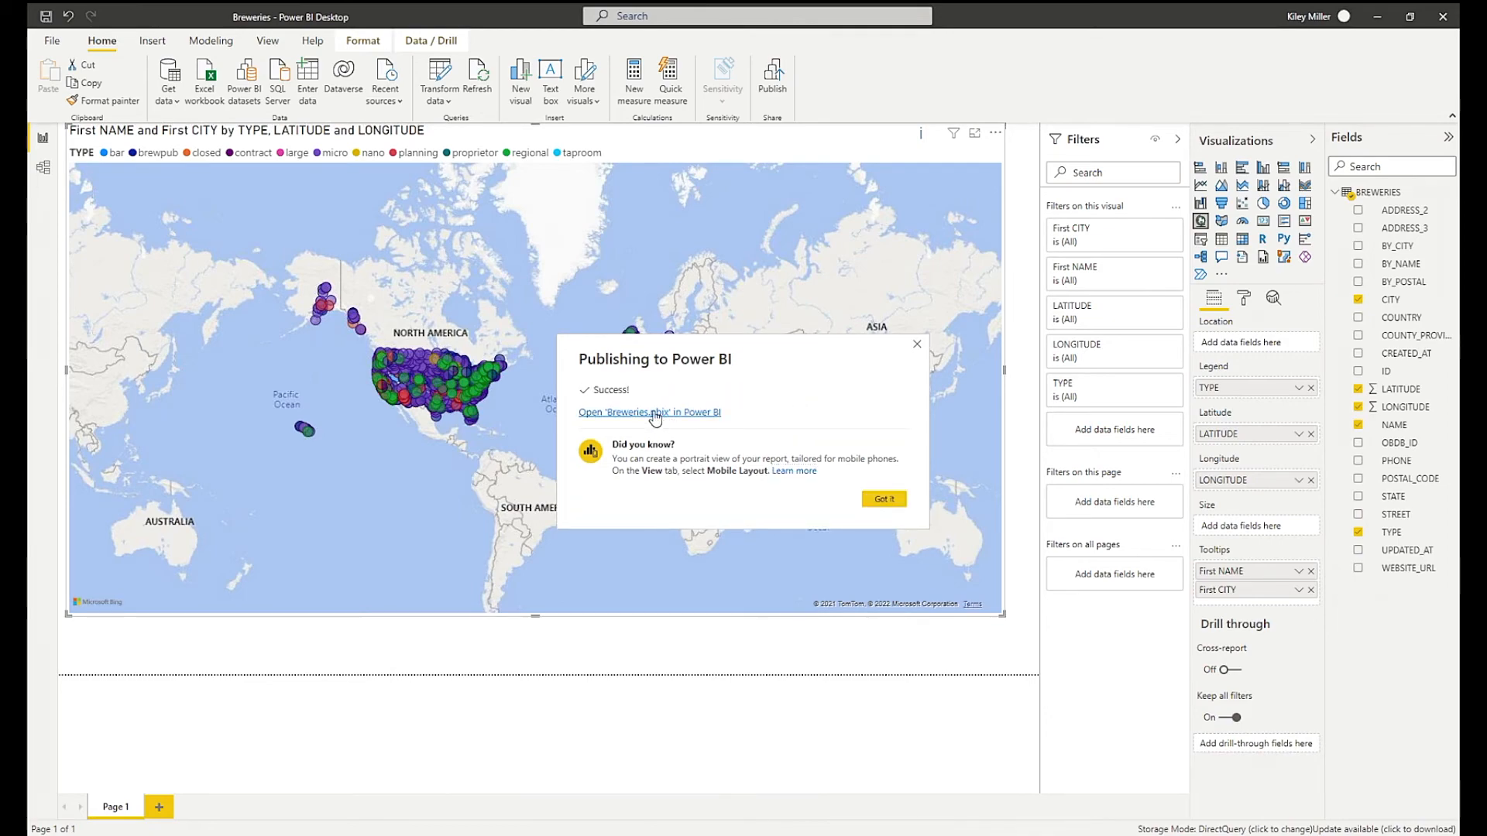
left_click(649, 412)
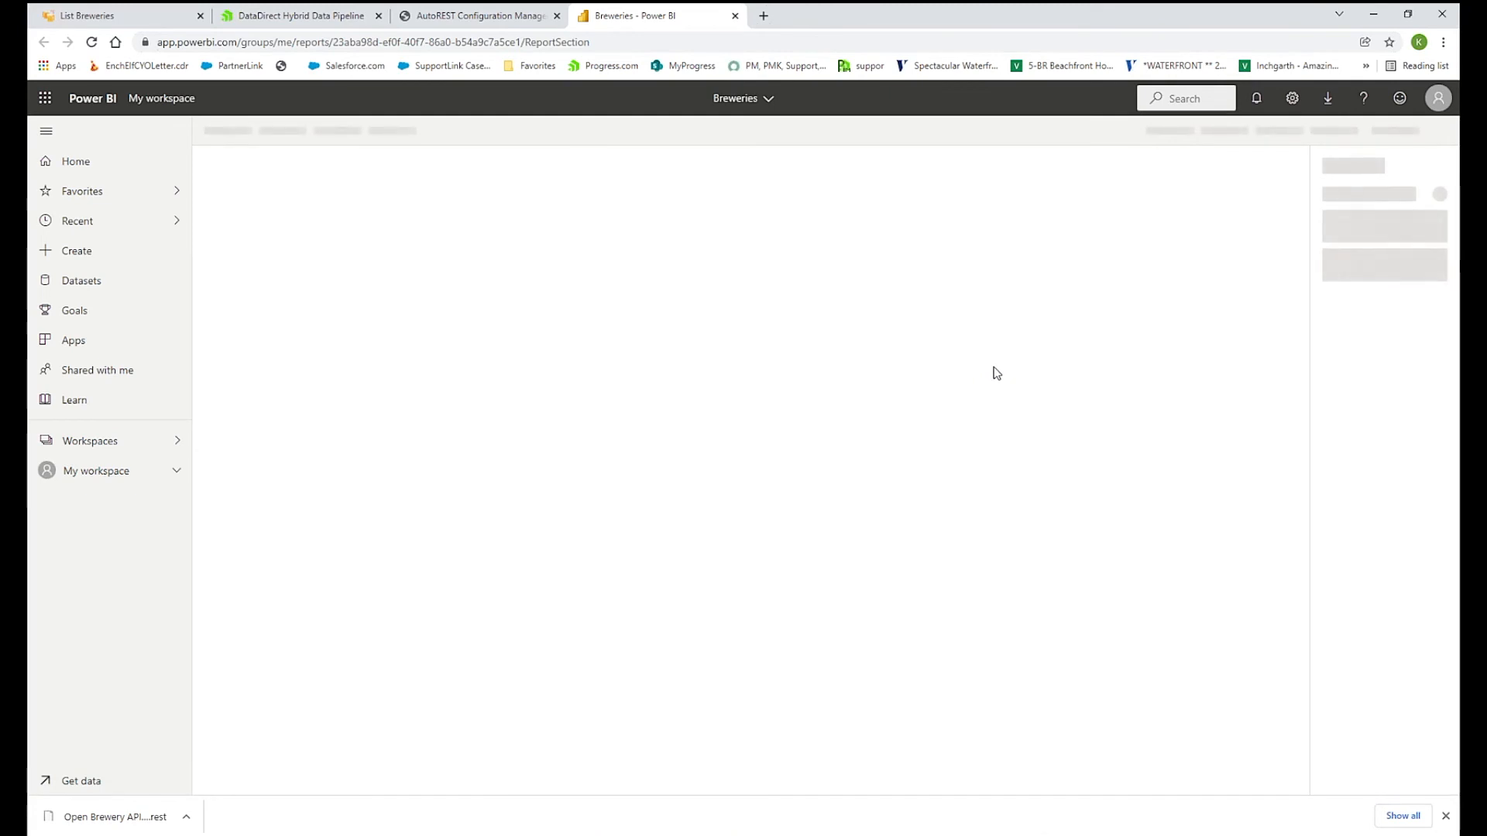
mouse_move(732, 353)
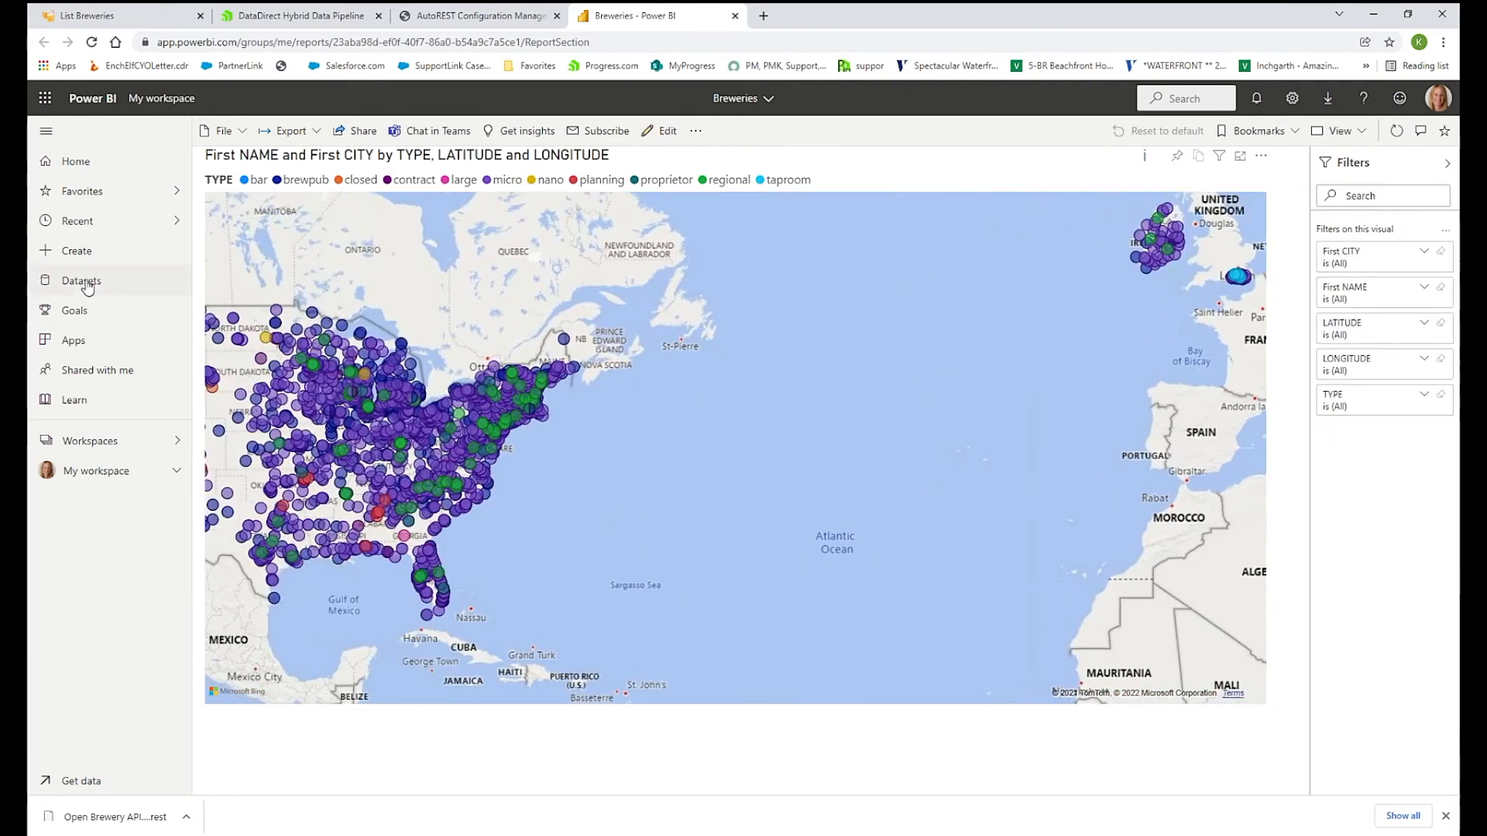
After the Breweries map report loads, show the Datasets list with Breweries at the top.
left_click(81, 280)
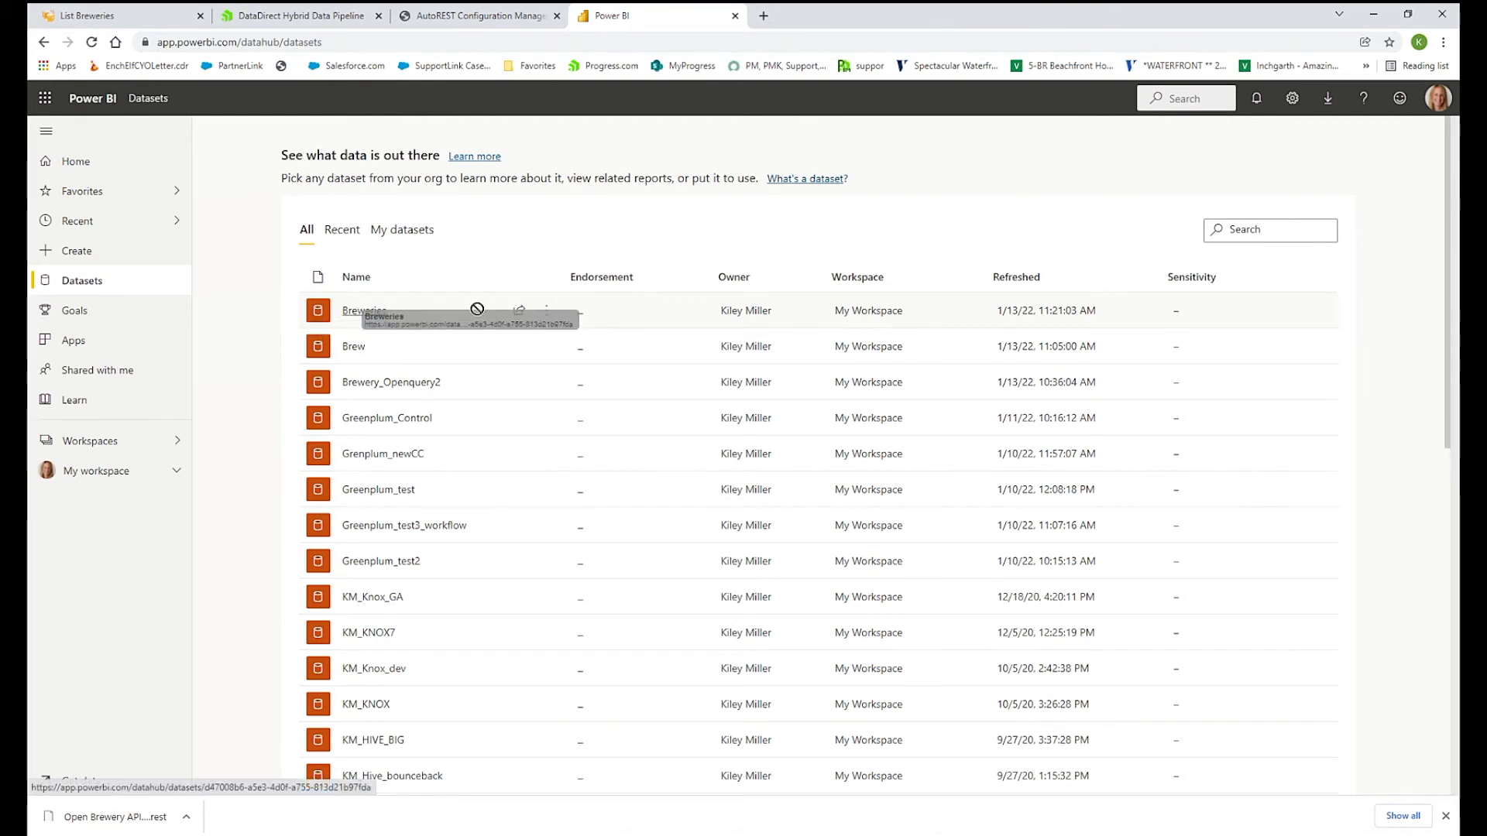
Check the Breweries dataset settings: online gateway and 1-hour scheduled refresh, then return to Hybrid Data Pipeline.
left_click(546, 311)
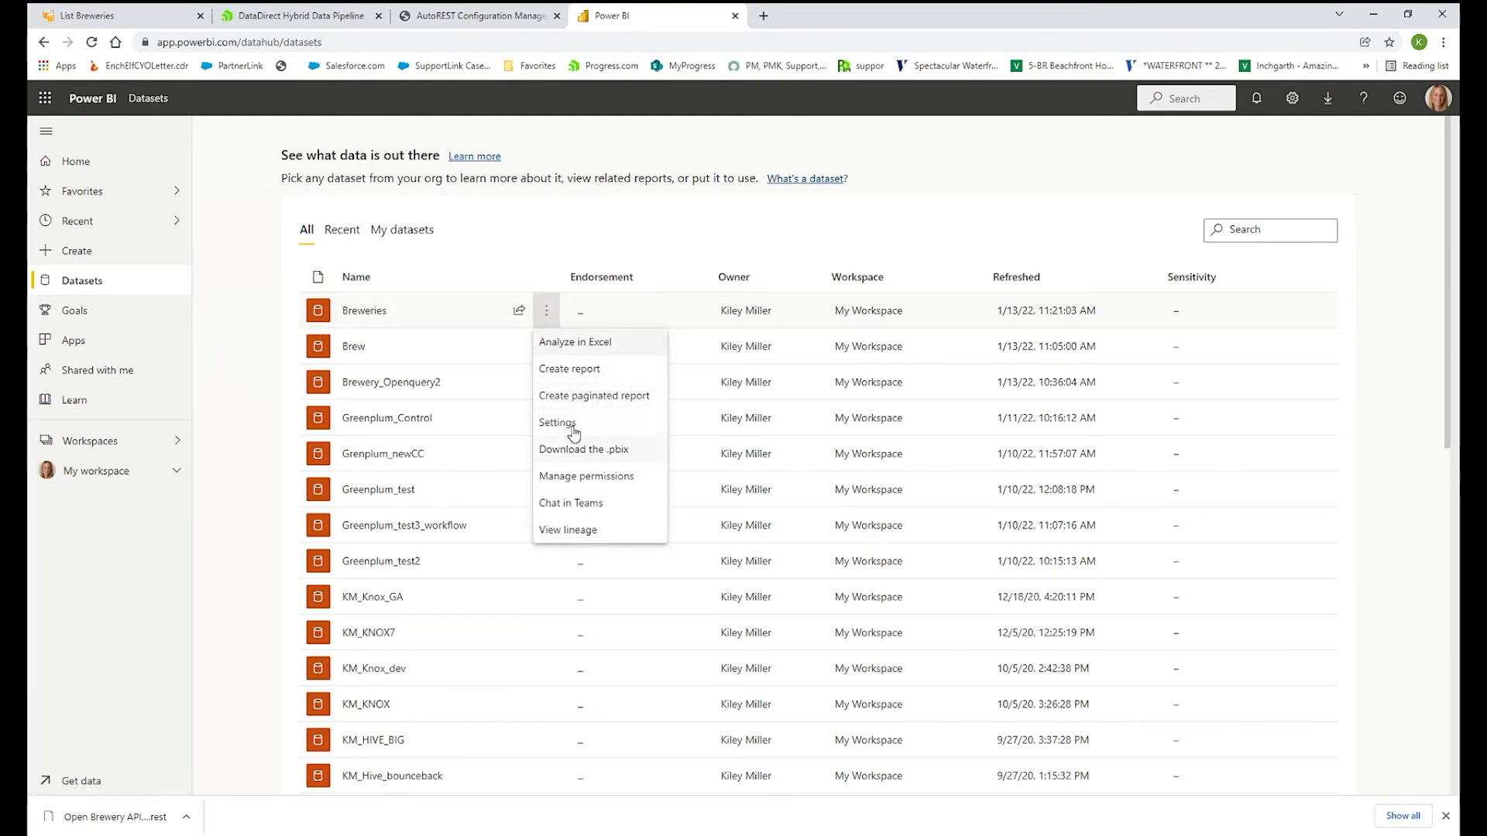
left_click(558, 422)
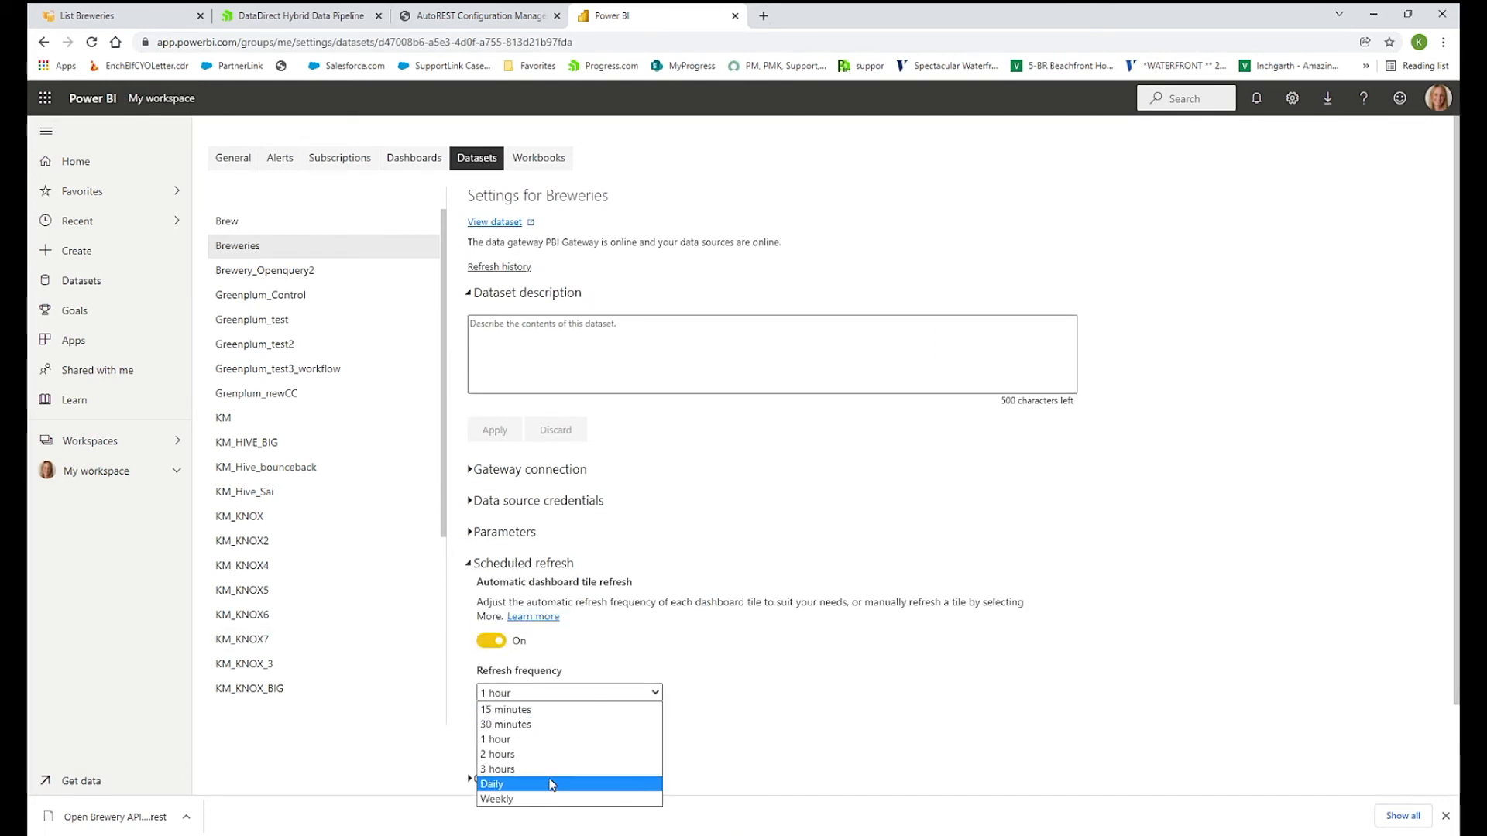
left_click(1030, 656)
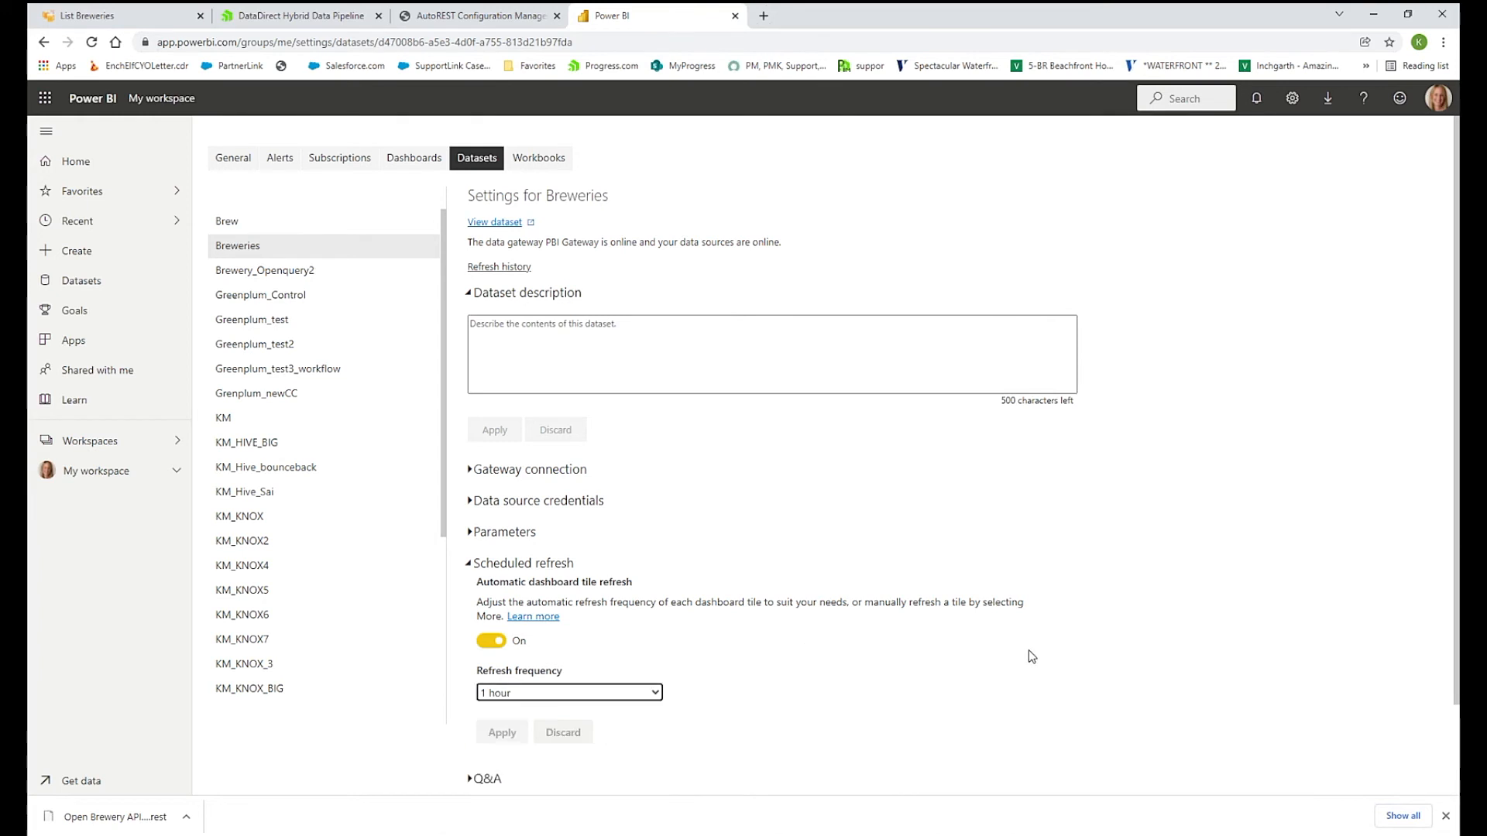
mouse_move(976, 649)
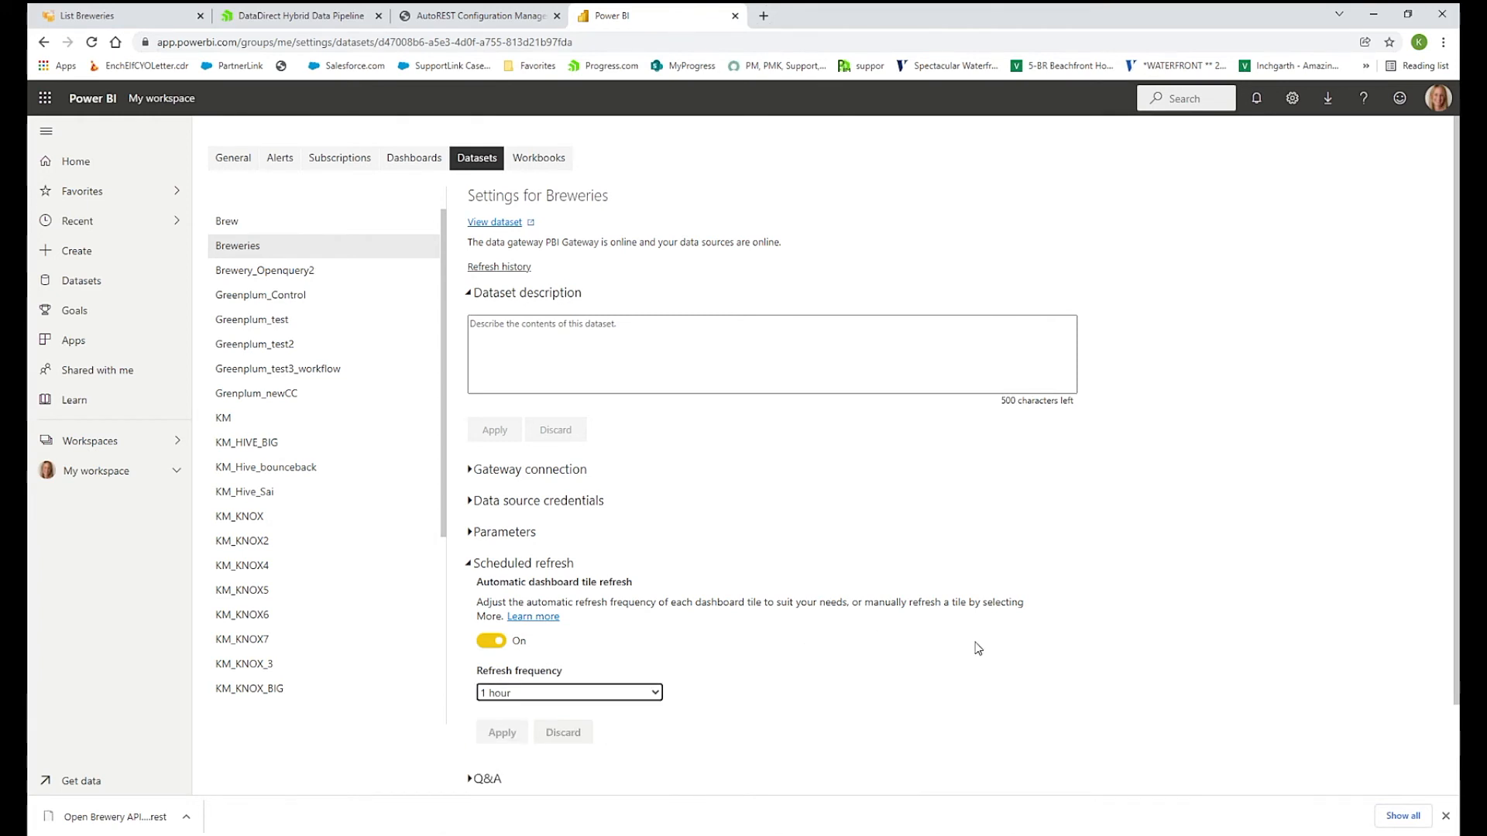
mouse_move(1171, 313)
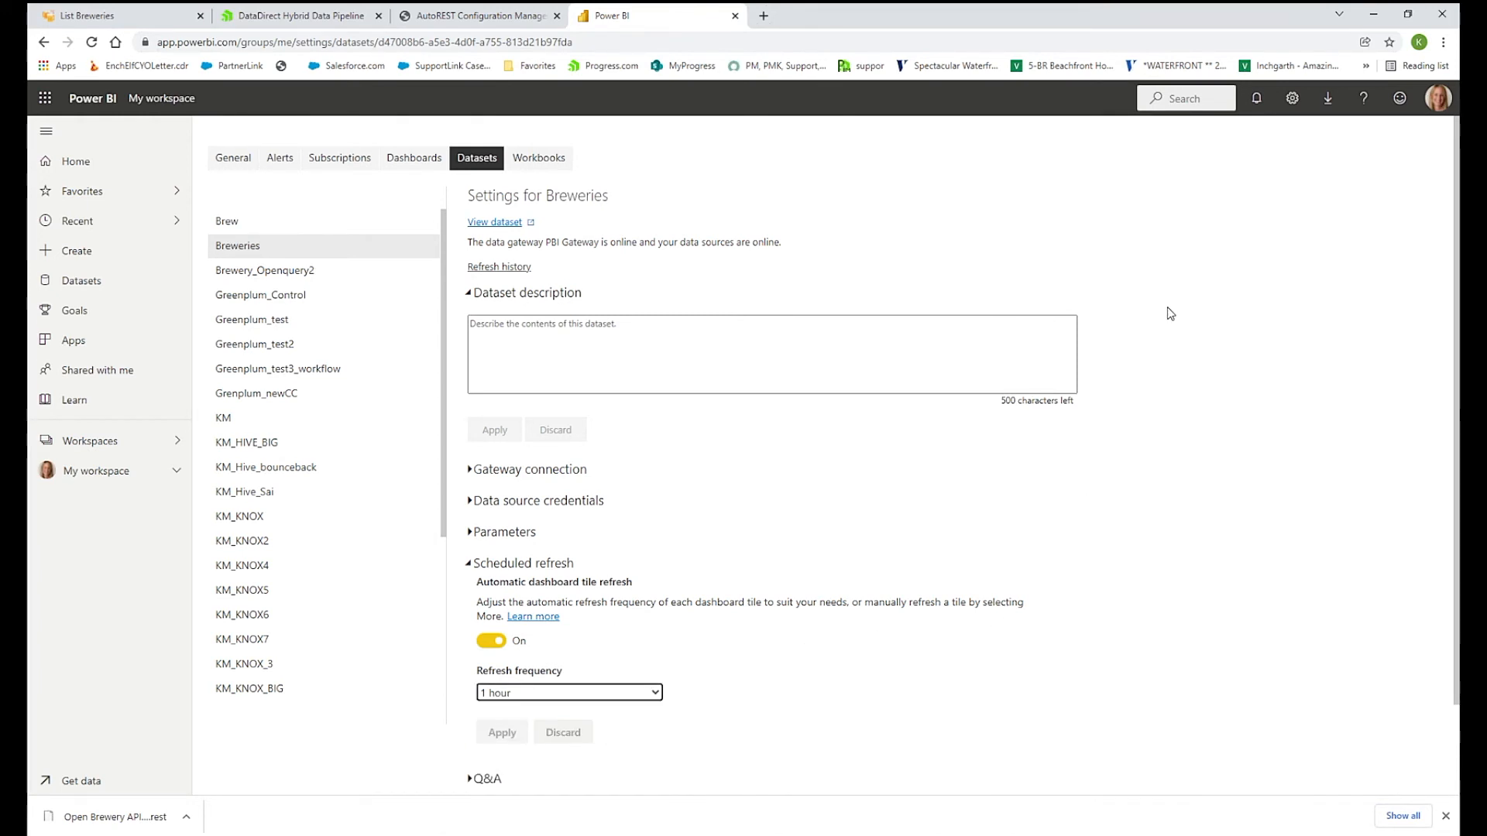
mouse_move(1124, 179)
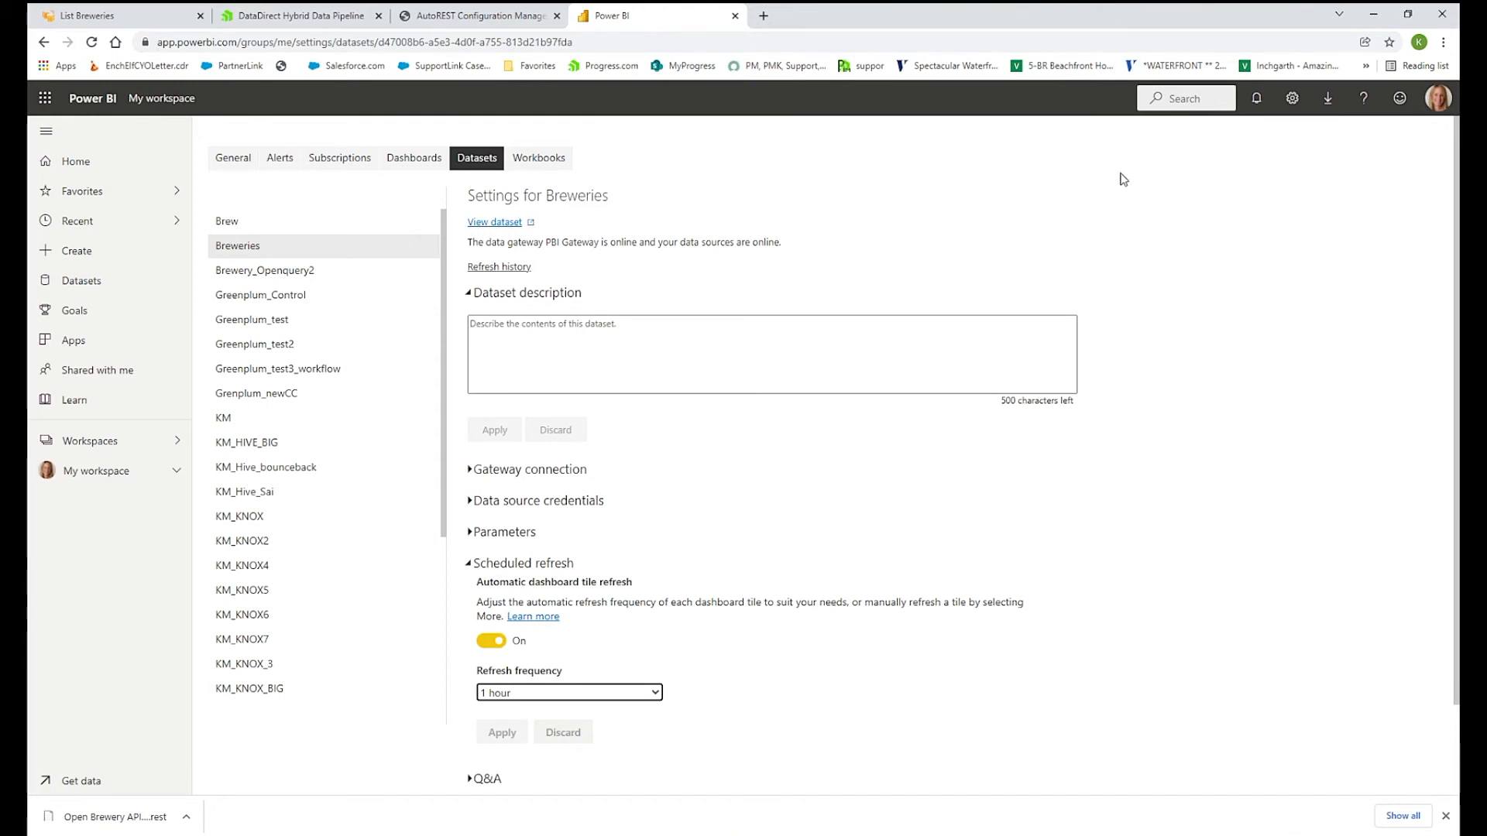
mouse_move(918, 9)
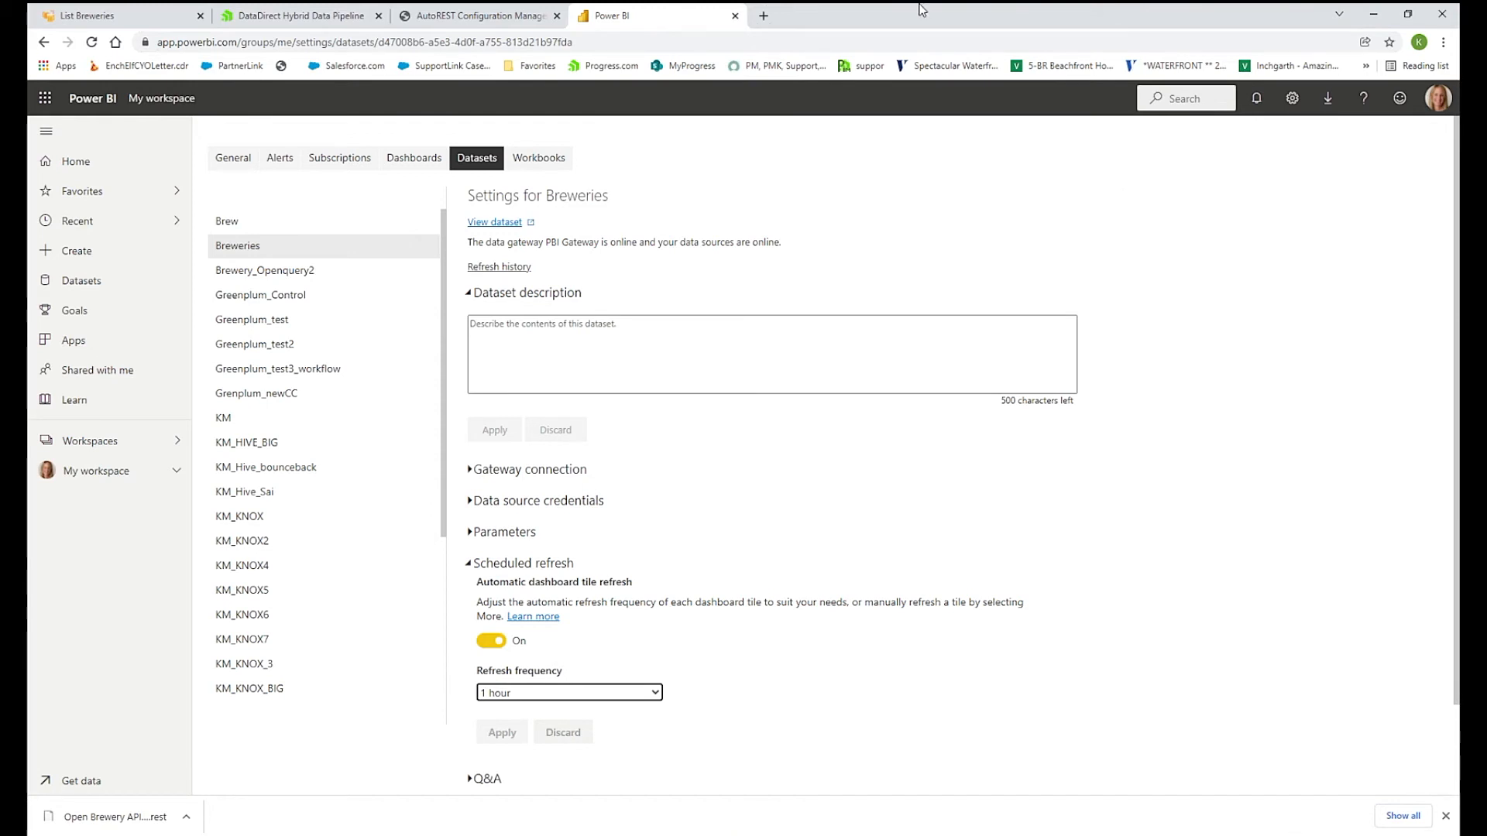
left_click(290, 15)
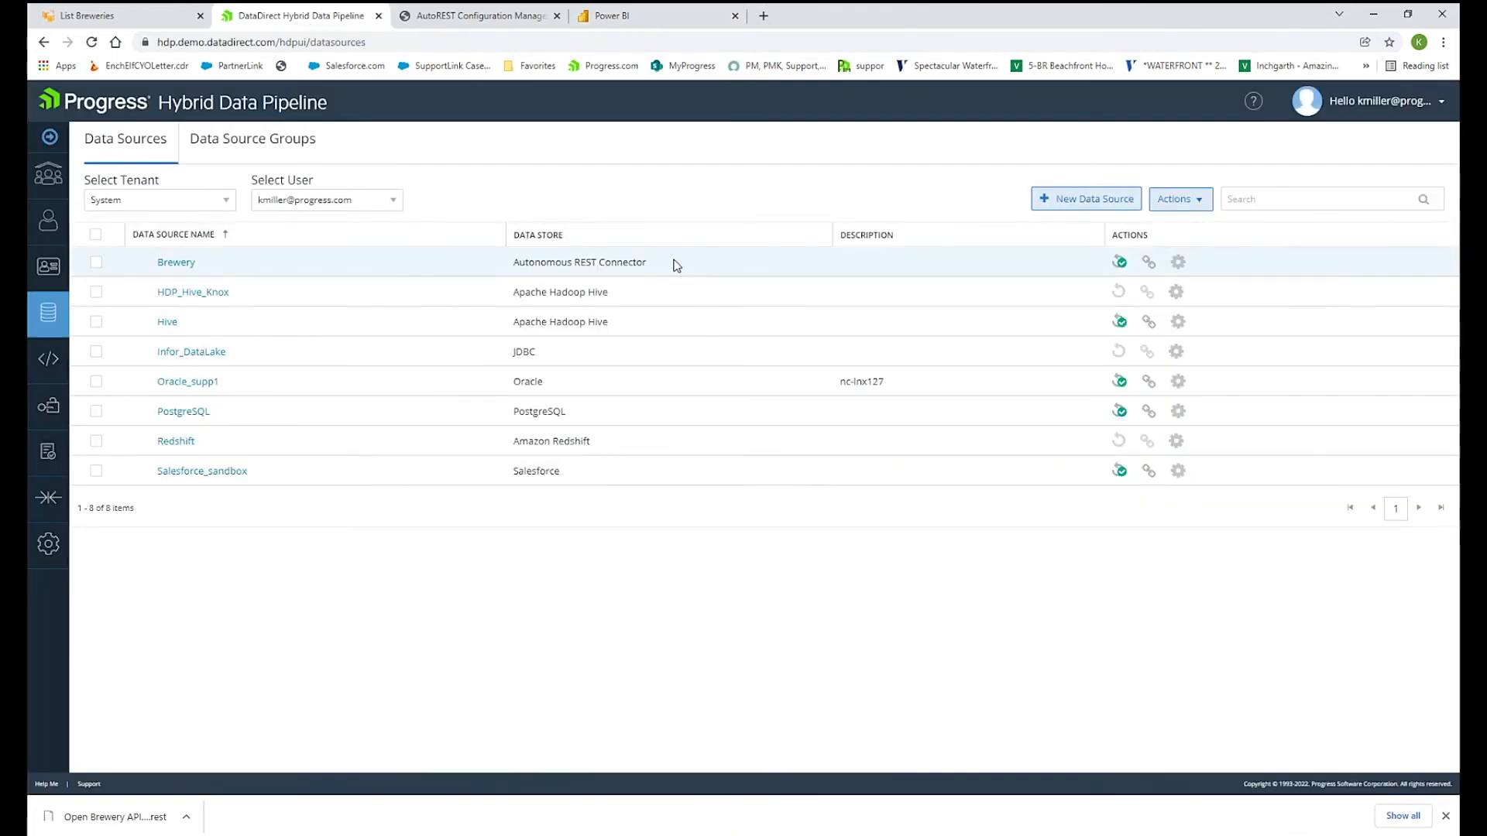
mouse_move(1091, 309)
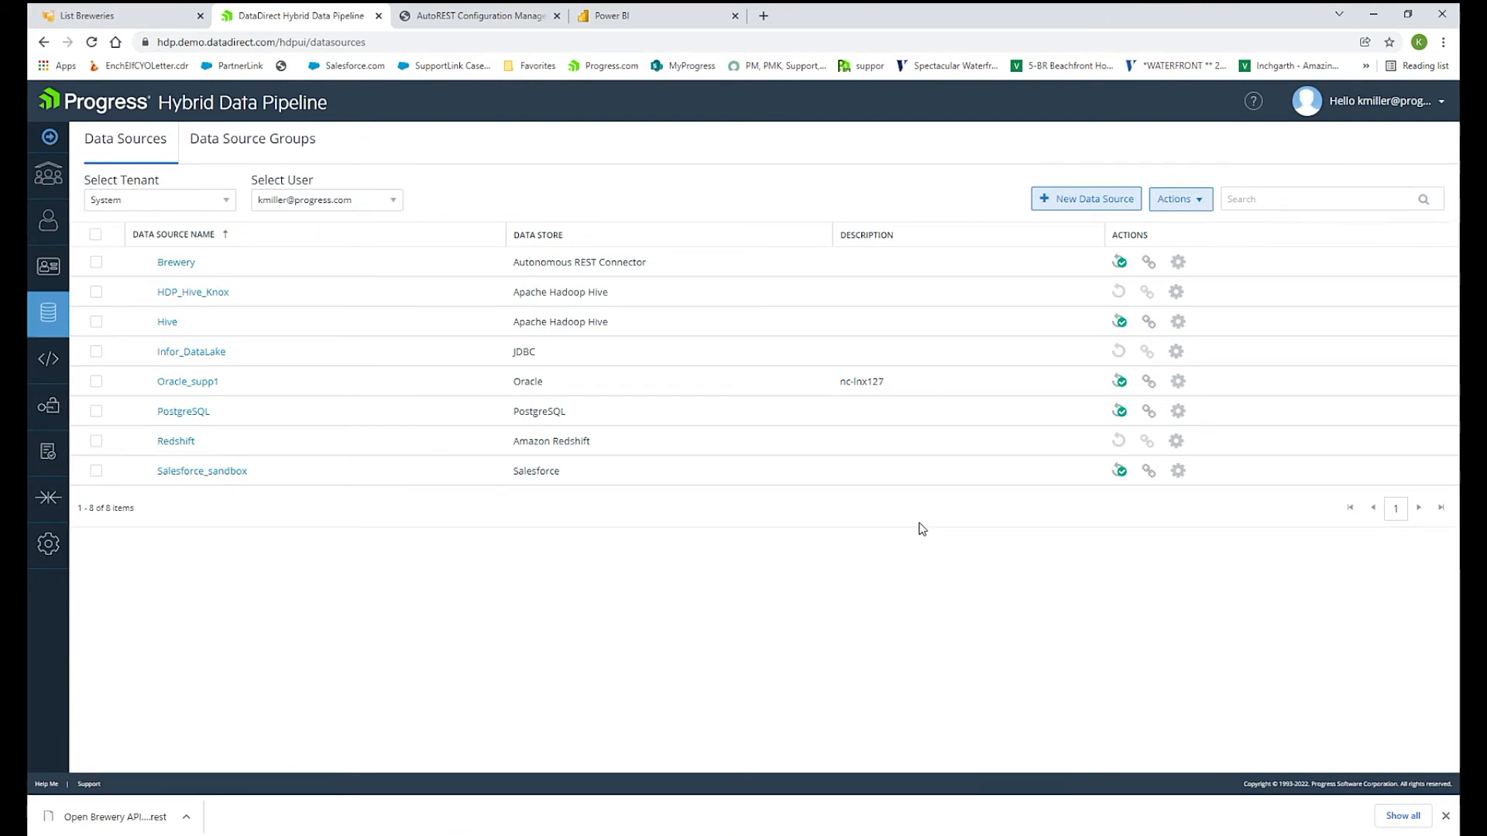
mouse_move(850, 599)
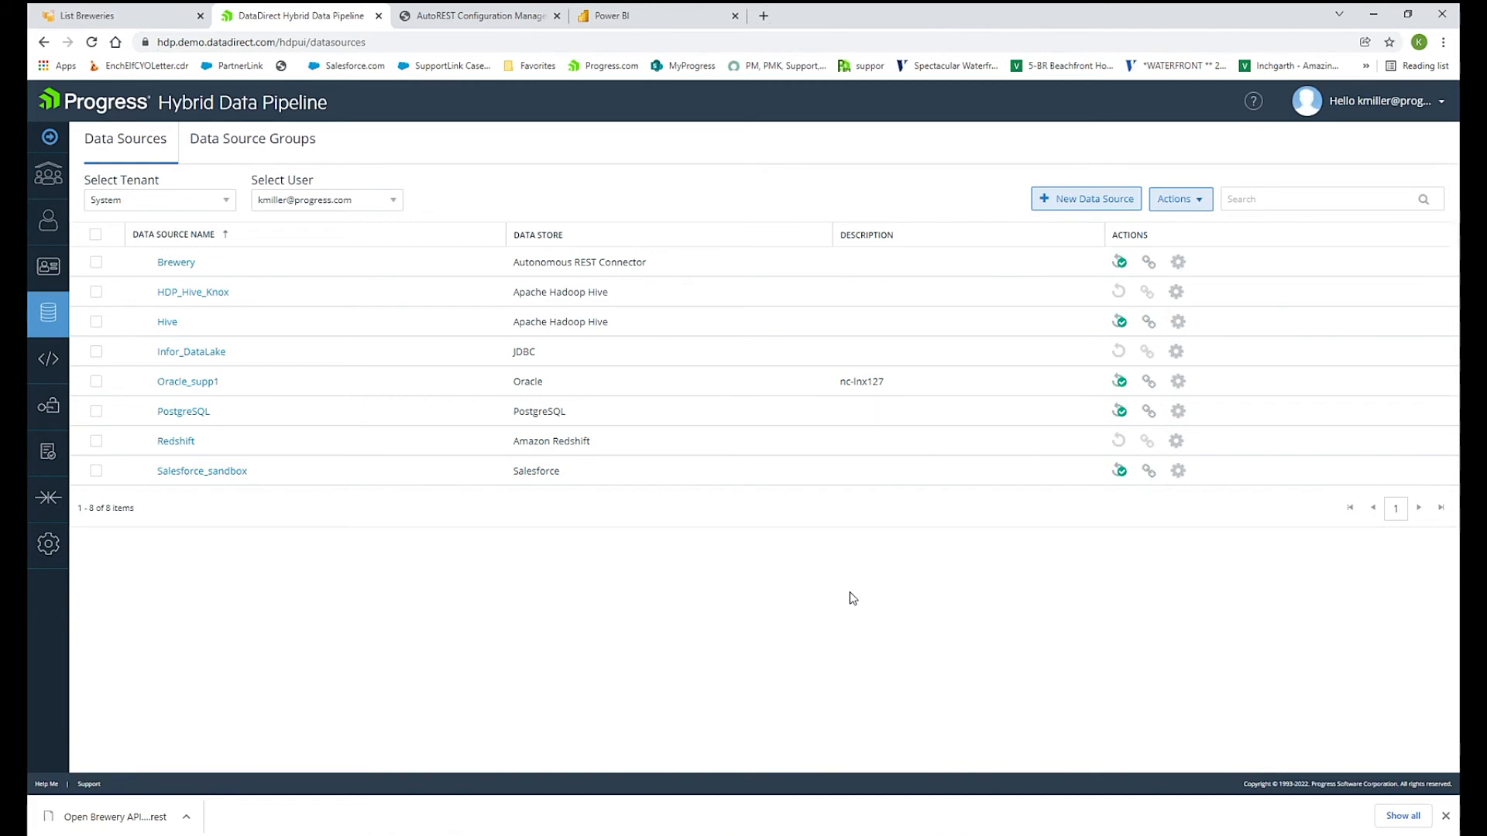
mouse_move(856, 594)
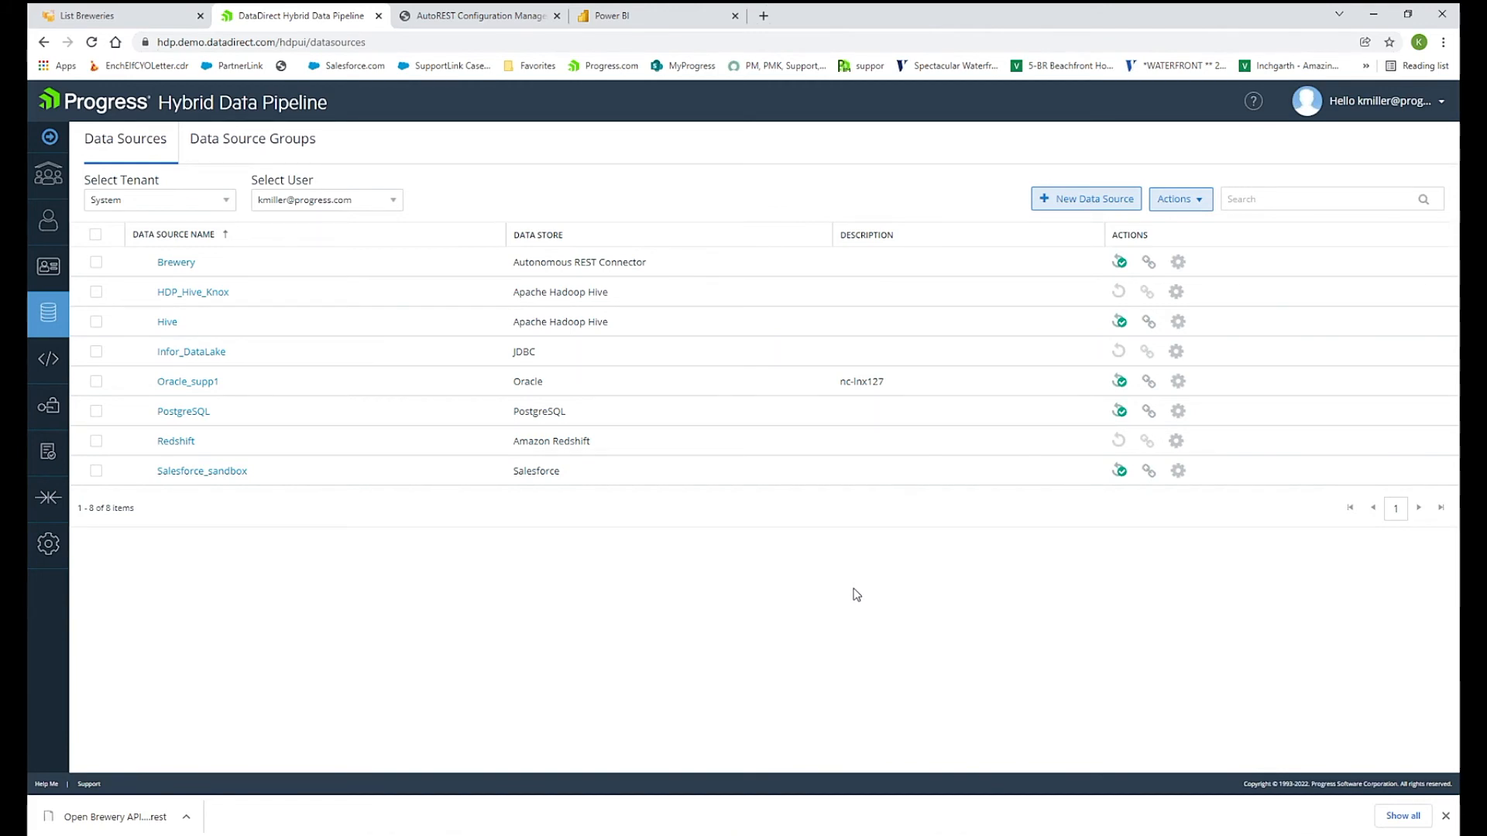
mouse_move(847, 591)
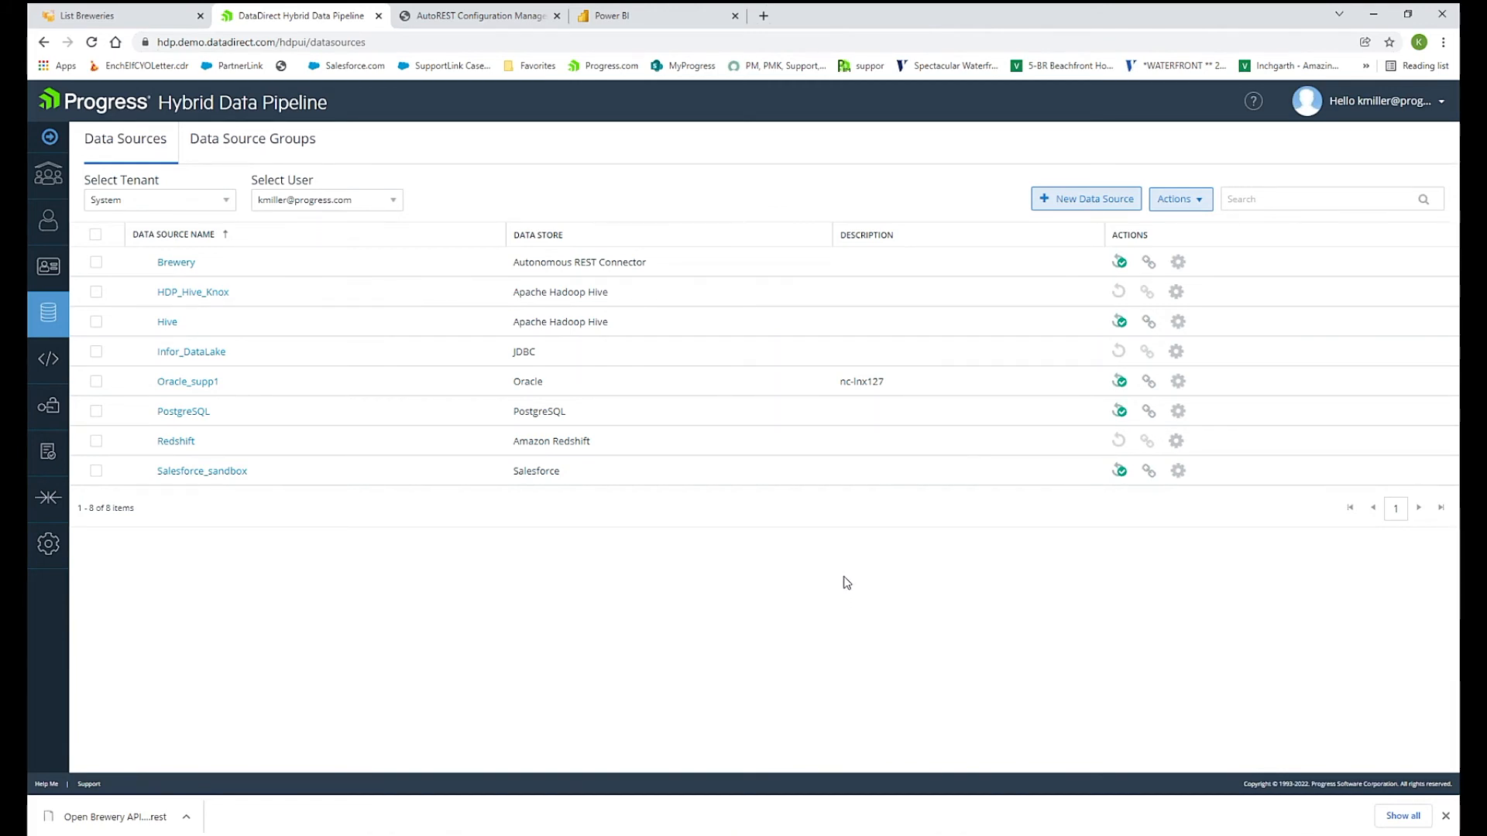
mouse_move(1049, 224)
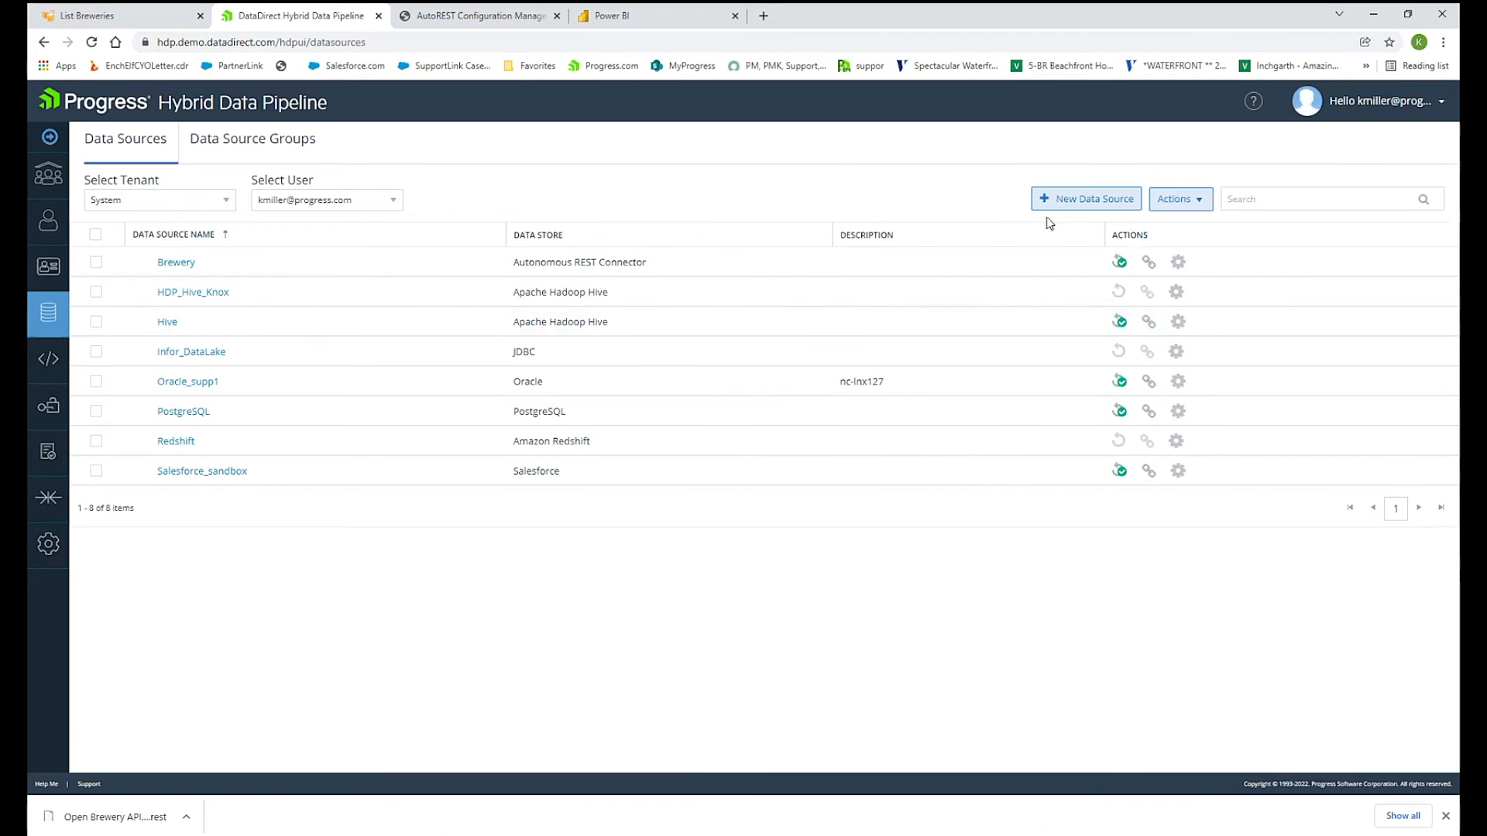
Begin a new data source using the Autonomous REST Connector data store.
left_click(1086, 199)
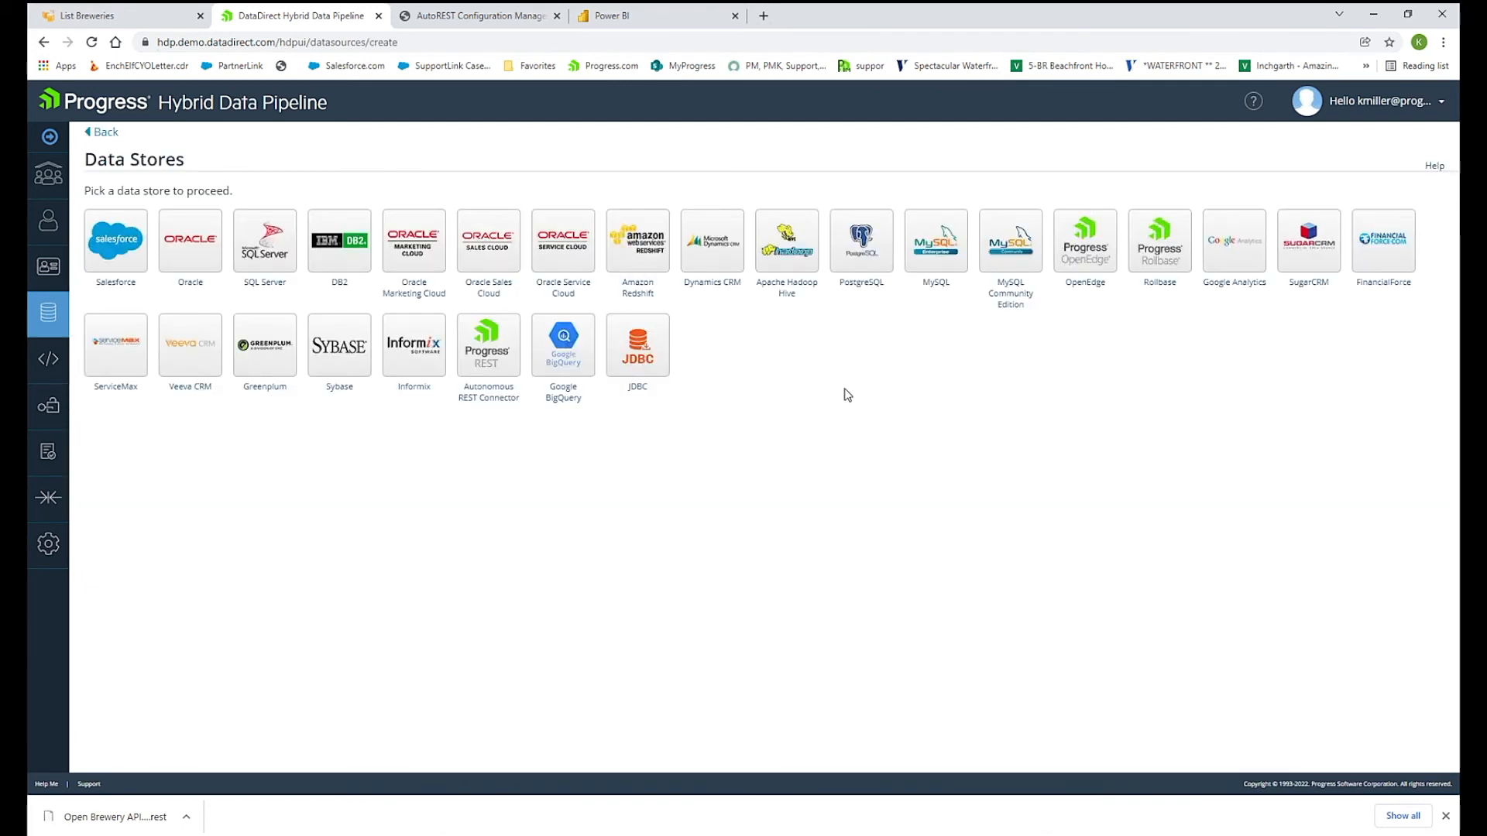
mouse_move(786, 375)
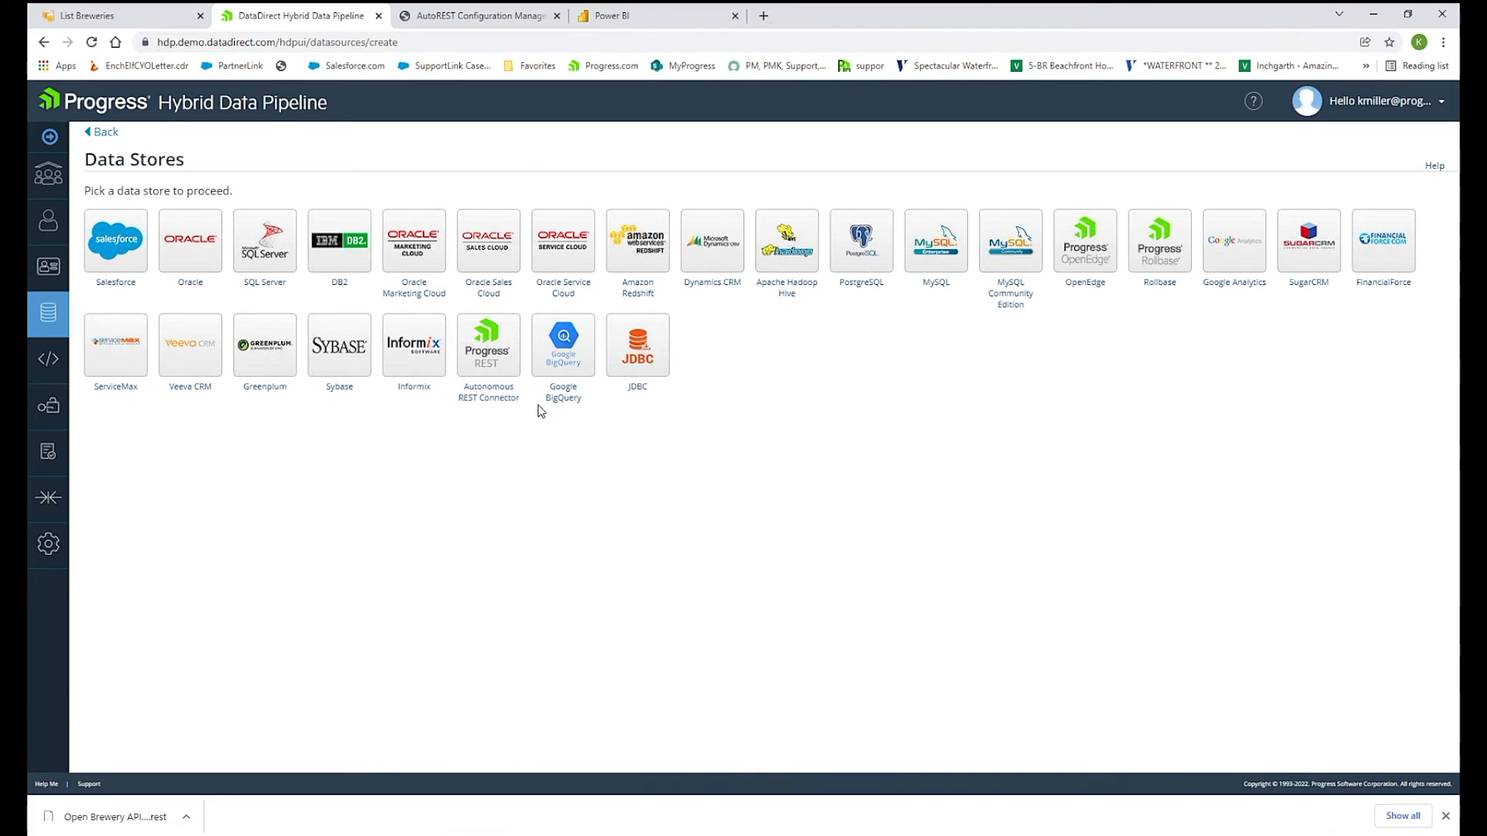
mouse_move(553, 450)
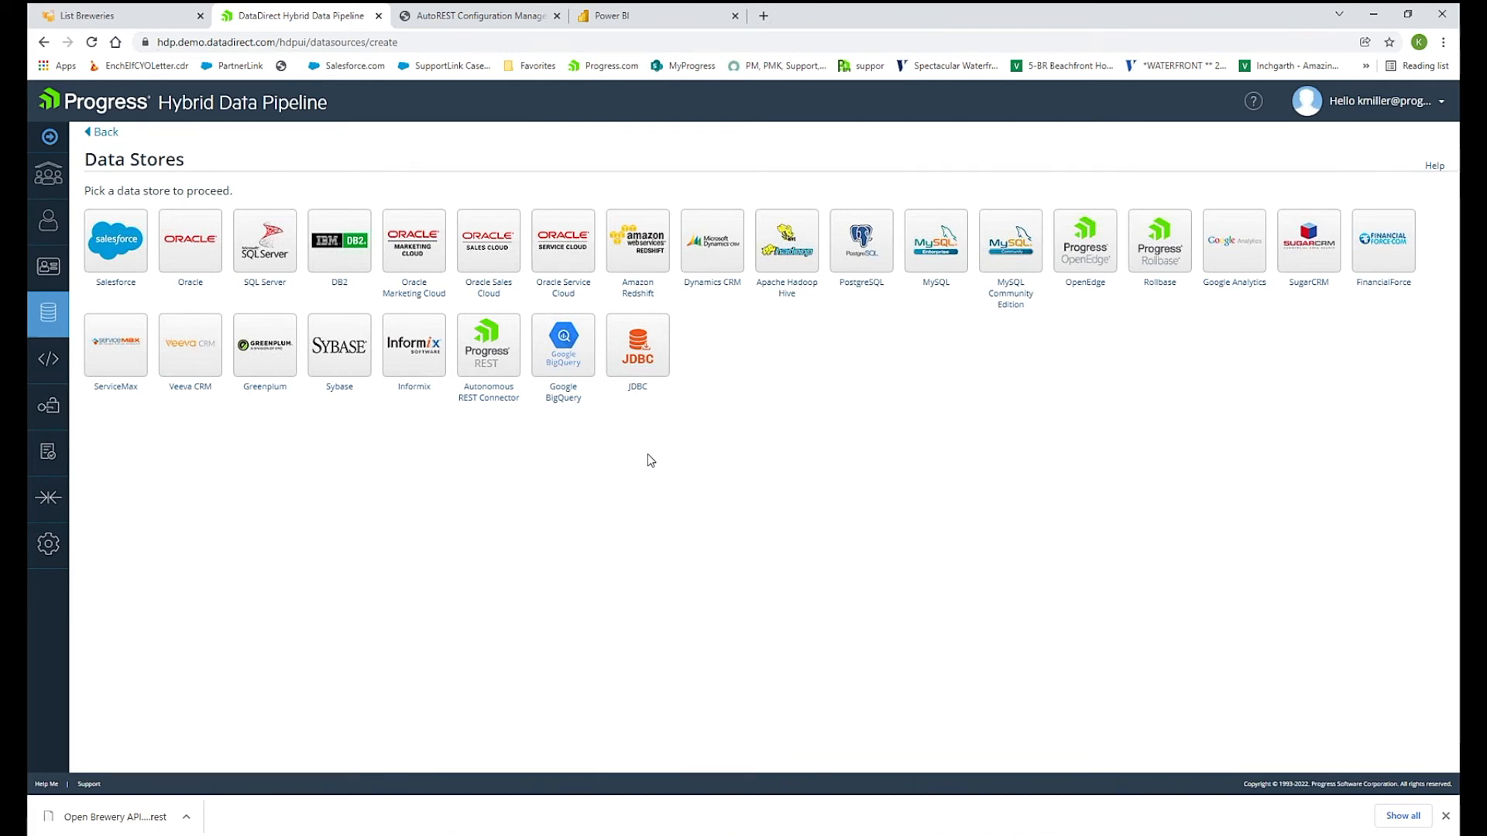
mouse_move(647, 376)
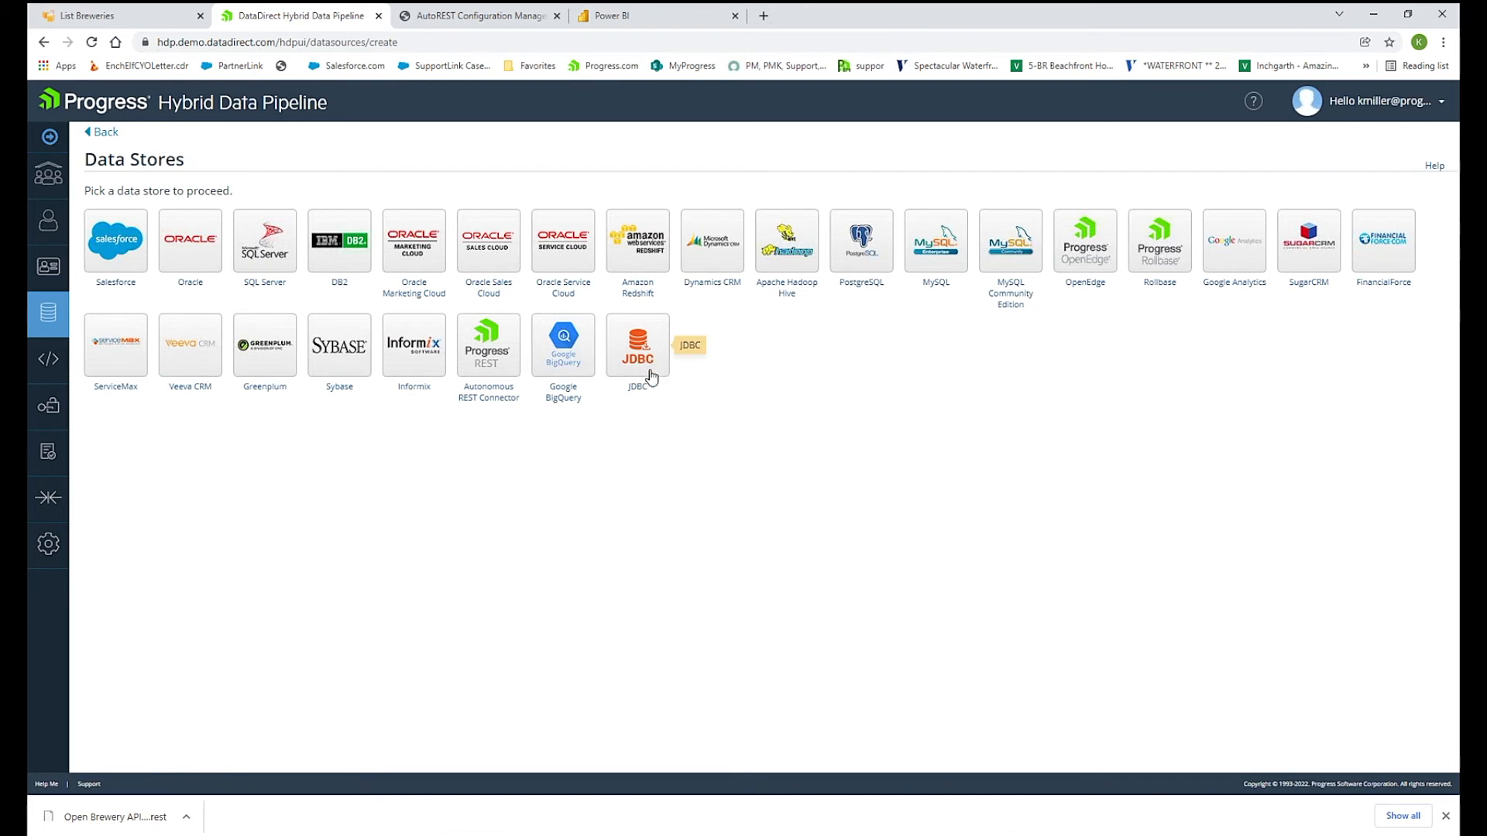
mouse_move(642, 379)
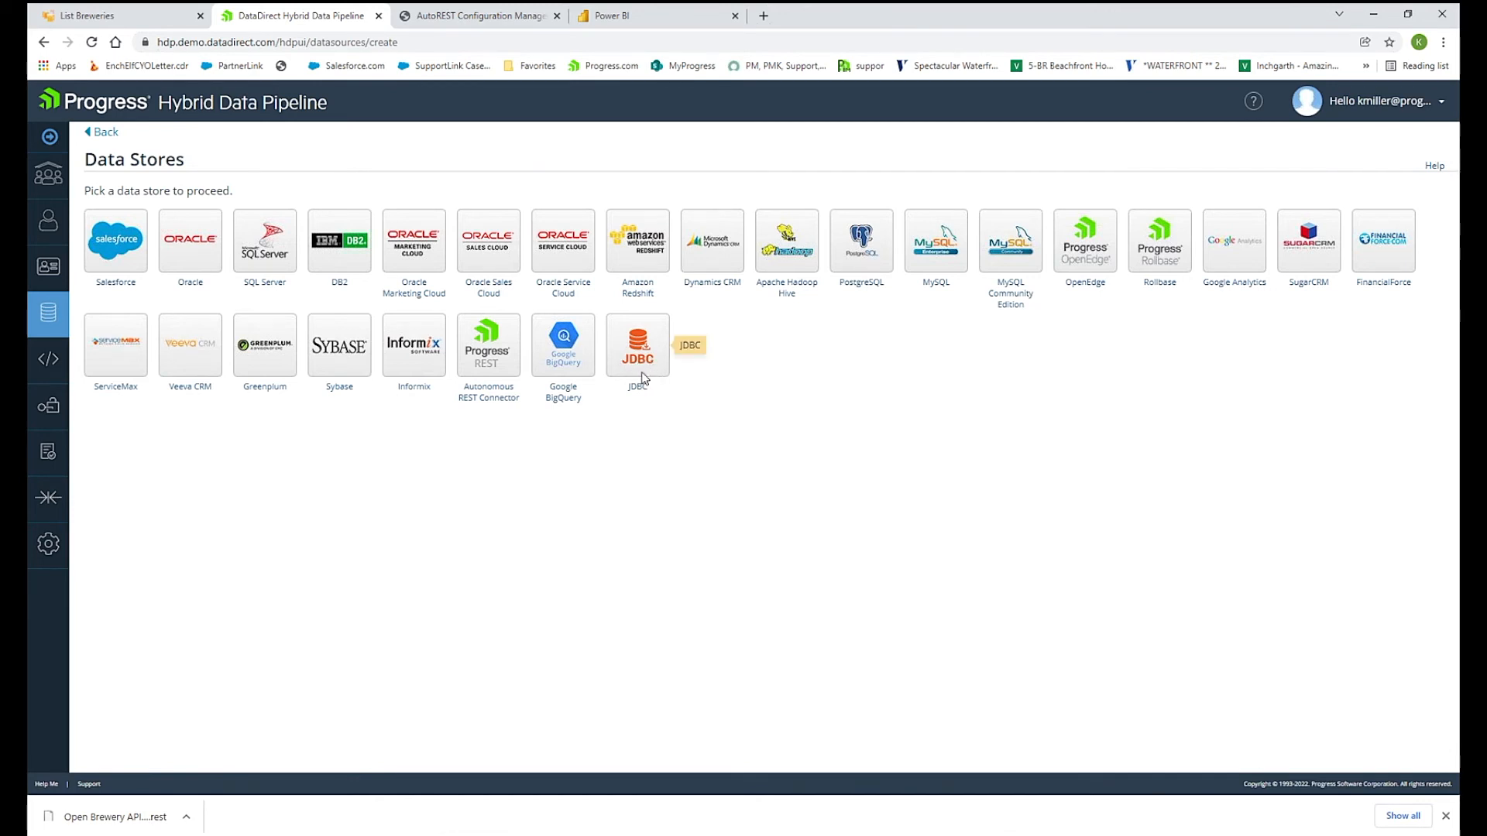
mouse_move(488, 358)
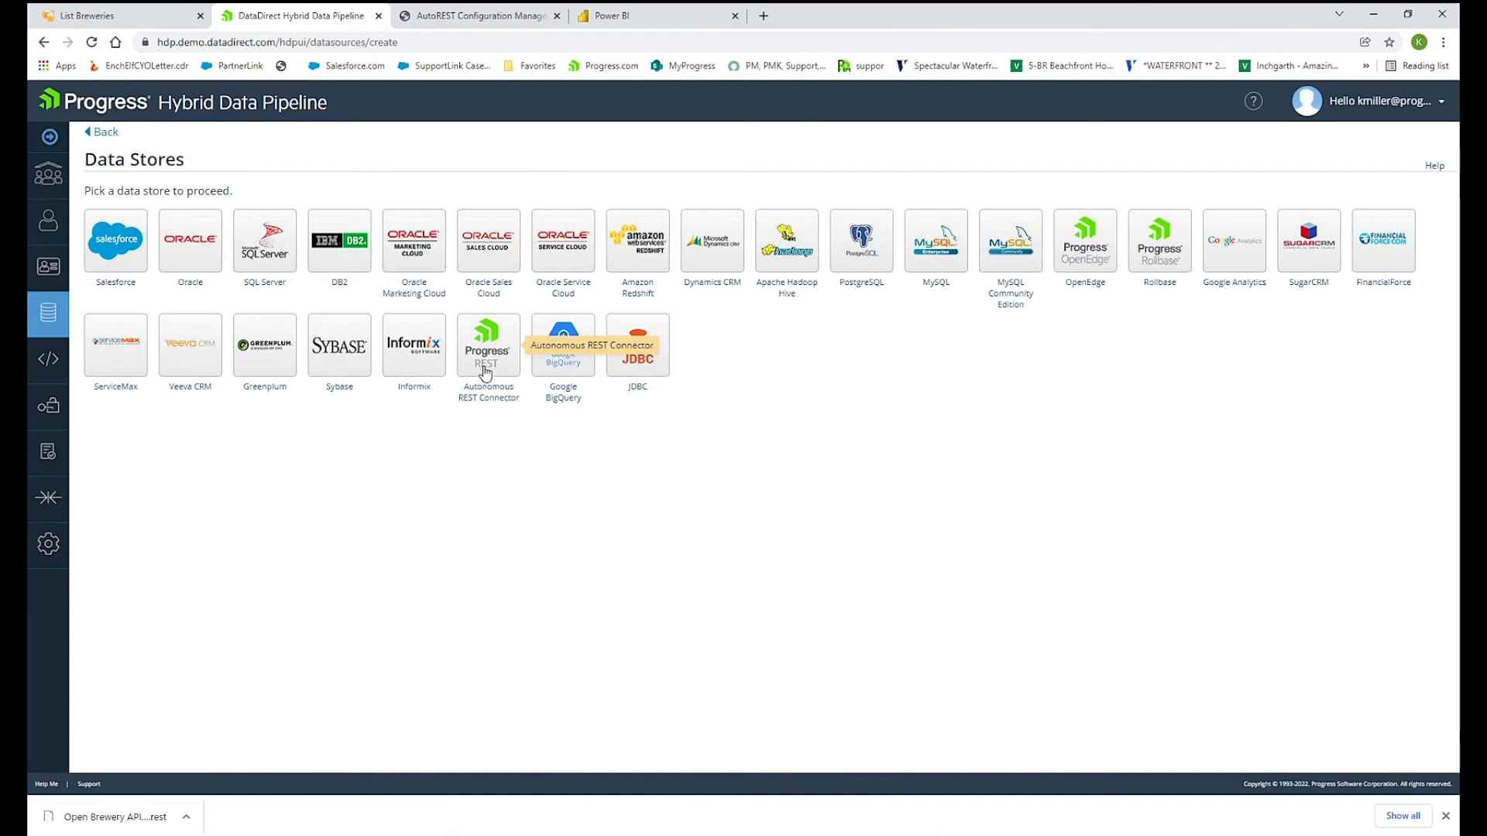
left_click(487, 344)
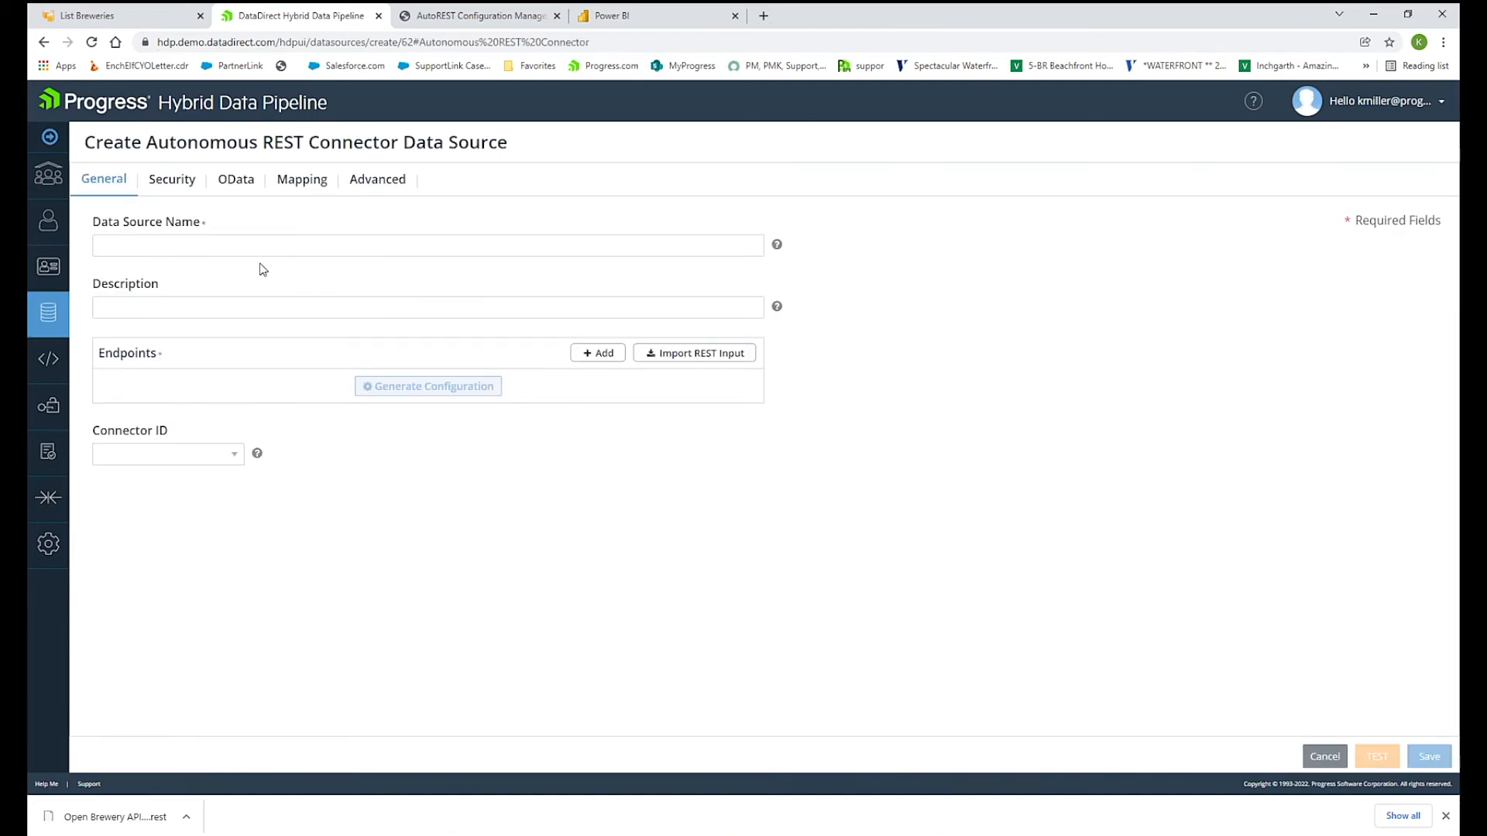
Name the source 'Breweries', import the brewery API .rest file's endpoints, and generate the configuration.
type("B")
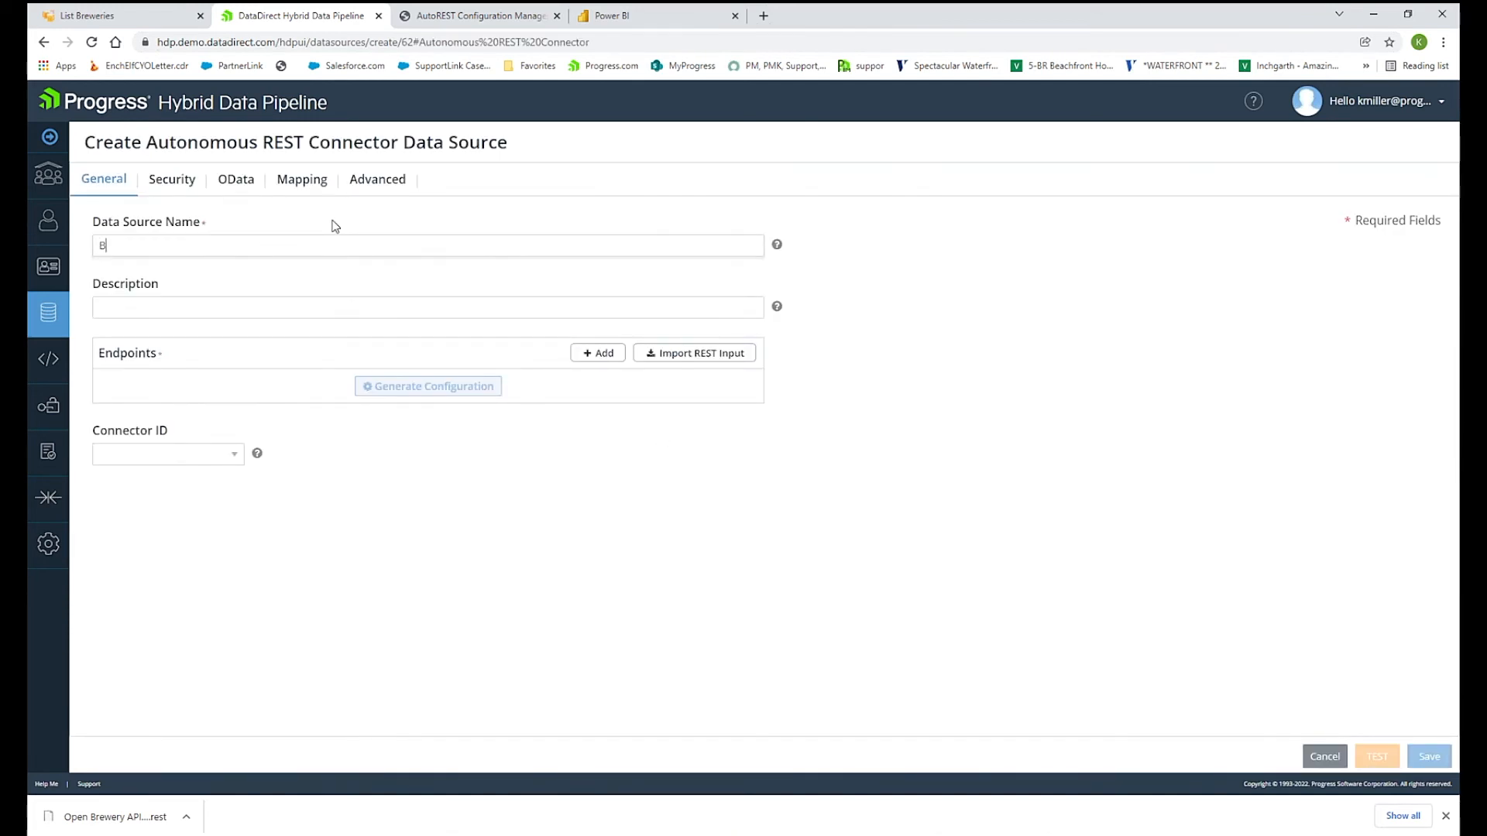
type("reweries")
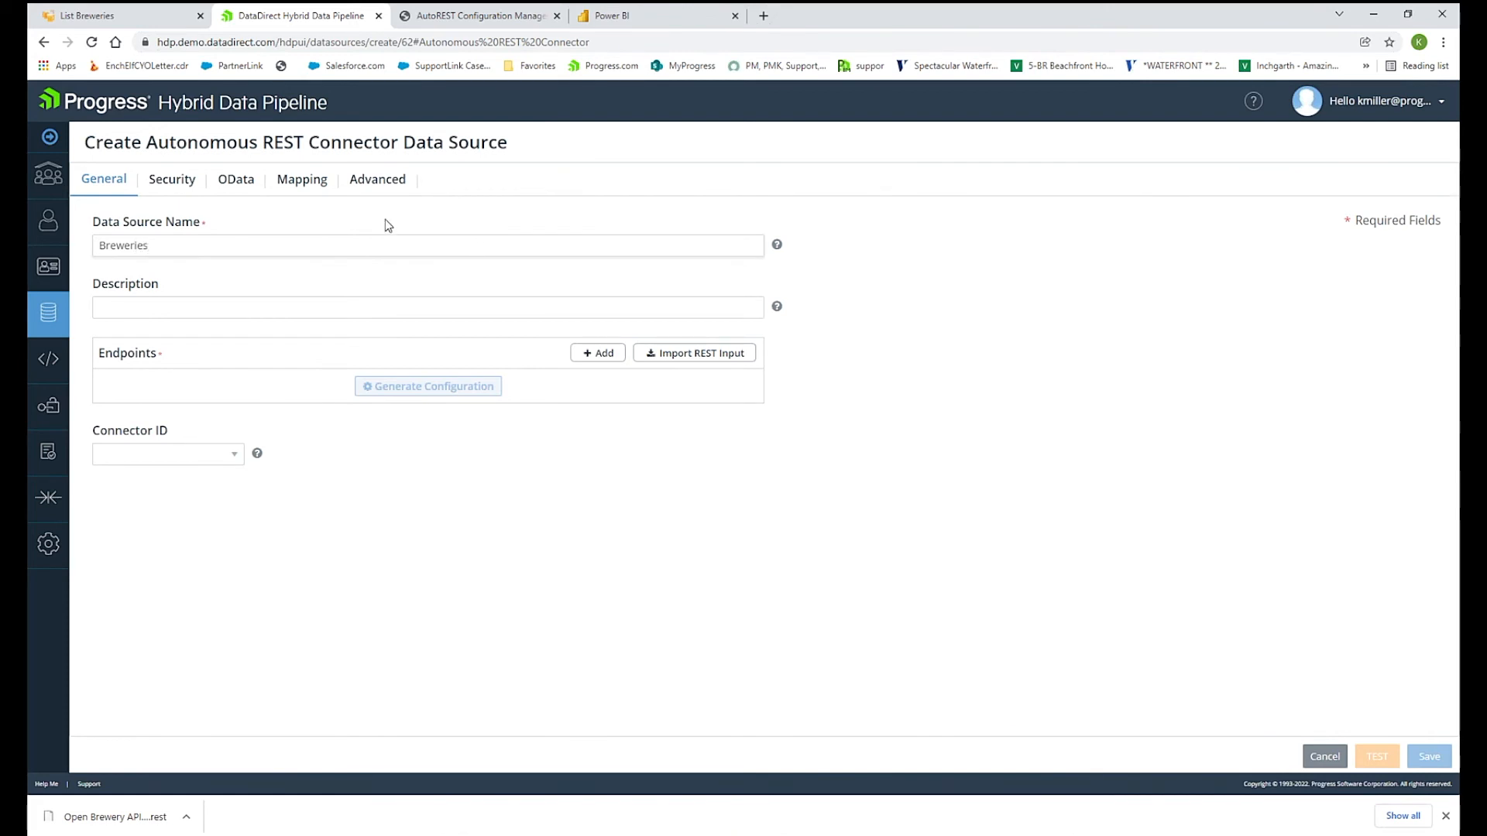
left_click(695, 352)
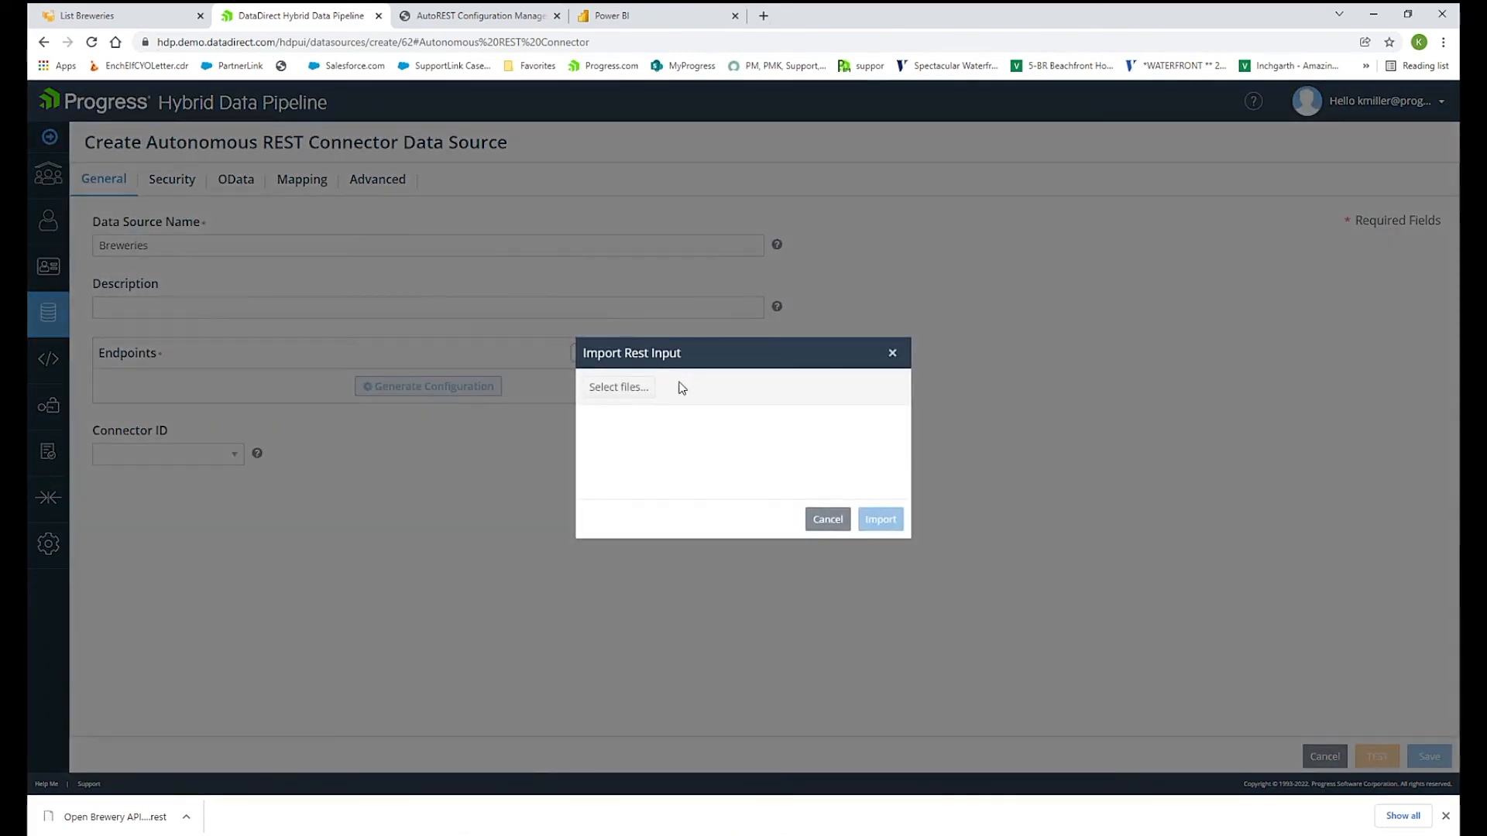
left_click(618, 388)
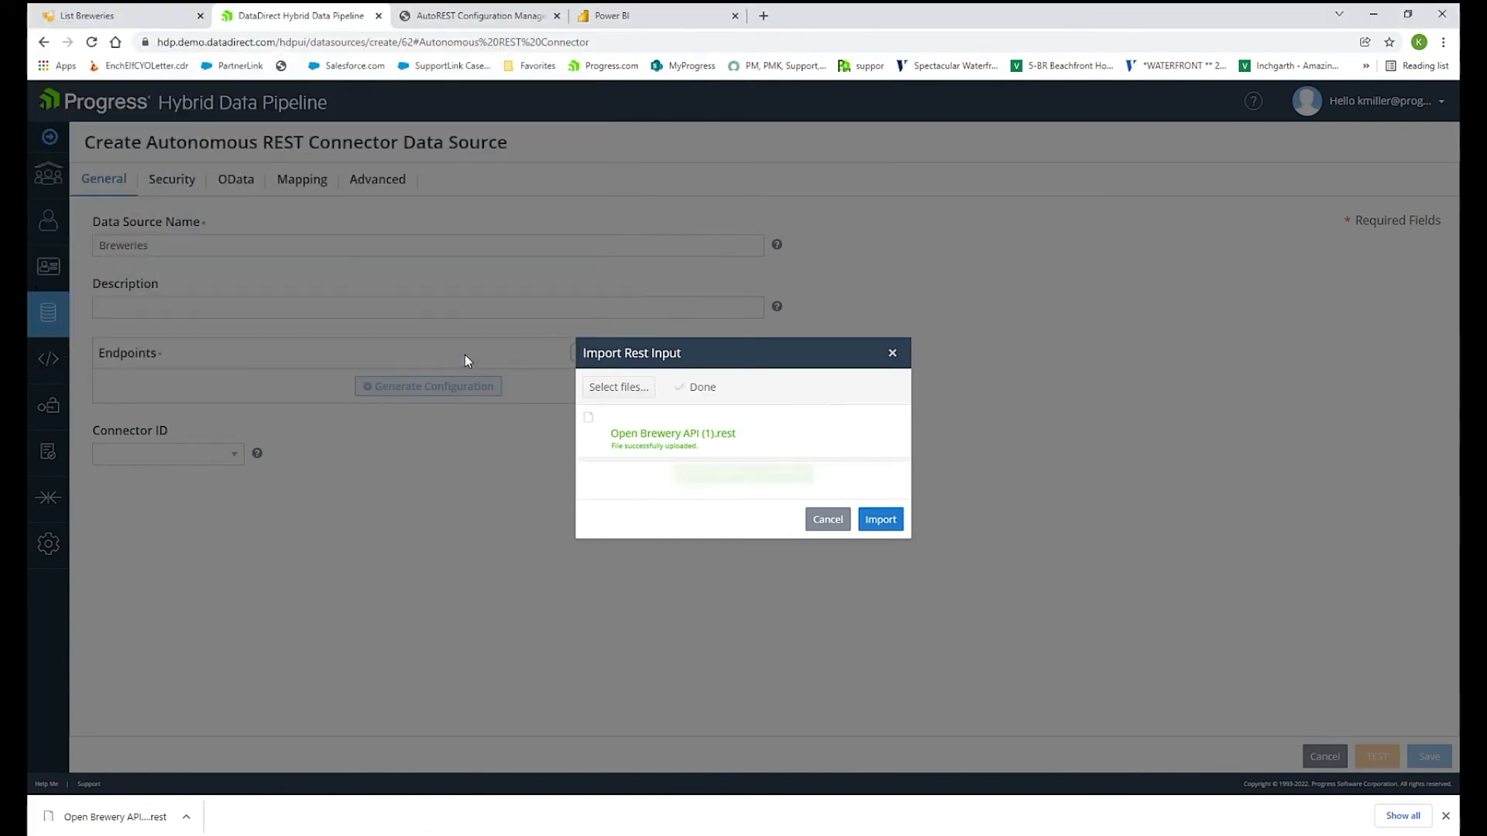
left_click(881, 519)
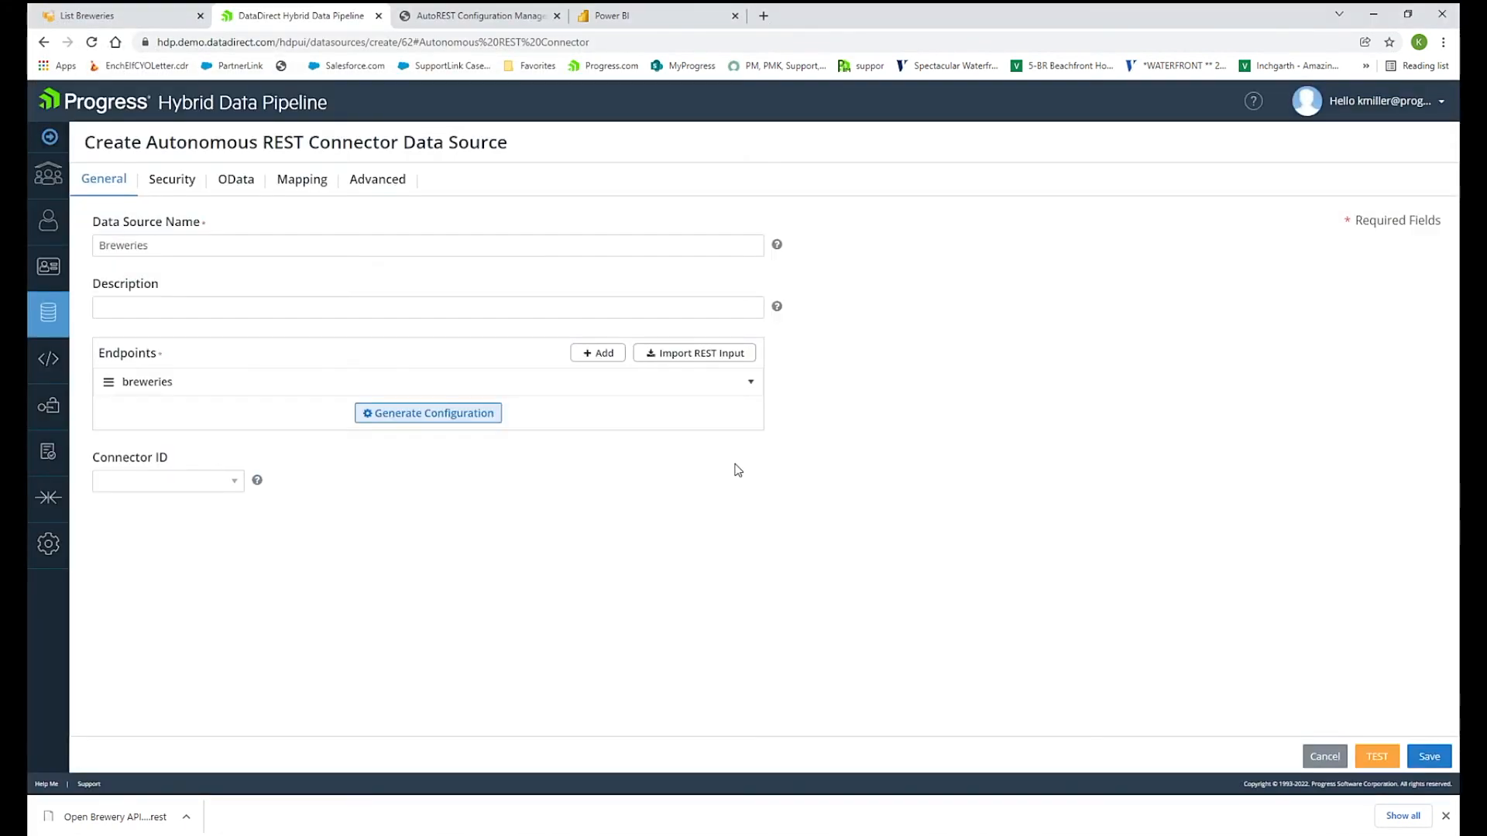
left_click(749, 382)
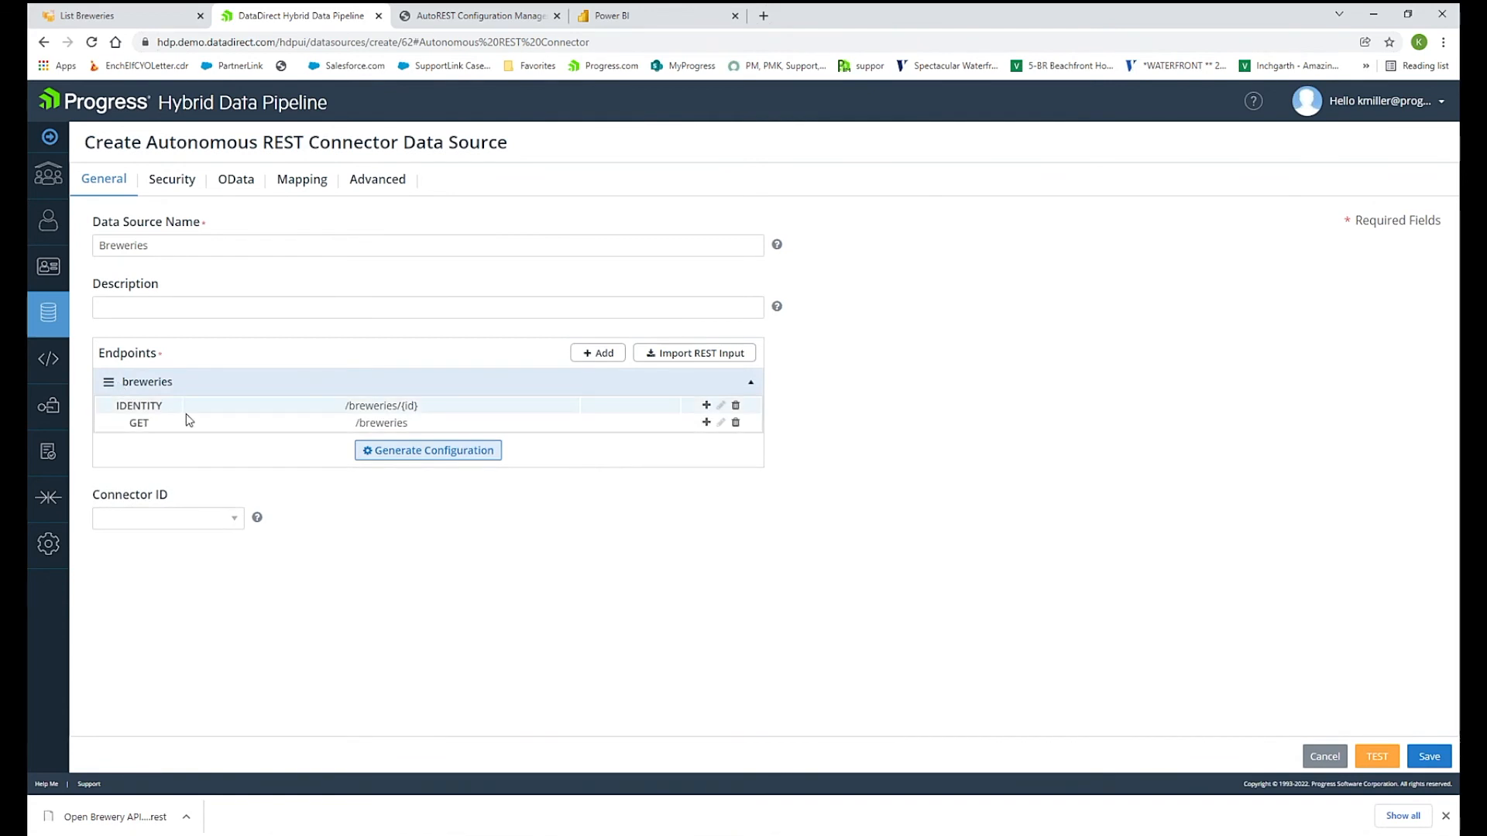
left_click(427, 450)
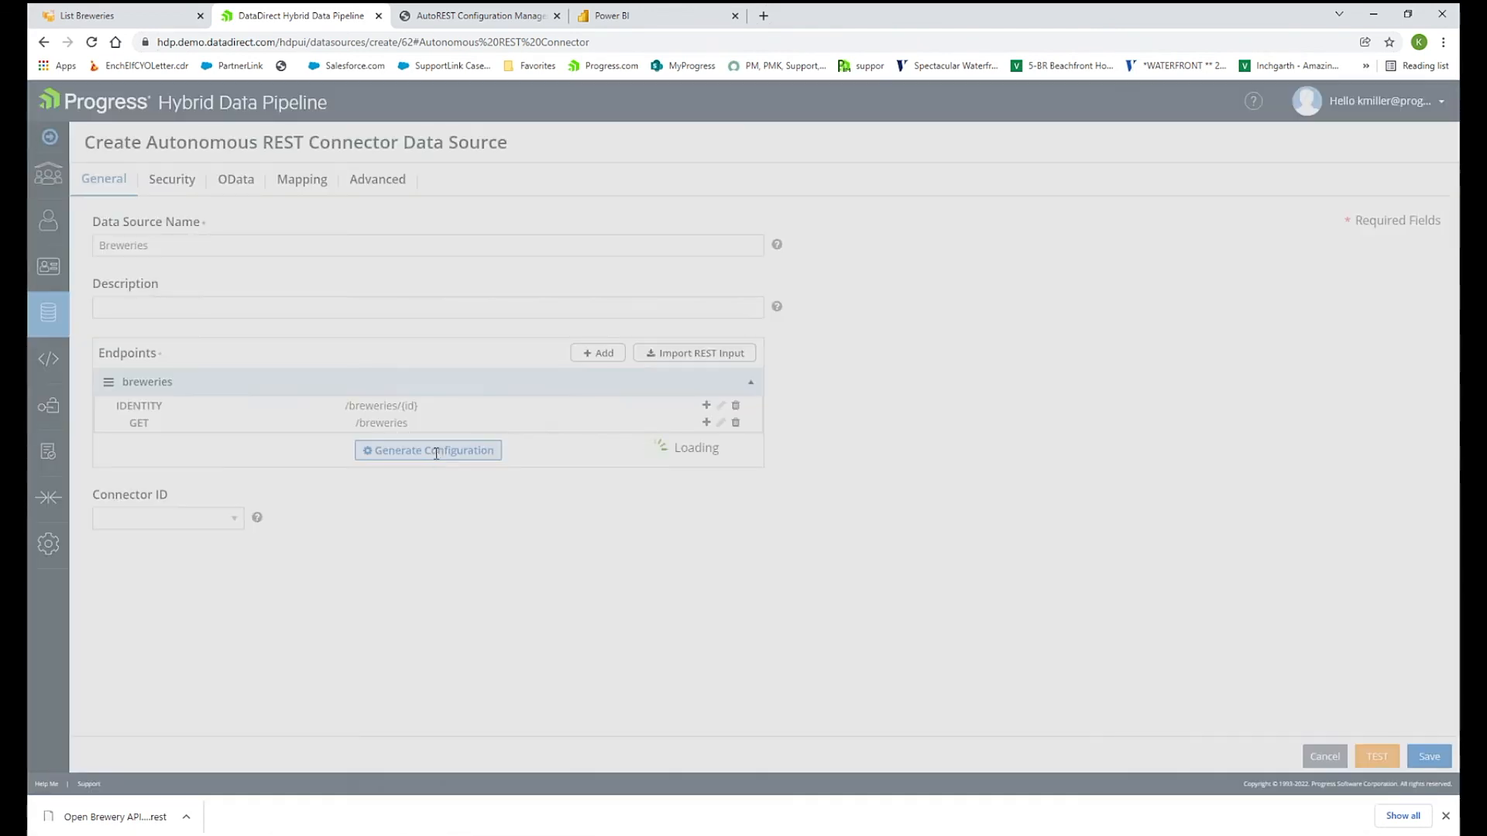
Review the generated breweries metadata, then open the OData schema map configuration dialog.
left_click(428, 450)
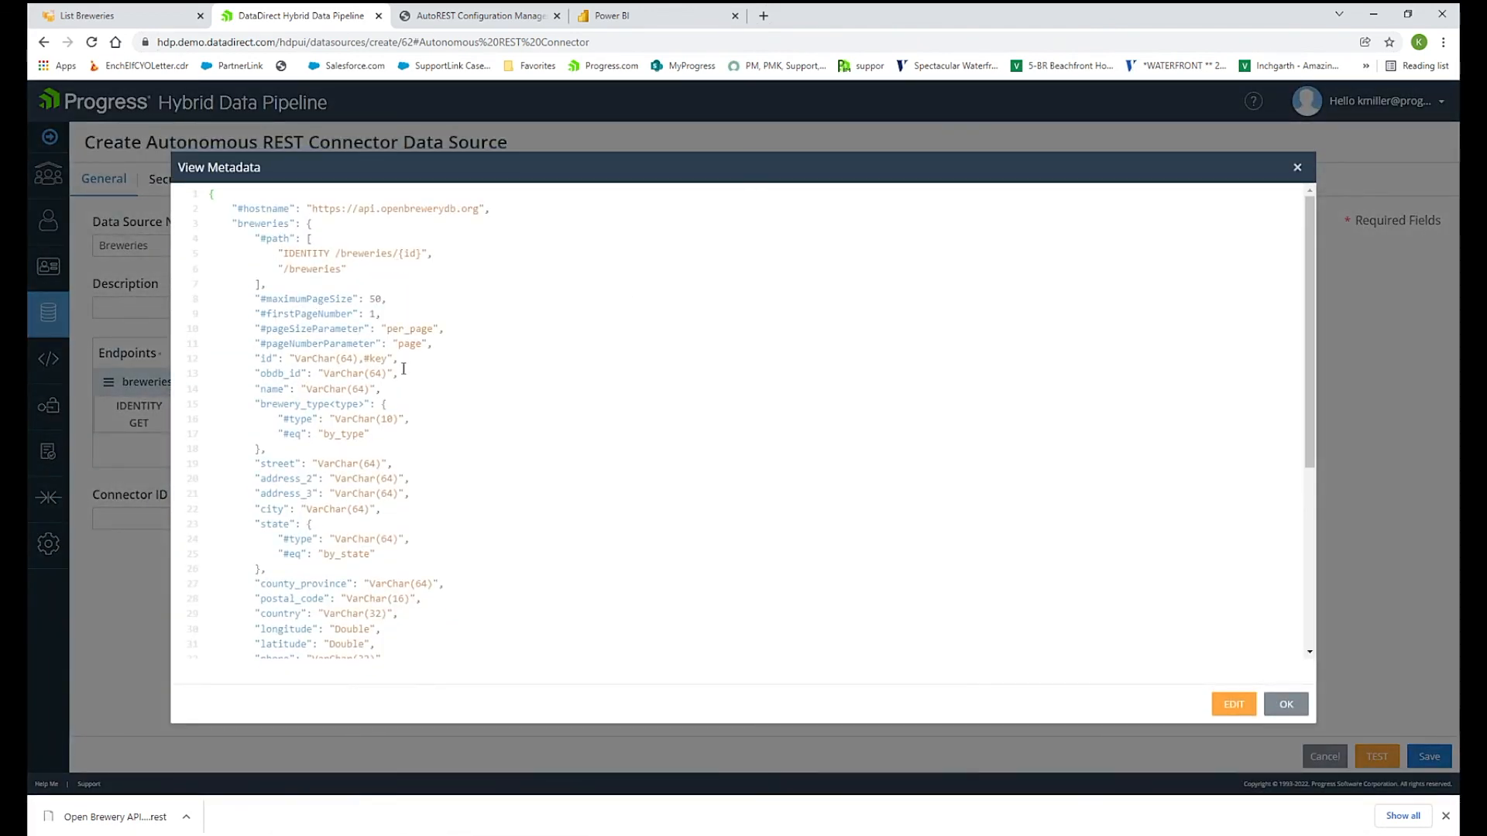
mouse_move(526, 481)
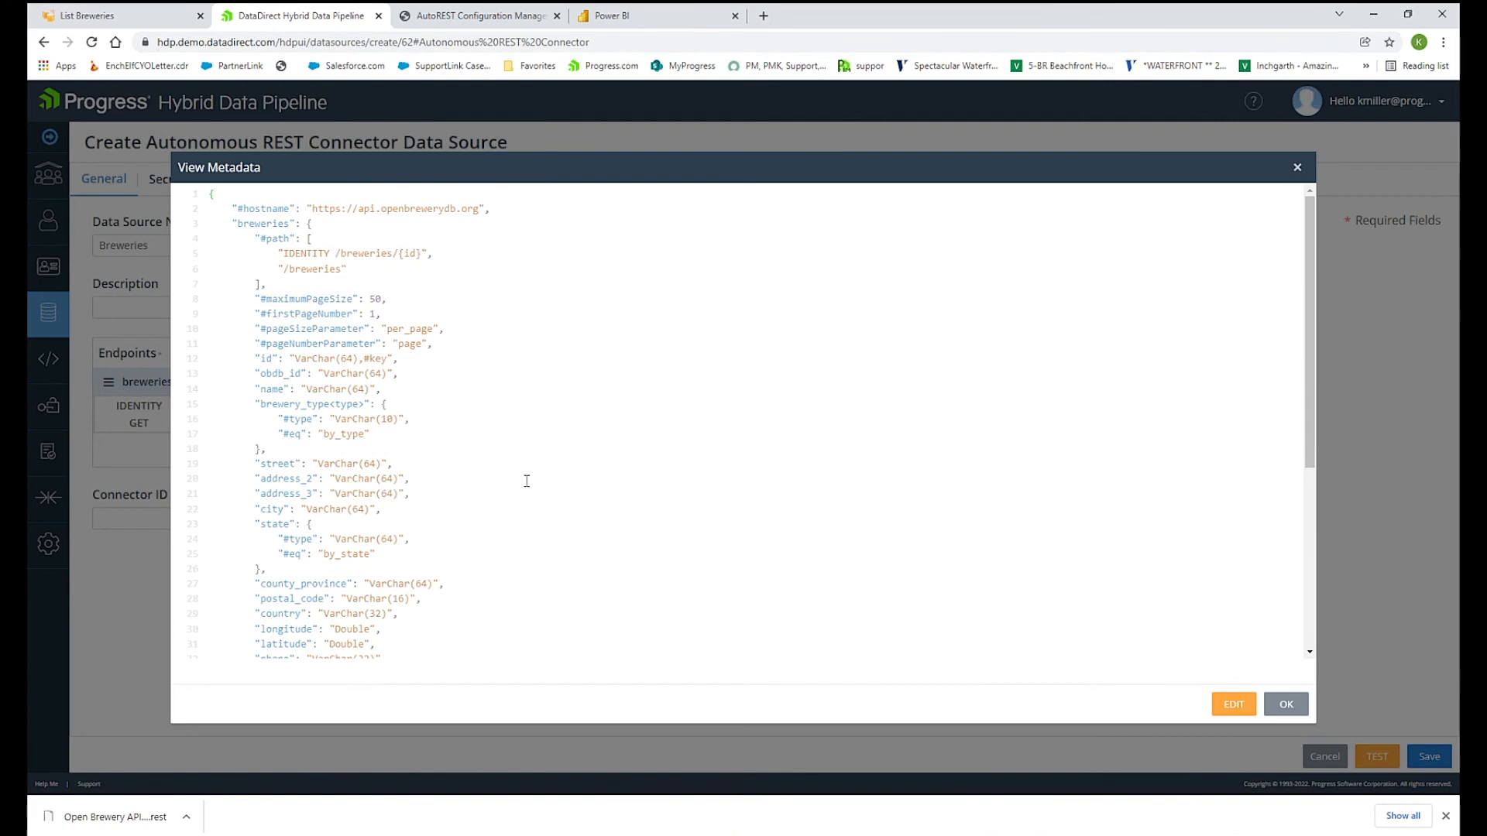
mouse_move(454, 394)
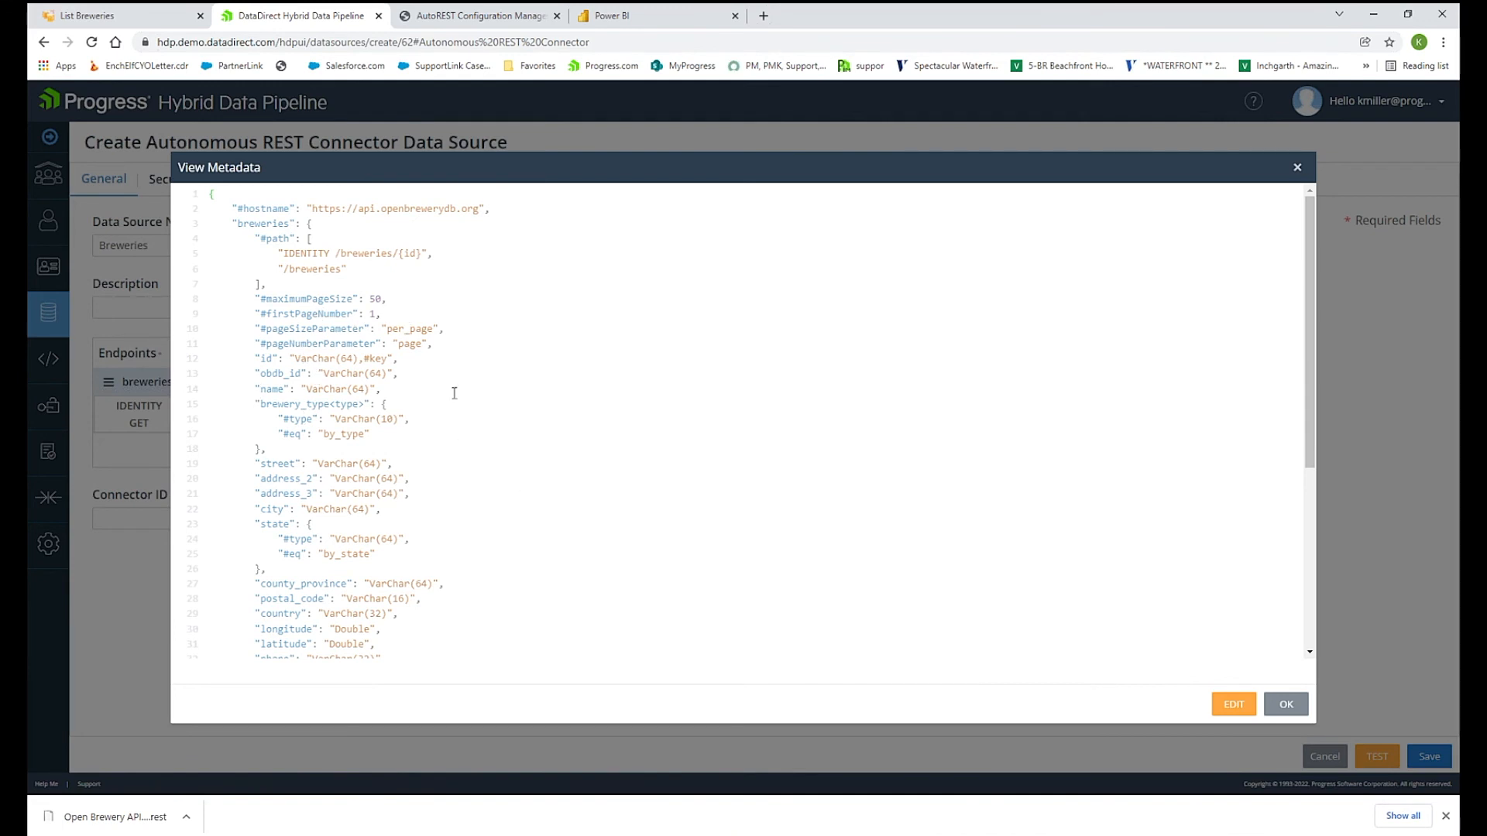
mouse_move(1190, 727)
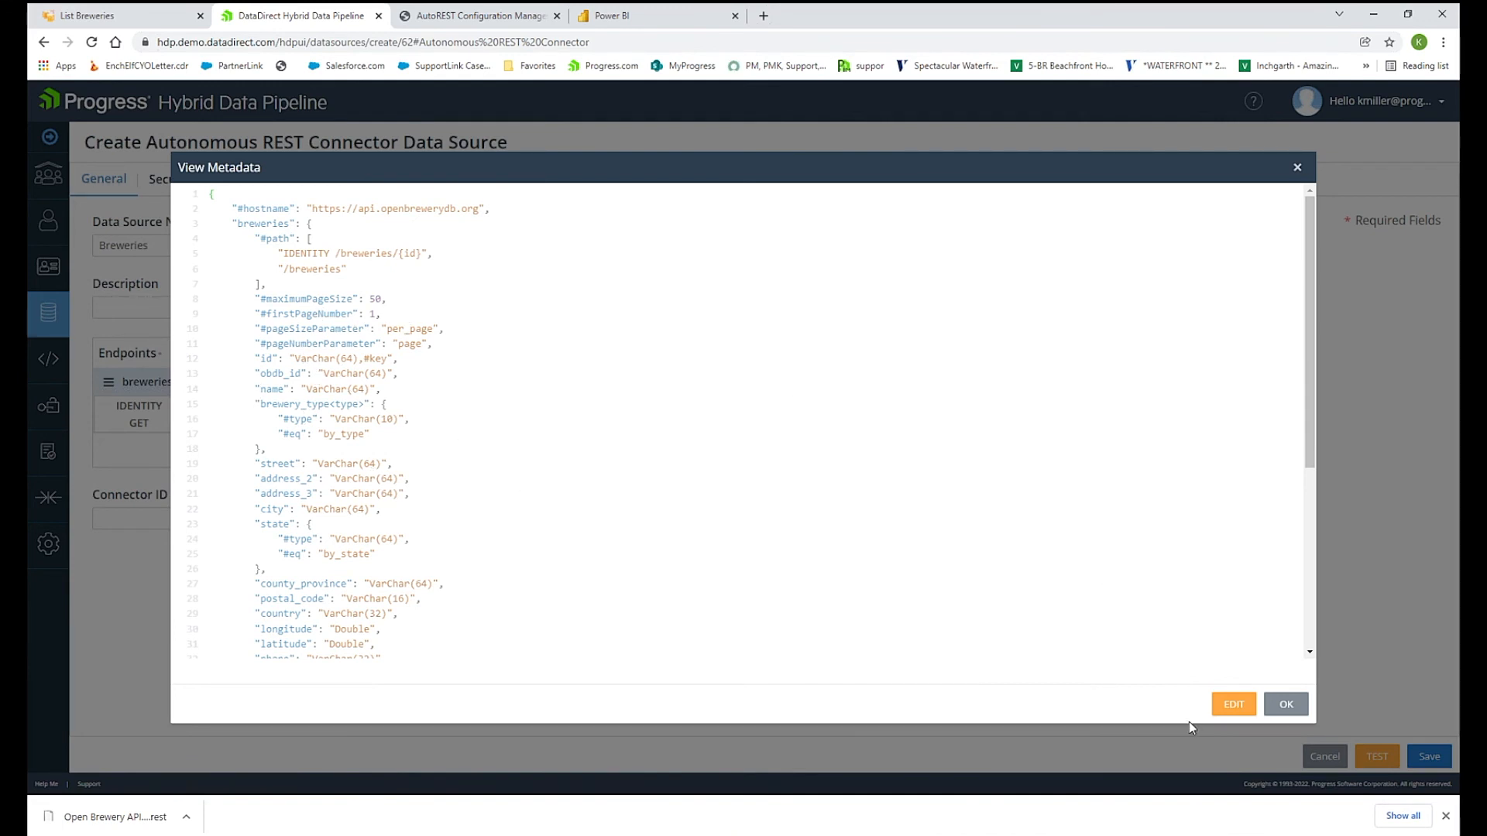
left_click(1233, 704)
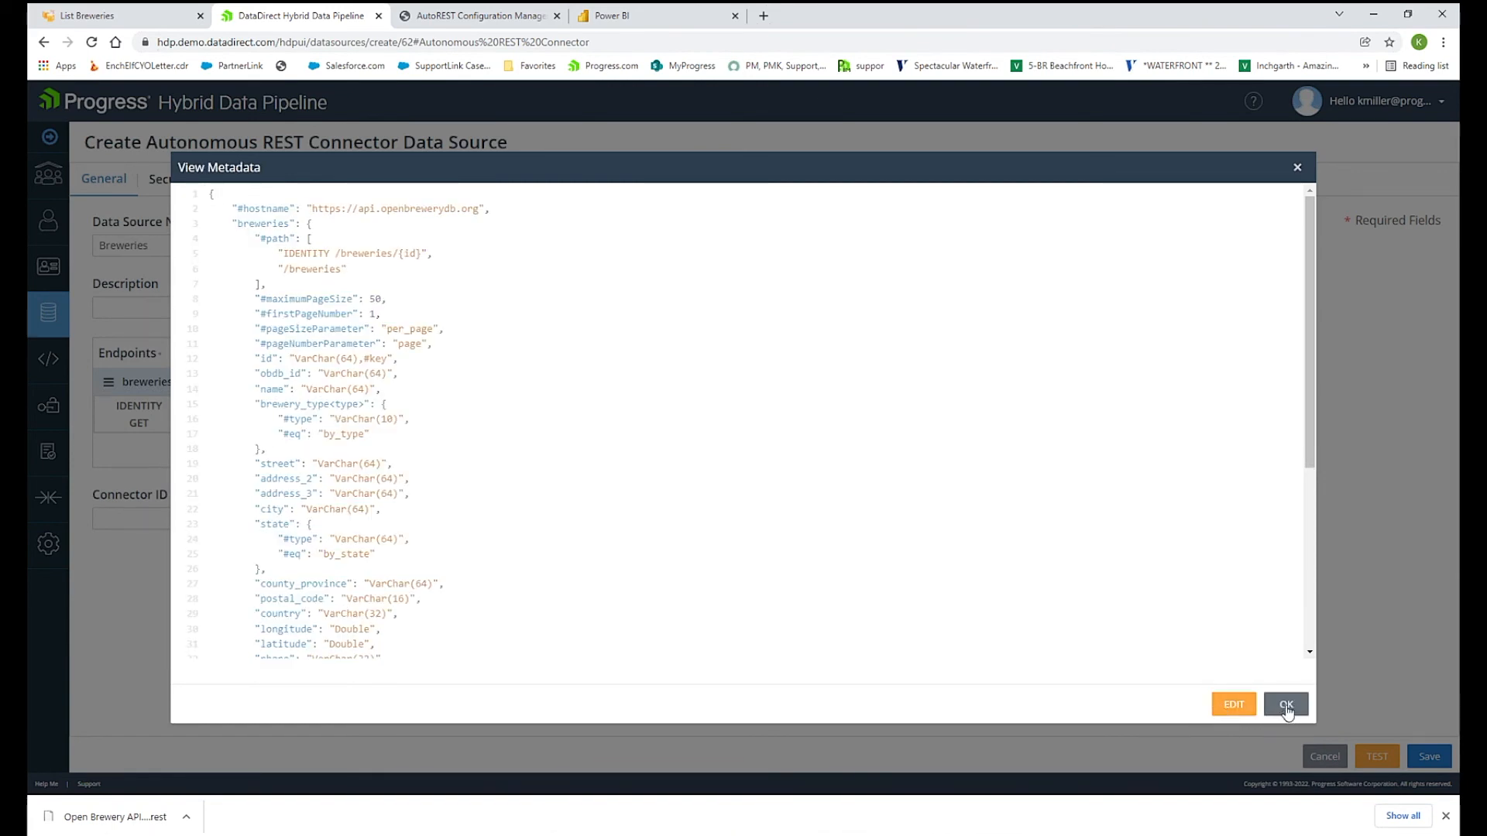
mouse_move(1284, 164)
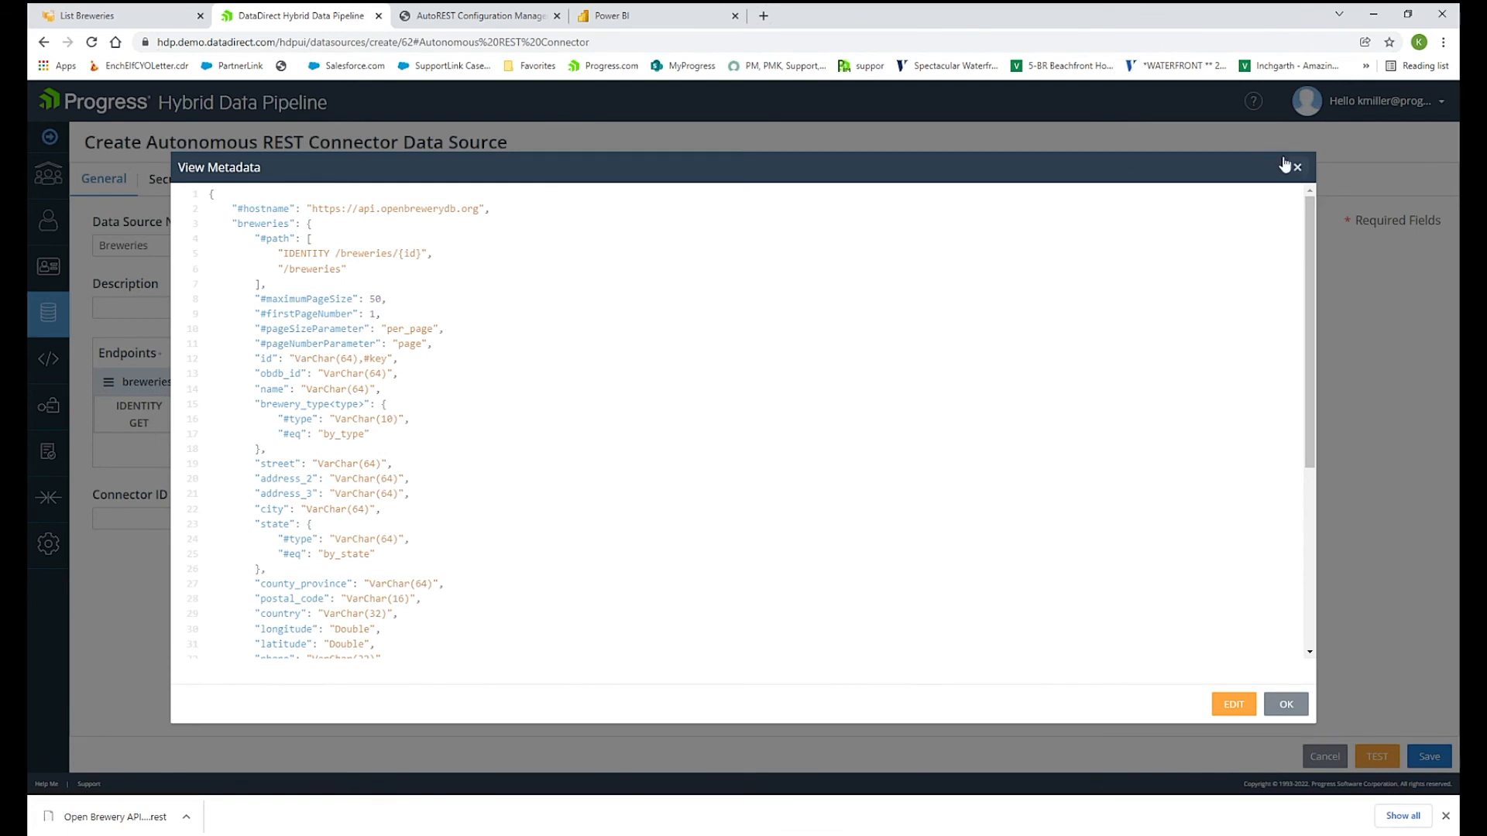
left_click(1300, 167)
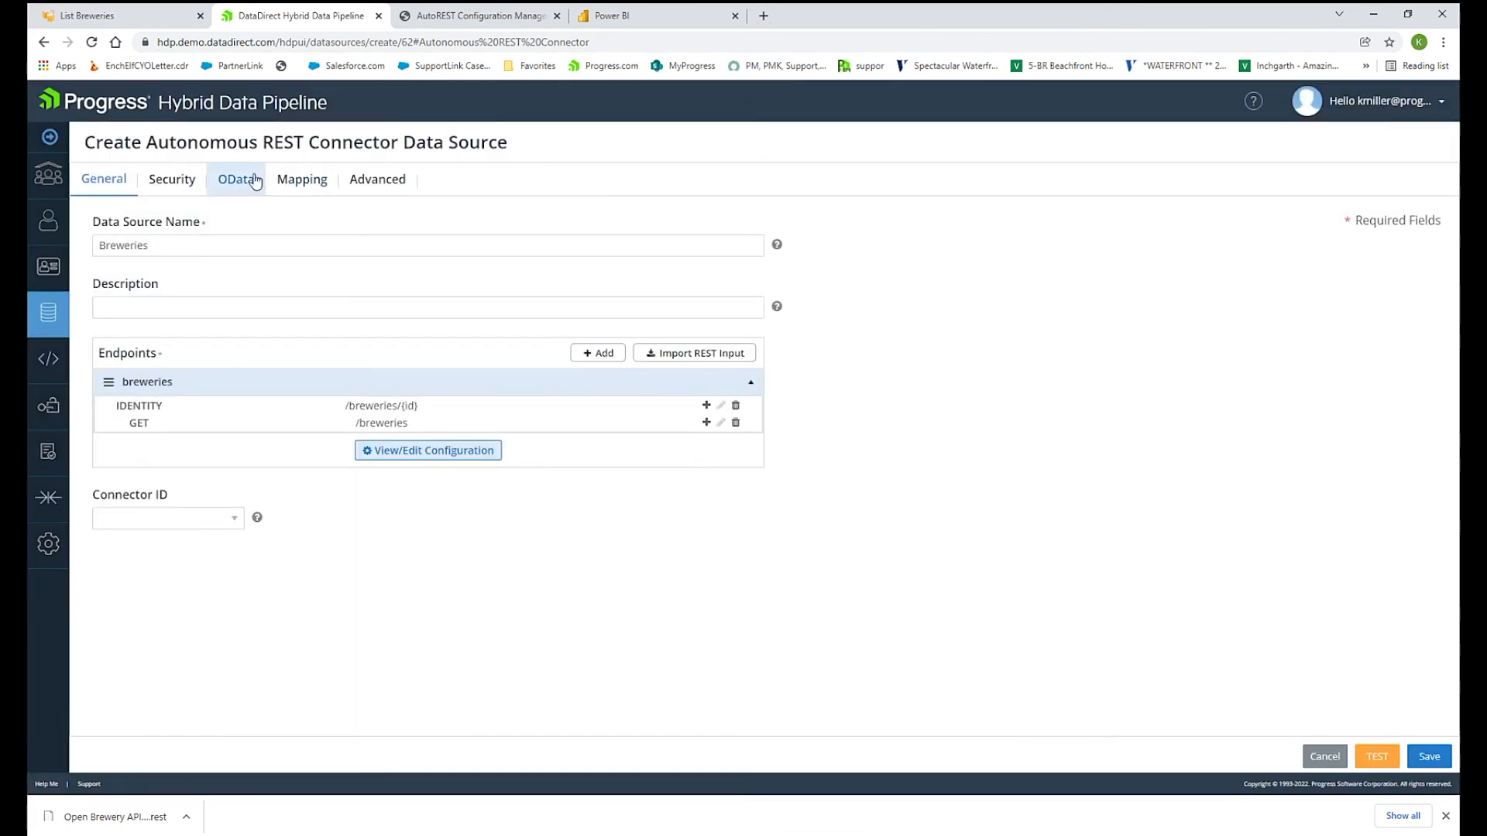
left_click(236, 179)
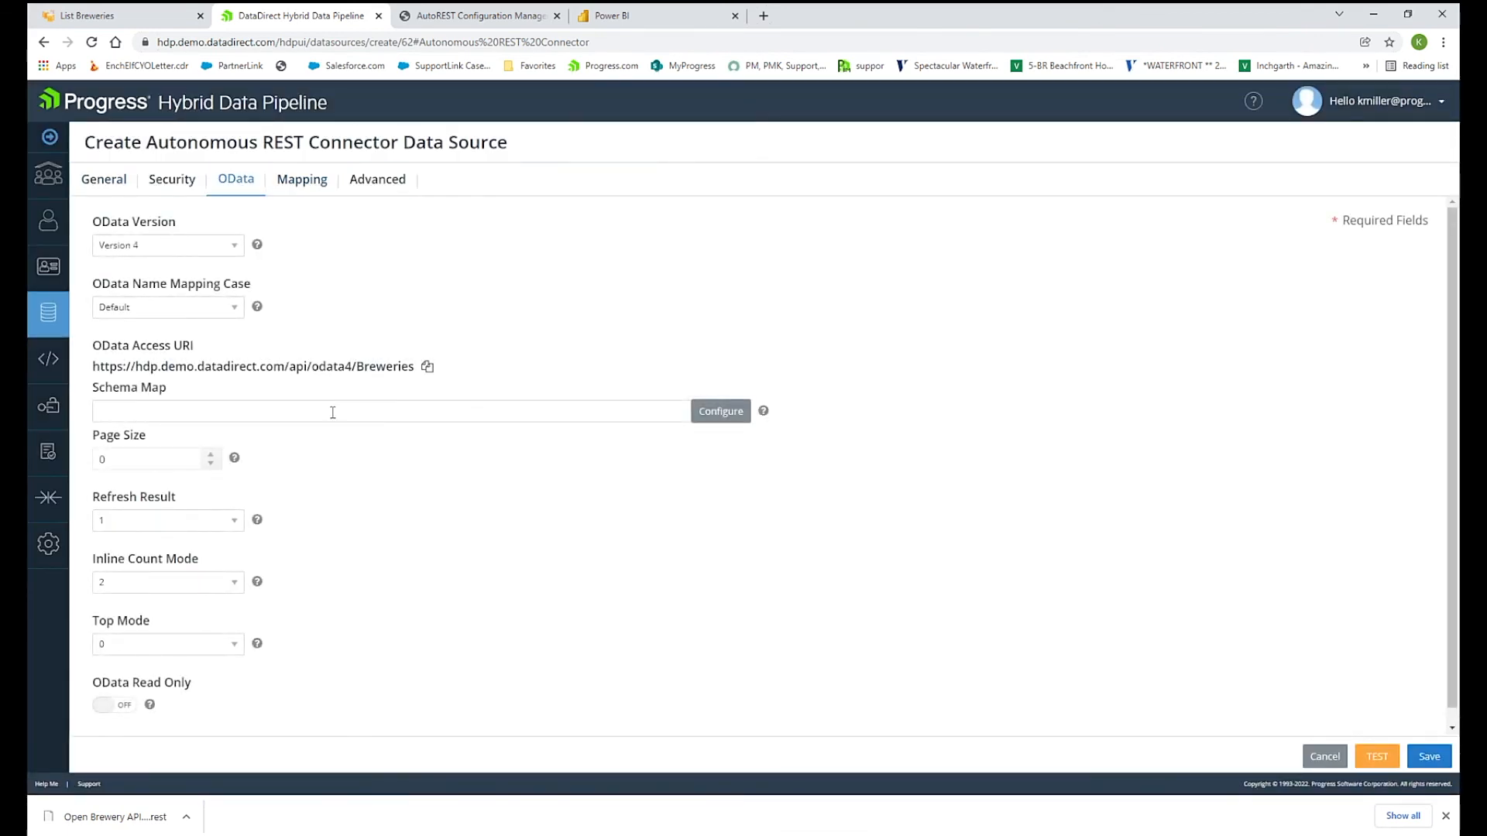
left_click(720, 411)
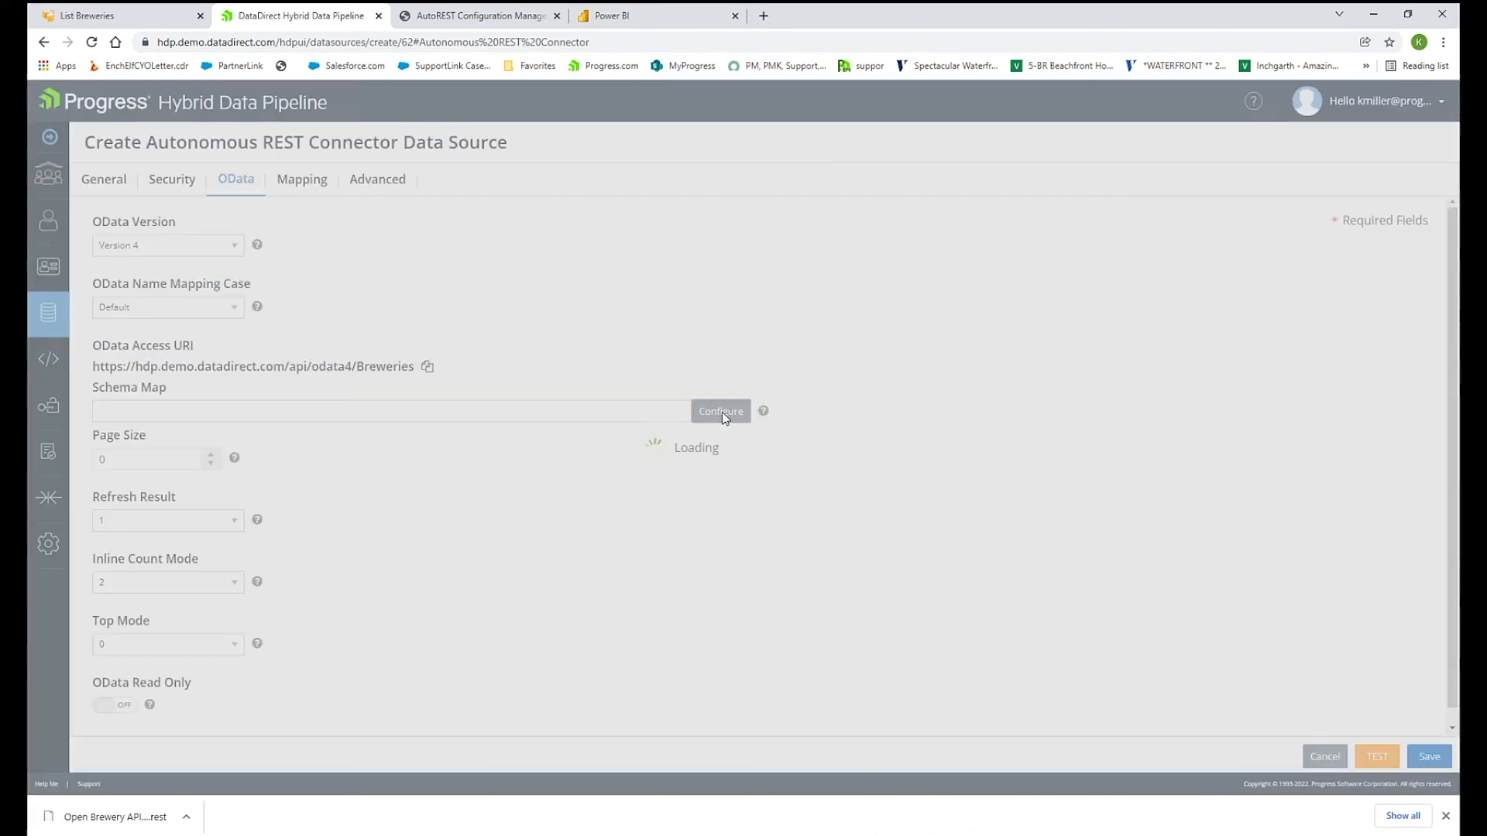
left_click(720, 411)
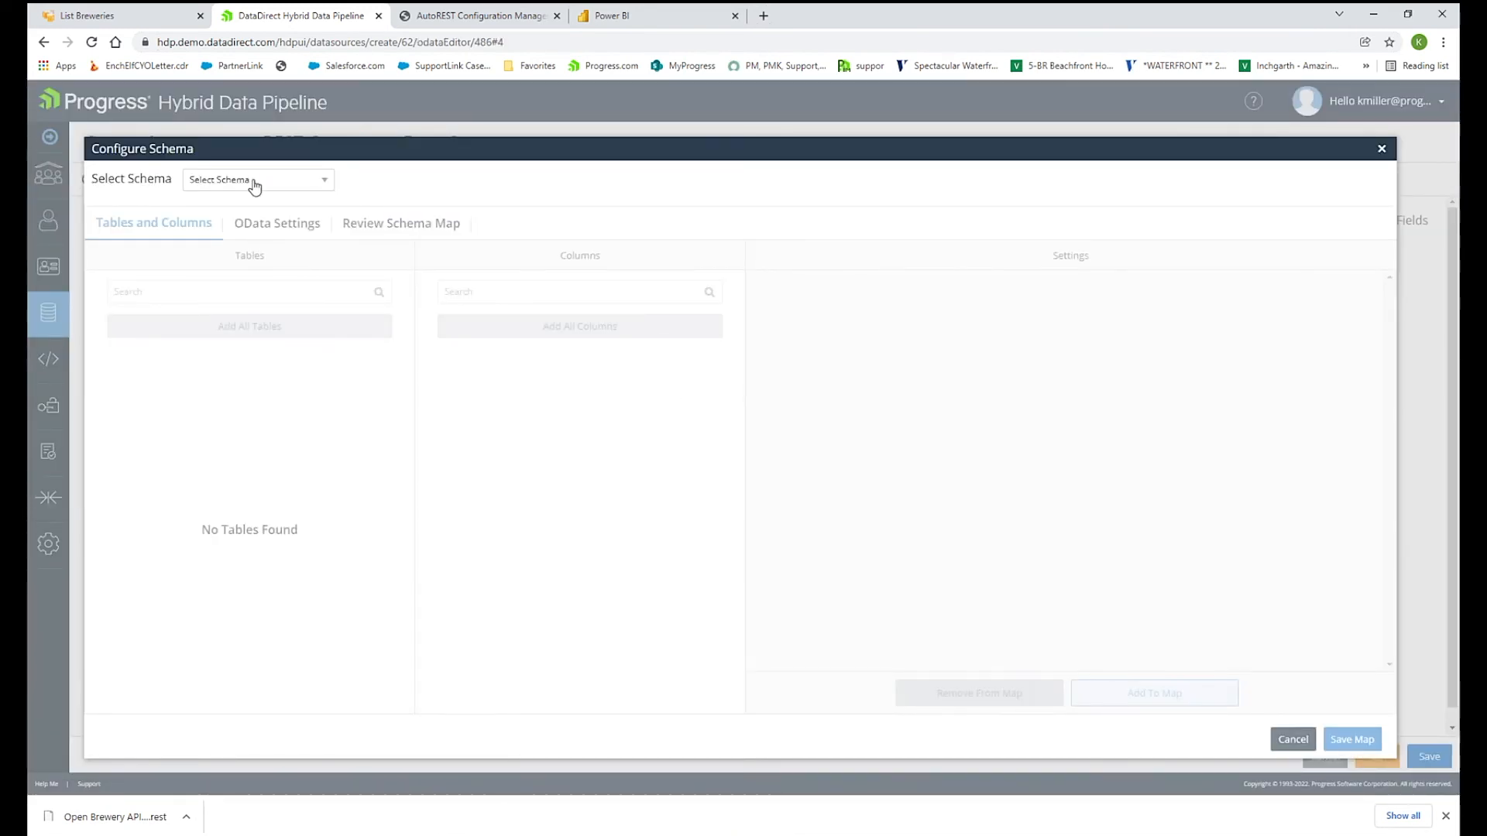
Map the AUTOREST schema, remove _CONFIGURATION, review the BREWERIES columns, and save the map.
left_click(258, 180)
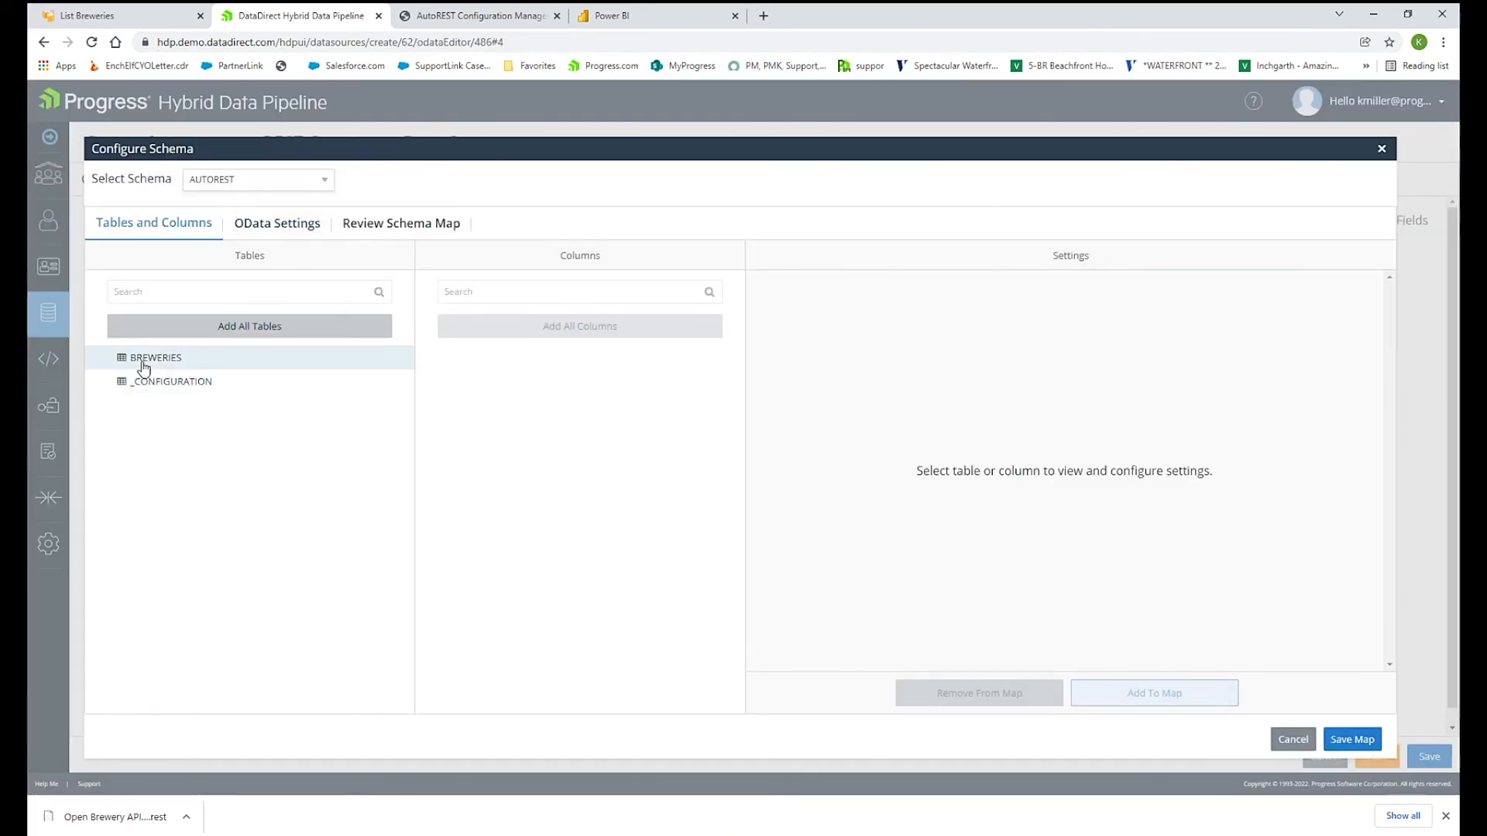
left_click(170, 382)
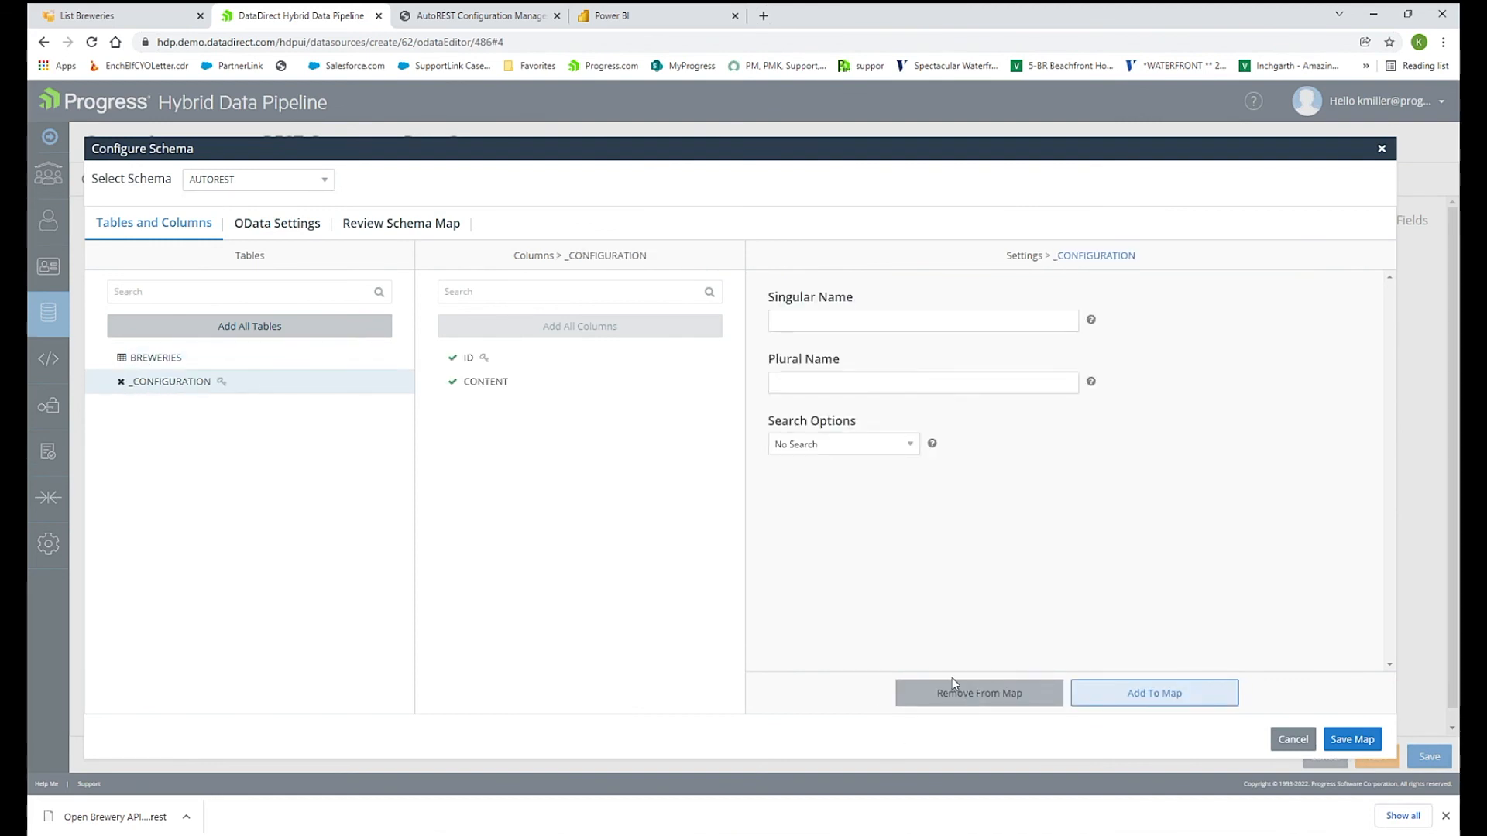
left_click(155, 358)
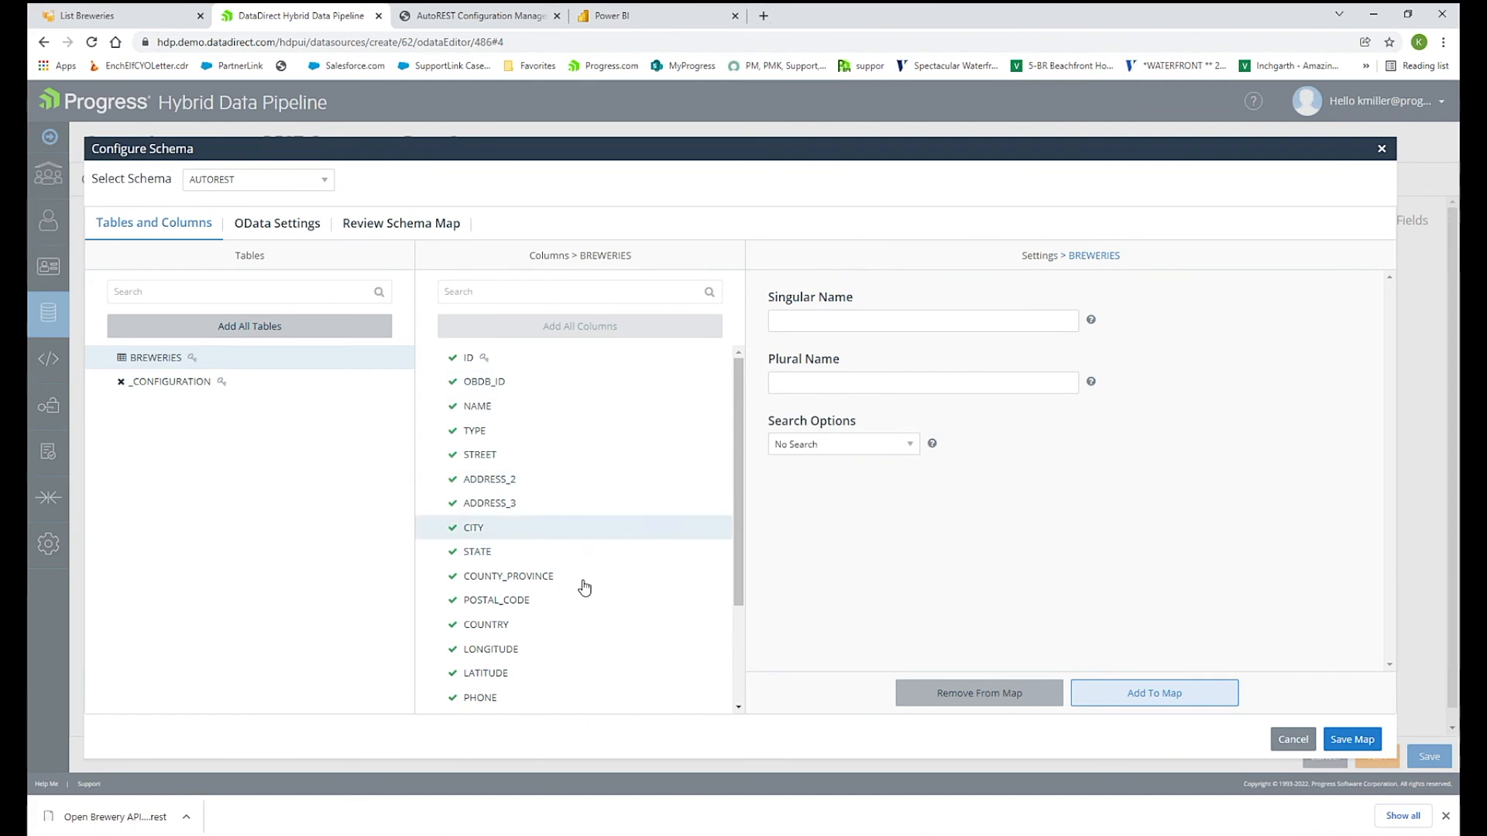
mouse_move(574, 551)
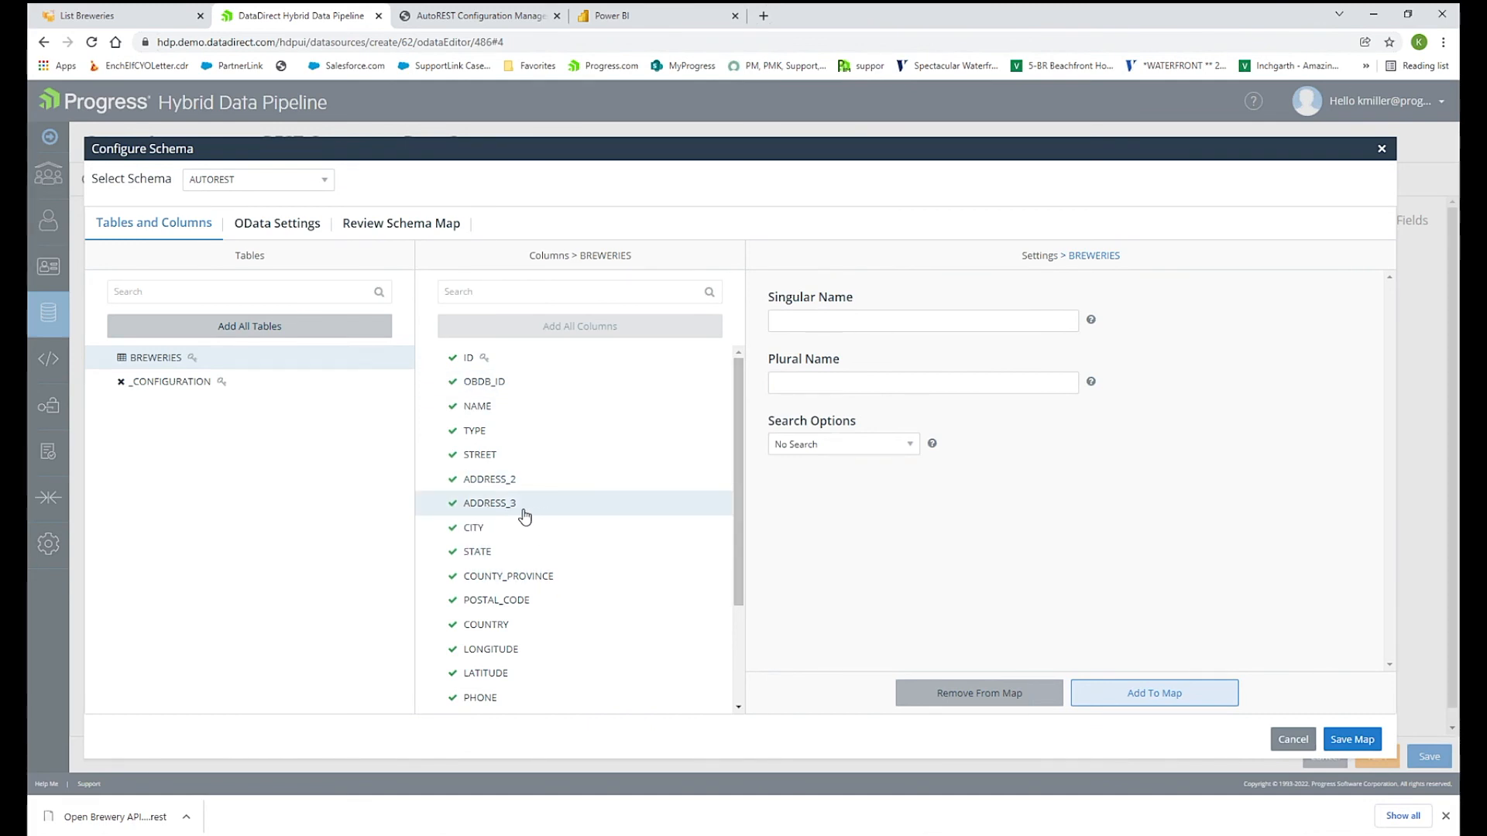
scroll("down", 3)
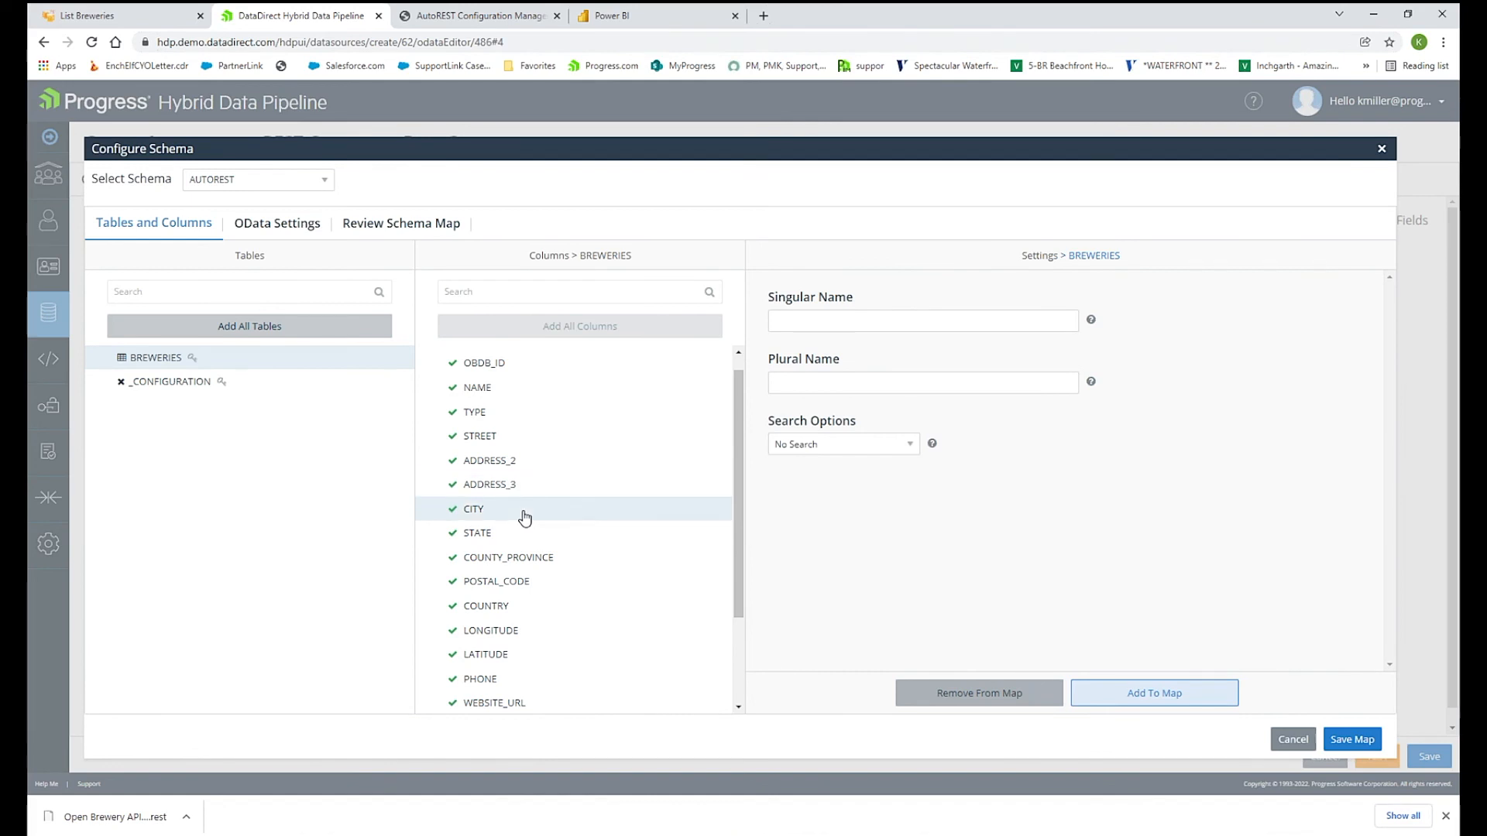
mouse_move(522, 509)
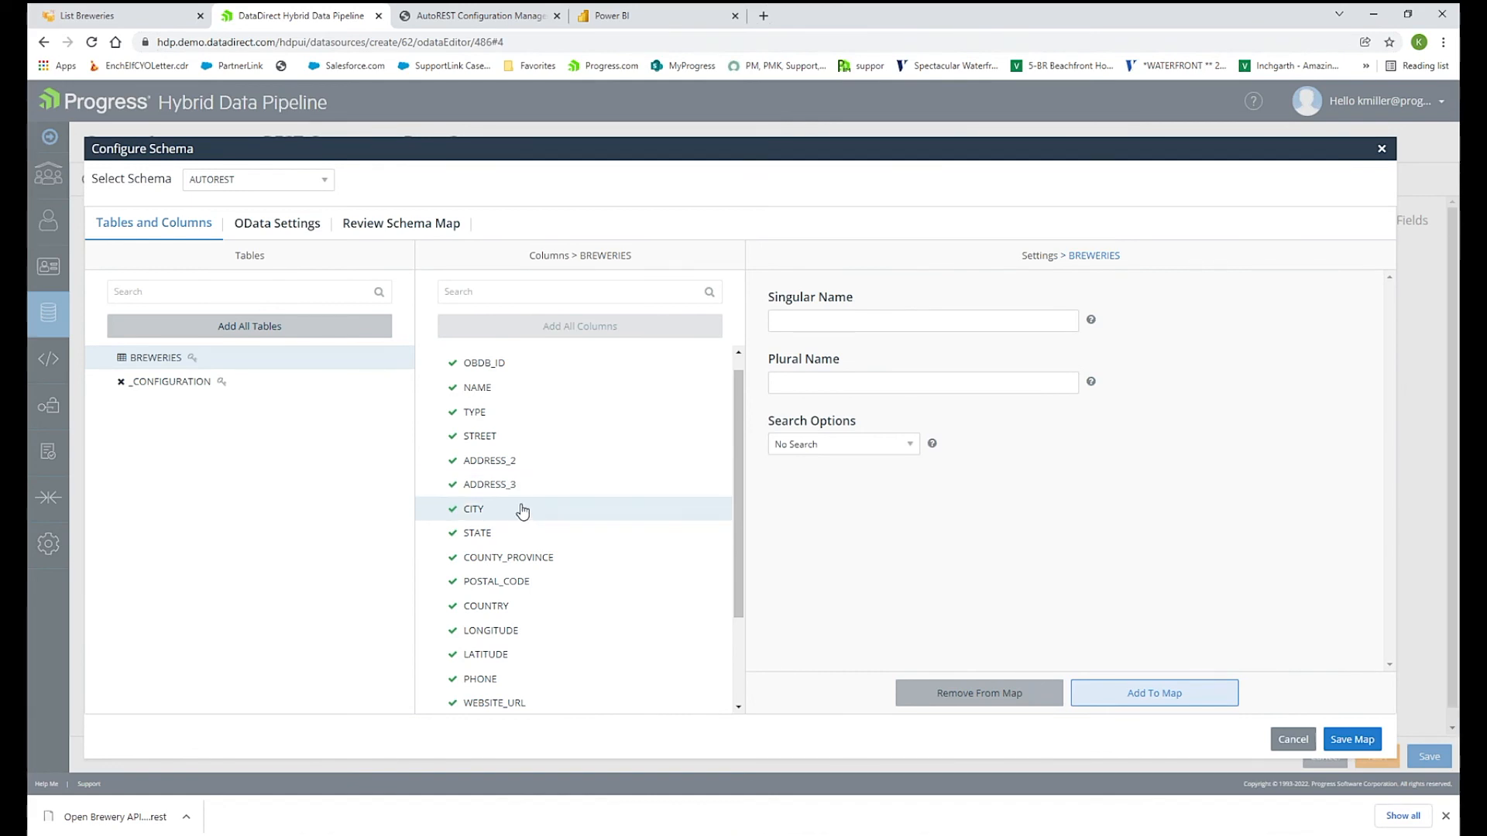
mouse_move(542, 509)
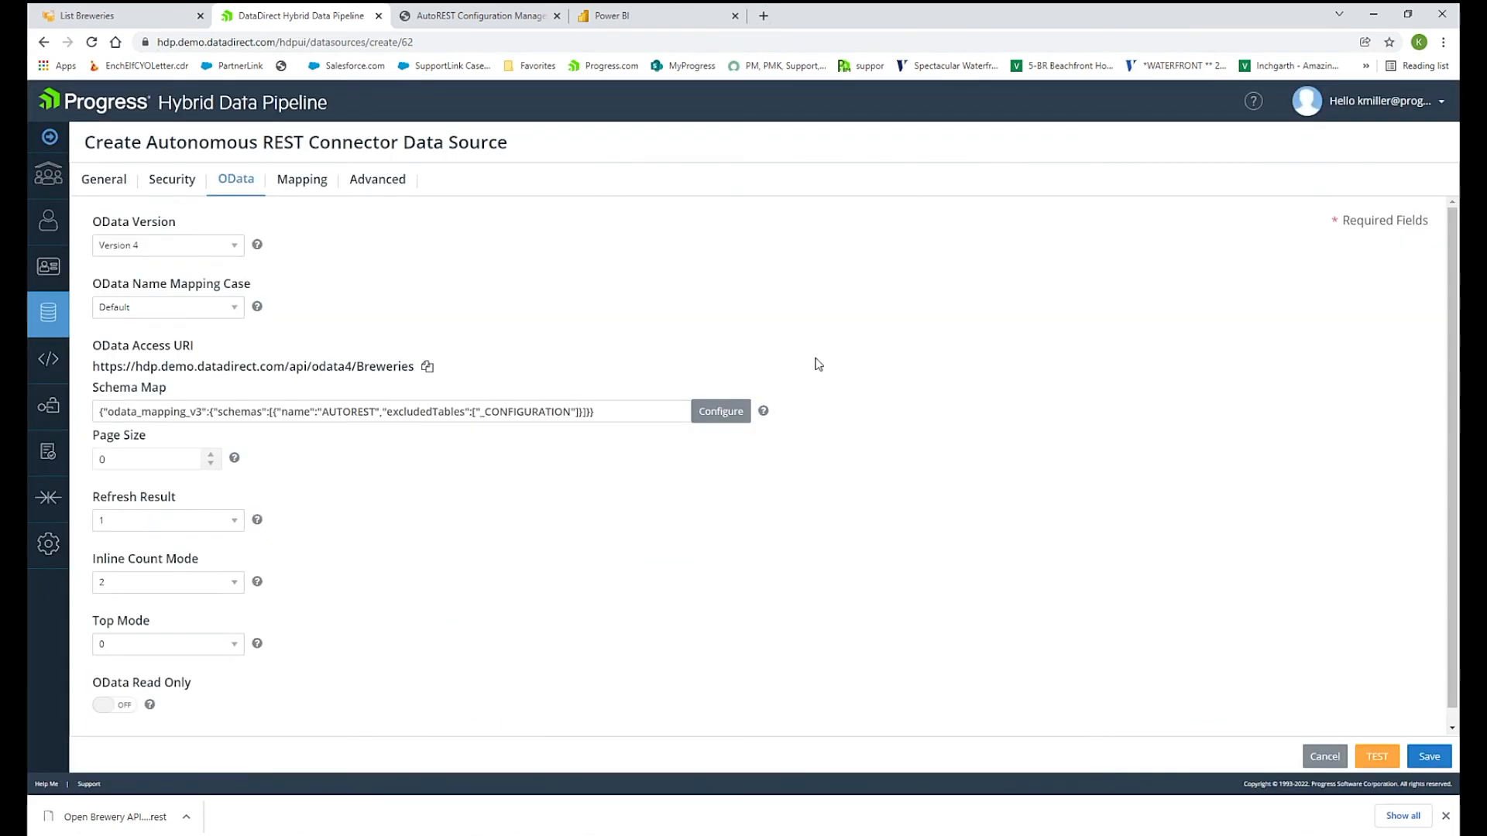
mouse_move(1168, 663)
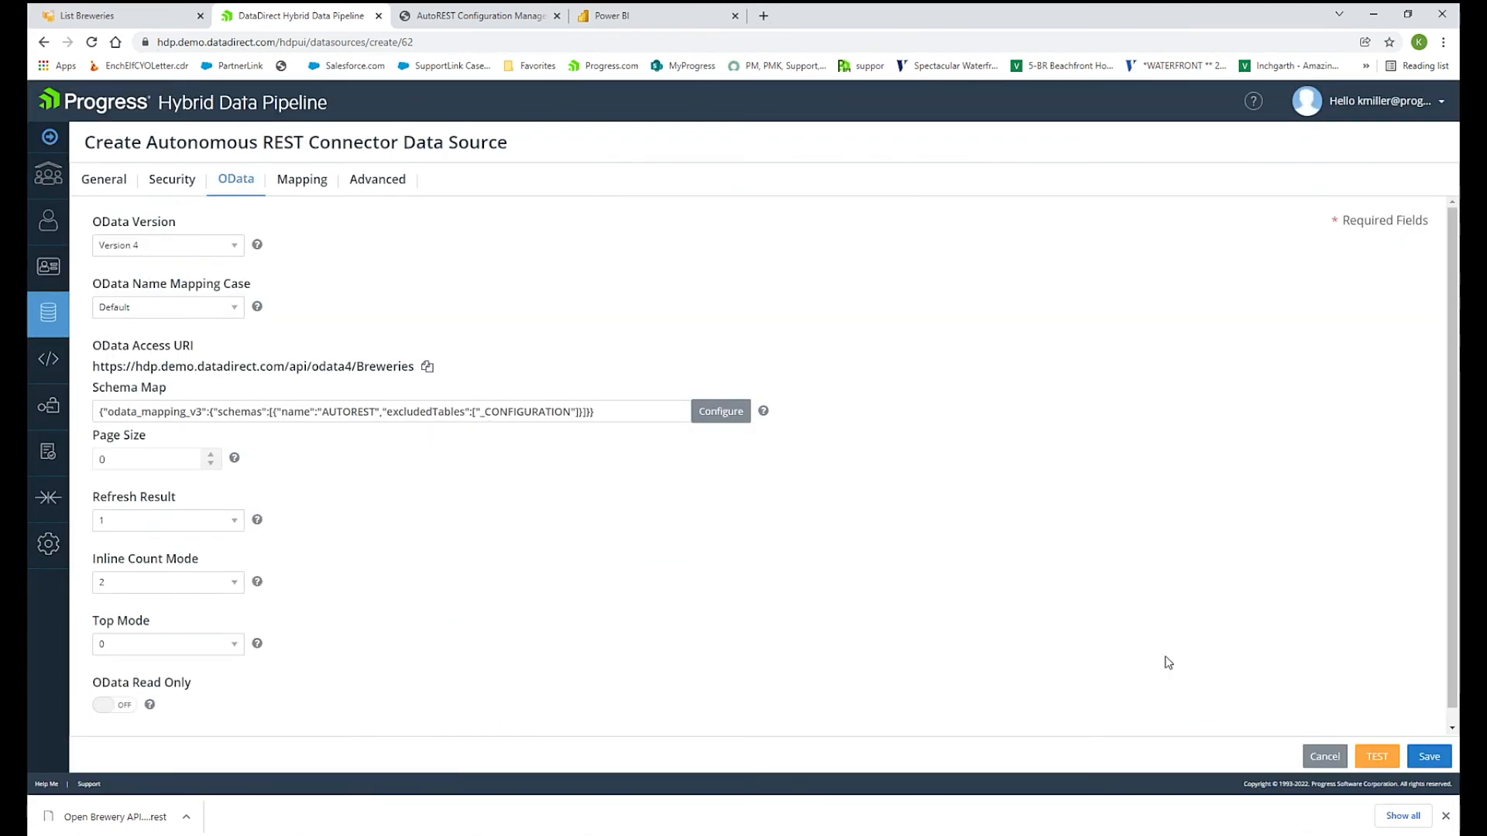
left_click(1432, 756)
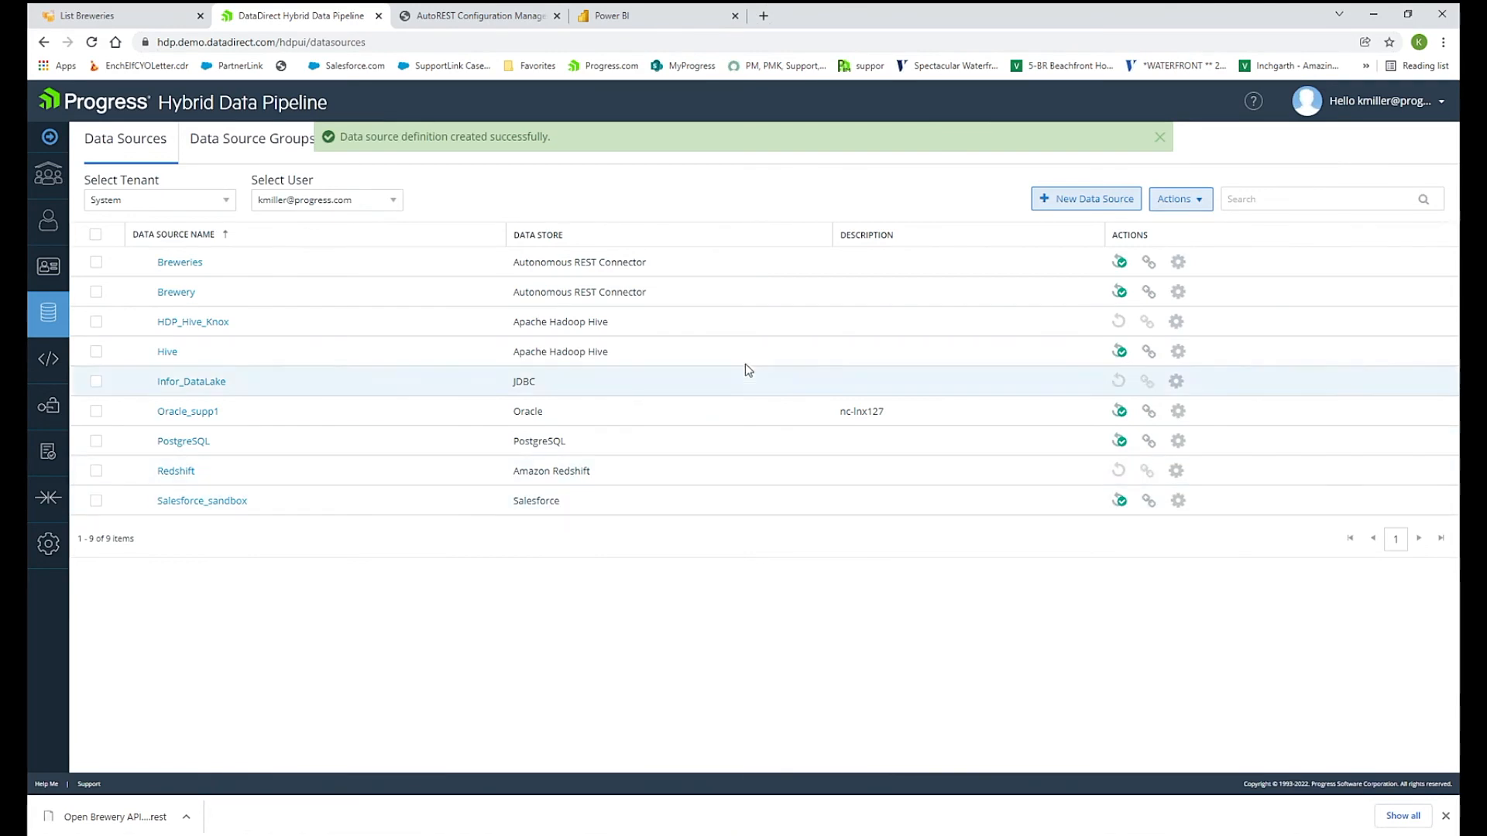
Sync the Breweries schema map, then bring up the Windows app search.
left_click(1119, 261)
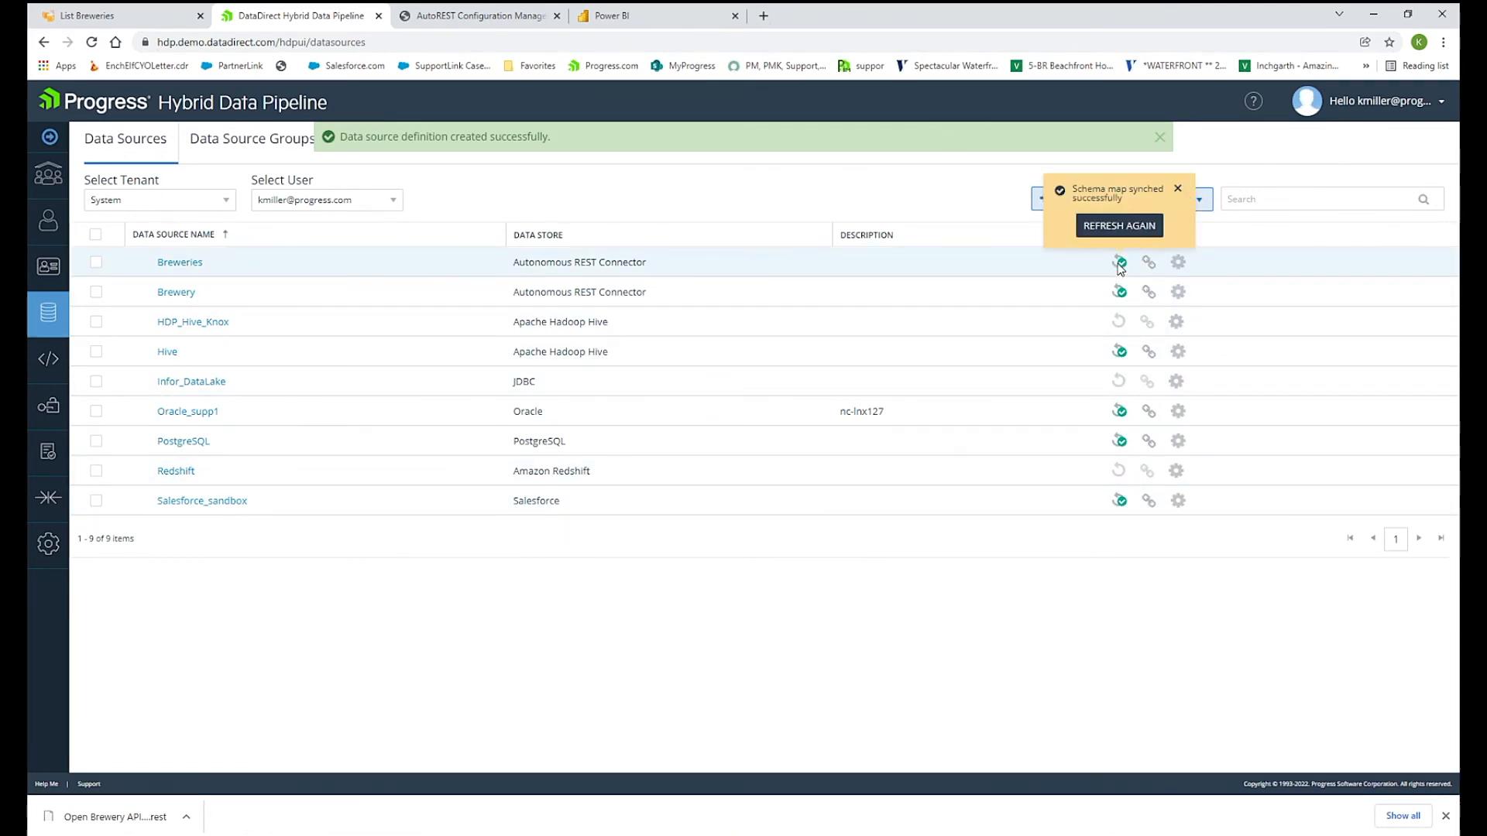
mouse_move(1008, 270)
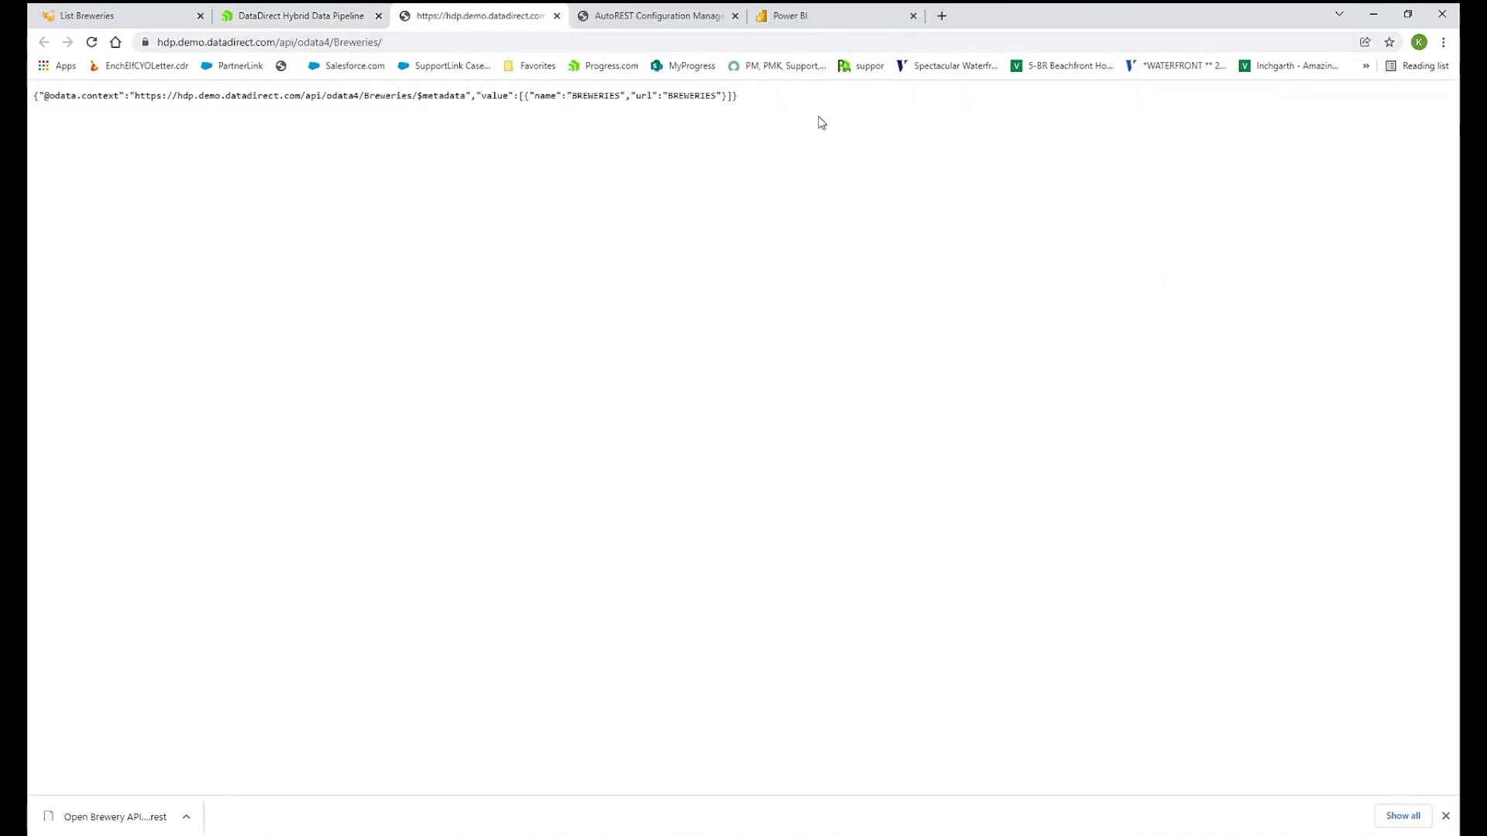
left_click(271, 41)
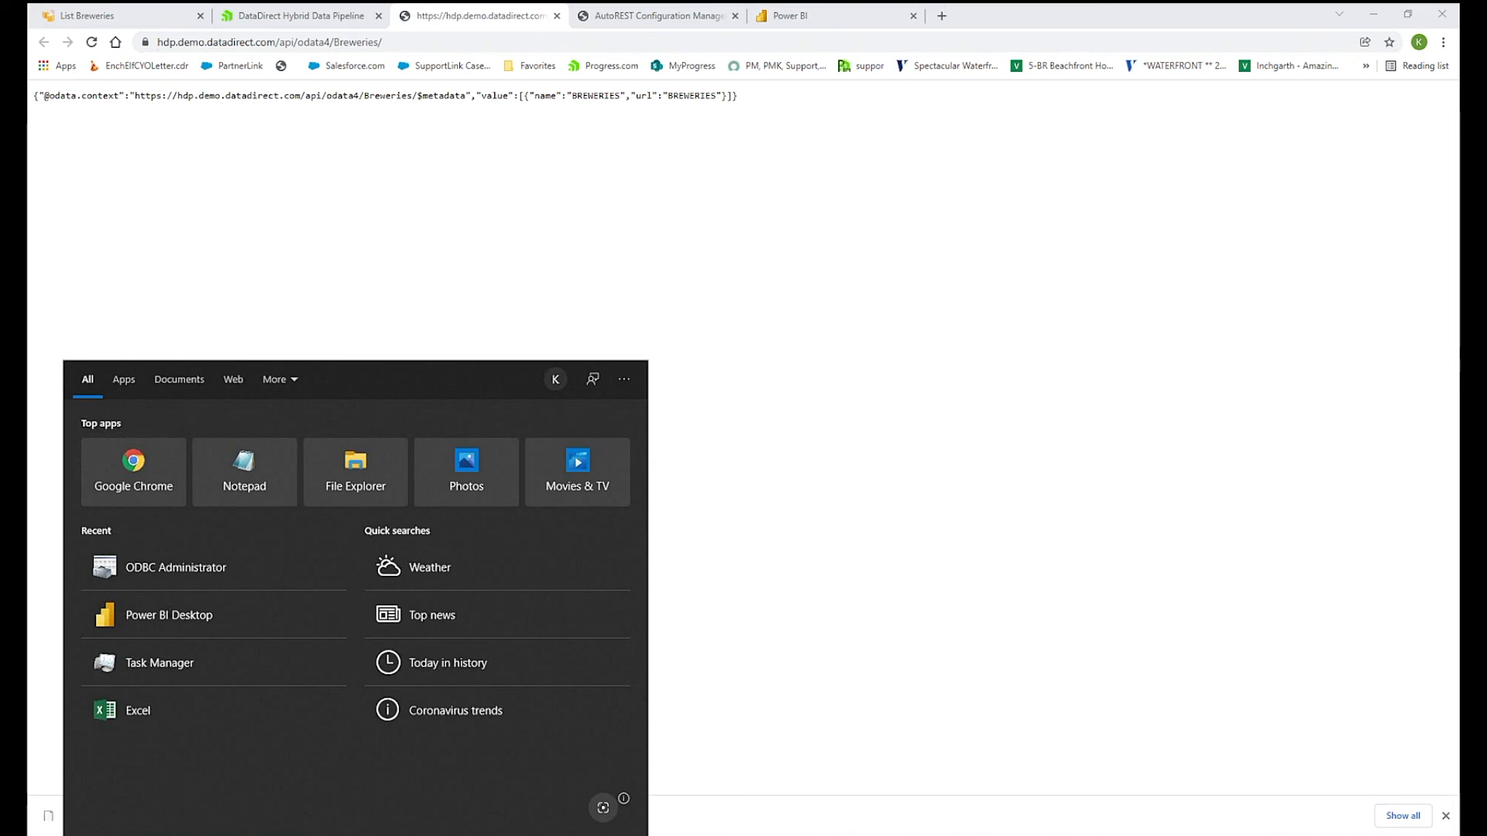
Search 'ex' in the Start menu and launch Excel from Best match.
type("ex")
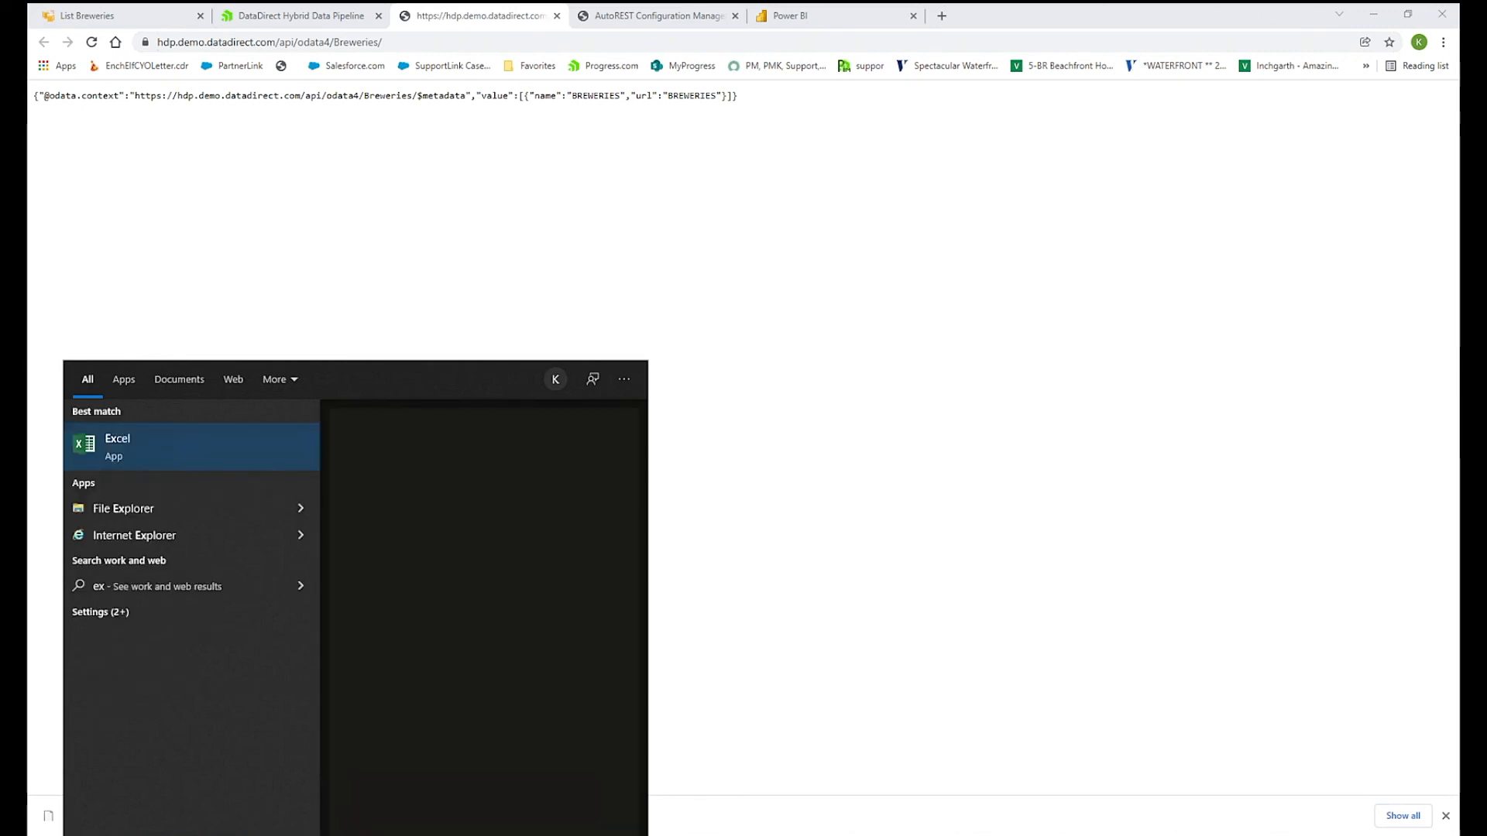
left_click(117, 446)
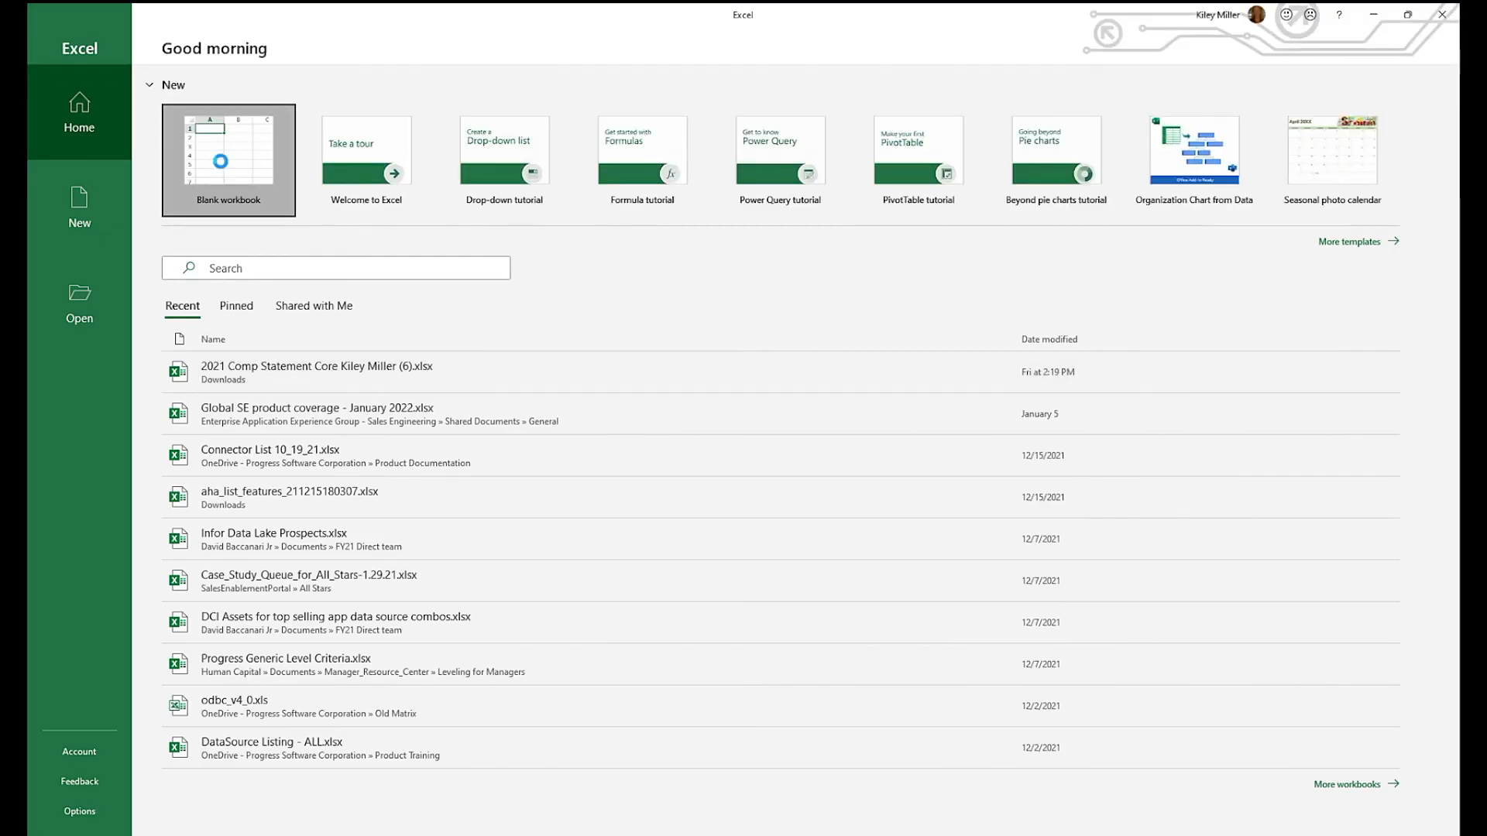
left_click(228, 160)
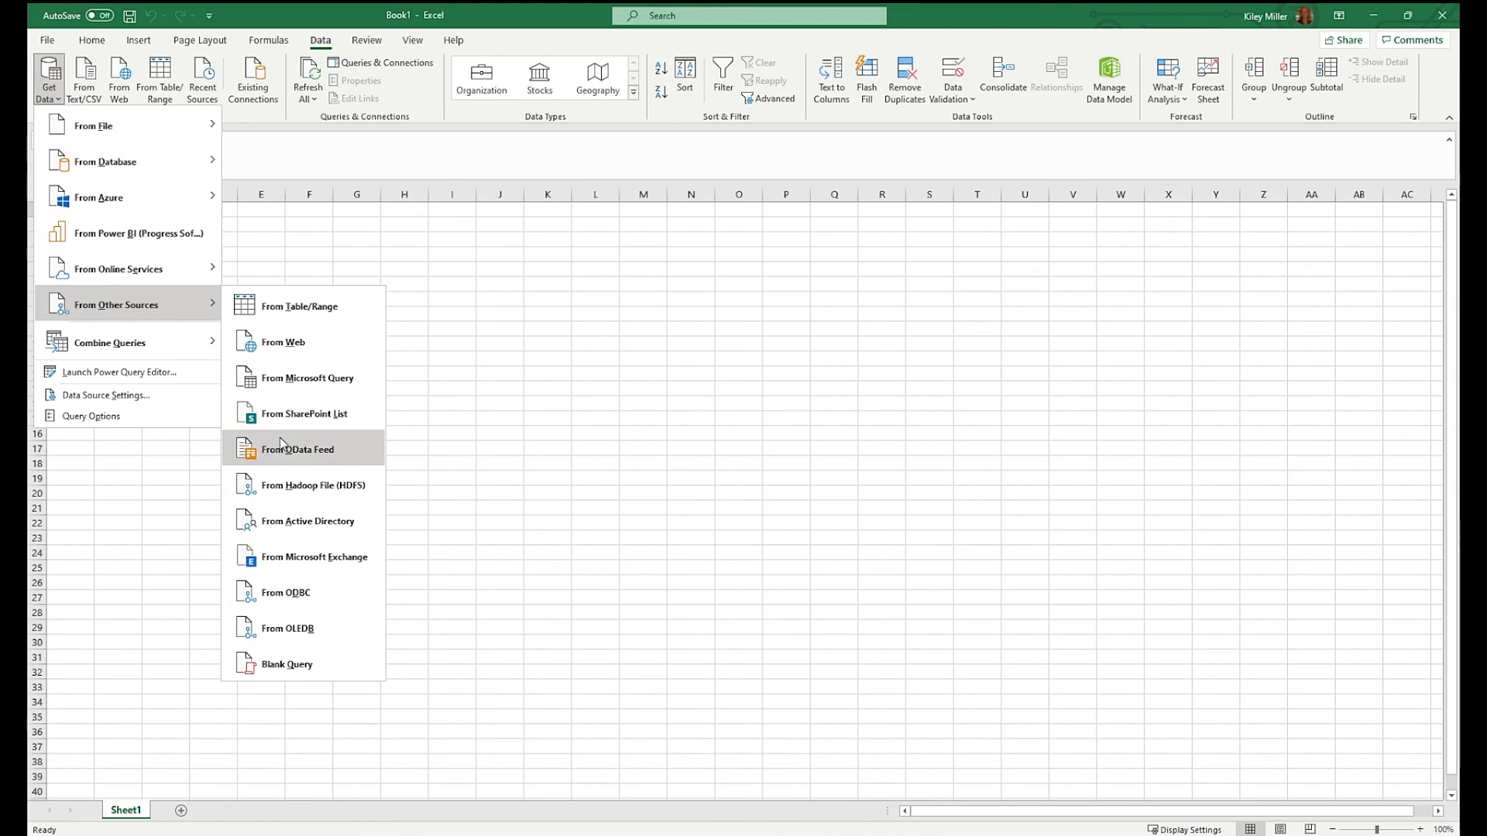
left_click(298, 449)
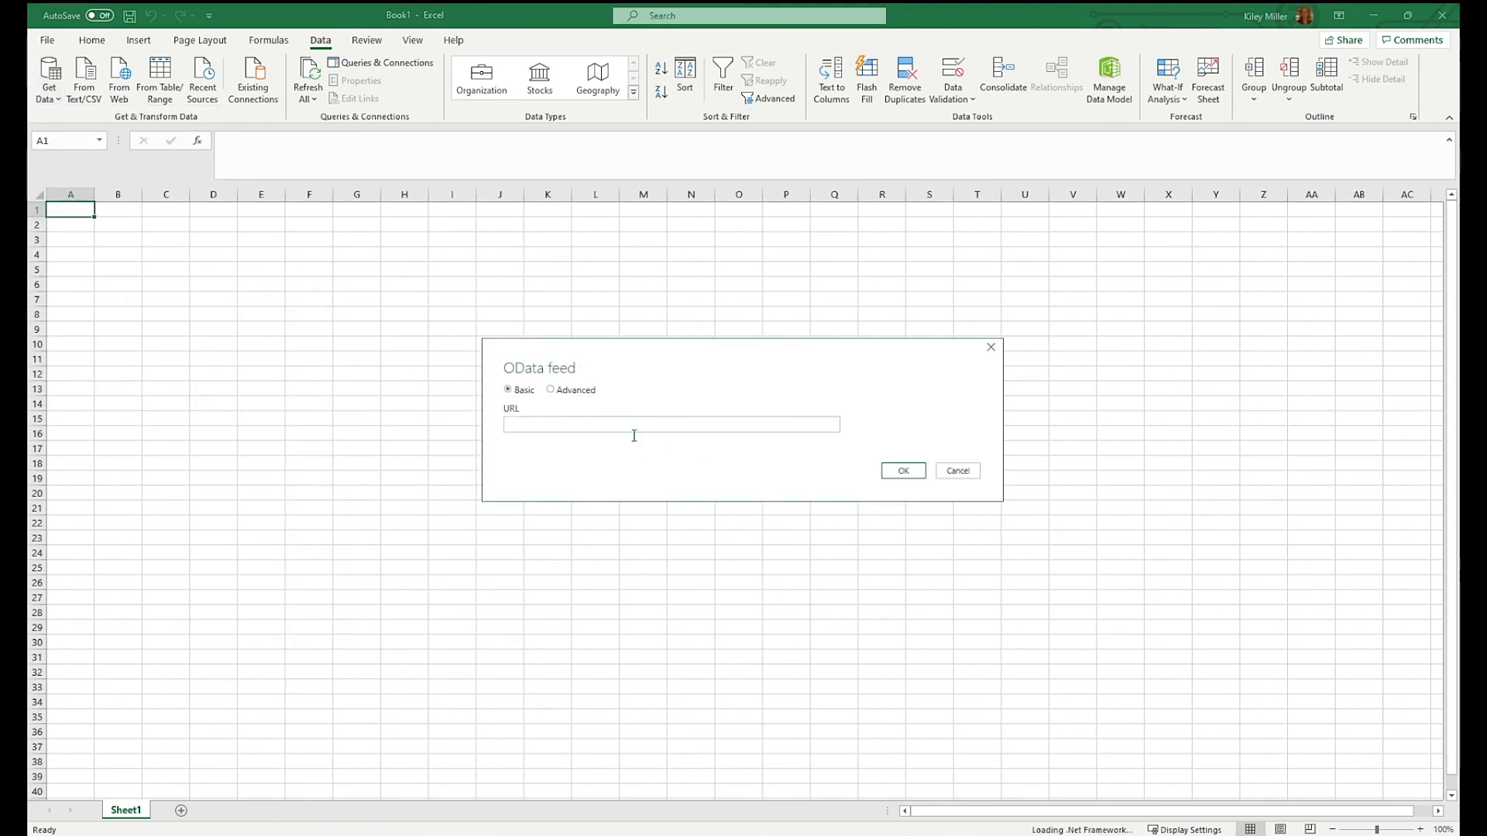
type("https://hdp.demo.datadirect.com/api/odata4/Breweries/")
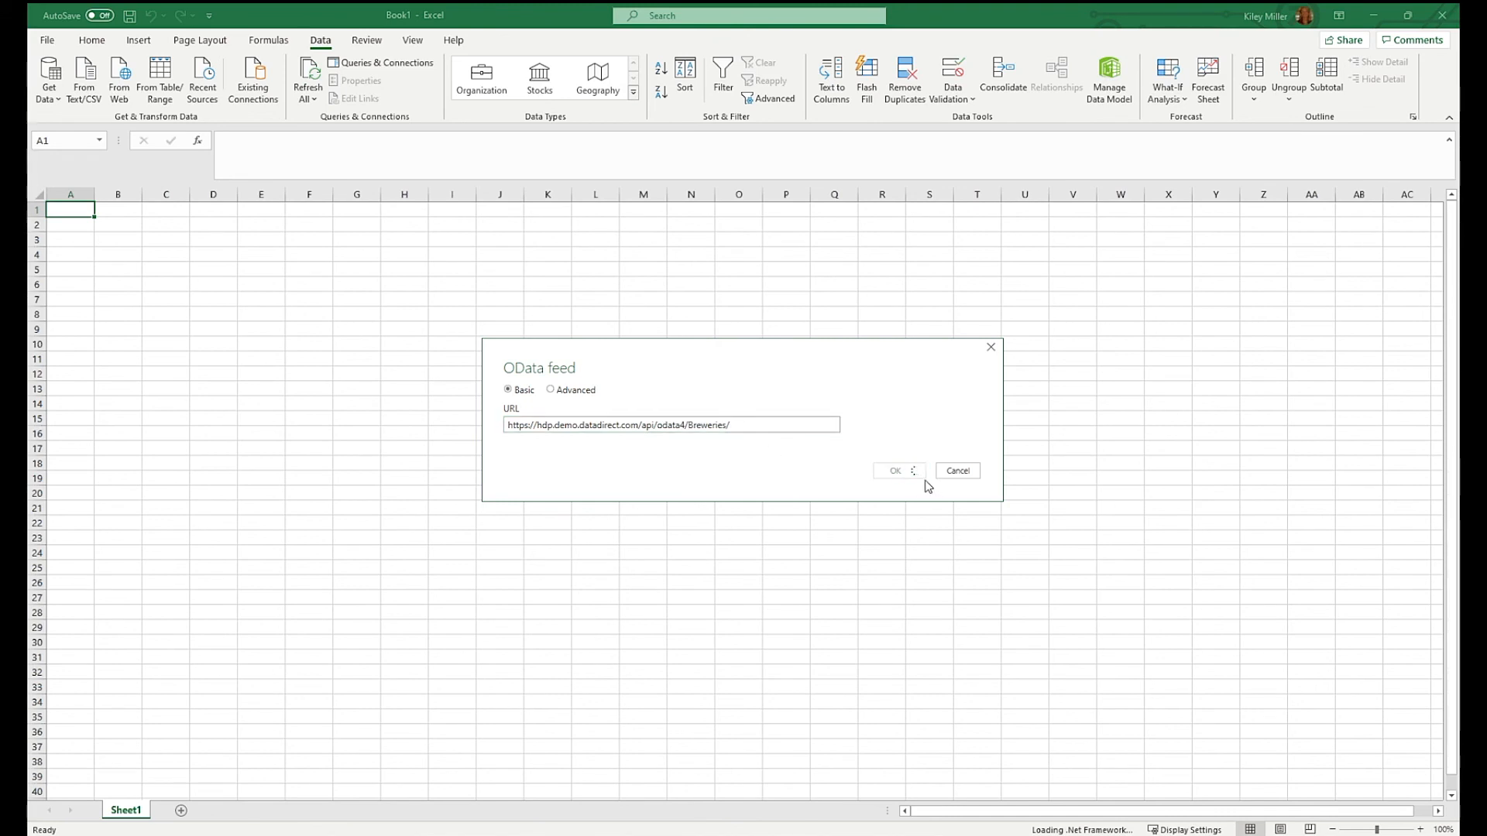
mouse_move(932, 453)
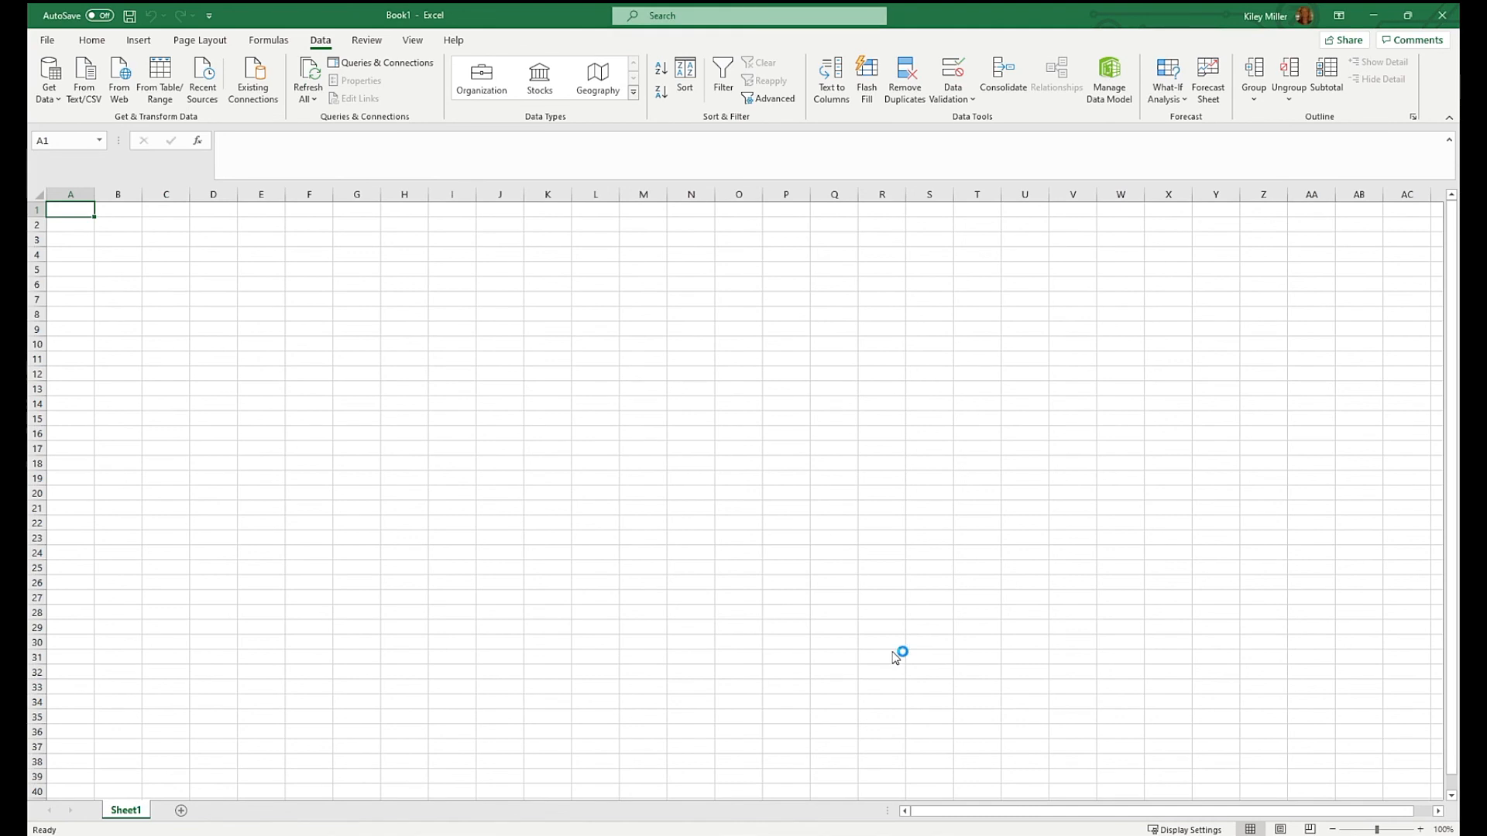
left_click(382, 63)
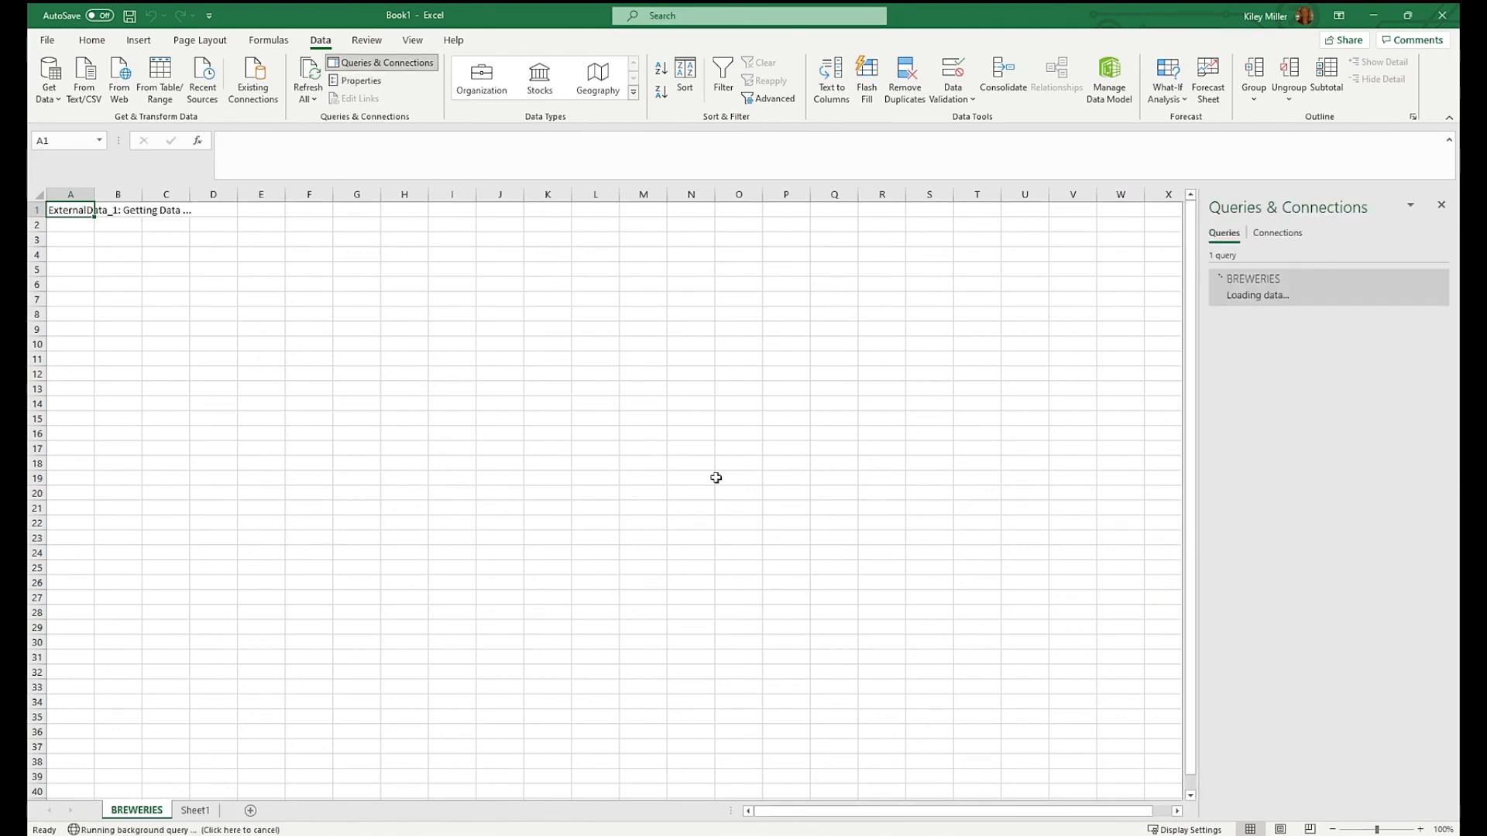